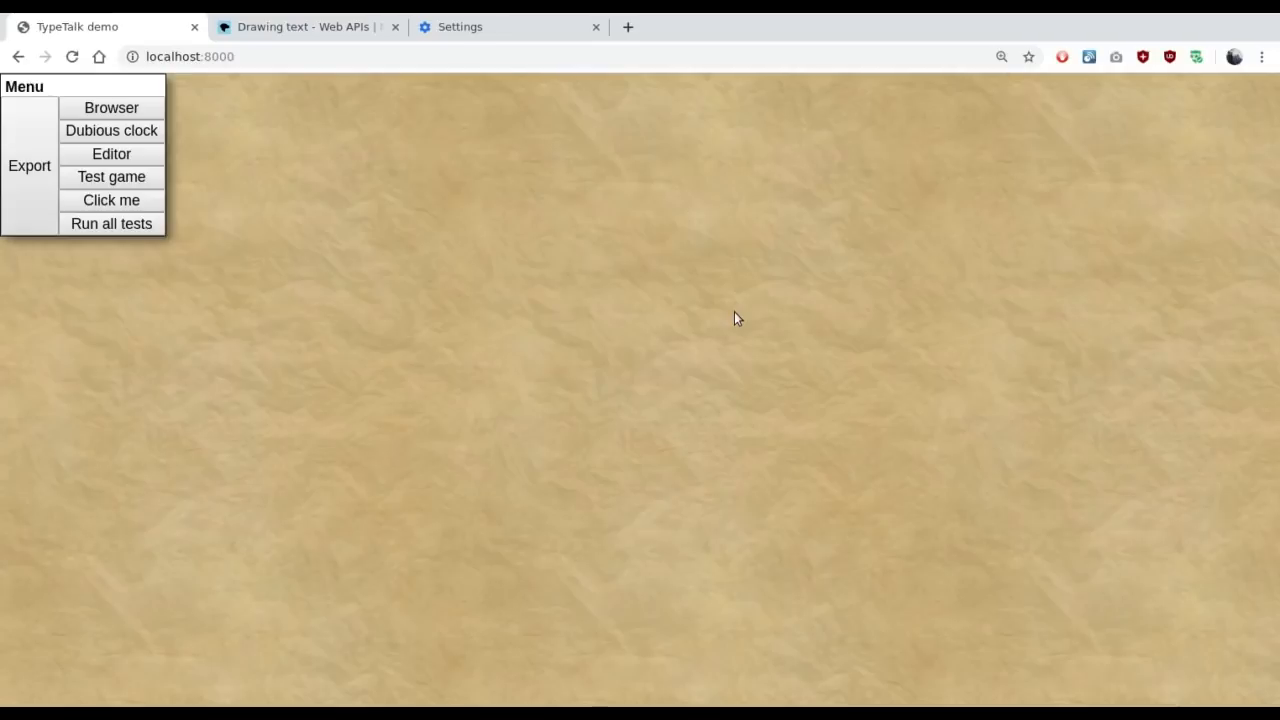
{"action": "mouse_move", "coordinate": [636, 242]}
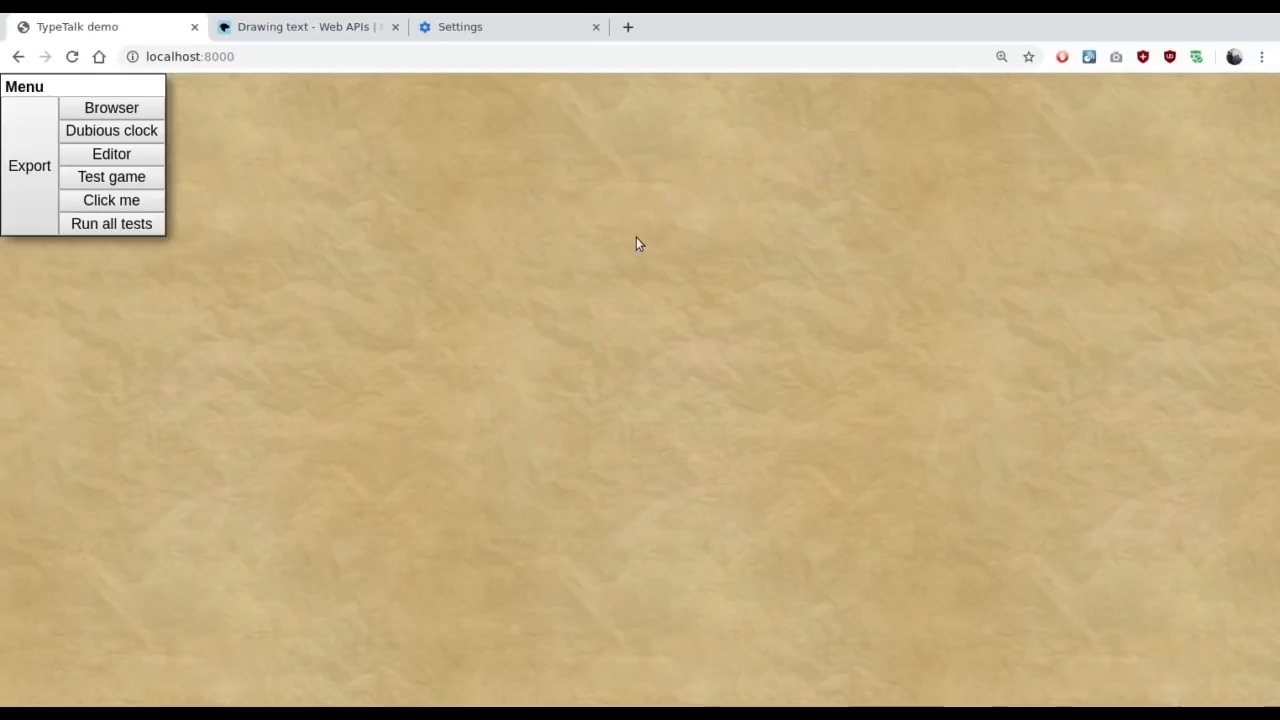
{"action": "mouse_move", "coordinate": [595, 241]}
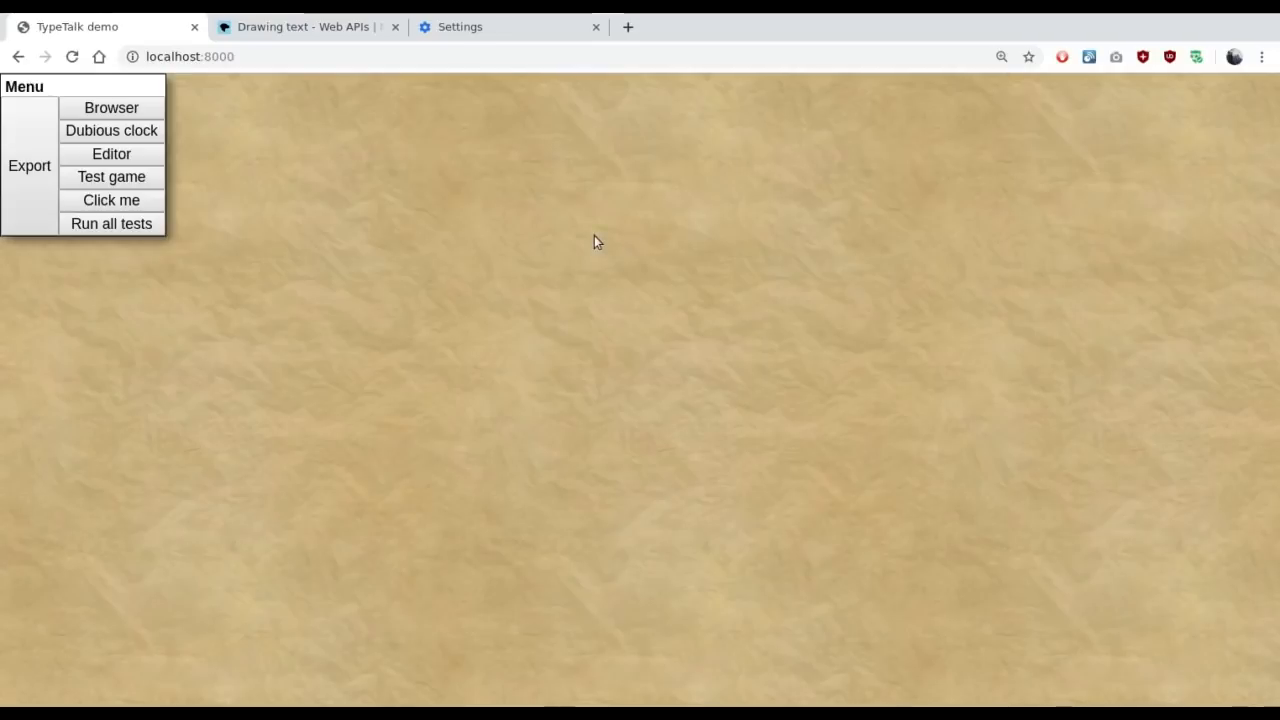
Step: Spawn a couple of Dubious clock windows, then bring up the Editor listing AbstractTest, Browser, ClockRunnable
{"action": "left_click", "coordinate": [111, 199]}
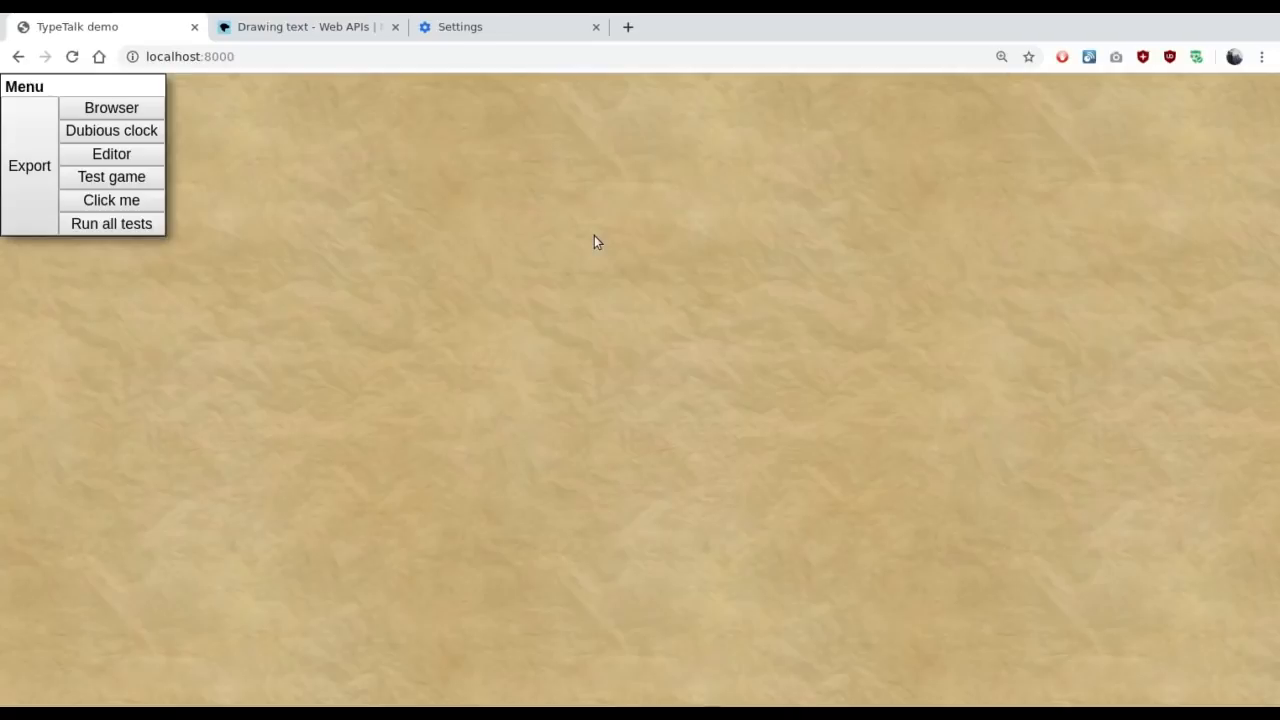
{"action": "left_click", "coordinate": [111, 176]}
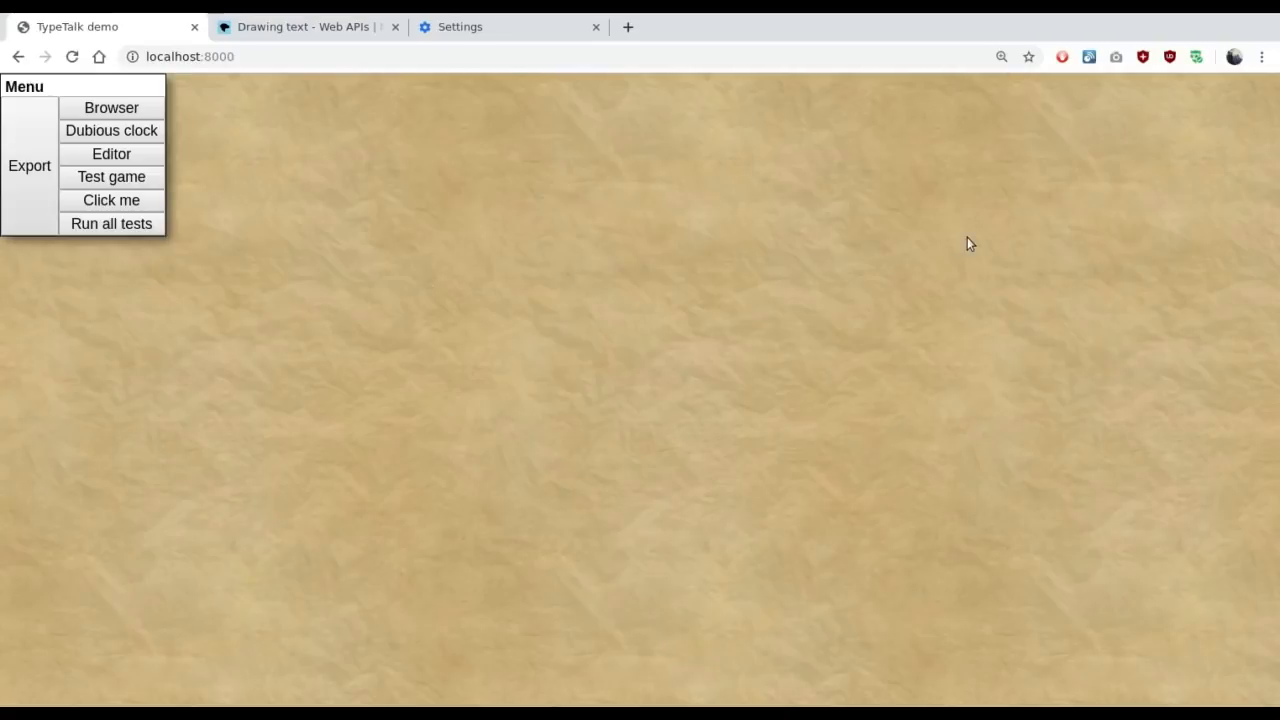
{"action": "mouse_move", "coordinate": [252, 240]}
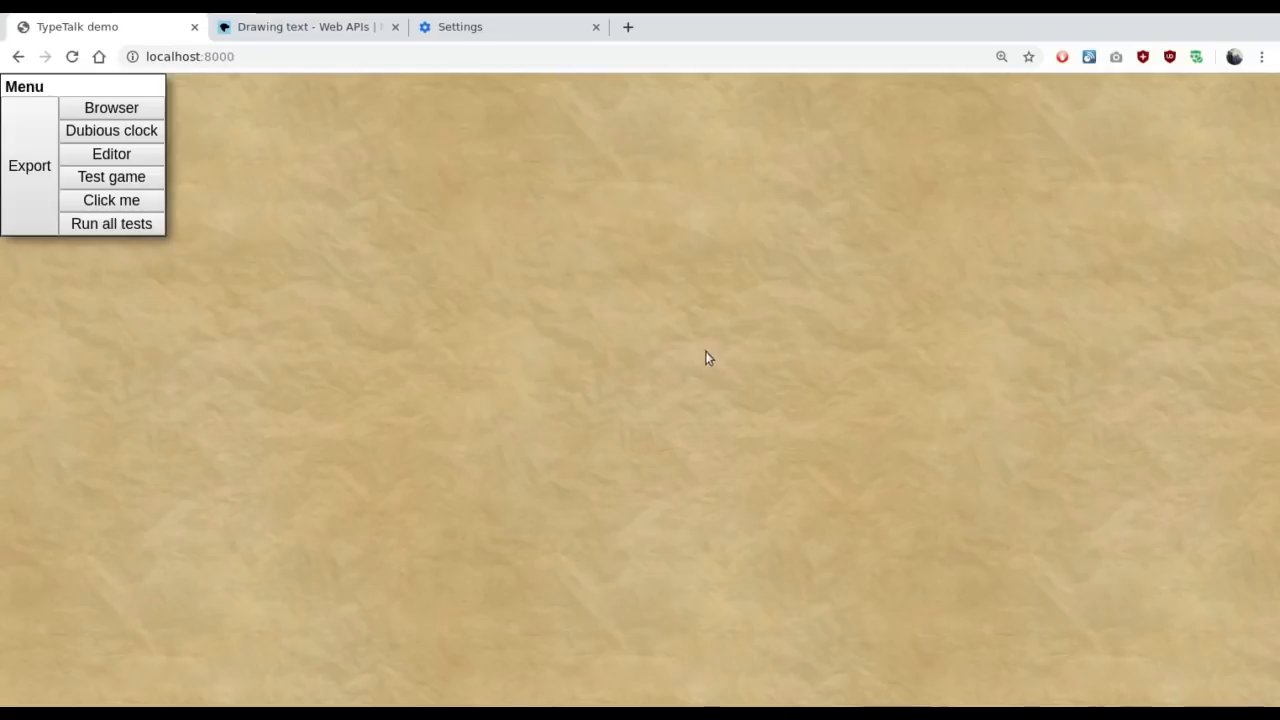
{"action": "mouse_move", "coordinate": [631, 338]}
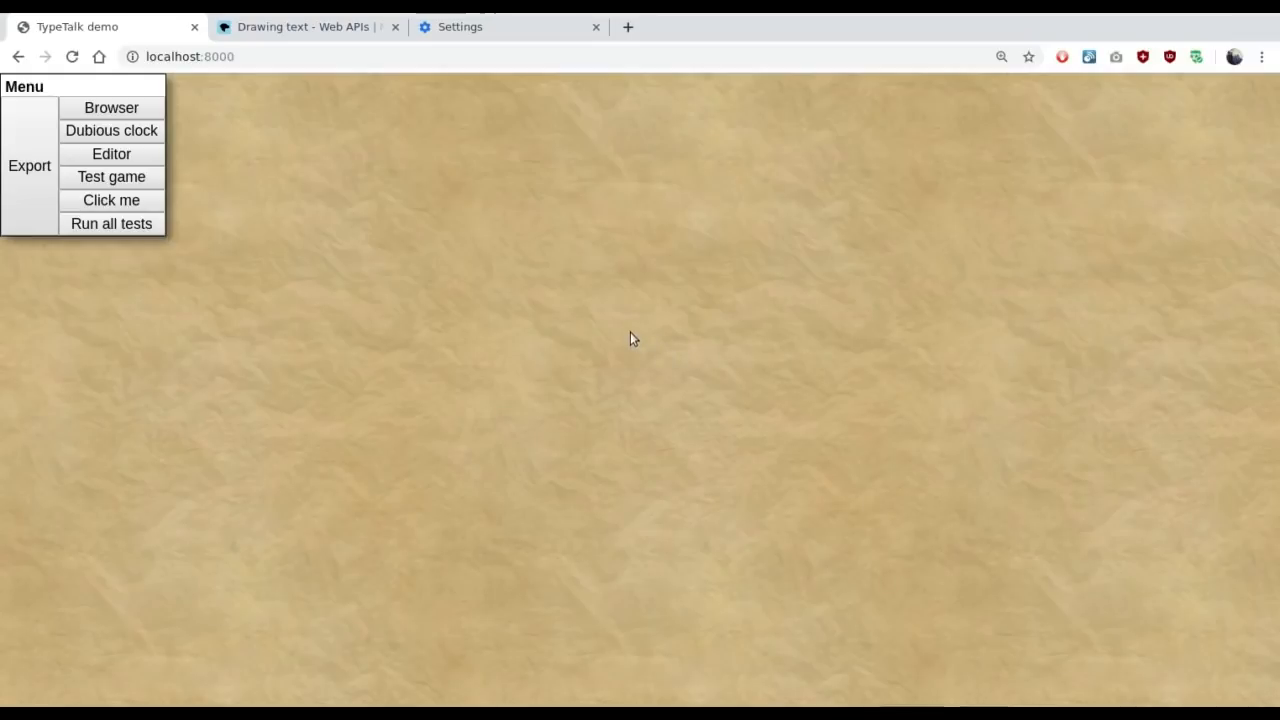
{"action": "mouse_move", "coordinate": [508, 432]}
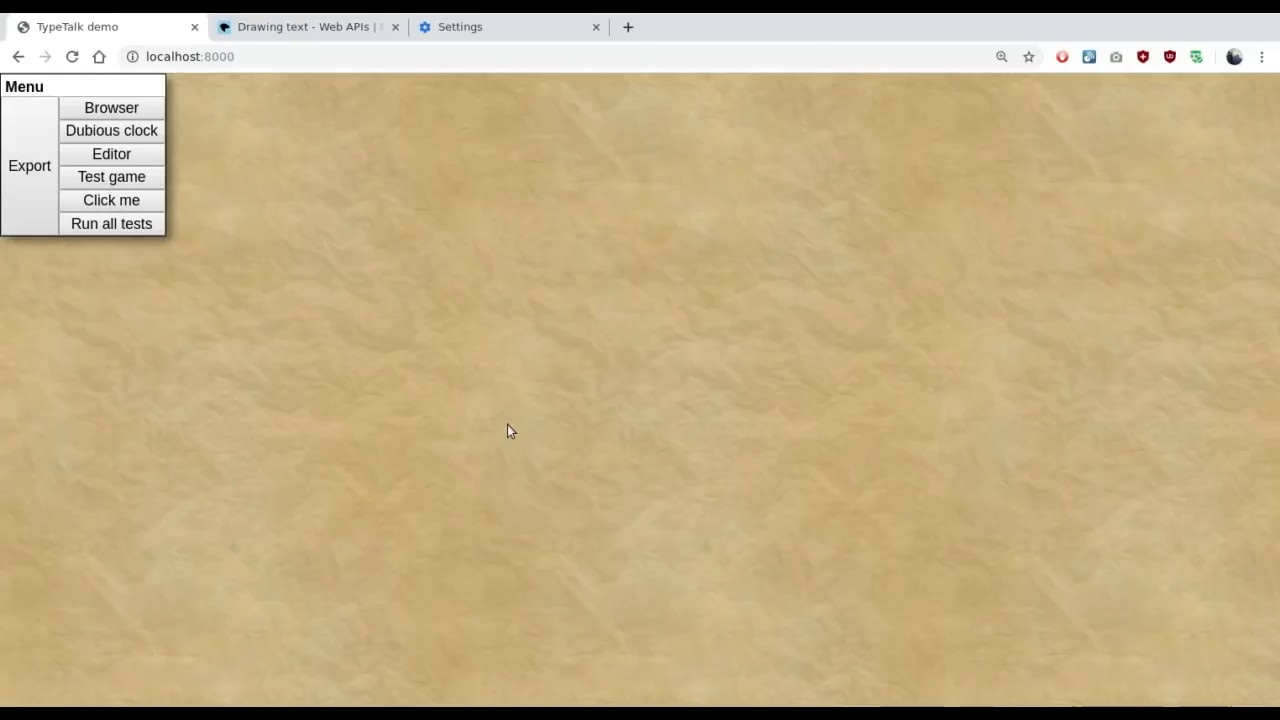
{"action": "mouse_move", "coordinate": [747, 302]}
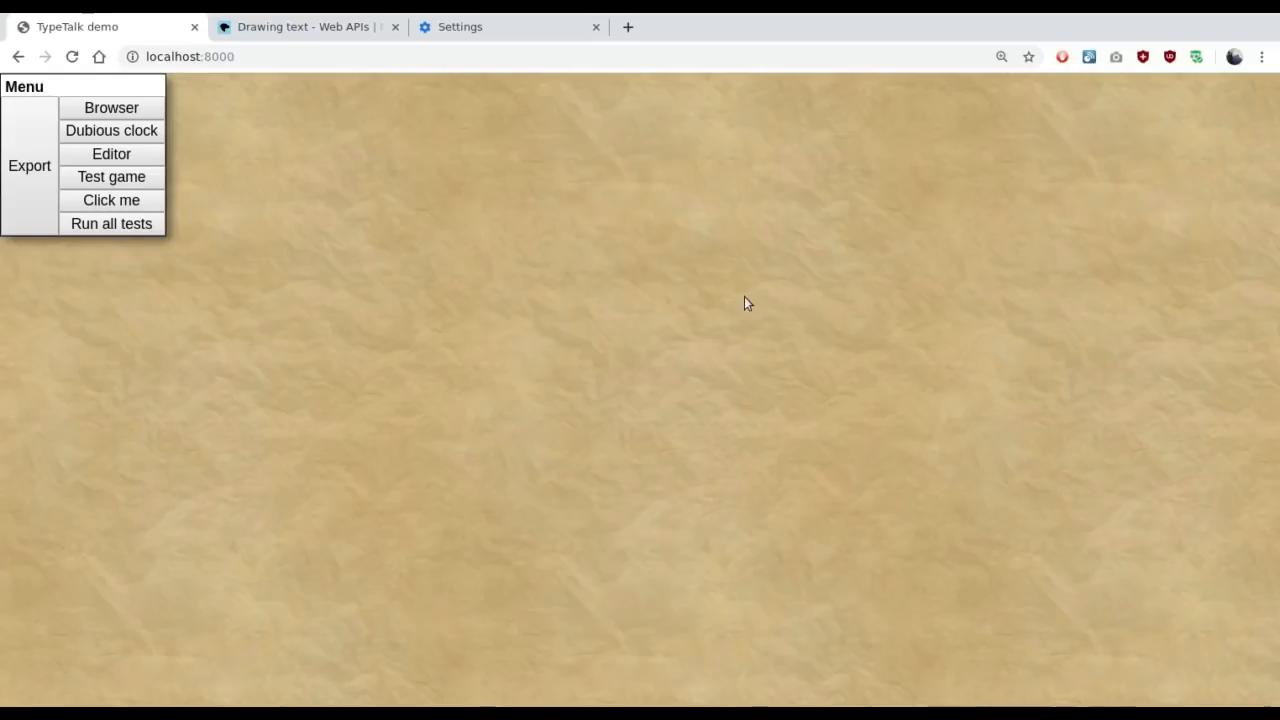
{"action": "mouse_move", "coordinate": [728, 300]}
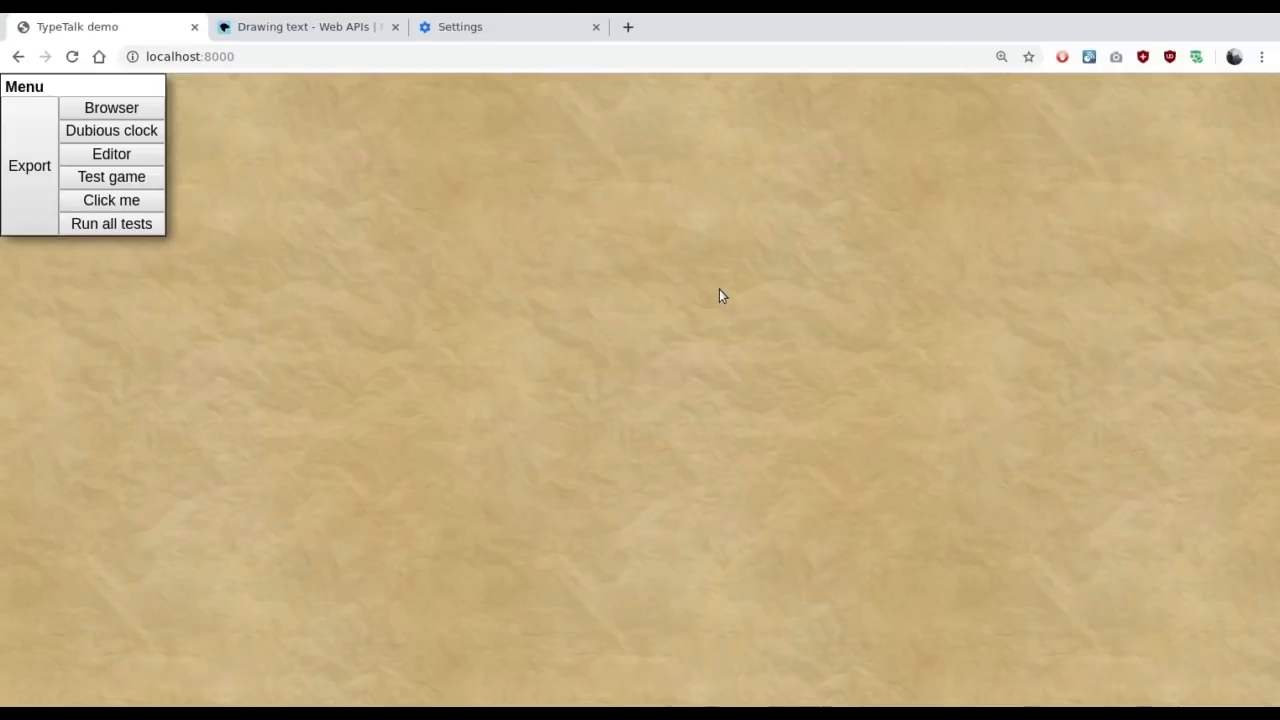
{"action": "mouse_move", "coordinate": [1112, 580]}
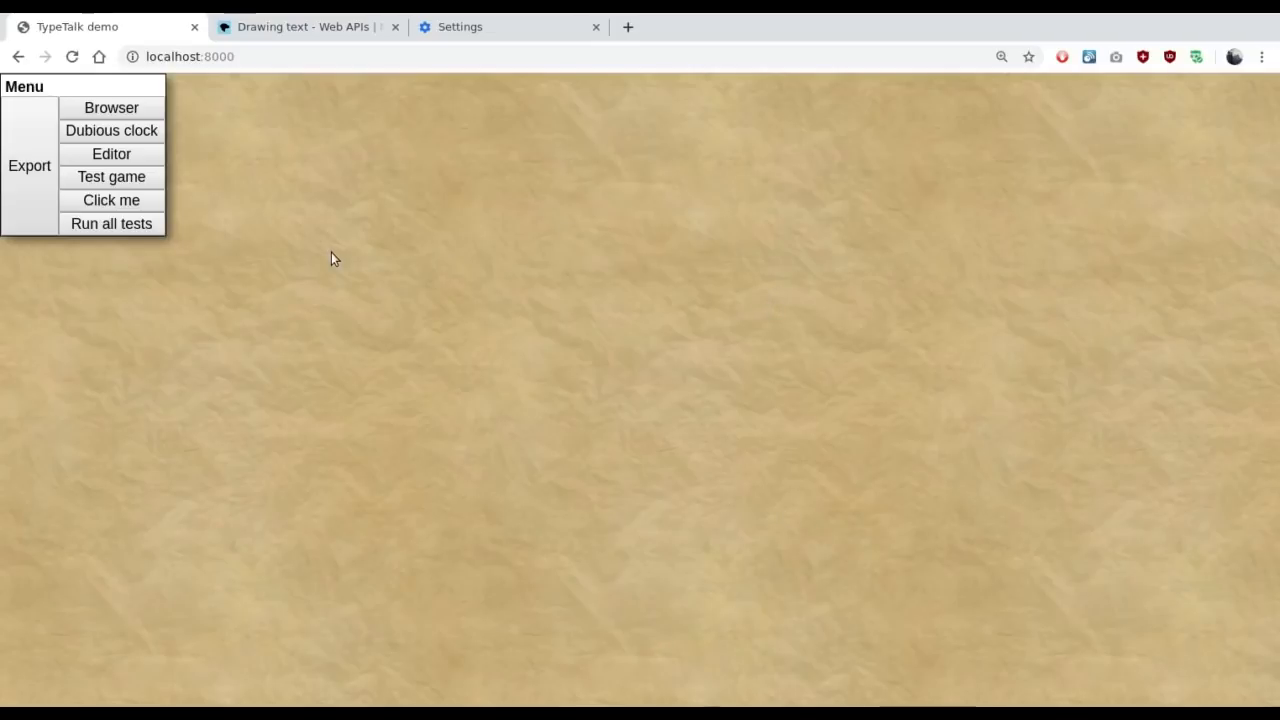
{"action": "mouse_move", "coordinate": [345, 264]}
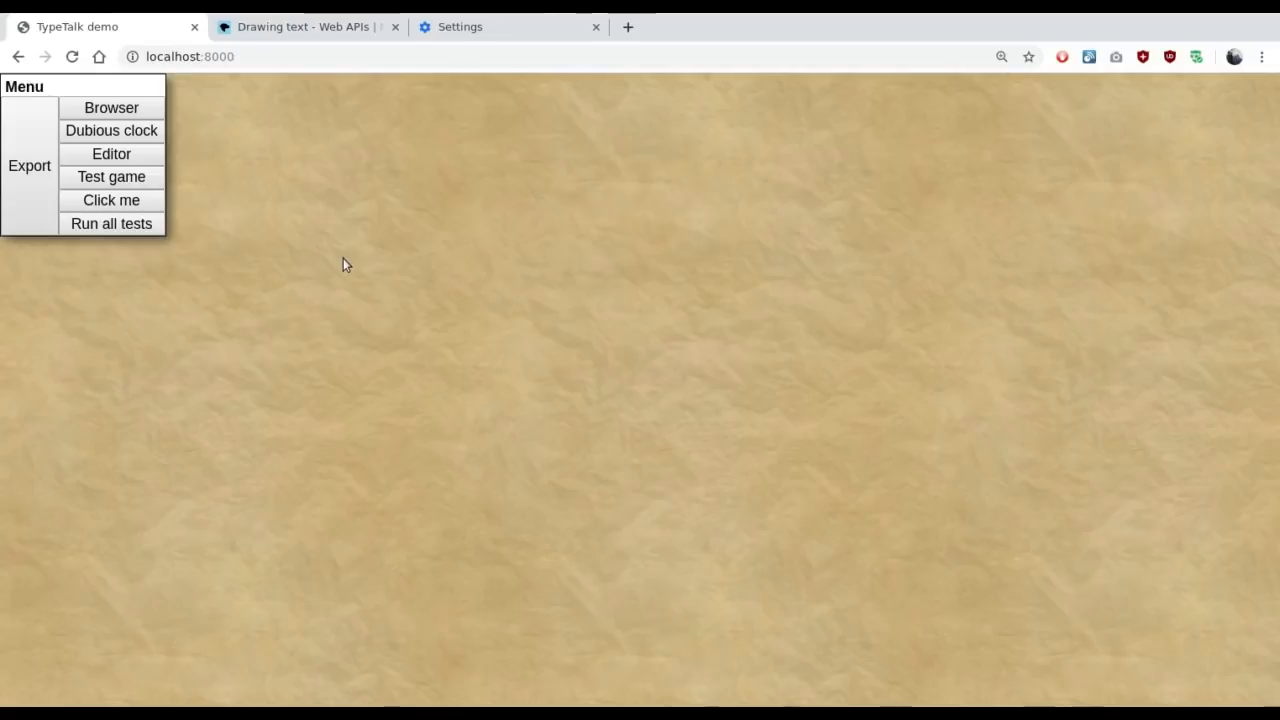
{"action": "mouse_move", "coordinate": [443, 298]}
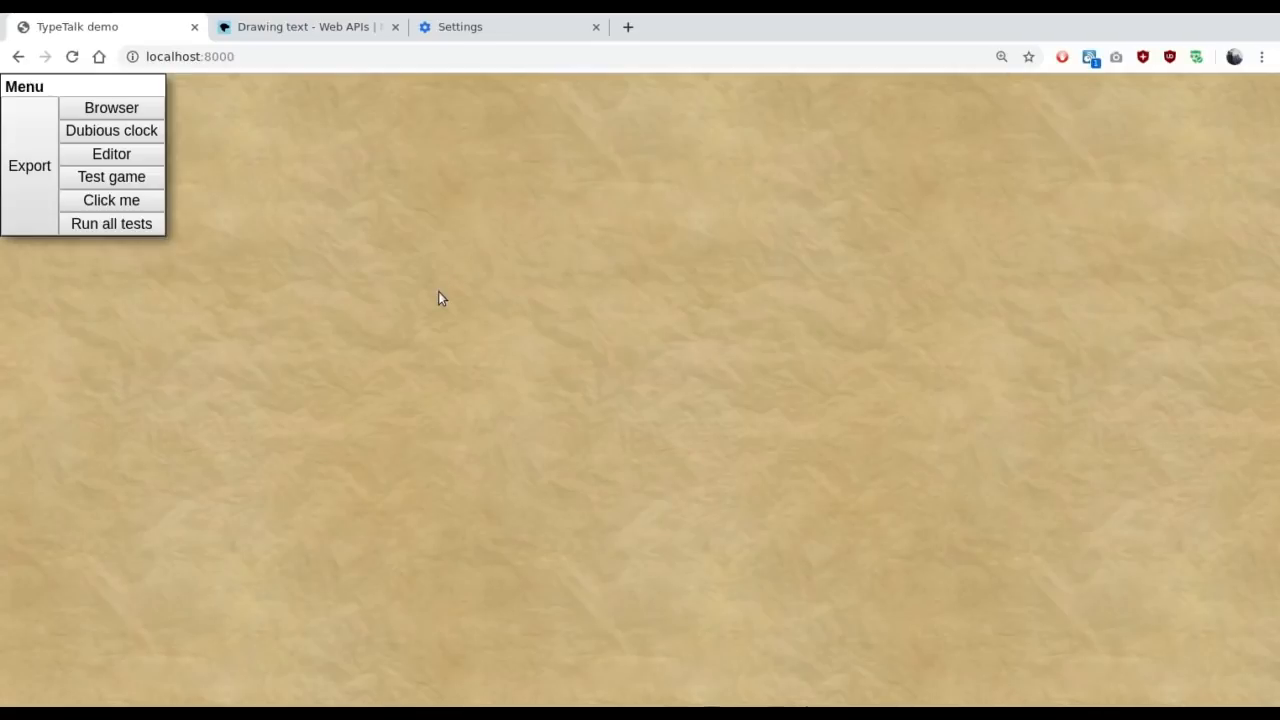
{"action": "mouse_move", "coordinate": [848, 416]}
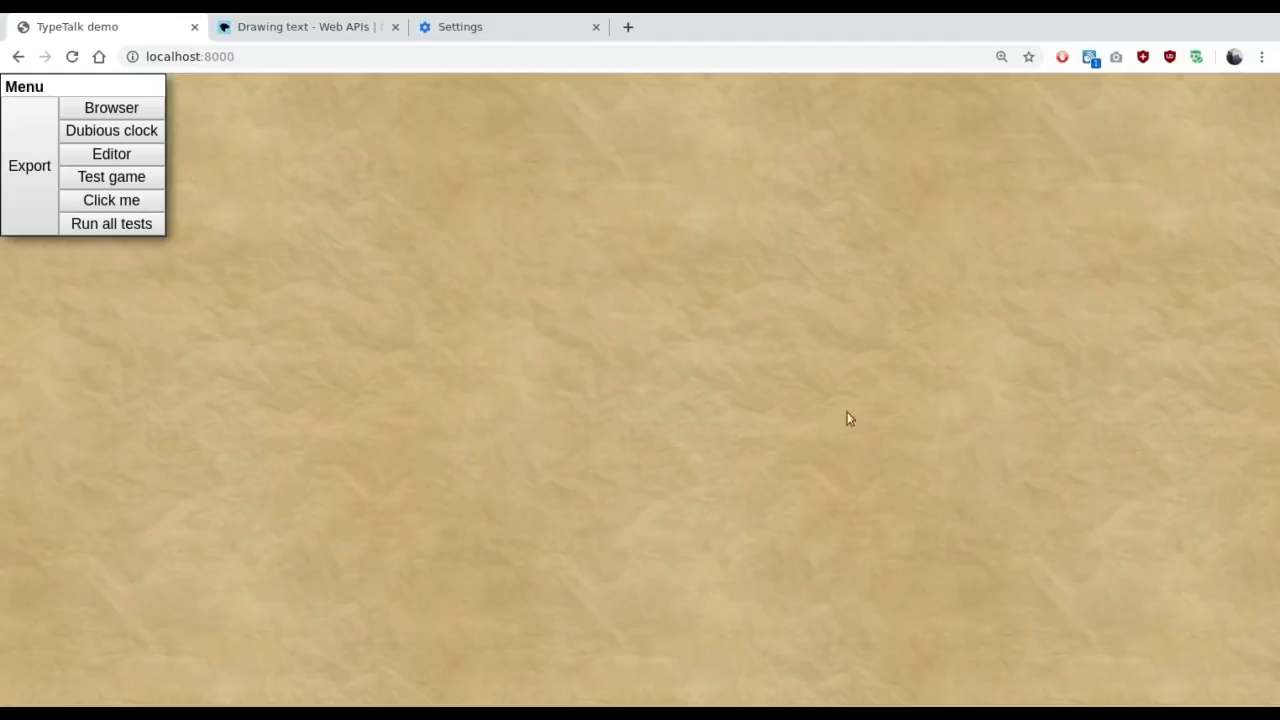
{"action": "mouse_move", "coordinate": [184, 458]}
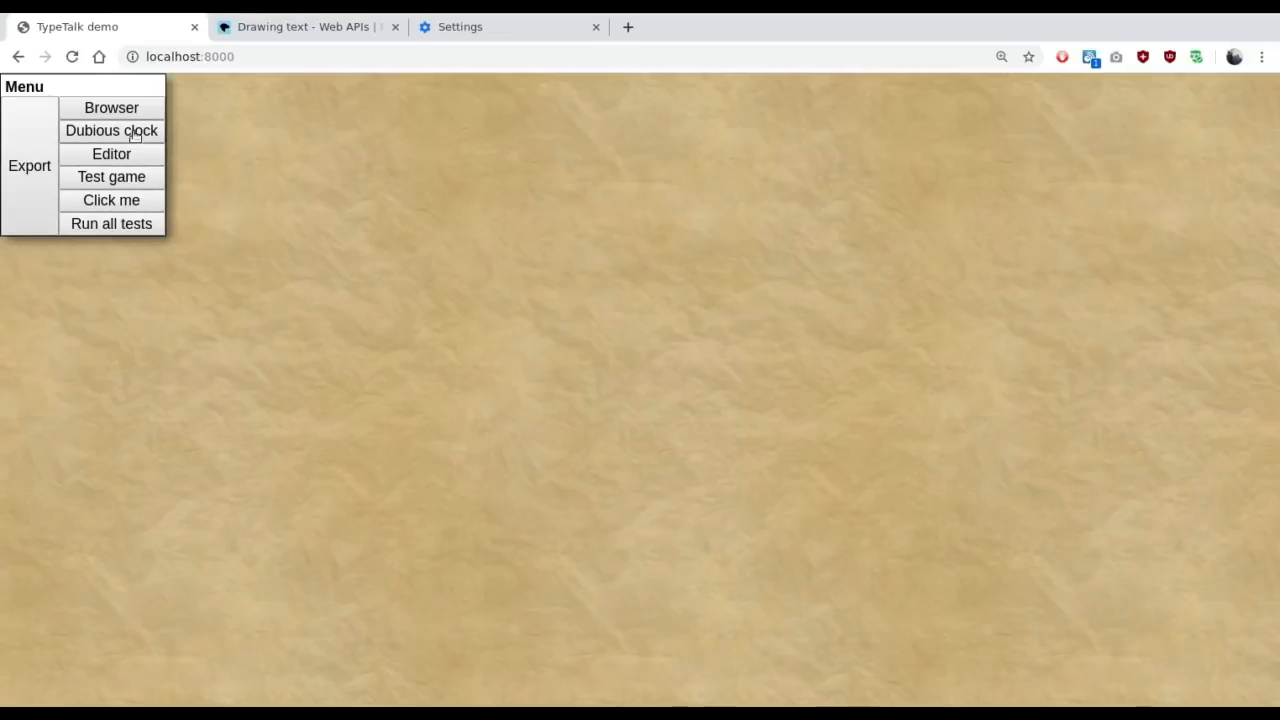
{"action": "mouse_move", "coordinate": [153, 145]}
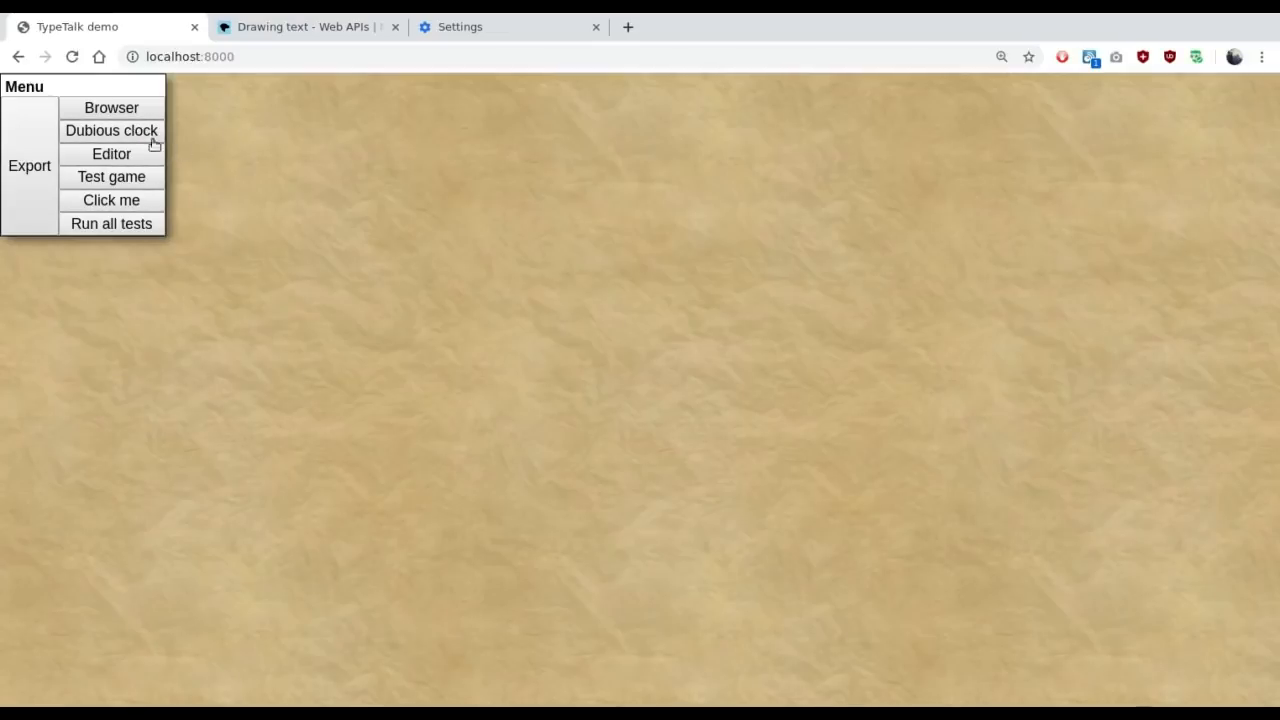
{"action": "left_click", "coordinate": [111, 130]}
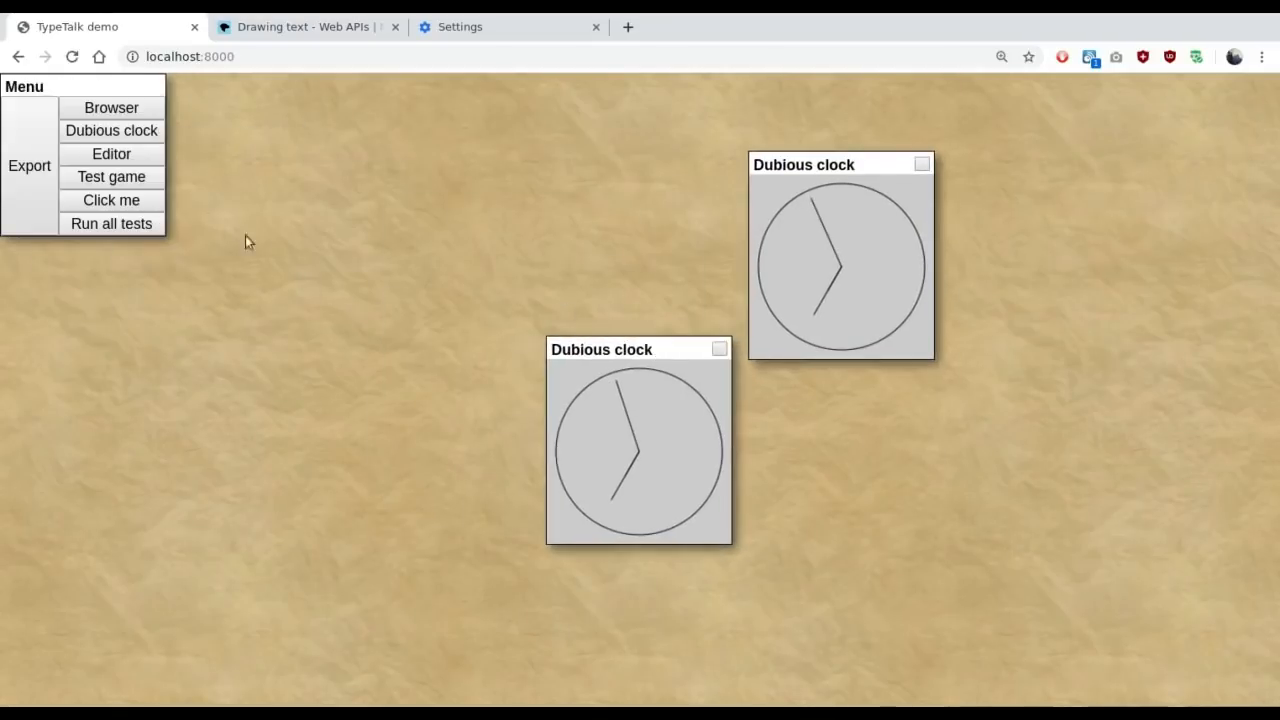
{"action": "left_click", "coordinate": [111, 130]}
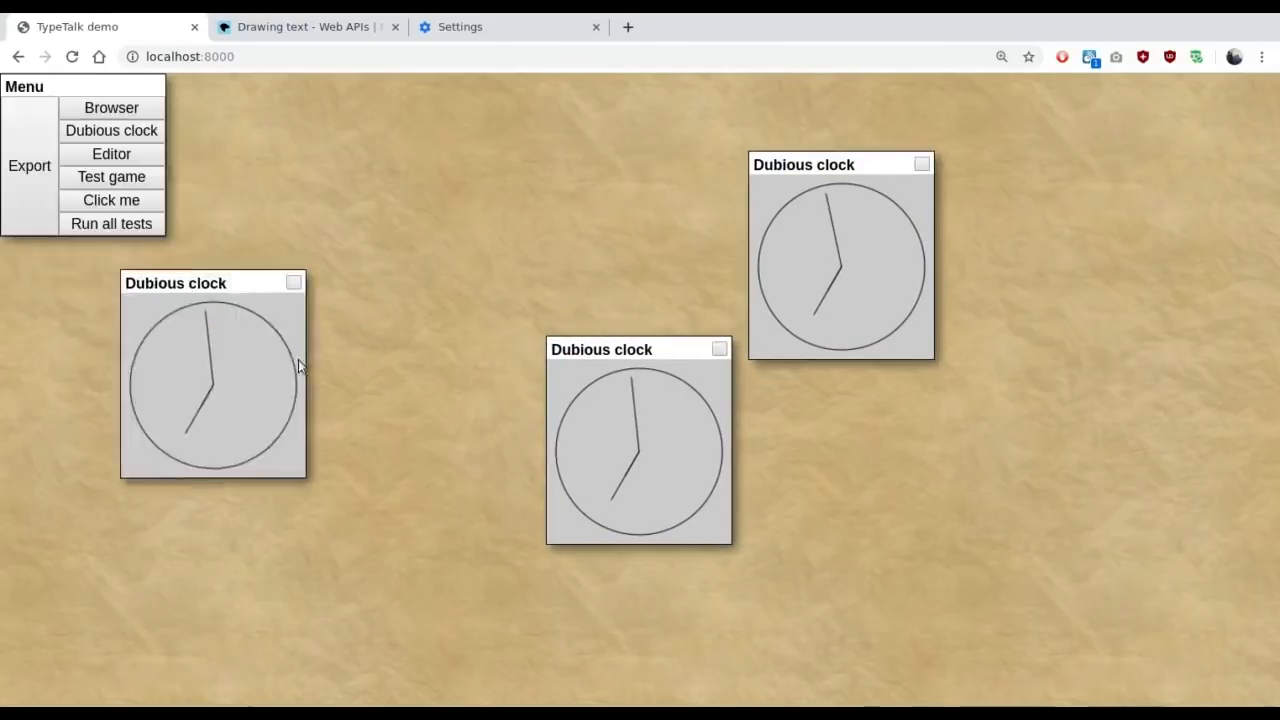
{"action": "left_click", "coordinate": [293, 282]}
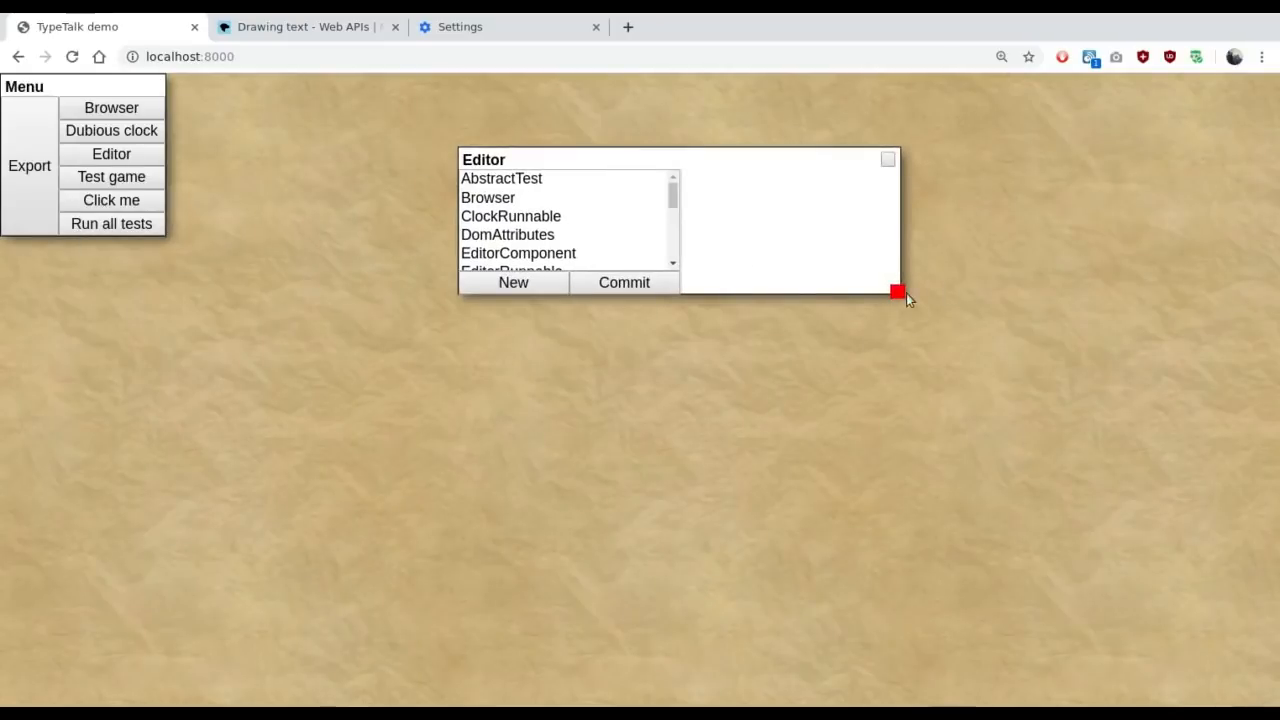
Step: Enlarge the Editor window, launch a fresh Dubious clock and show the ClockRunnable source
{"action": "left_click_drag", "start_coordinate": [897, 293], "coordinate": [1204, 677]}
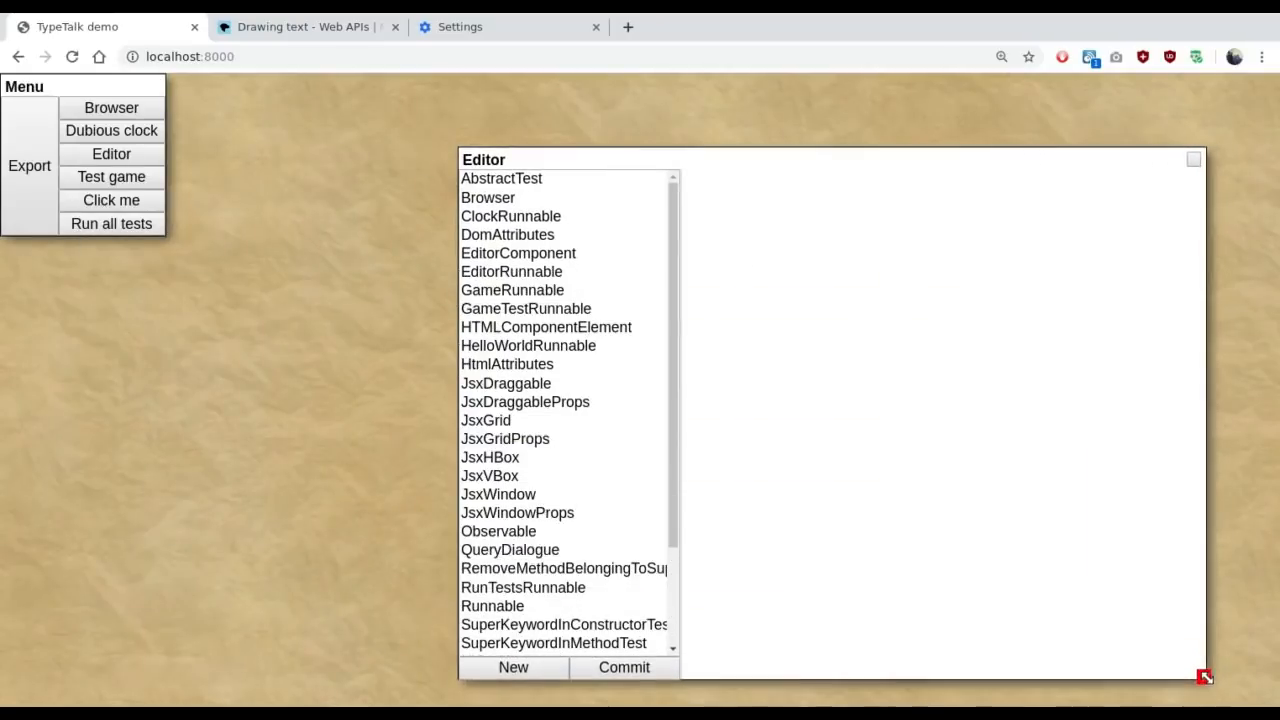
{"action": "scroll", "scroll_direction": "down", "scroll_amount": 3}
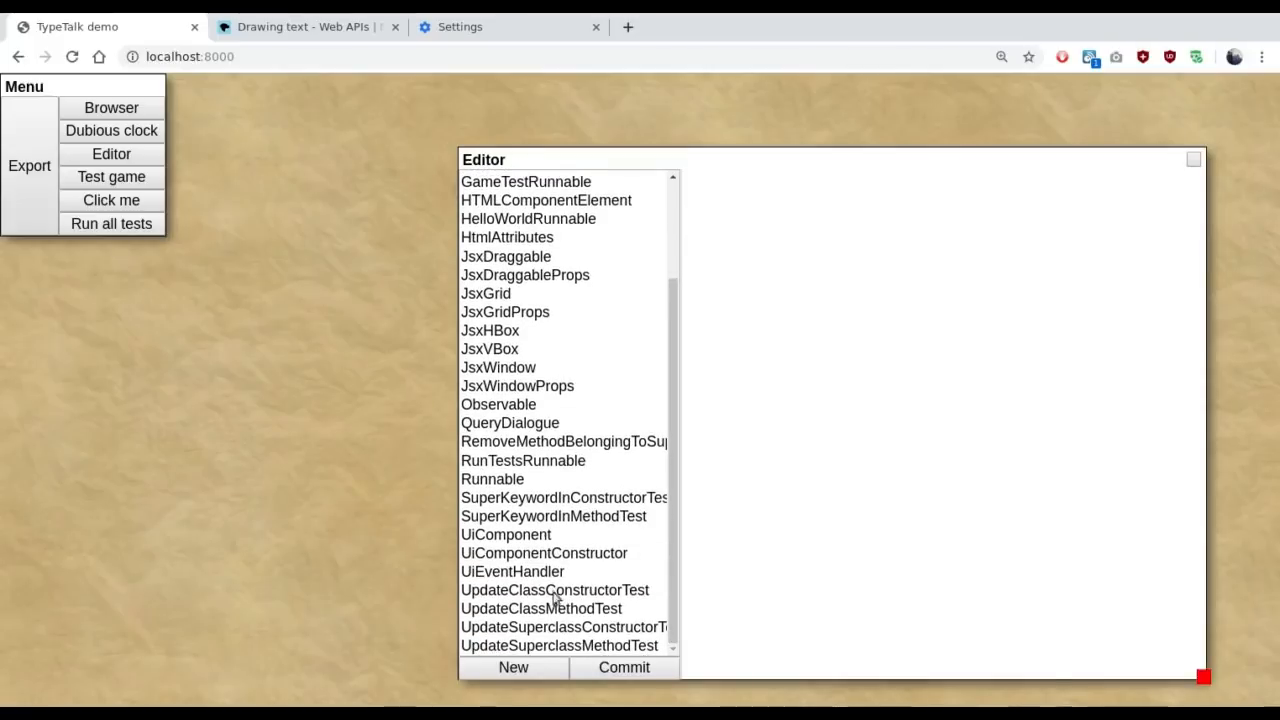
{"action": "scroll", "scroll_direction": "up", "scroll_amount": 3}
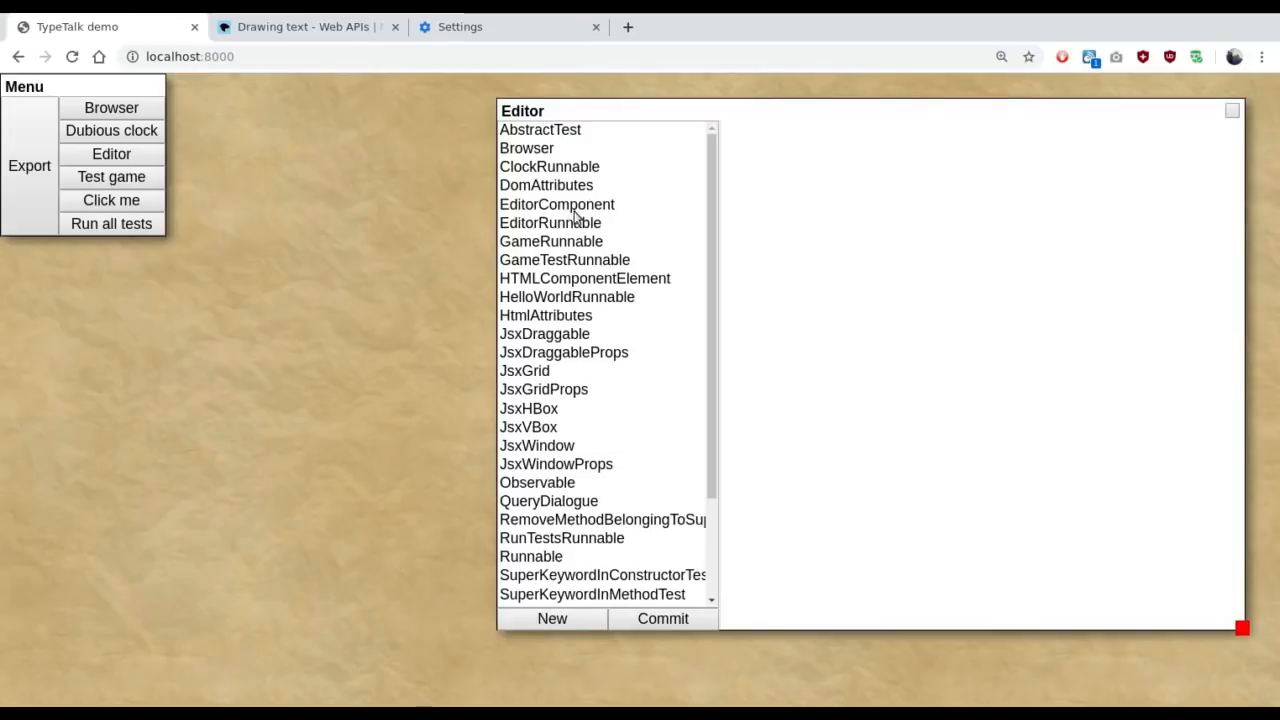
{"action": "mouse_move", "coordinate": [111, 133]}
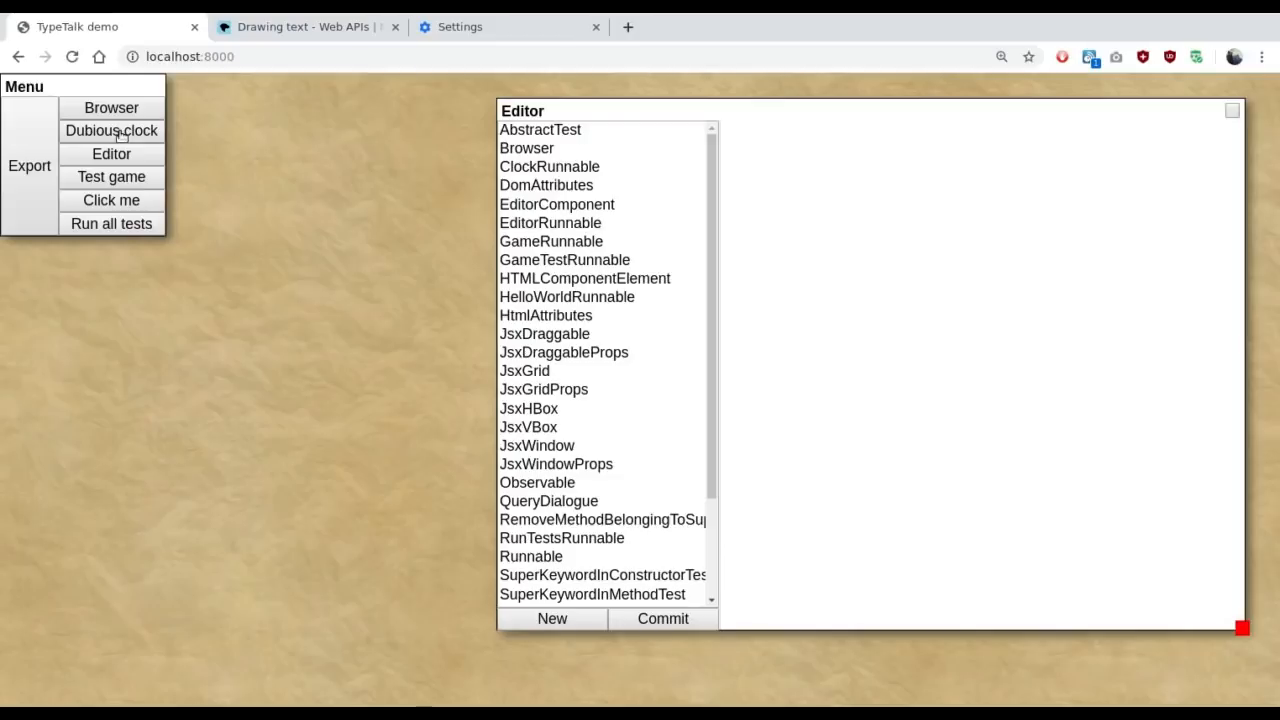
{"action": "left_click", "coordinate": [111, 130]}
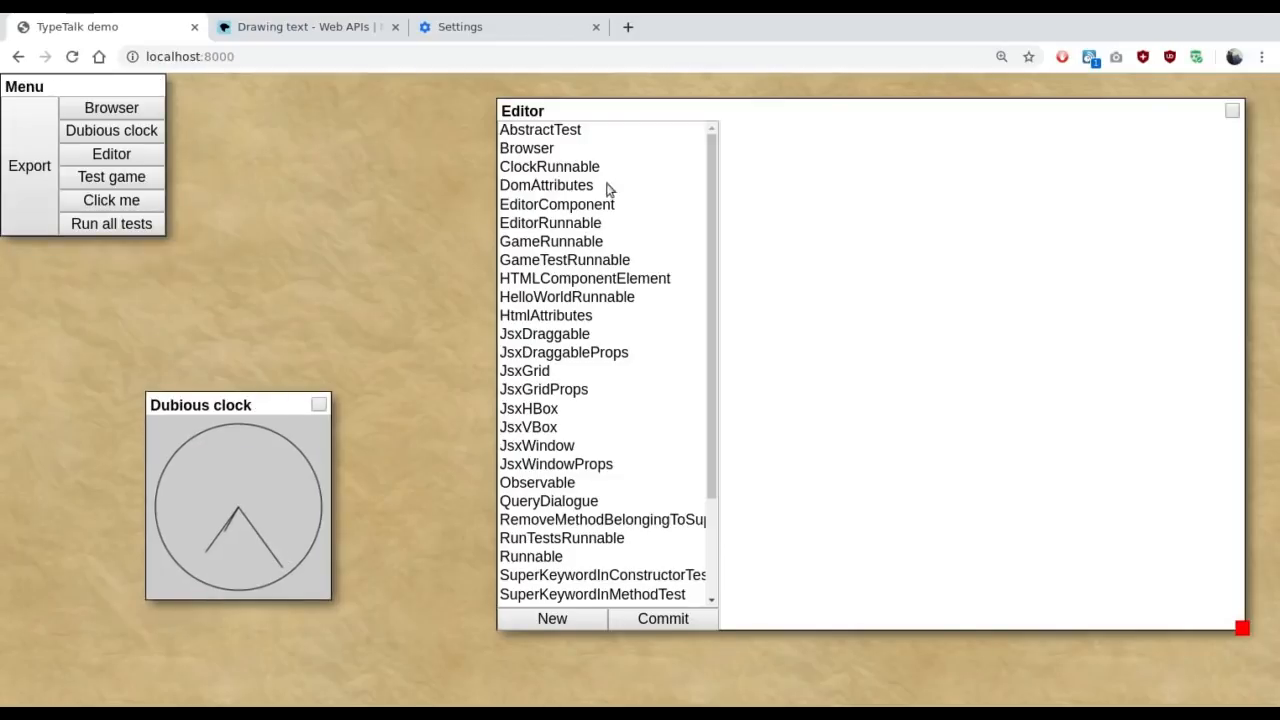
{"action": "left_click", "coordinate": [549, 166]}
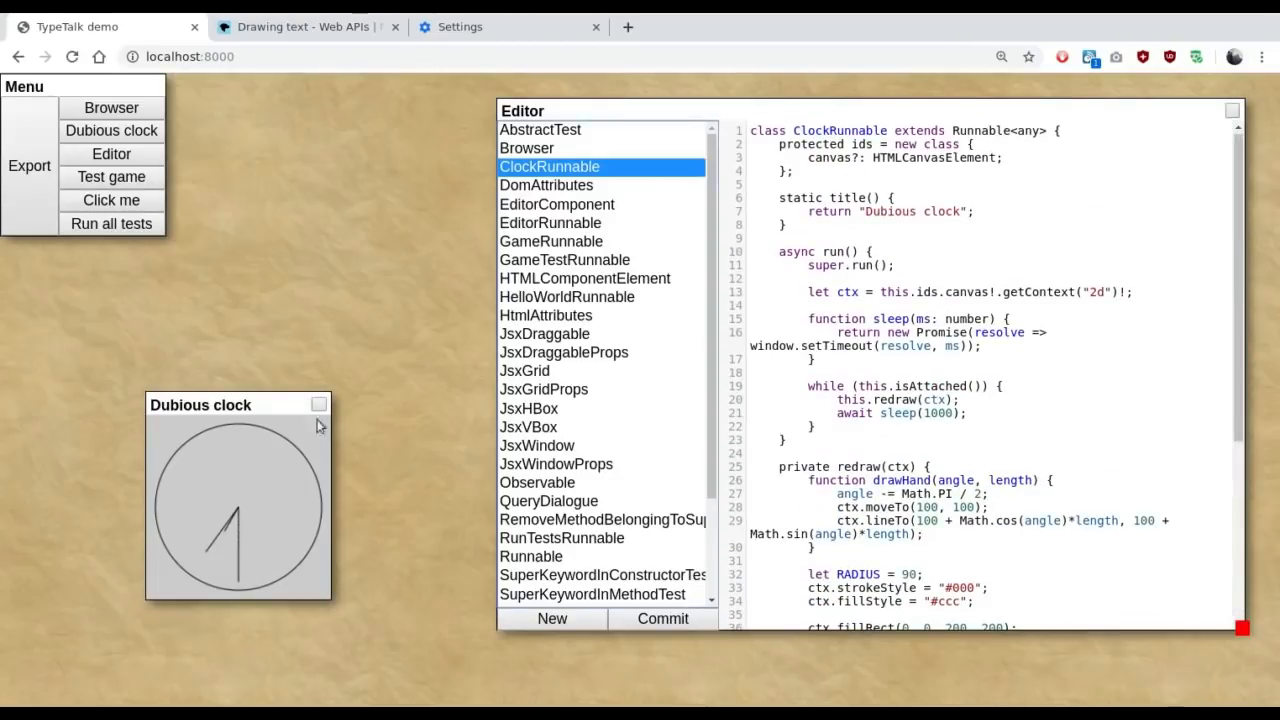
Step: Change ClockRunnable's fillStyle from "#ccc" to "#f00", commit so the clock turns red, then close the clock
{"action": "scroll", "scroll_direction": "down", "scroll_amount": 3}
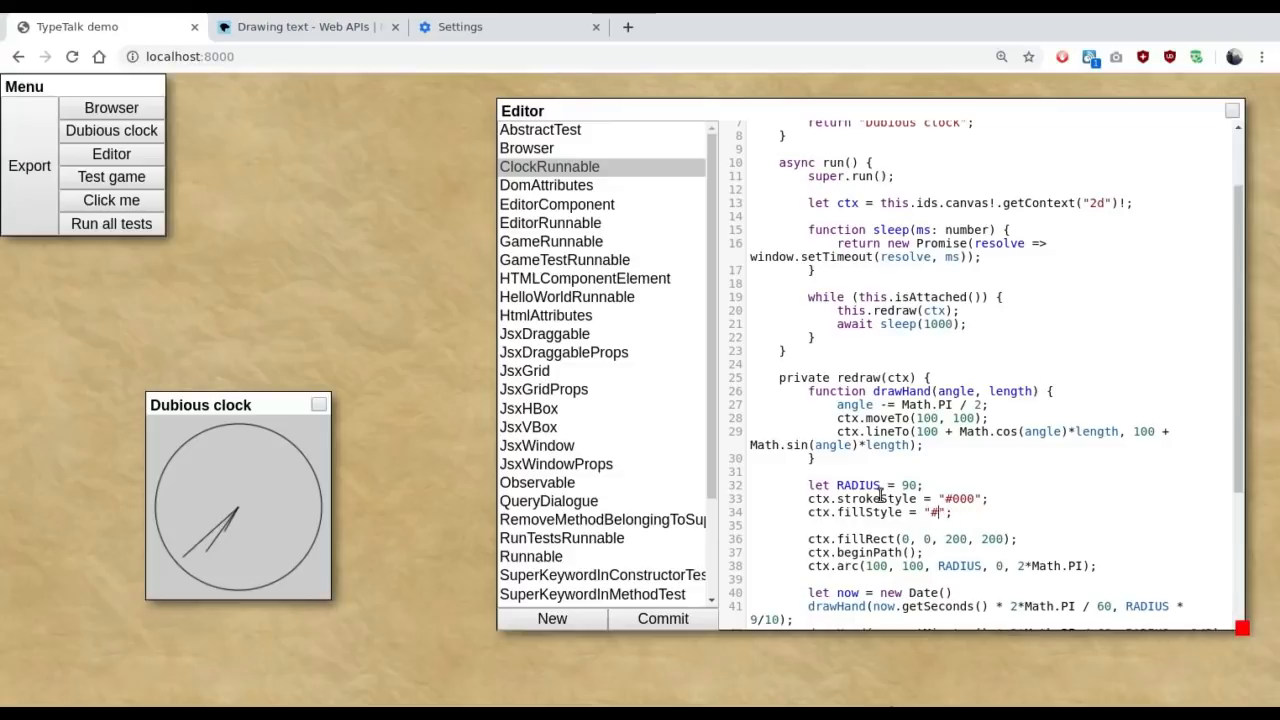
{"action": "type", "text": "f00"}
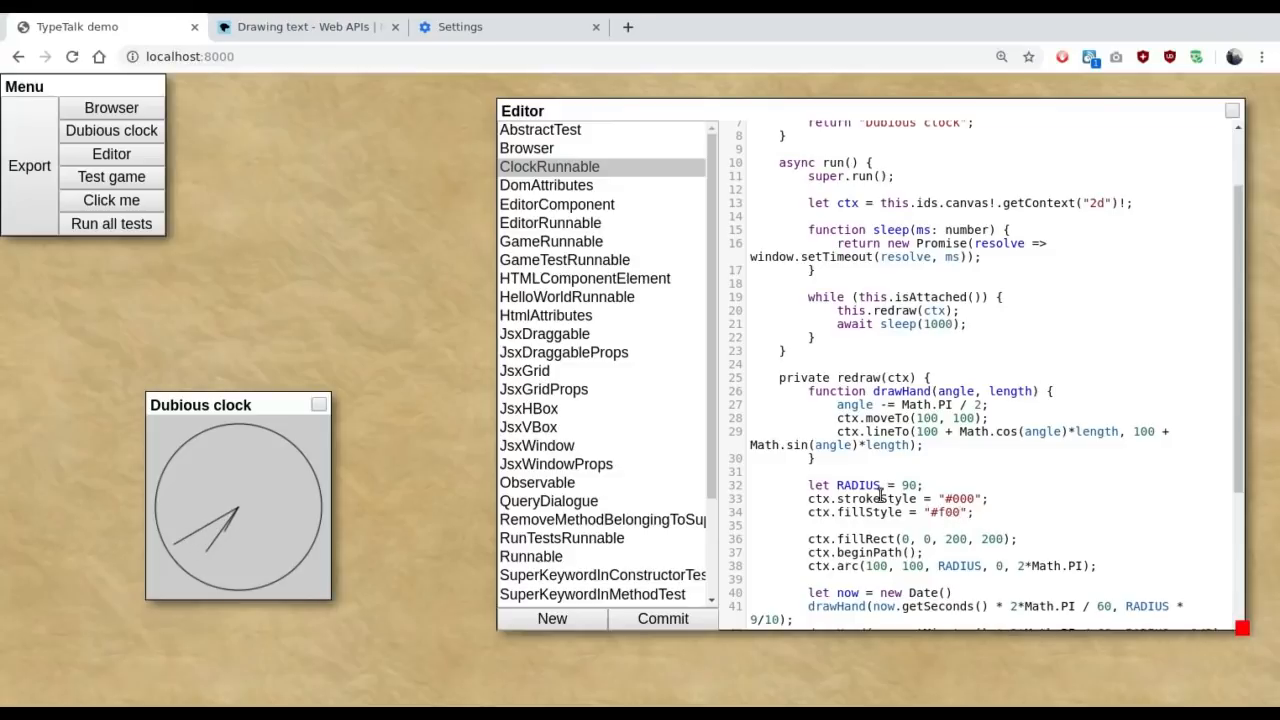
{"action": "left_click", "coordinate": [662, 618]}
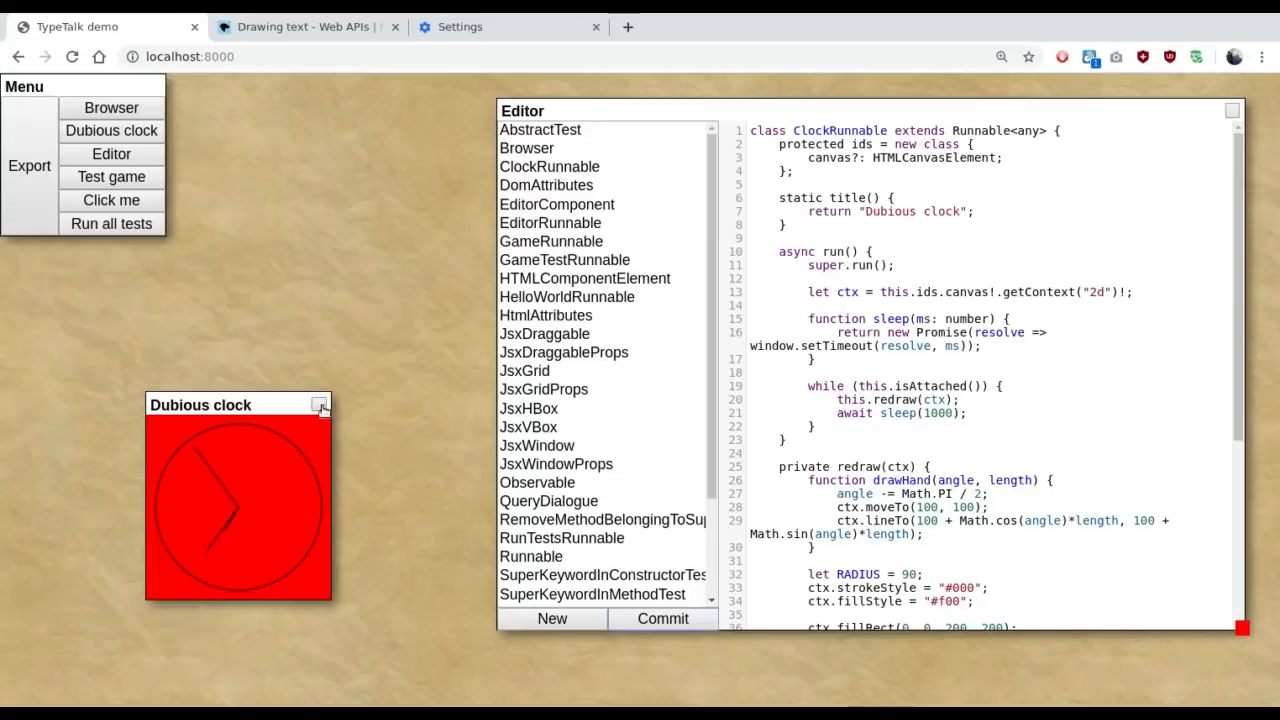
{"action": "left_click", "coordinate": [320, 404]}
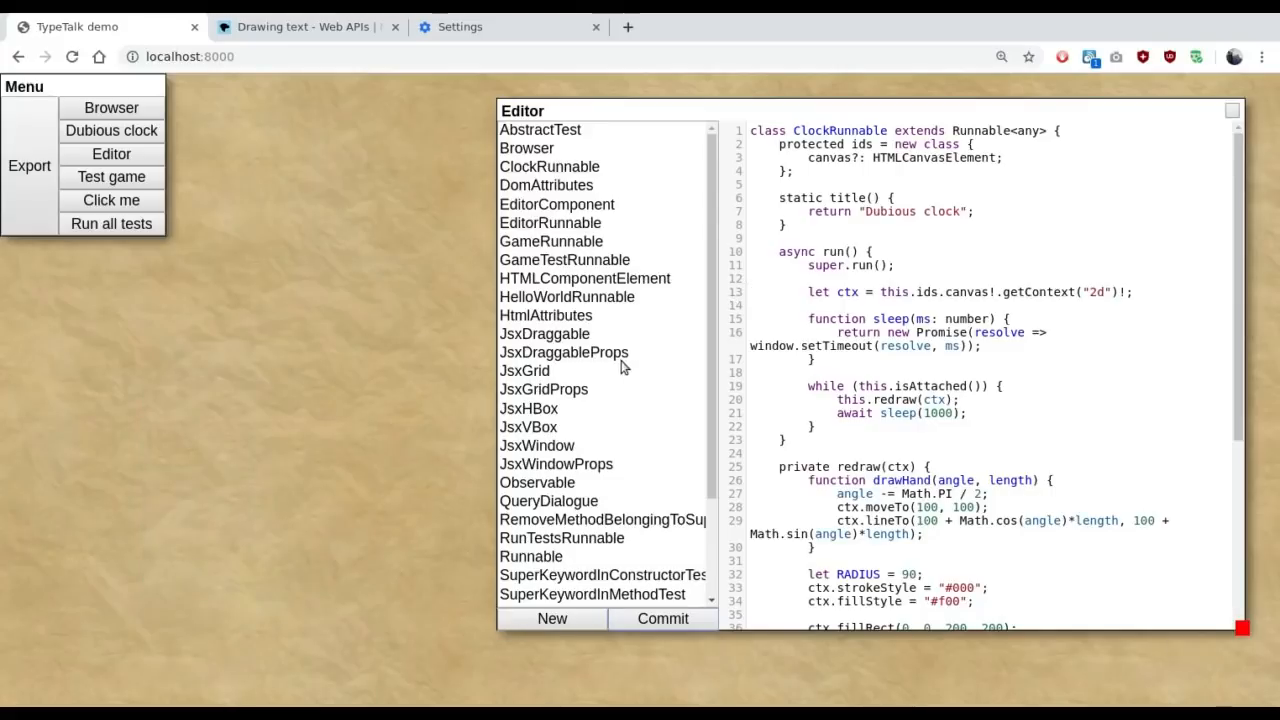
{"action": "mouse_move", "coordinate": [560, 265]}
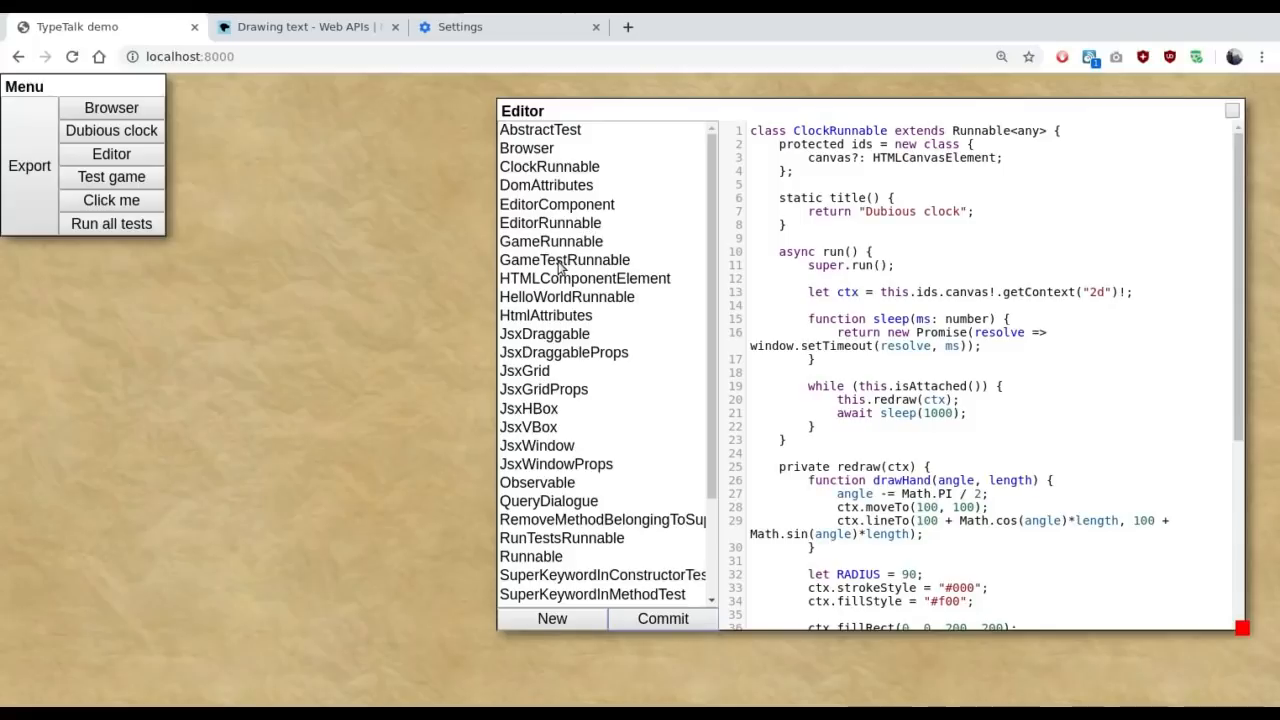
Step: View the GameTestRunnable source, then the abstract GameRunnable base class source
{"action": "left_click", "coordinate": [565, 259]}
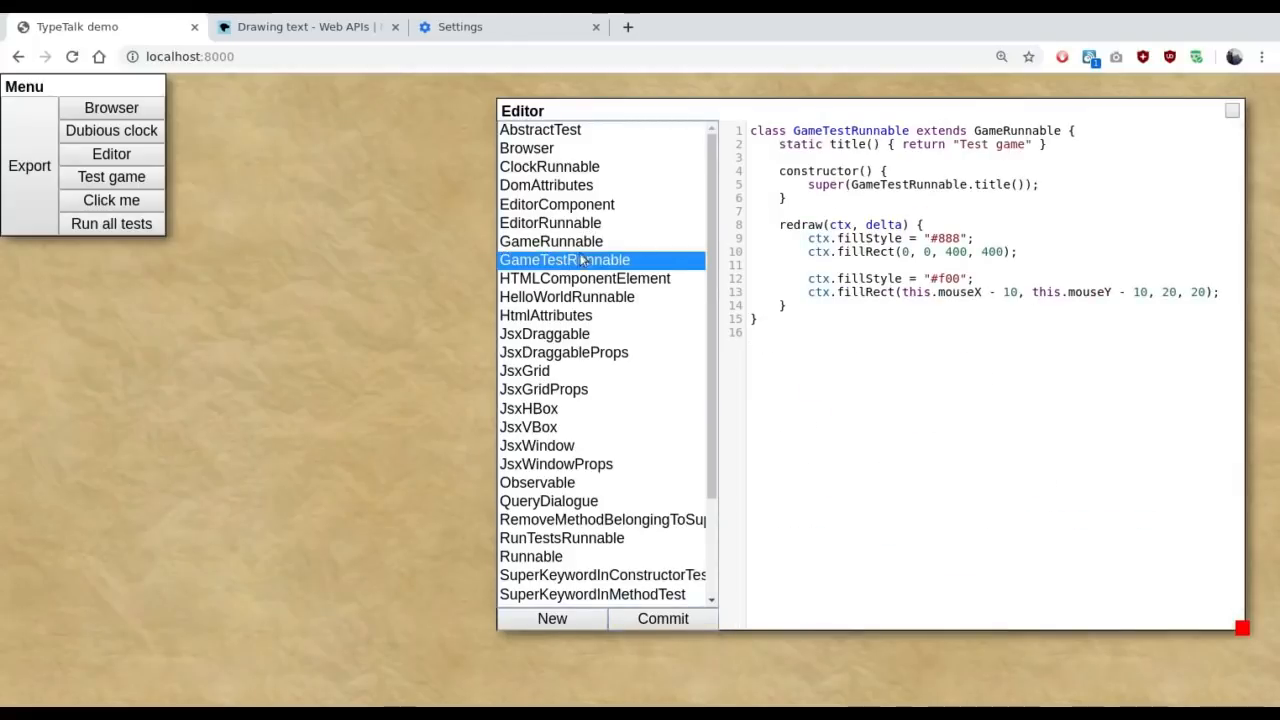
{"action": "left_click", "coordinate": [551, 241]}
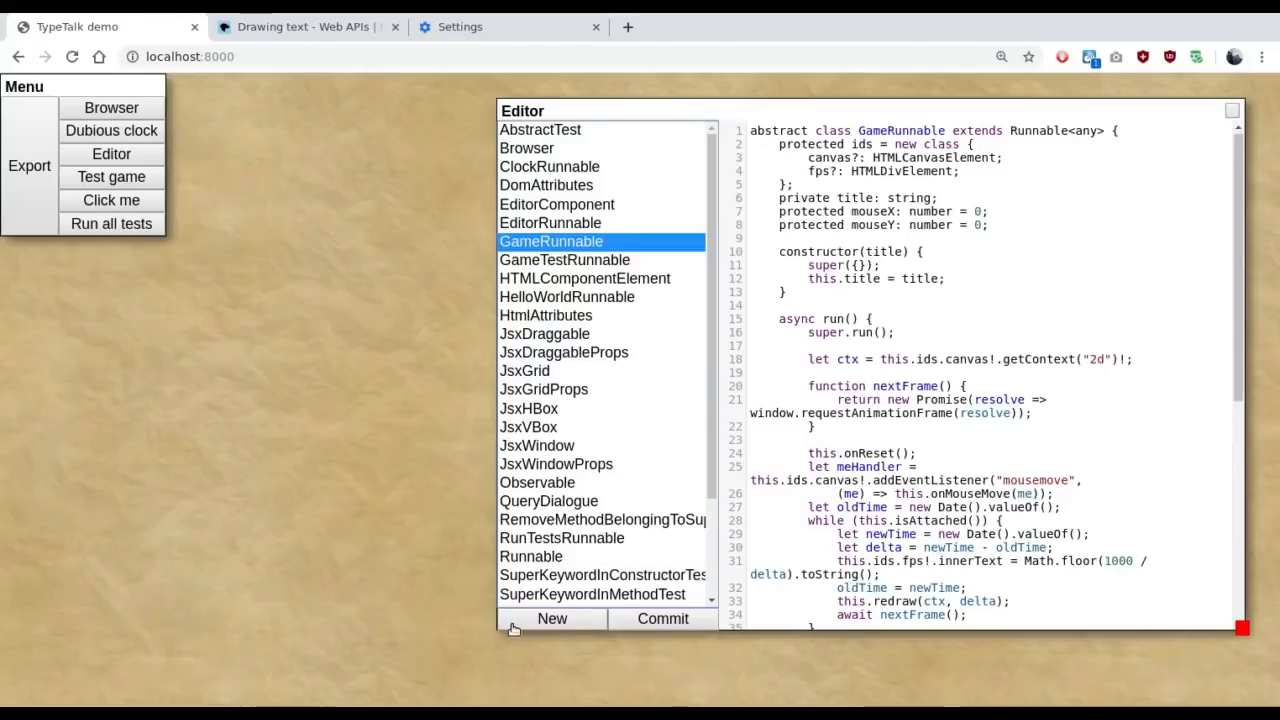
Step: Create a new empty class named DubiousGame via the New class prompt
{"action": "left_click", "coordinate": [551, 618]}
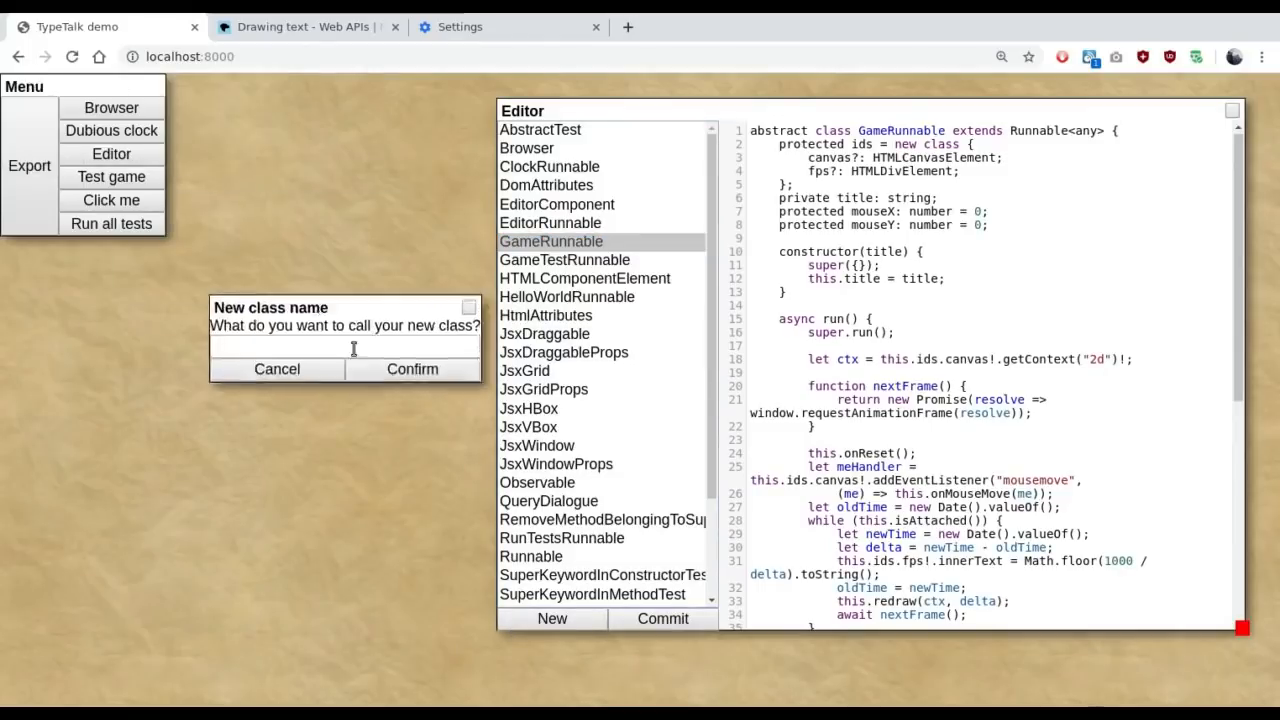
{"action": "type", "text": "d"}
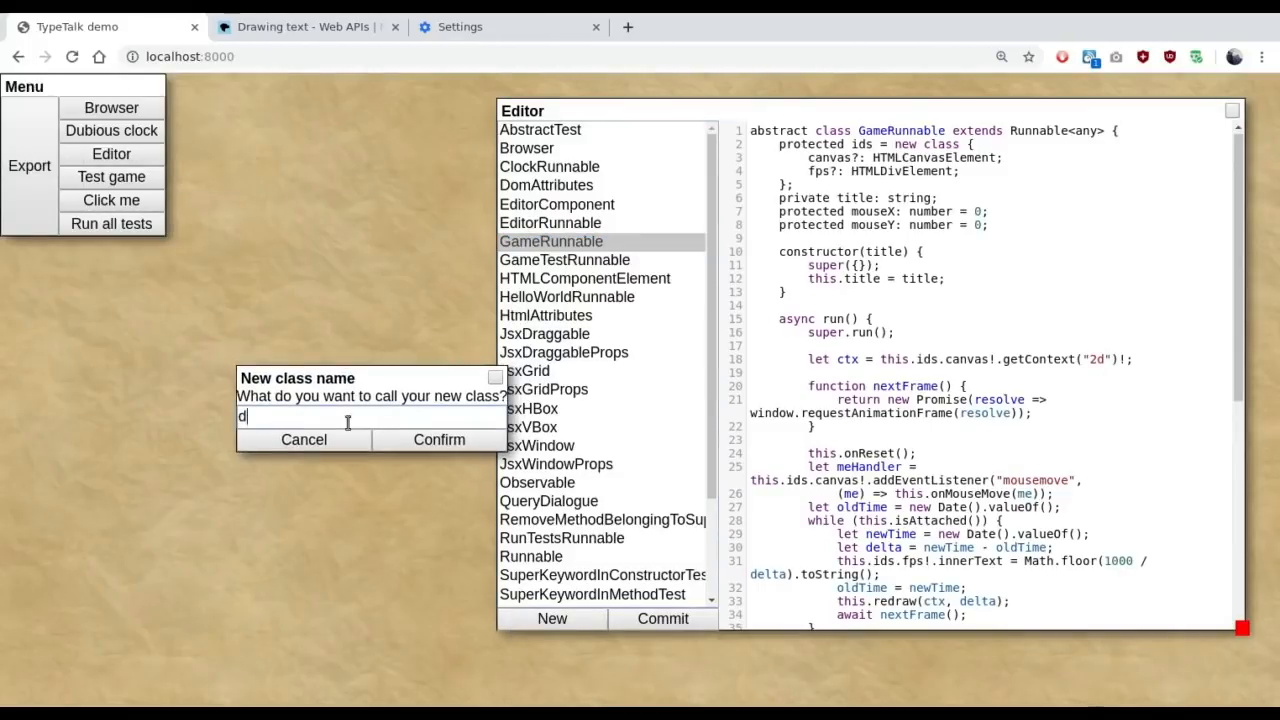
{"action": "type", "text": "UB"}
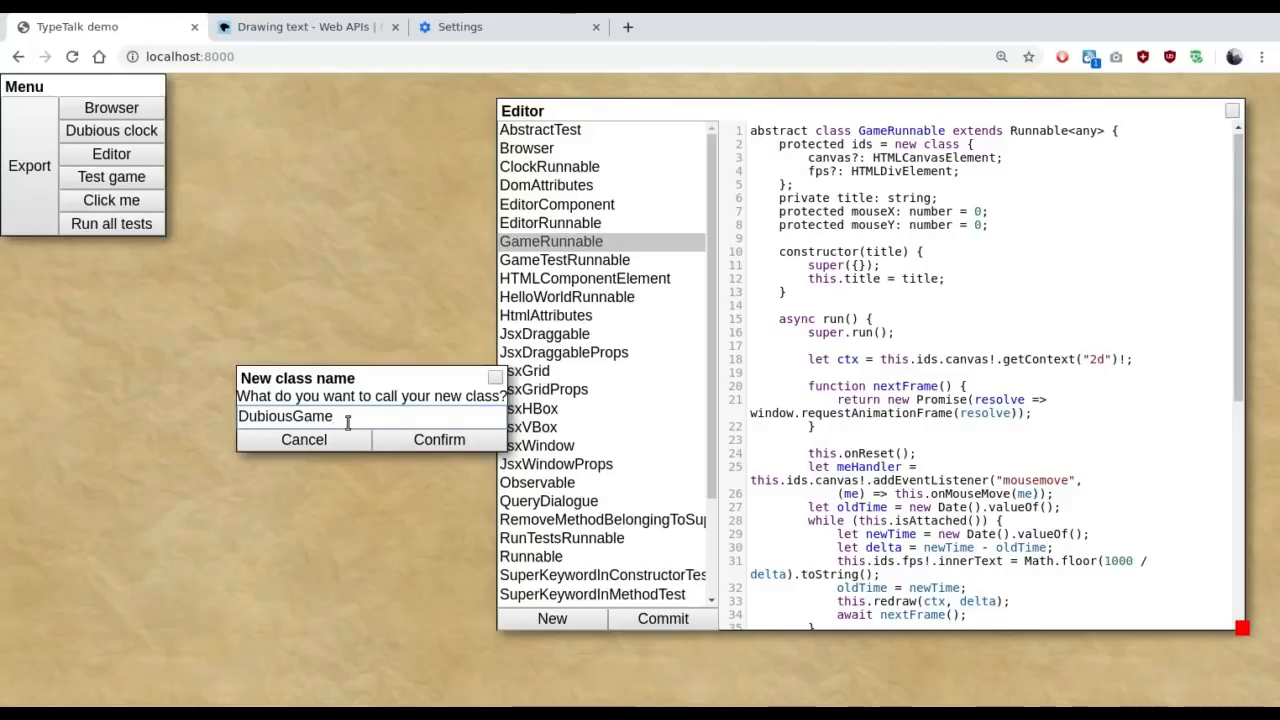
{"action": "left_click", "coordinate": [438, 439]}
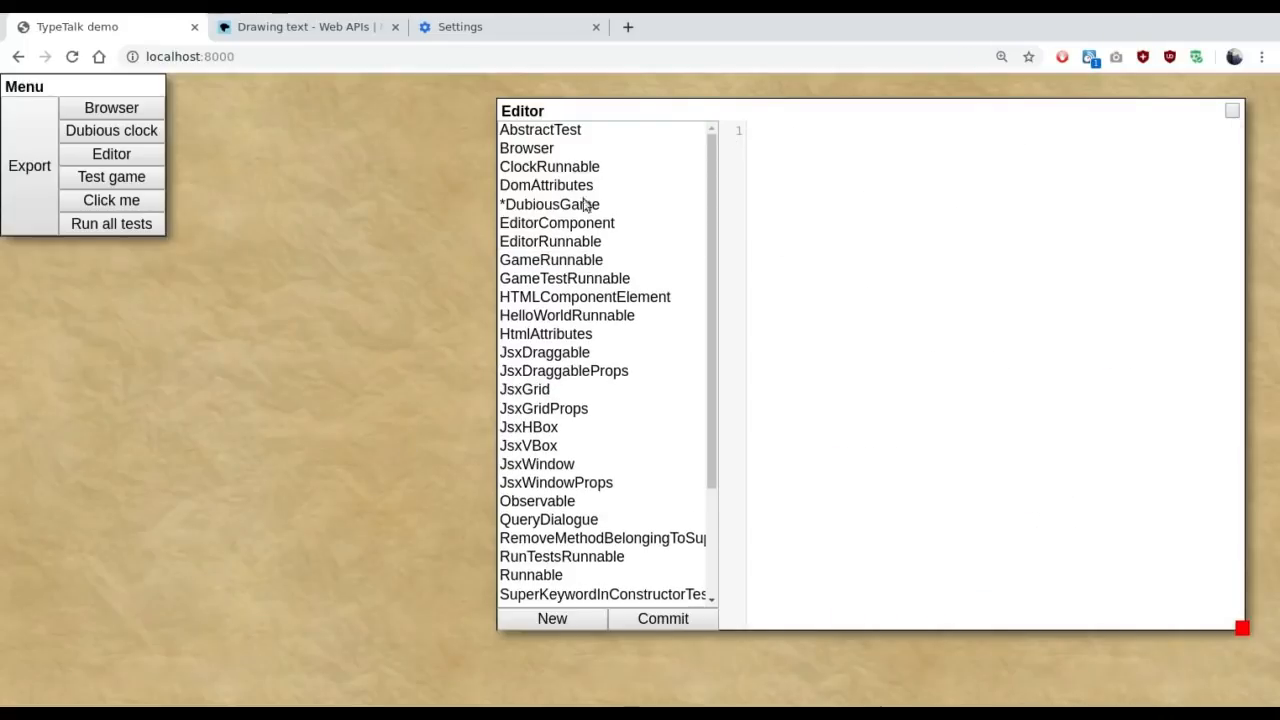
Step: Write the declaration 'class DubiousGame extends GameRunnable {' in the code pane
{"action": "left_click", "coordinate": [545, 204]}
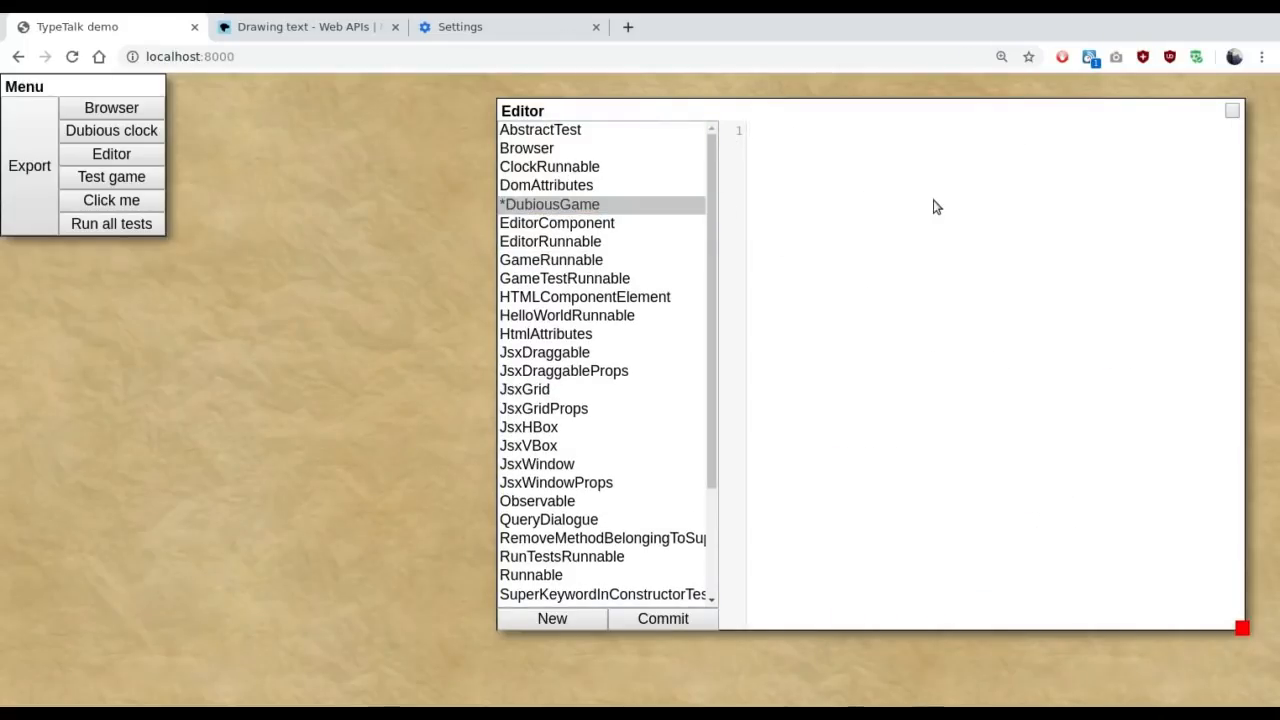
{"action": "type", "text": "class D"}
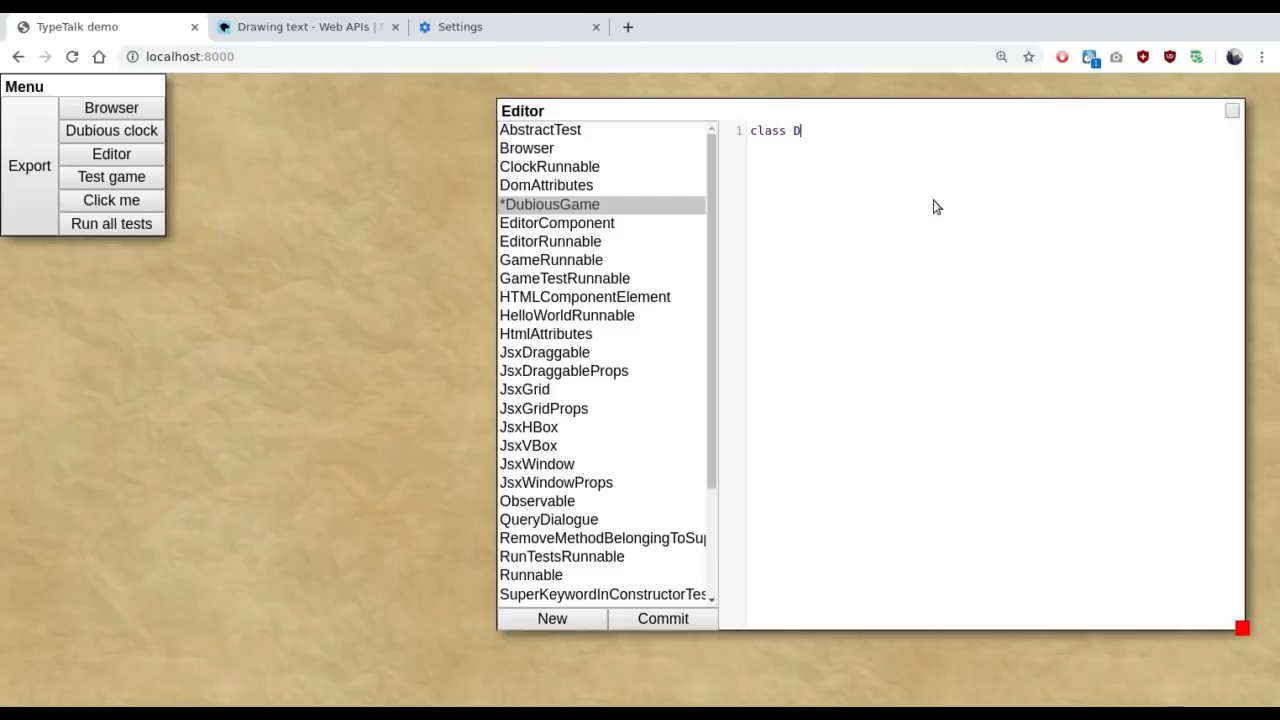
{"action": "type", "text": "ubiousGame"}
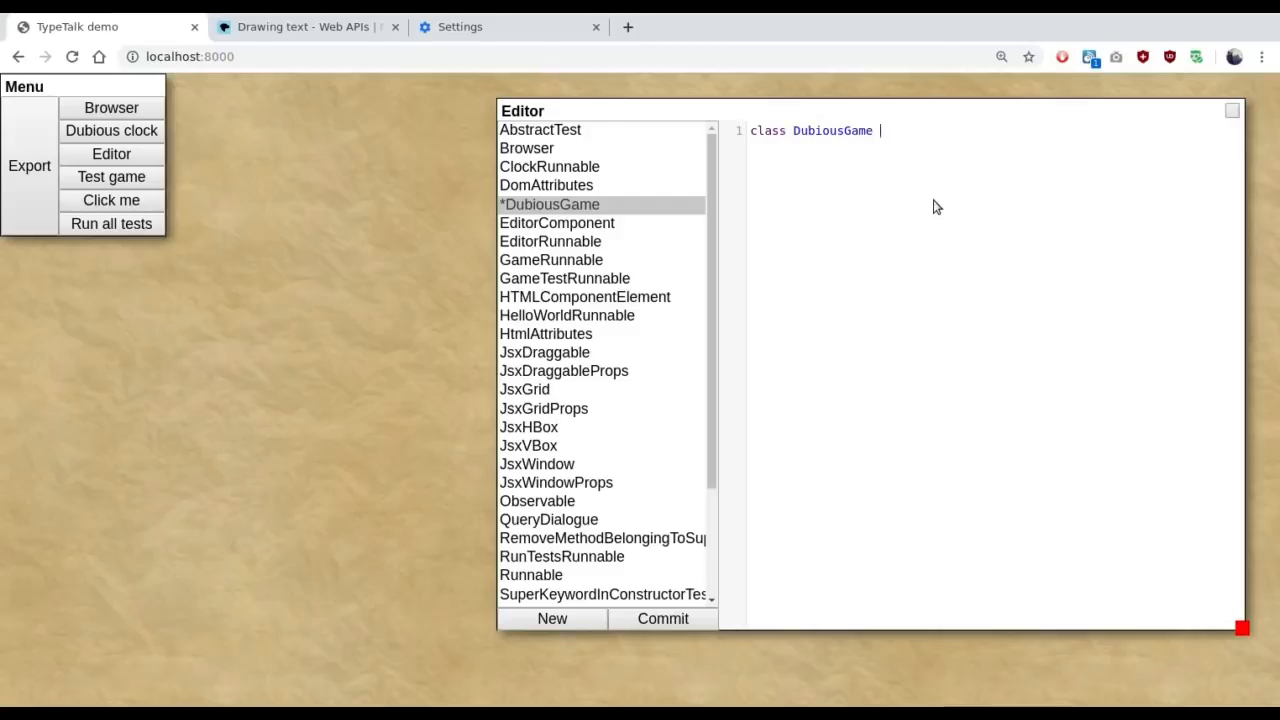
{"action": "type", "text": "extends G"}
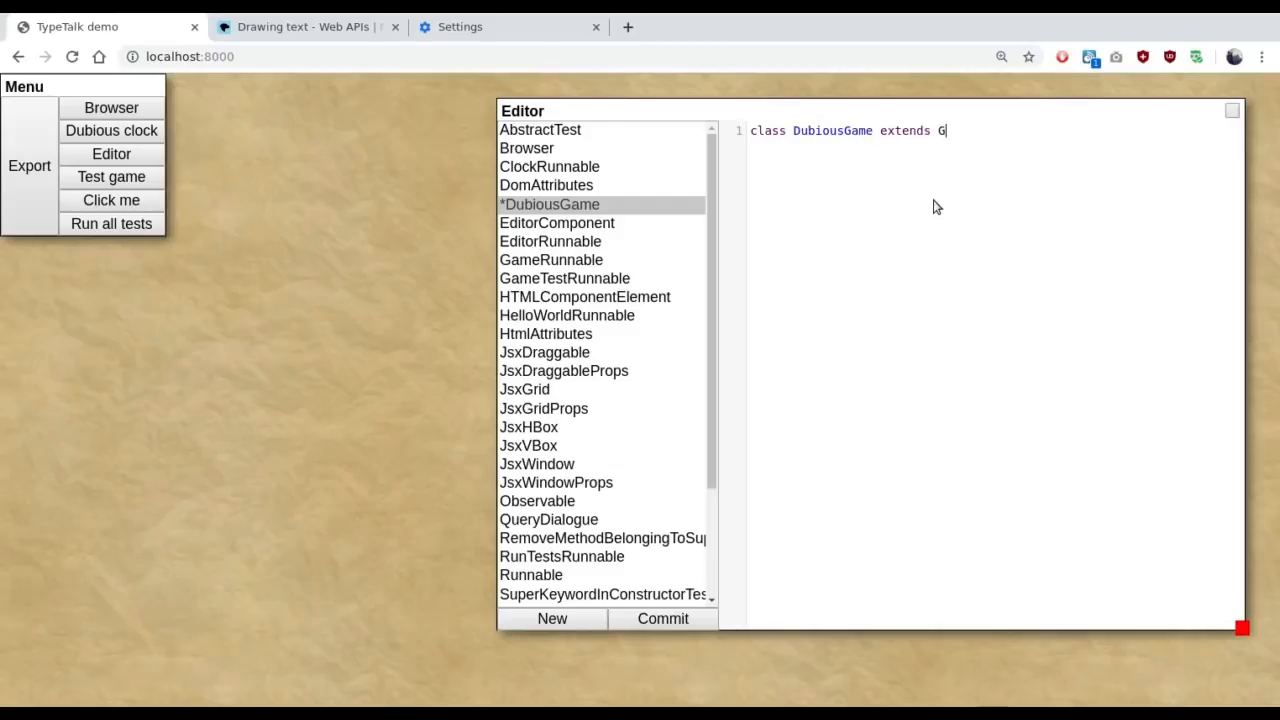
{"action": "type", "text": "ameRunnable {"}
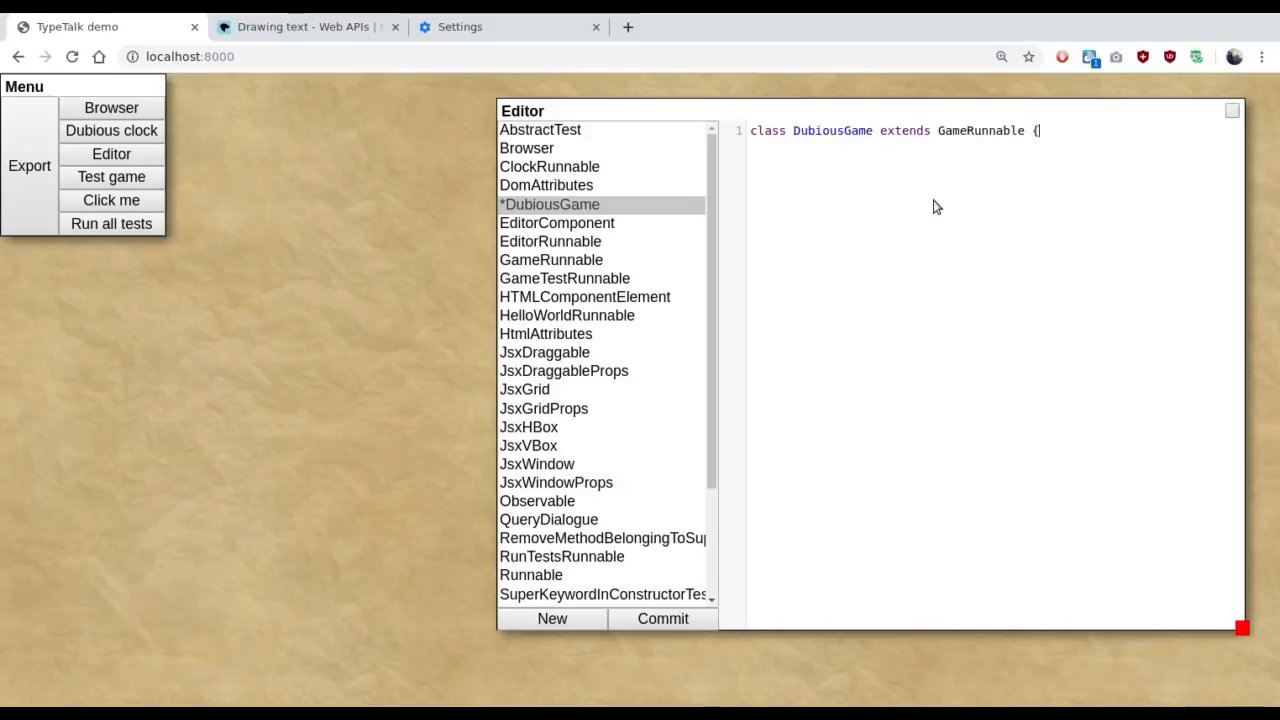
{"action": "key", "text": "Enter"}
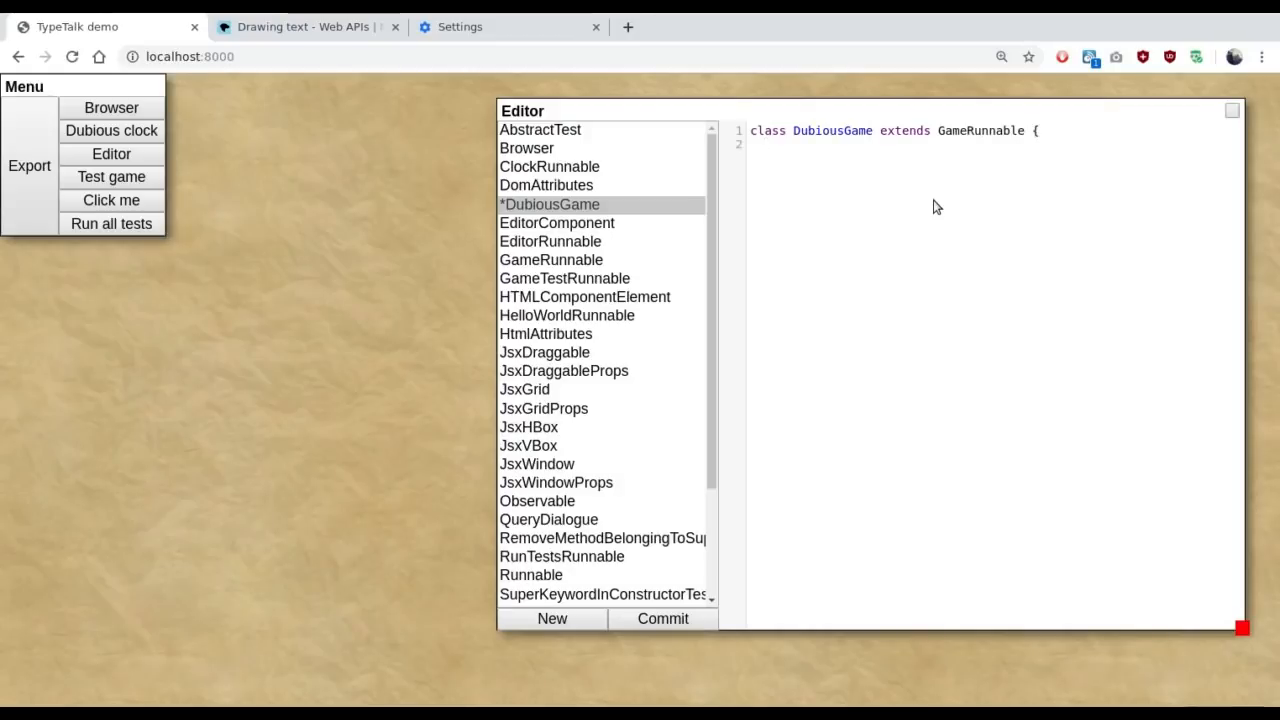
Step: Add a static title() returning "Dubious Game" and a constructor calling super(DubiousGame.title())
{"action": "type", "text": "static"}
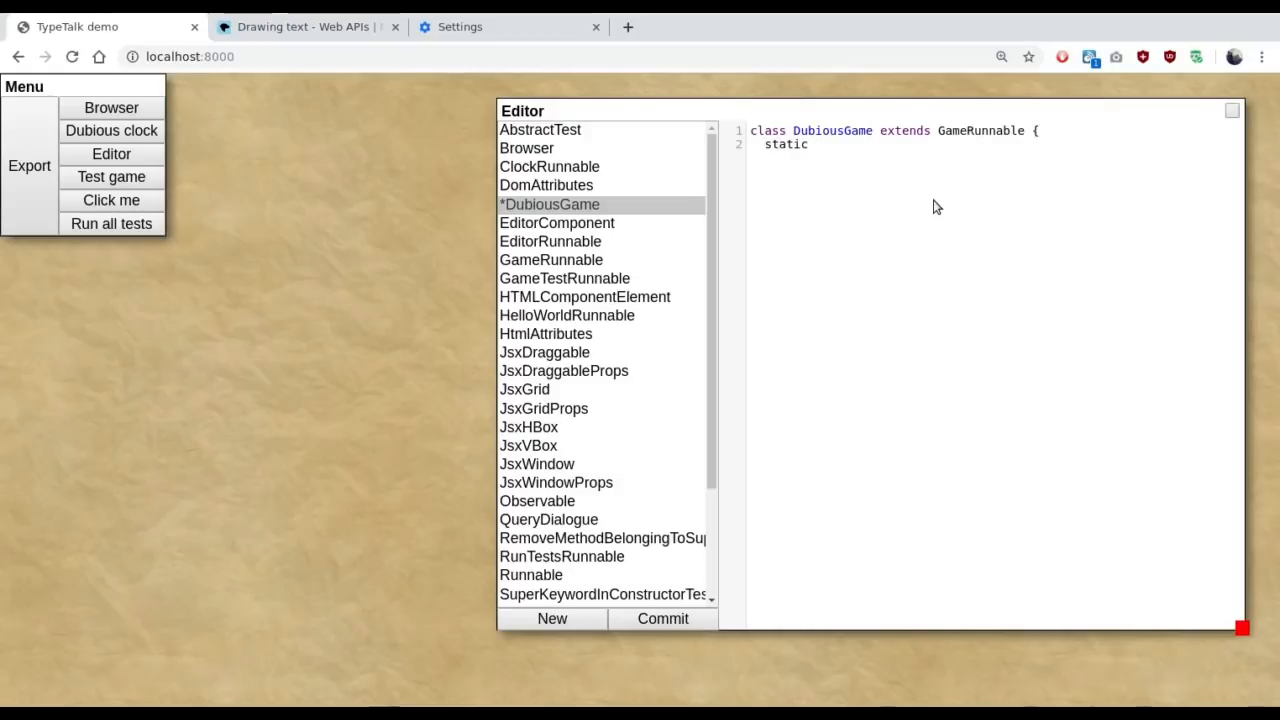
{"action": "type", "text": "title() { rt"}
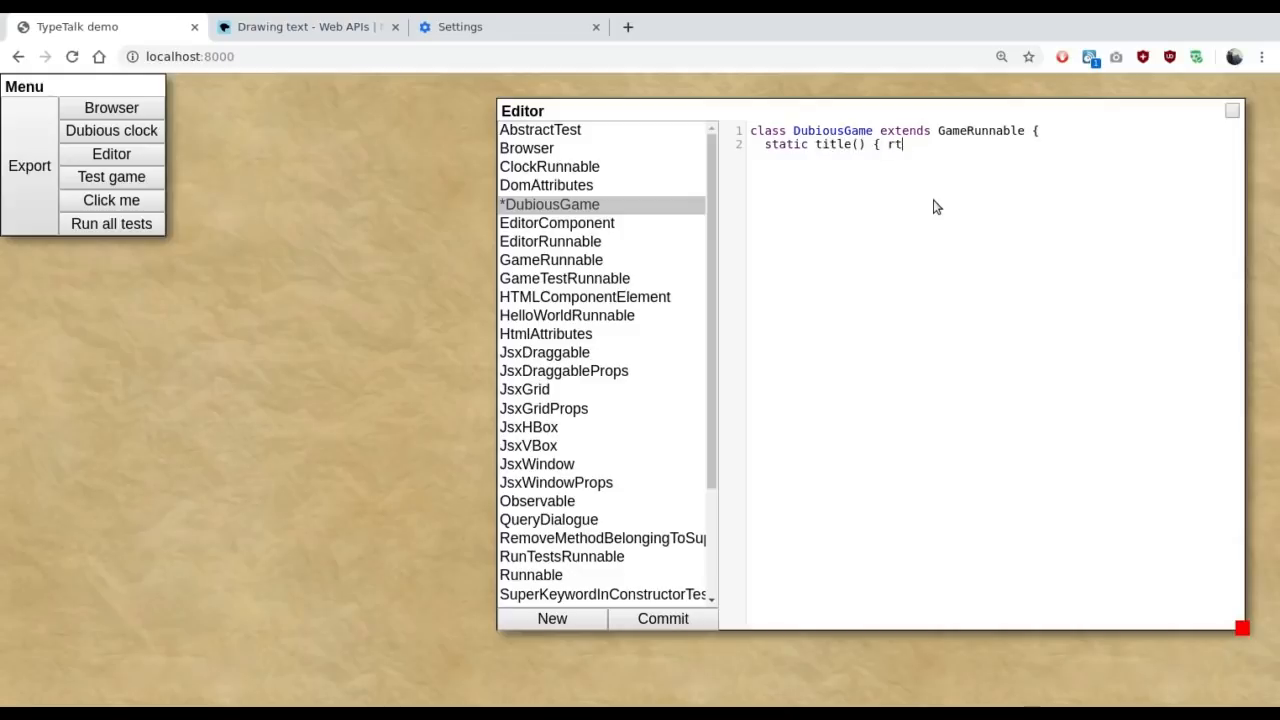
{"action": "type", "text": "eturn \""}
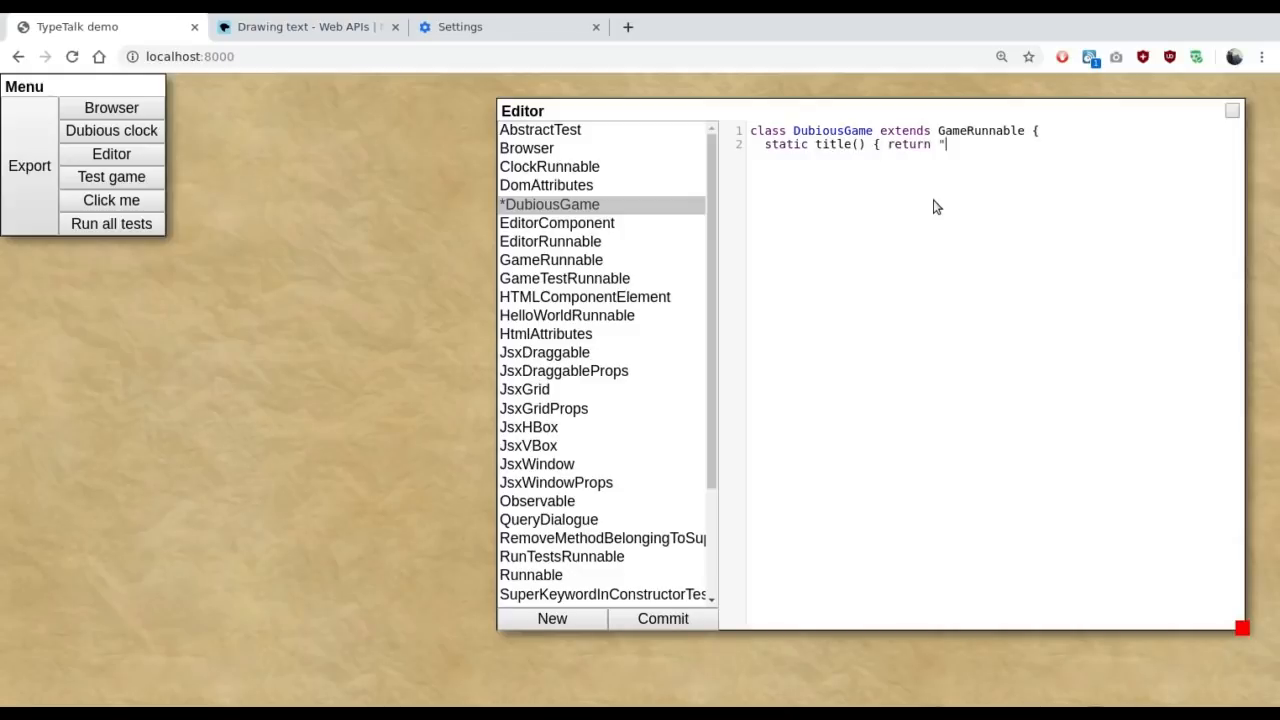
{"action": "type", "text": "Dubious Game"}
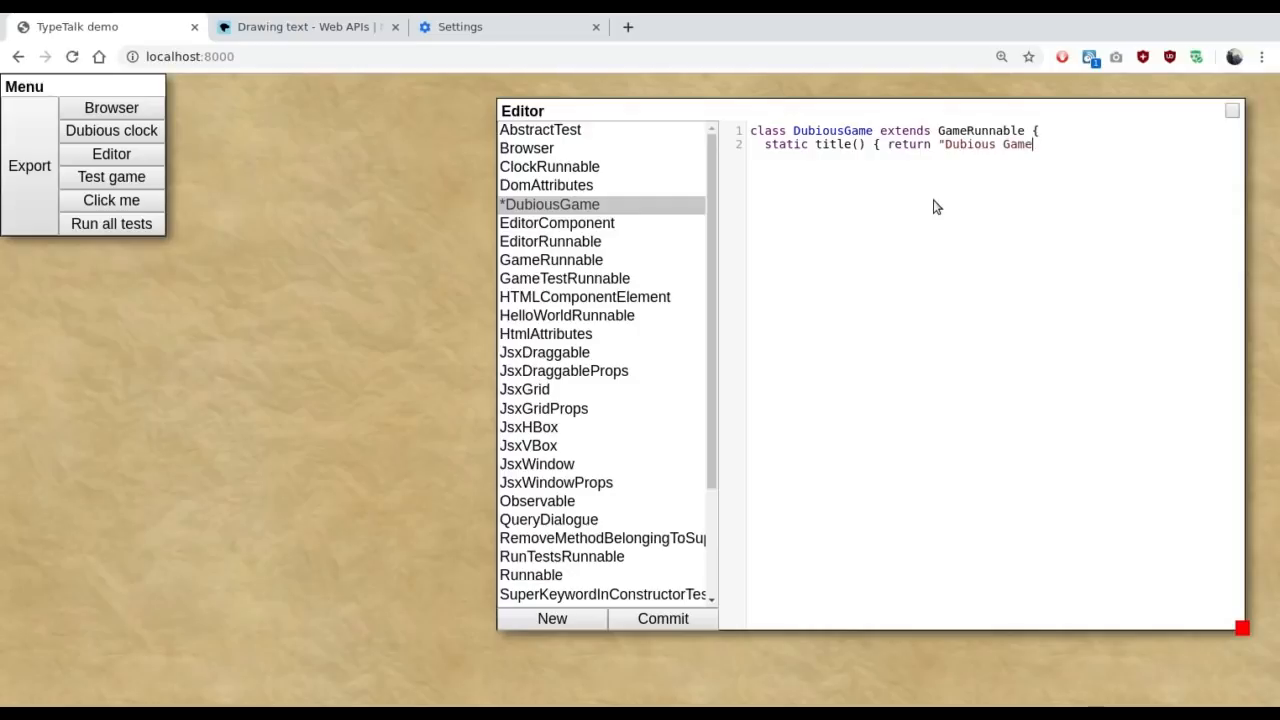
{"action": "type", "text": "\"; }"}
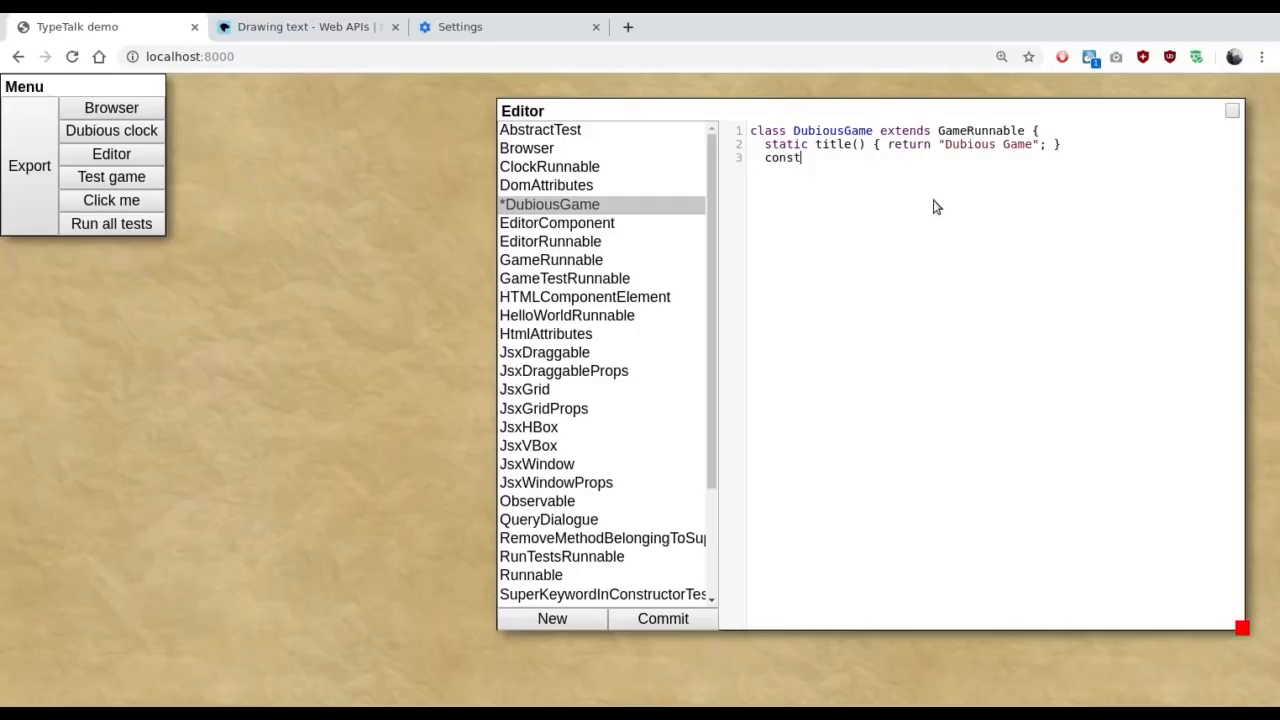
{"action": "scroll", "scroll_direction": "up", "scroll_amount": 3}
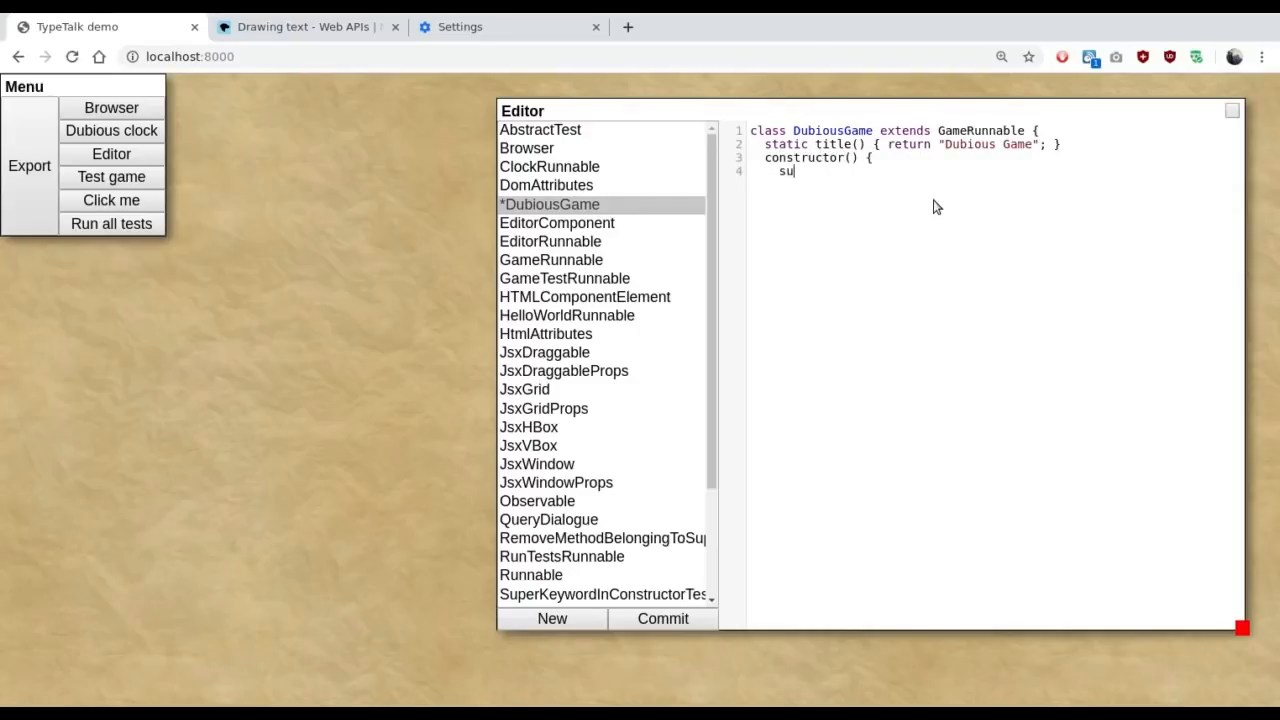
{"action": "type", "text": "per(Dub"}
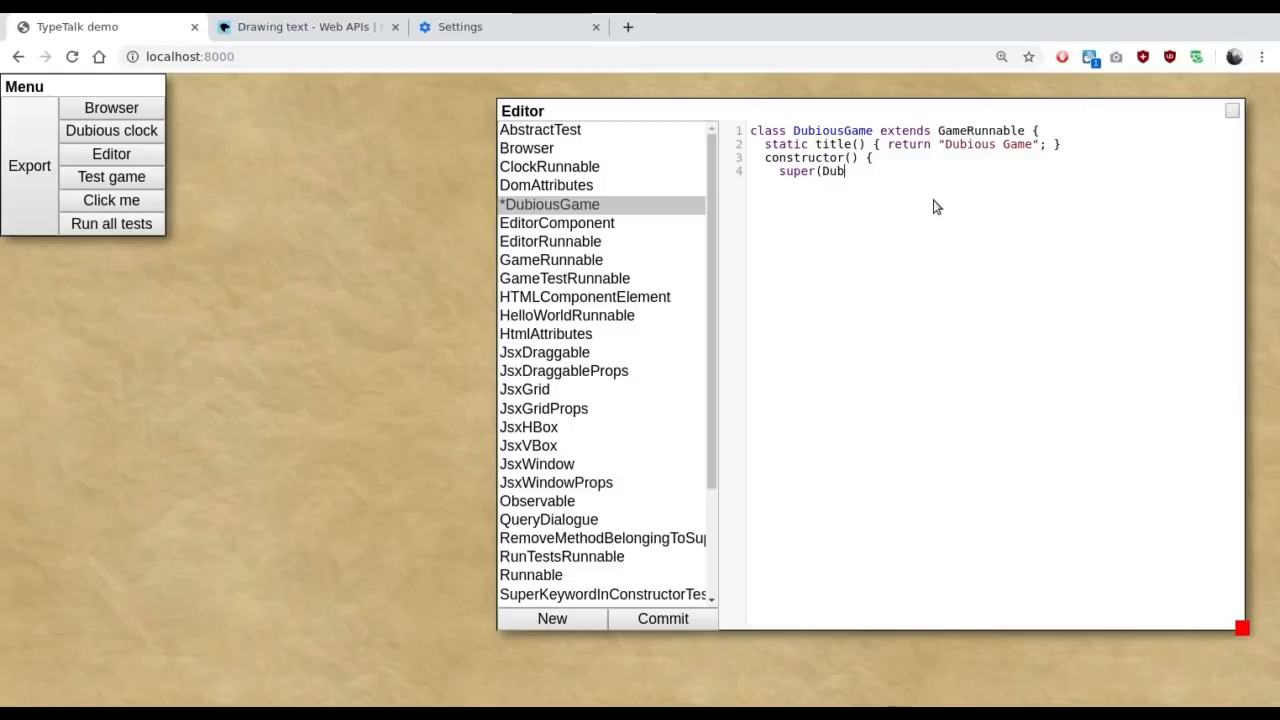
{"action": "type", "text": "iousGame.title());"}
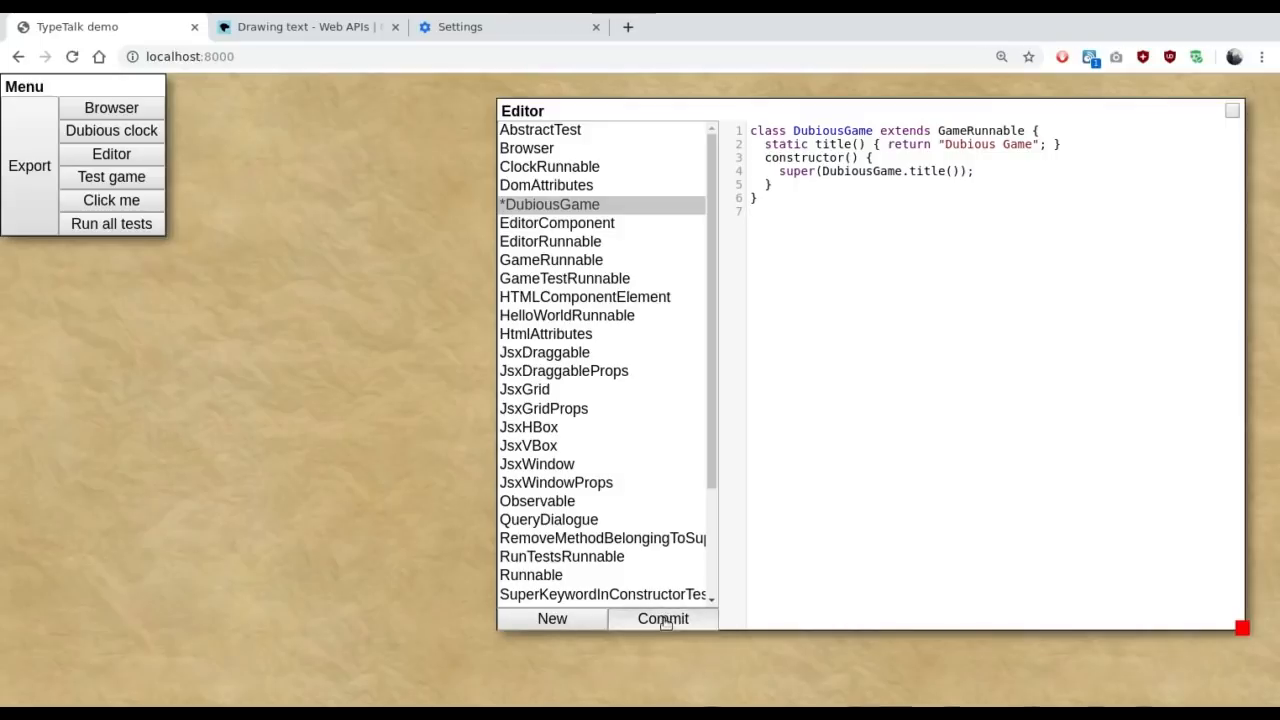
Step: Commit DubiousGame, see the missing redraw error, and add an empty render(ctx, delta) {} method
{"action": "left_click", "coordinate": [662, 618]}
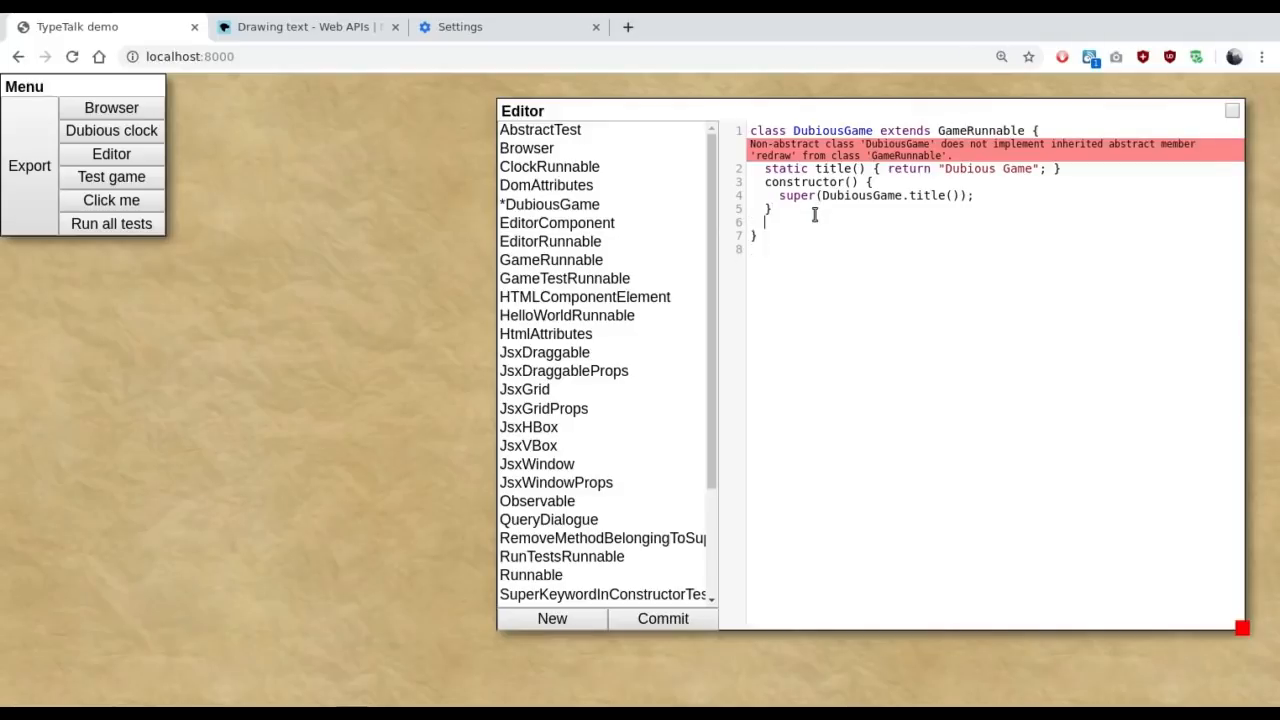
{"action": "type", "text": "p"}
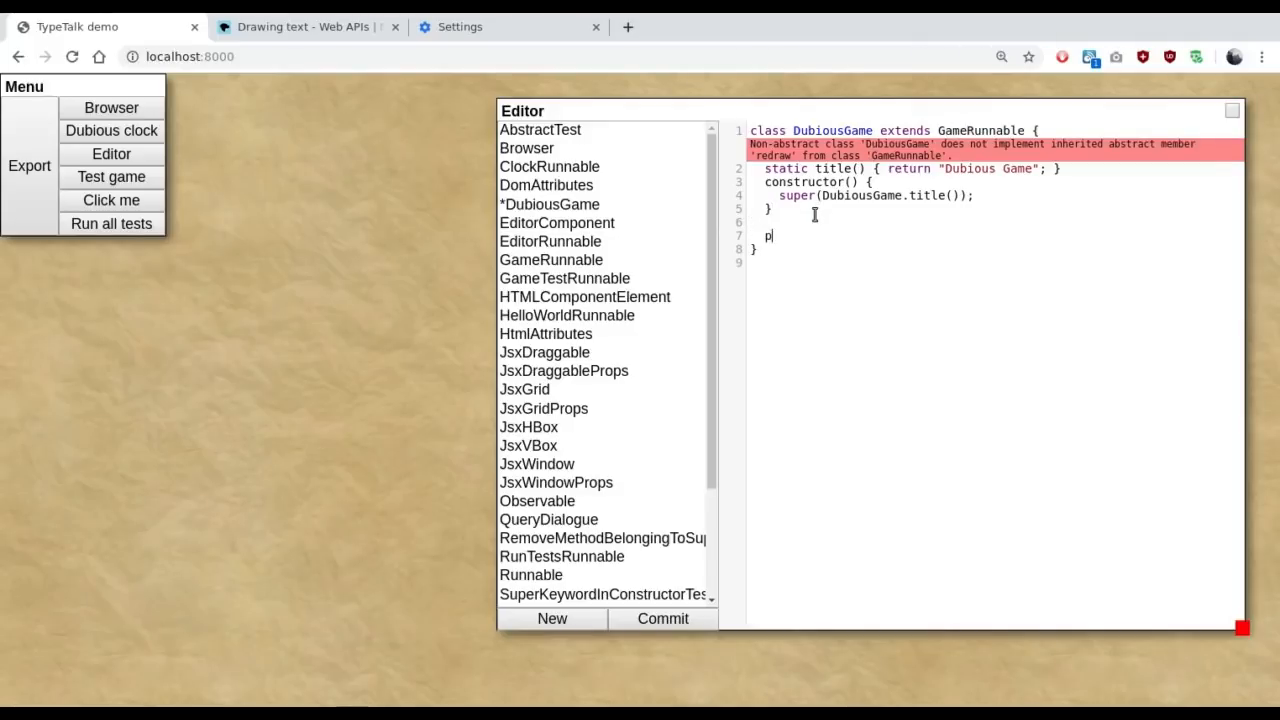
{"action": "type", "text": "render(ct"}
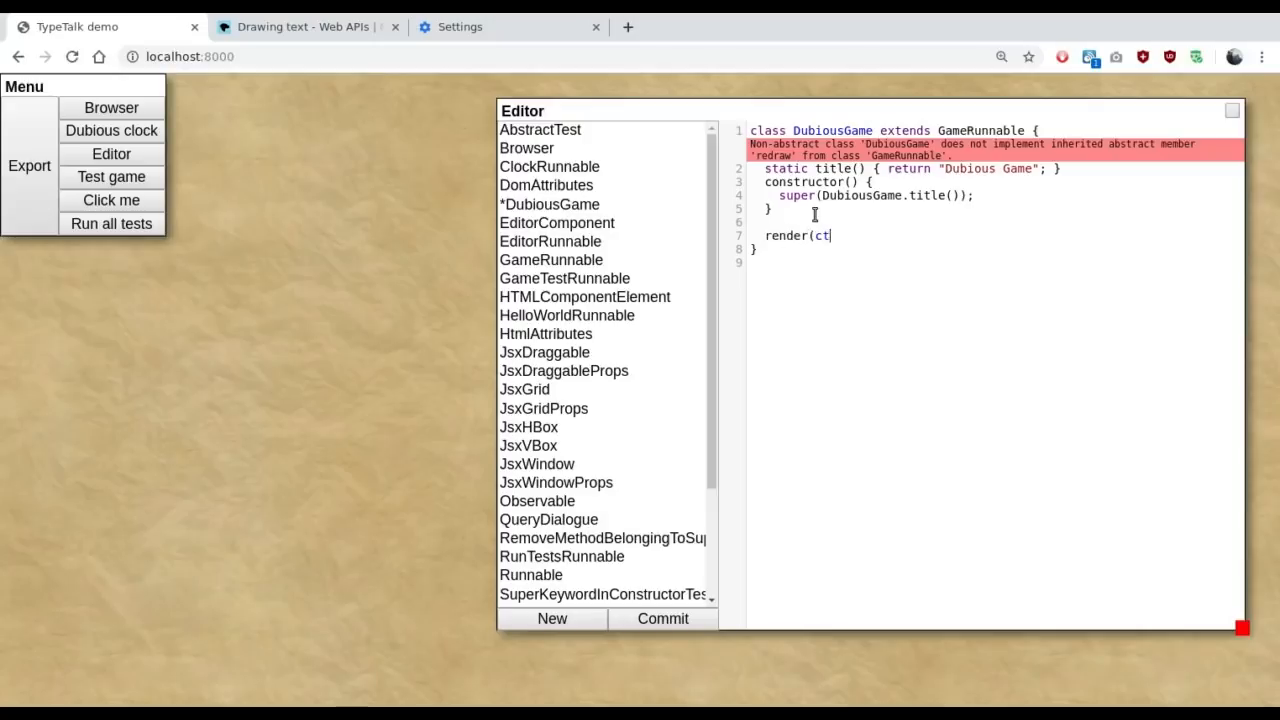
{"action": "type", "text": "x, delta) {}"}
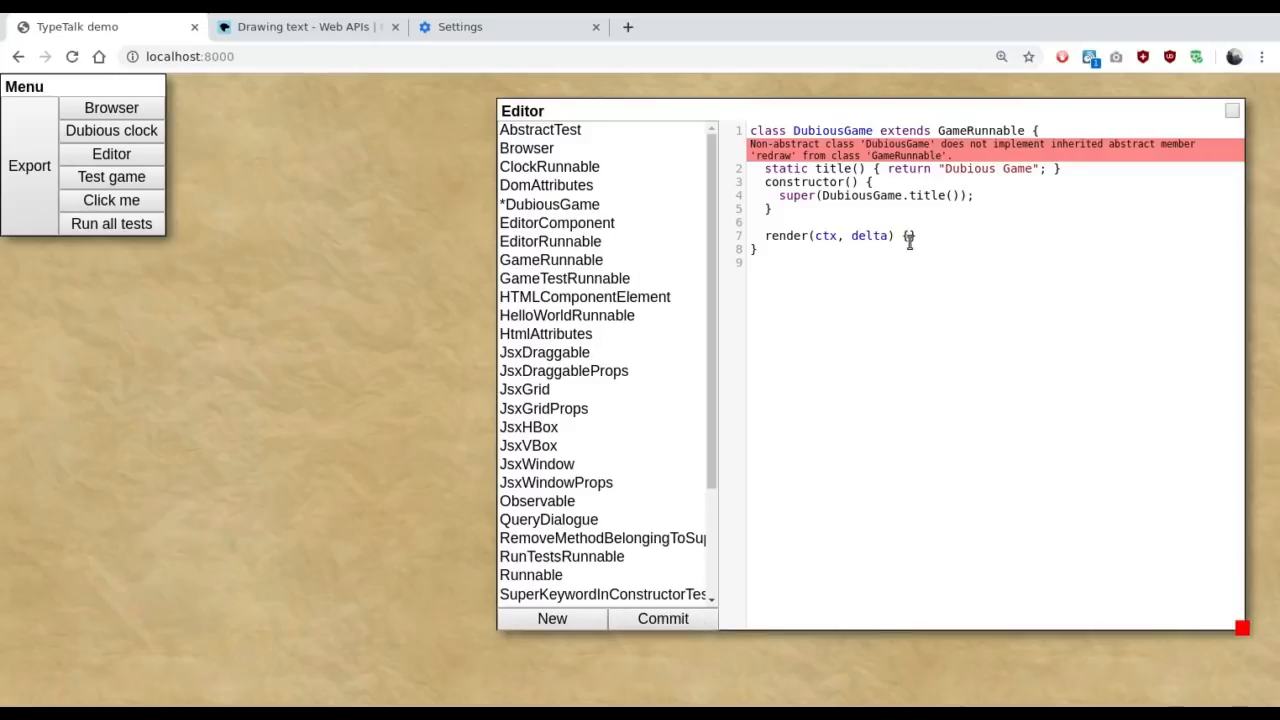
{"action": "type", "text": "{}"}
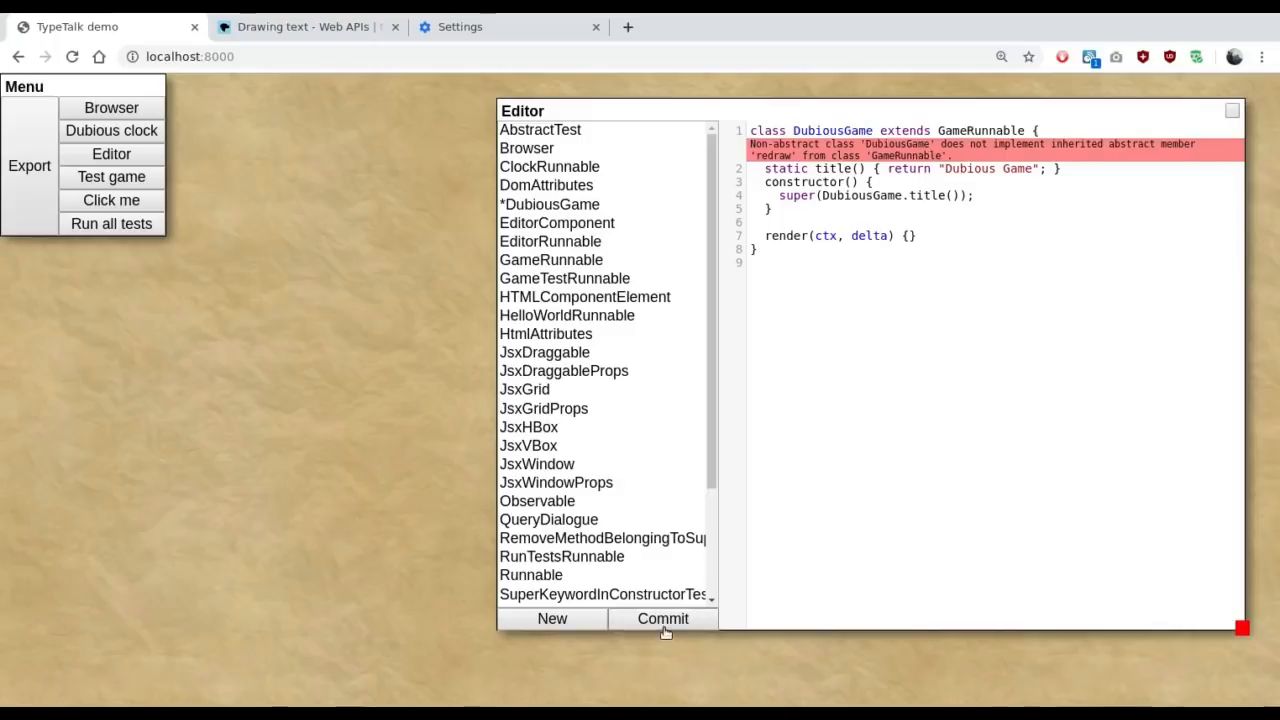
{"action": "mouse_move", "coordinate": [845, 155]}
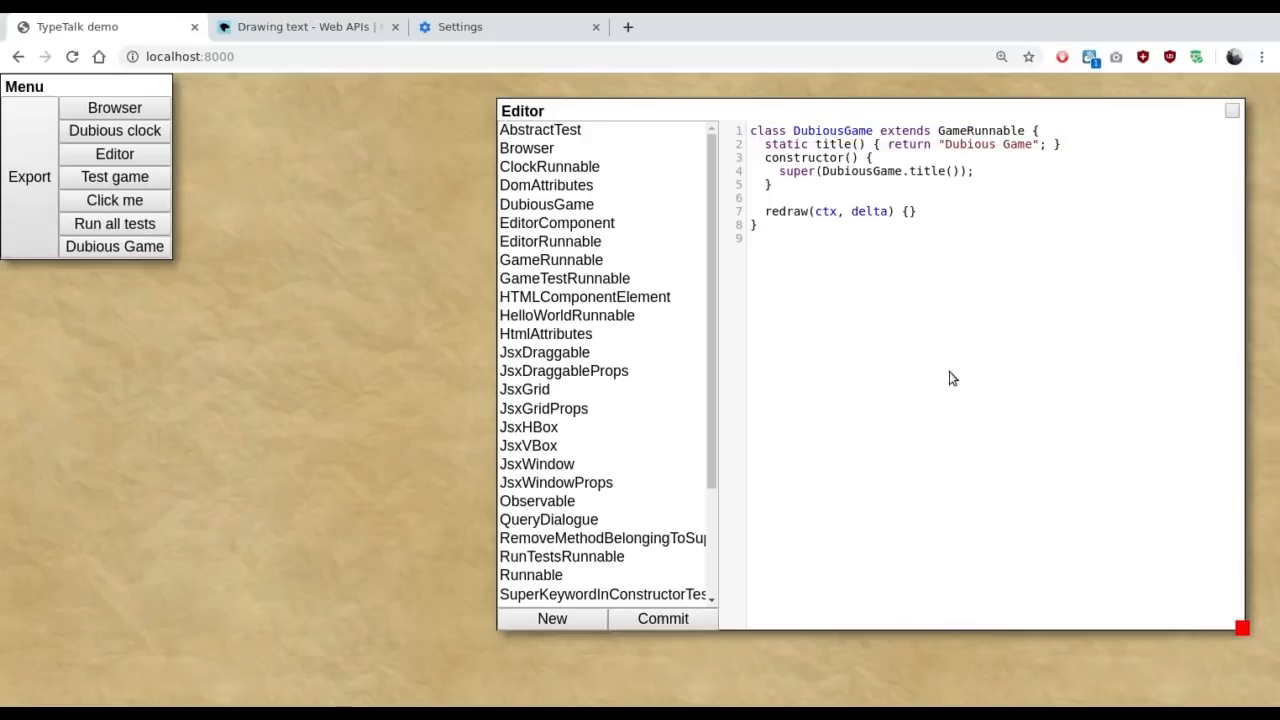
{"action": "mouse_move", "coordinate": [638, 405]}
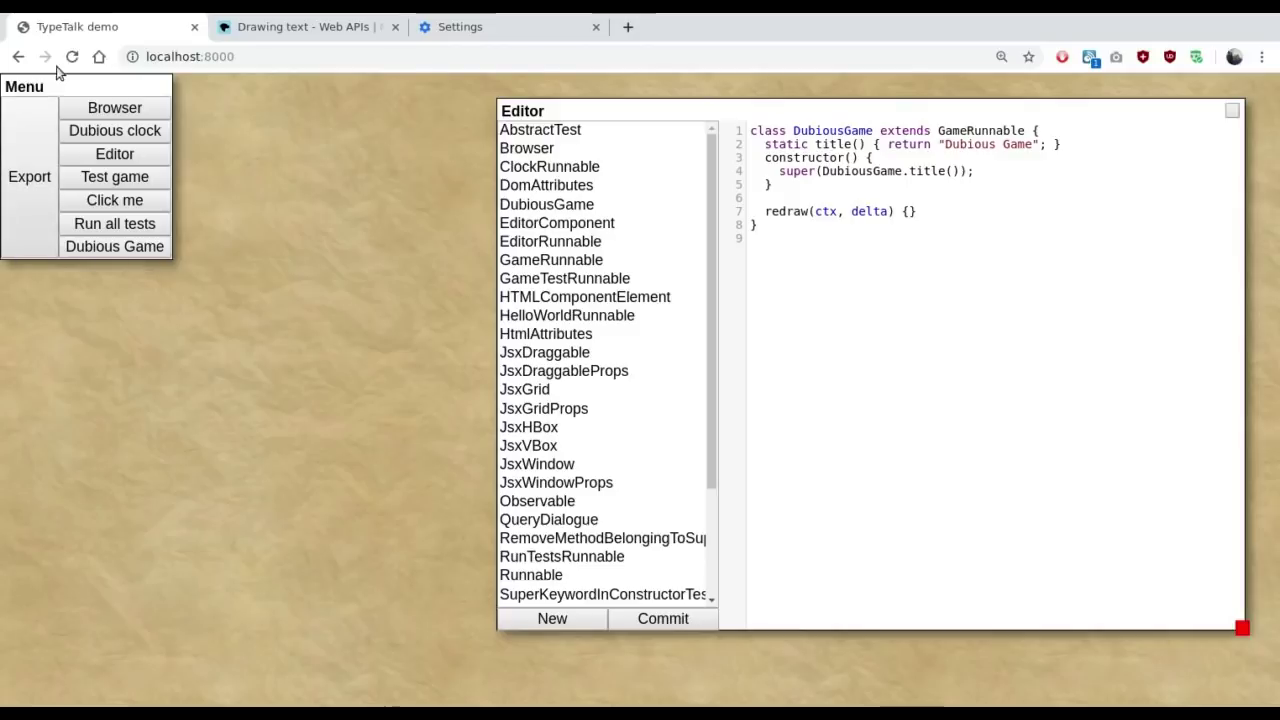
{"action": "mouse_move", "coordinate": [114, 246]}
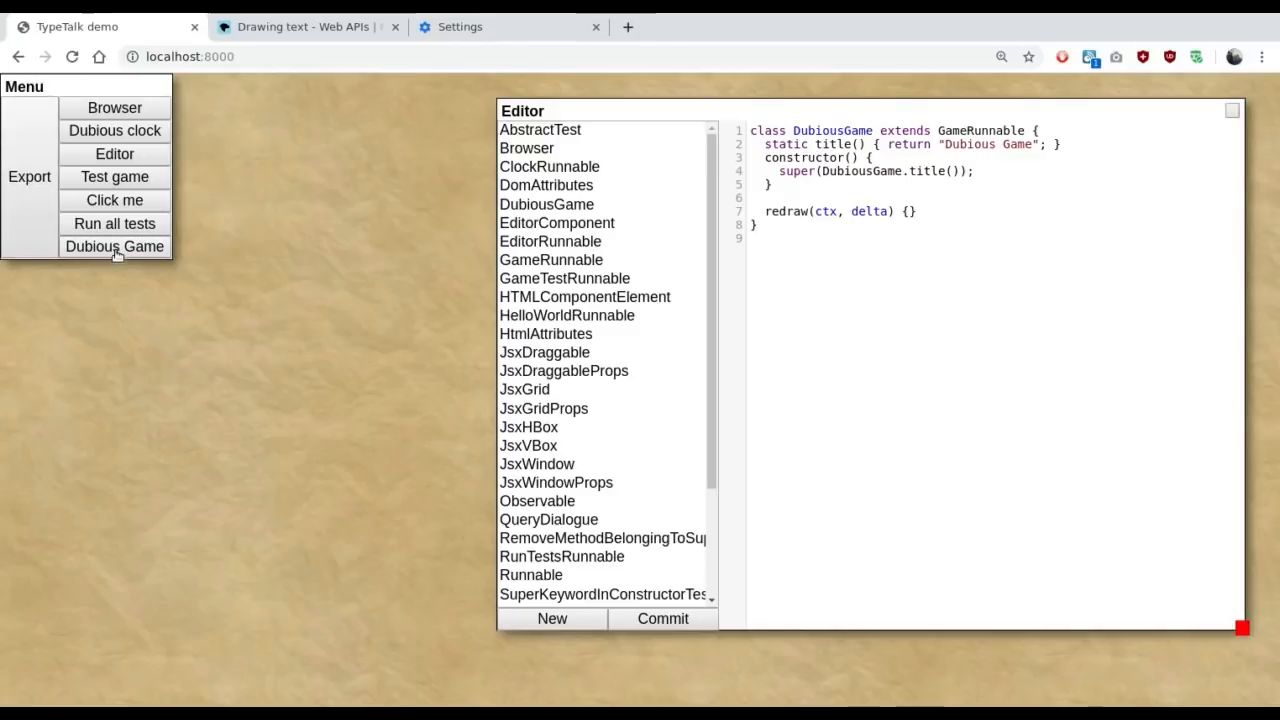
{"action": "mouse_move", "coordinate": [188, 246]}
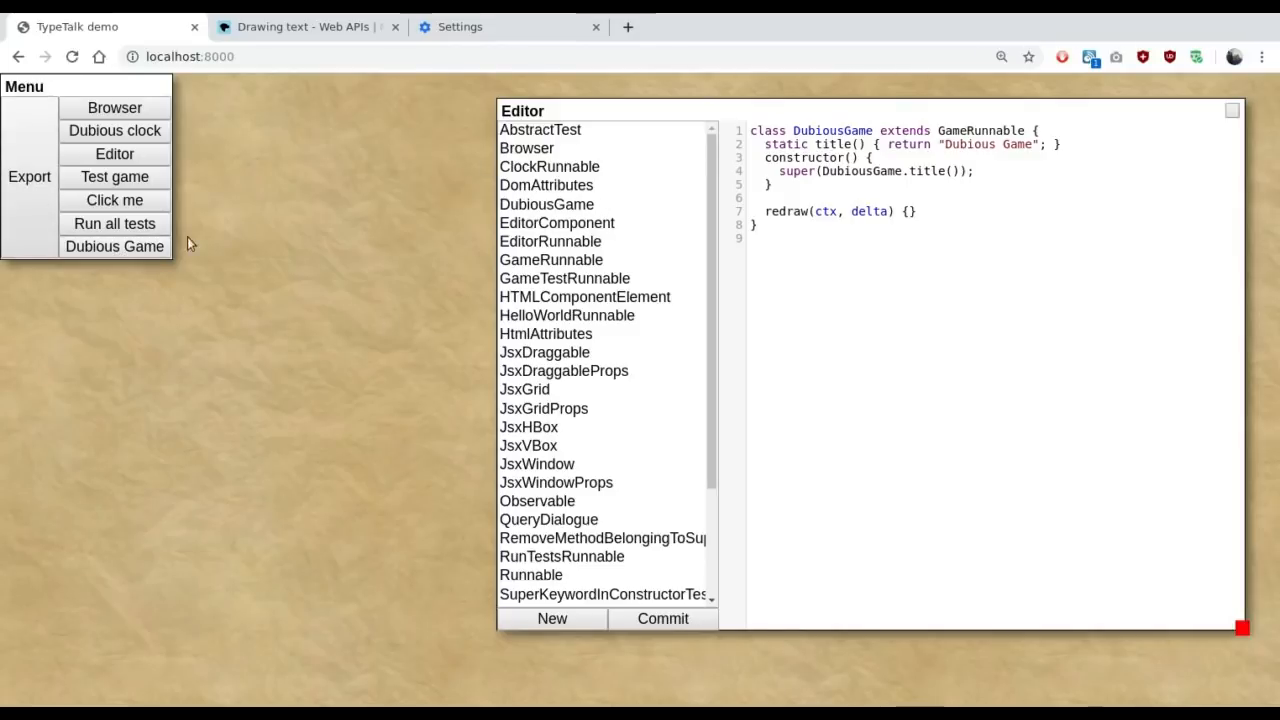
{"action": "mouse_move", "coordinate": [140, 254]}
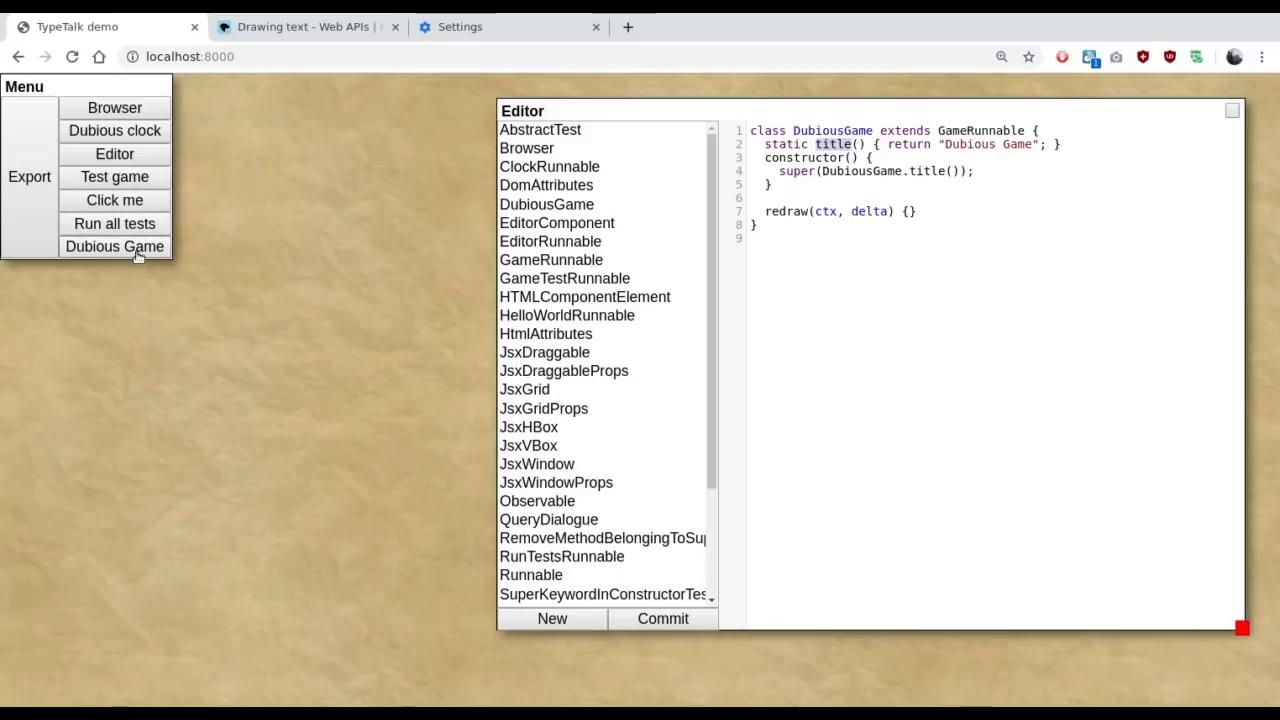
{"action": "left_click", "coordinate": [114, 246]}
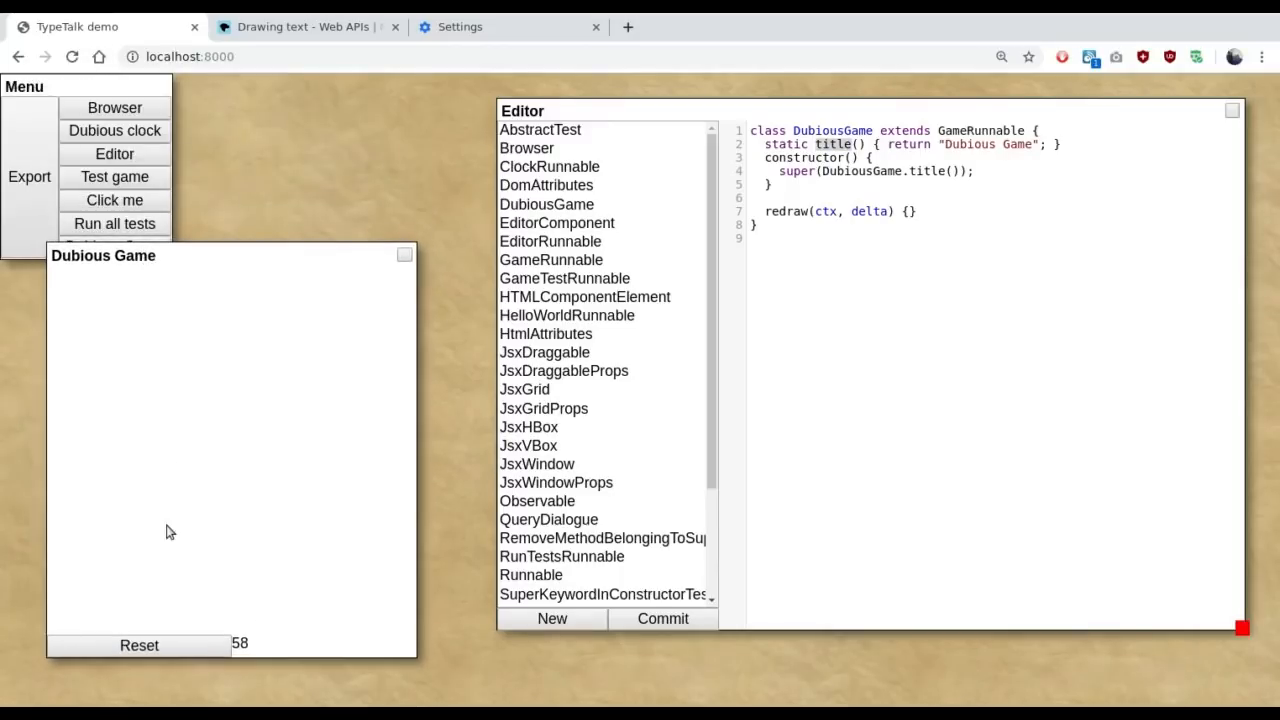
{"action": "mouse_move", "coordinate": [392, 585]}
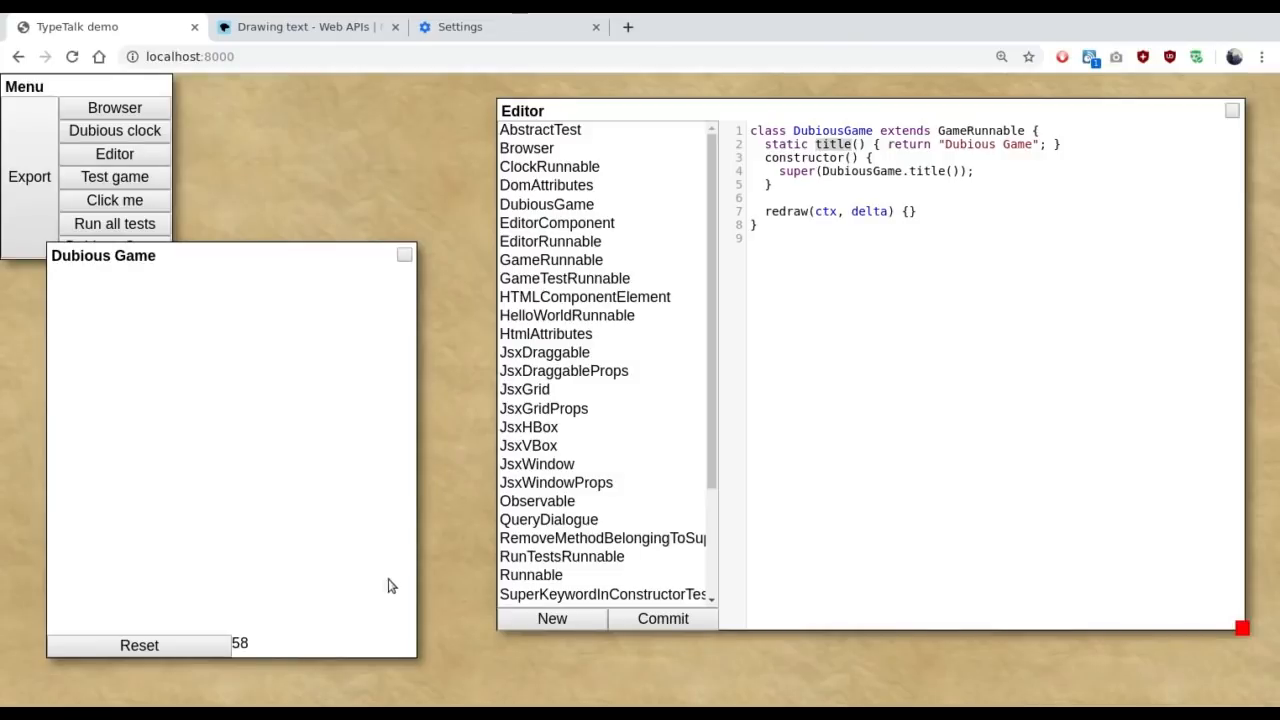
{"action": "mouse_move", "coordinate": [415, 287]}
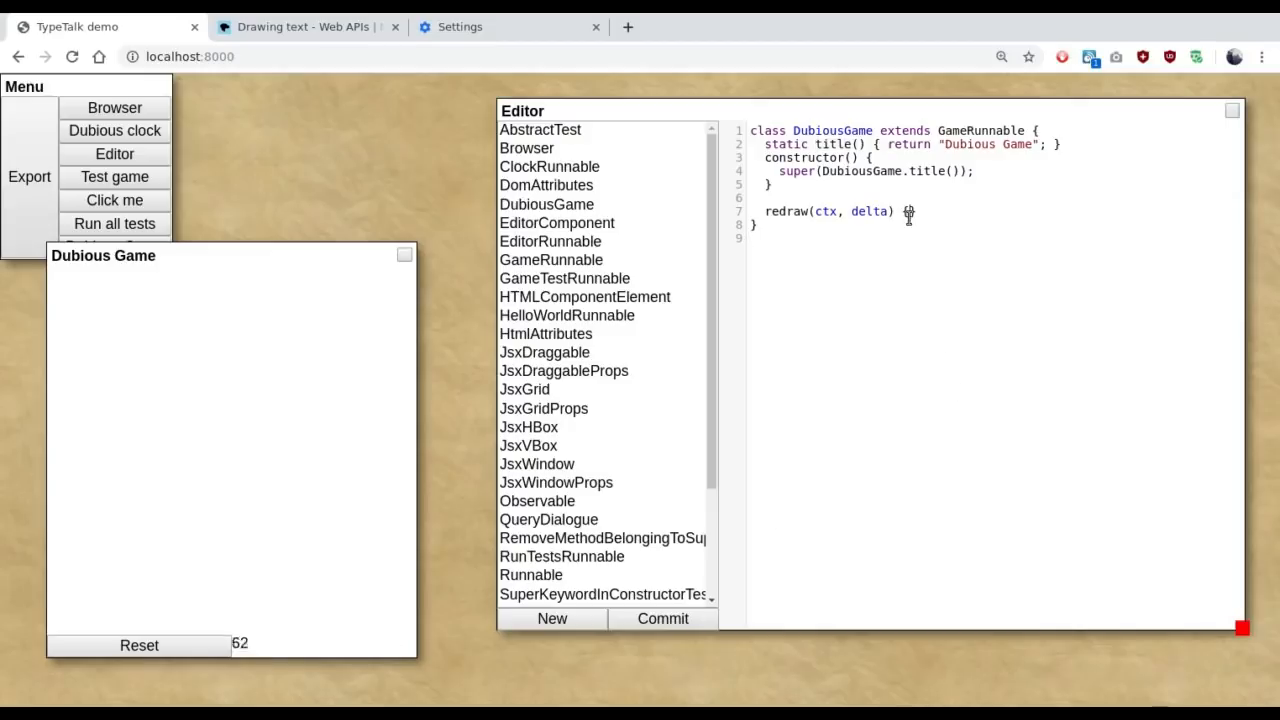
Step: Inside redraw, set ctx.fillStyle = "#888" and call ctx.fillRect(0, 0, 400, 400)
{"action": "type", "text": "{"}
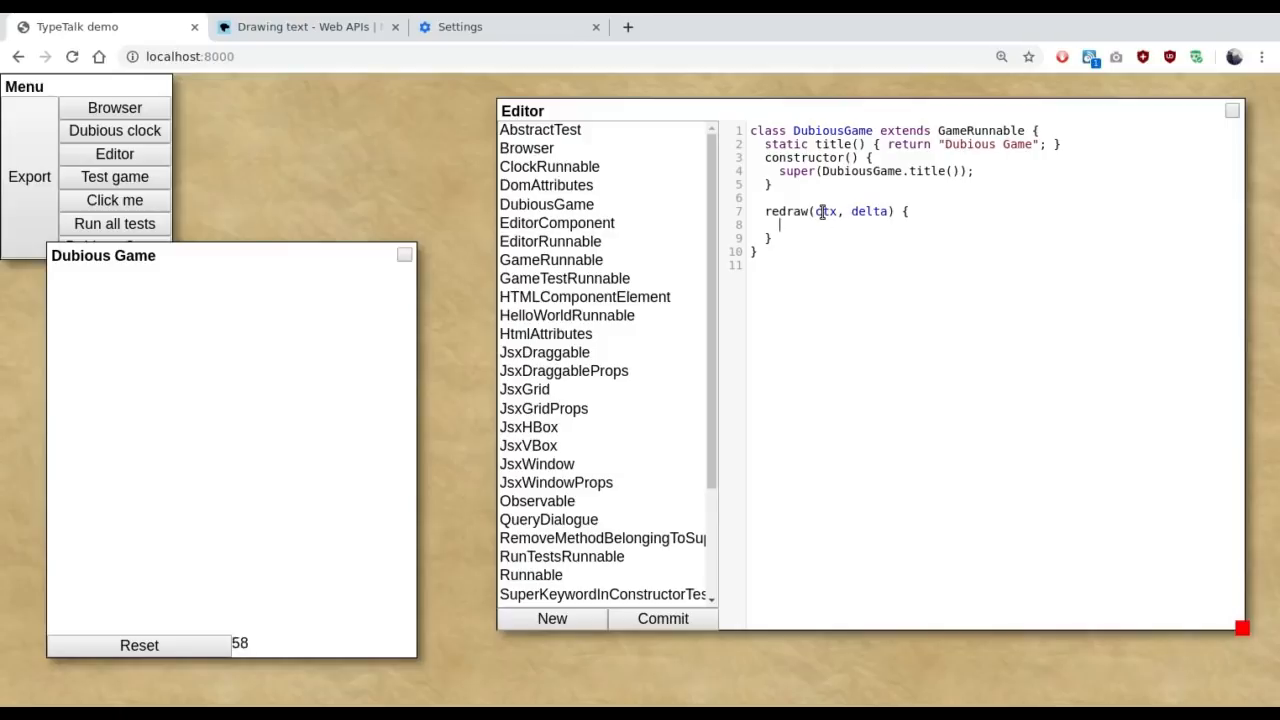
{"action": "mouse_move", "coordinate": [1041, 444]}
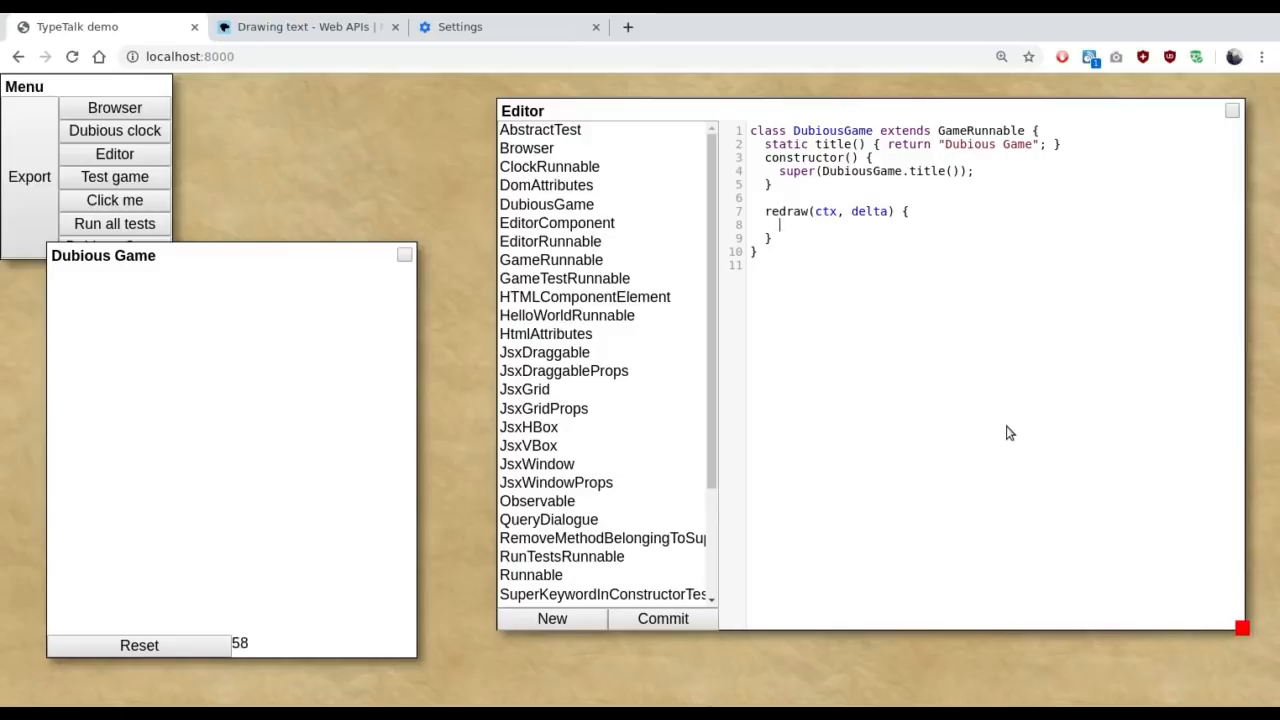
{"action": "type", "text": "c"}
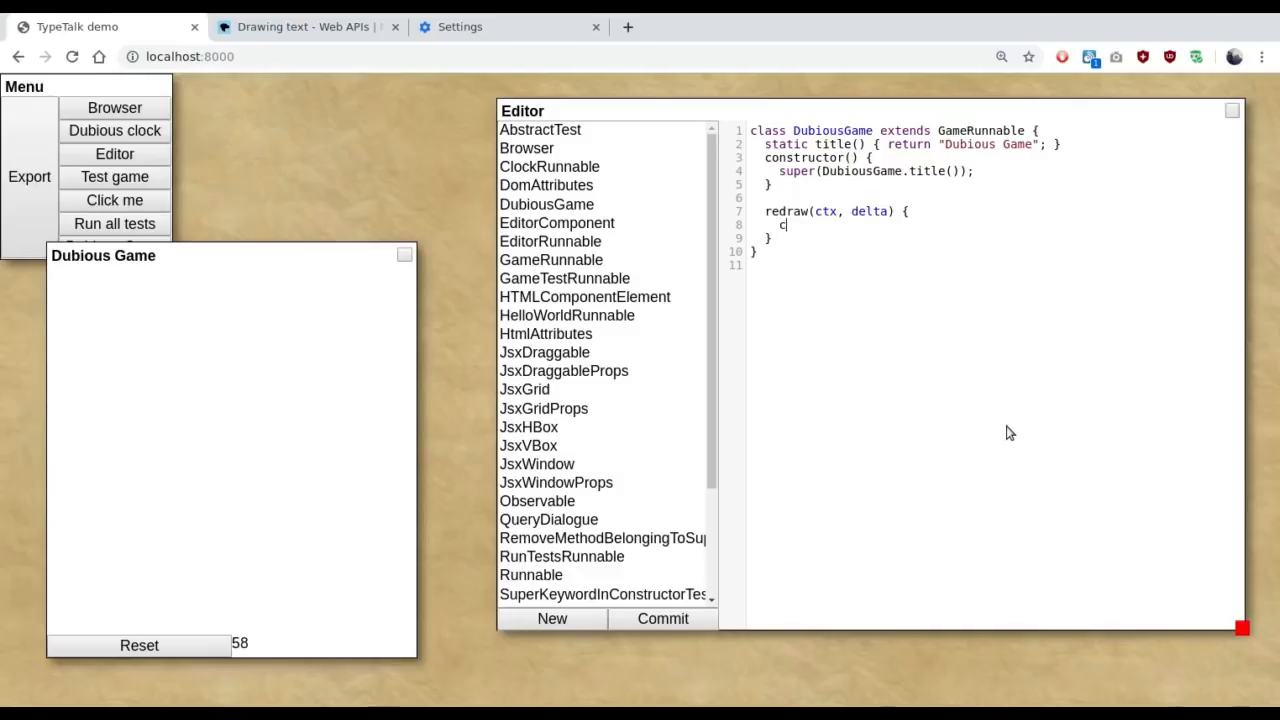
{"action": "type", "text": "tx.fillSty"}
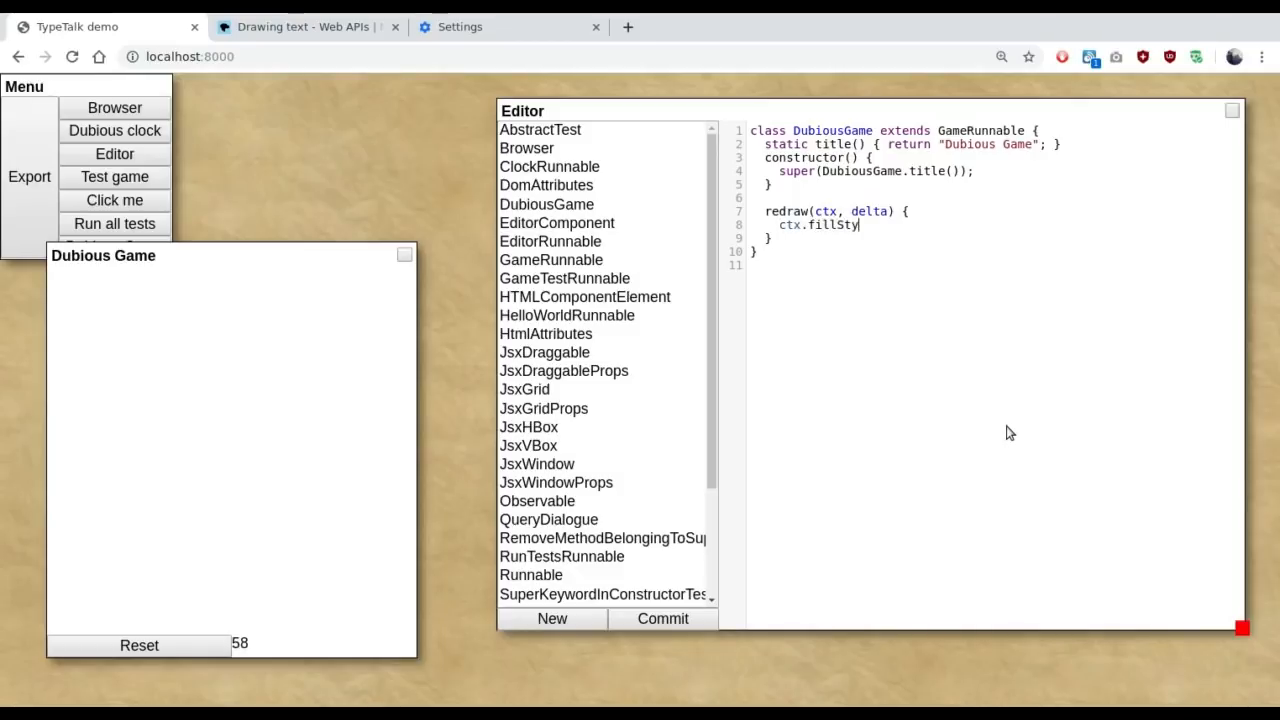
{"action": "type", "text": "le = \"#888\";"}
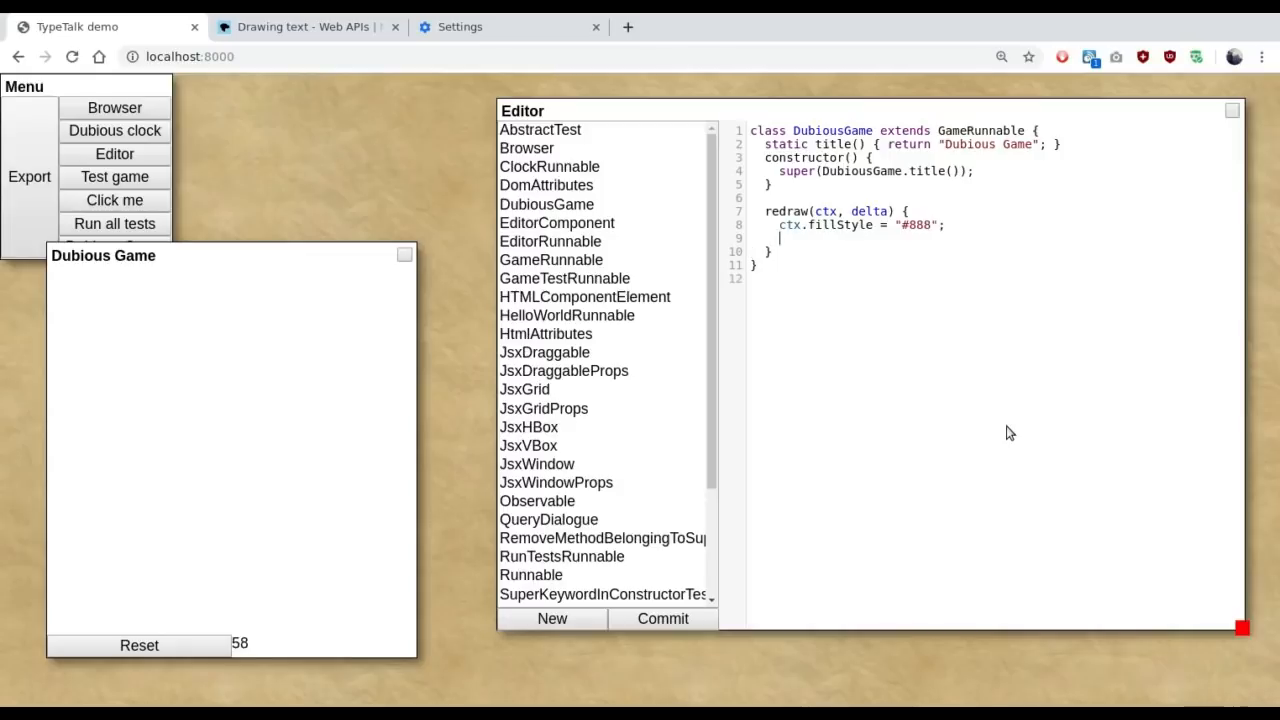
{"action": "type", "text": "ctx.fillRect(0, 0, 4"}
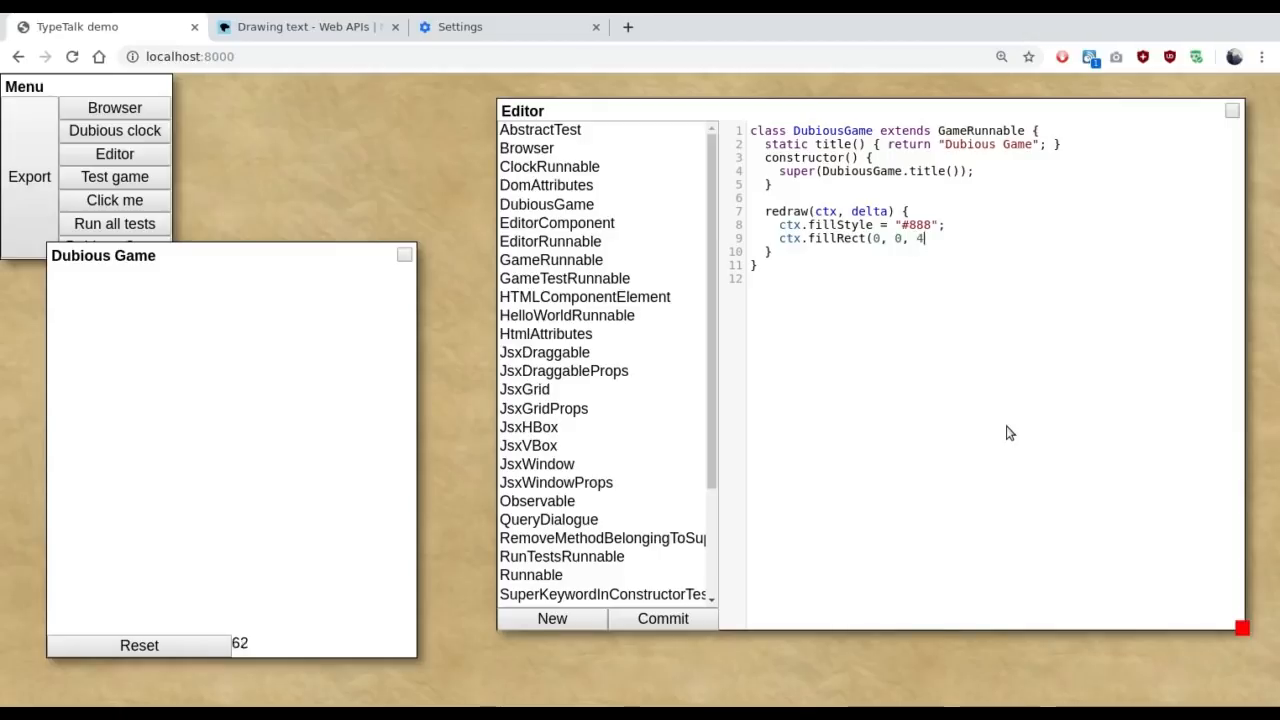
{"action": "type", "text": "00, 400);"}
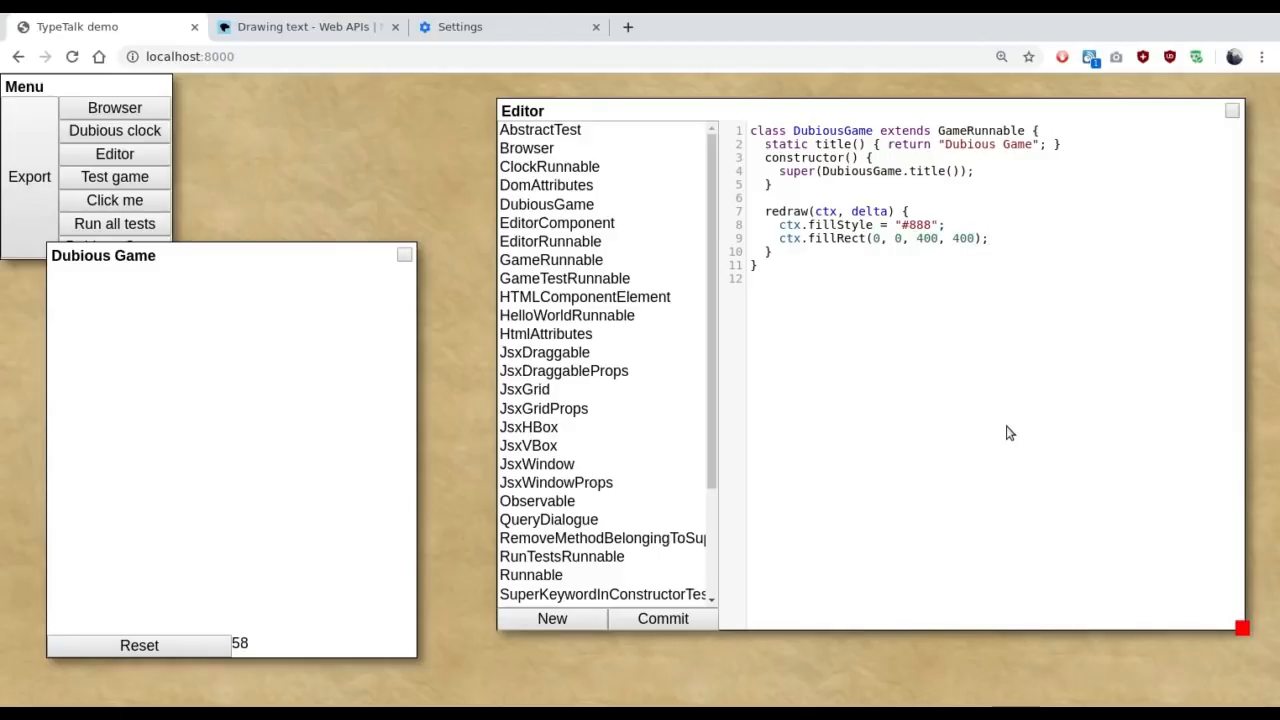
Step: Commit the grey background, then start a black "#000" fill and a second fillRect after it
{"action": "left_click", "coordinate": [662, 619]}
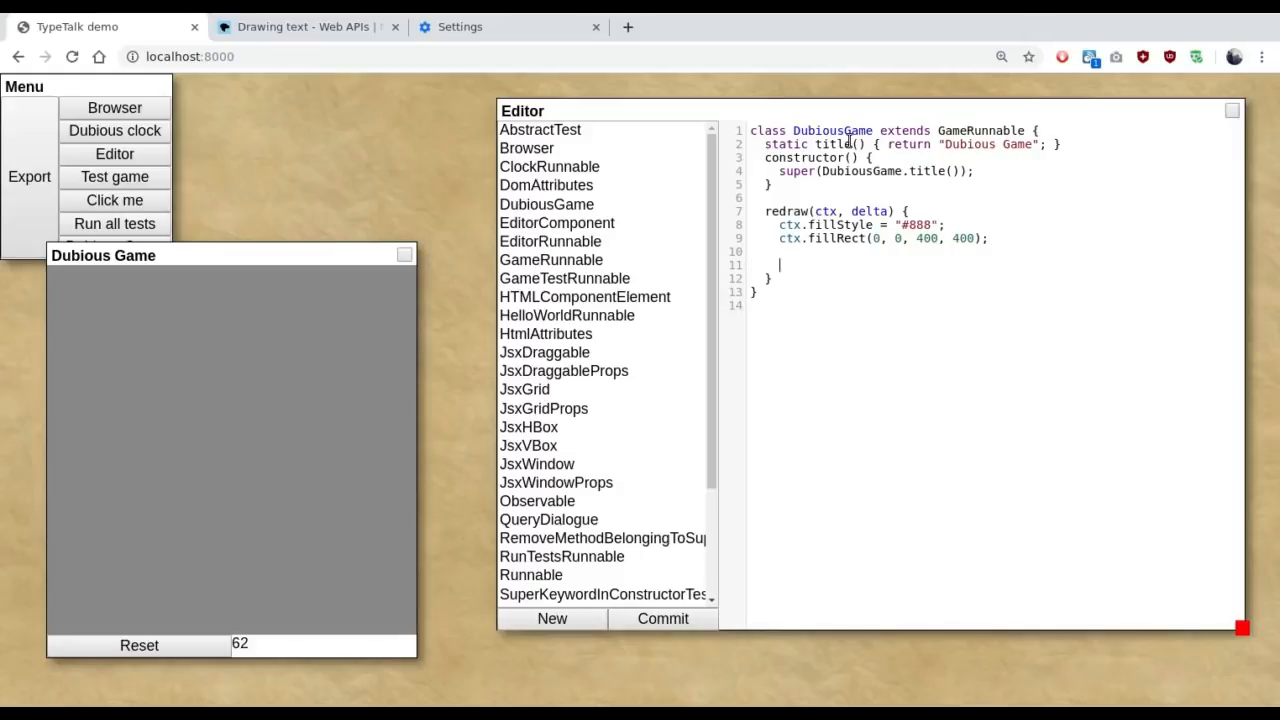
{"action": "mouse_move", "coordinate": [969, 135]}
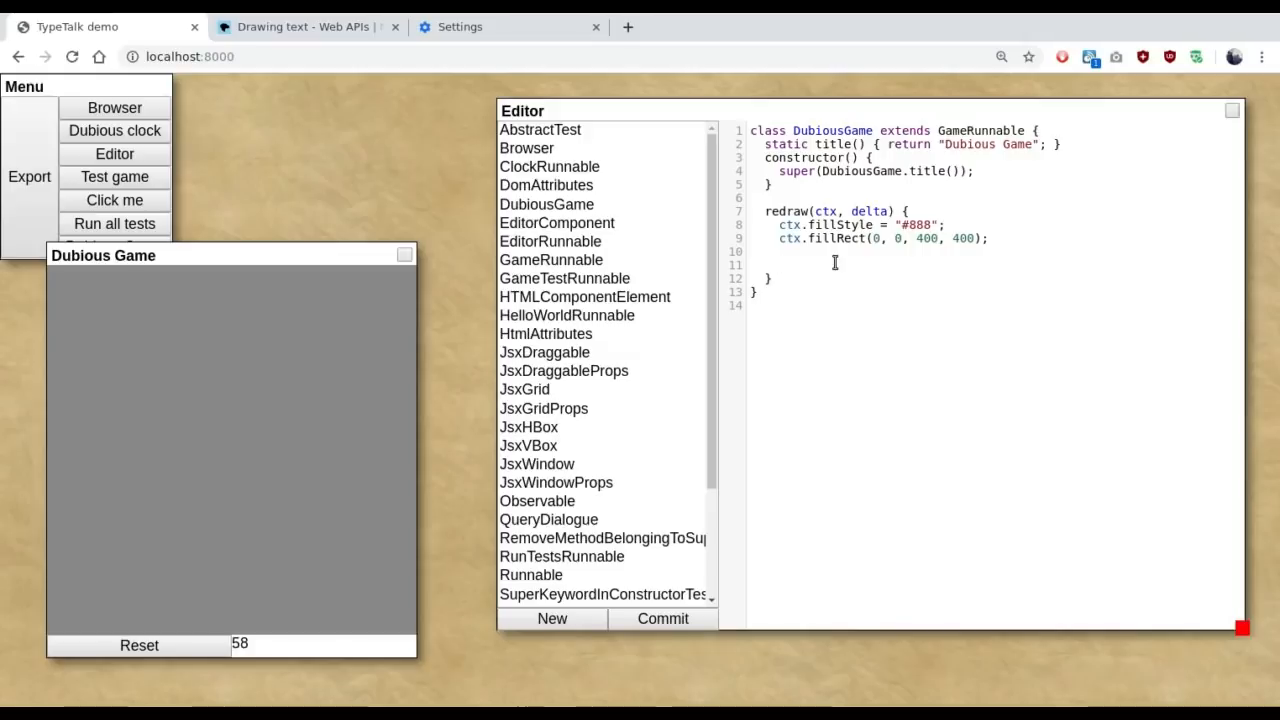
{"action": "type", "text": "ctx.fillStyle = \"#"}
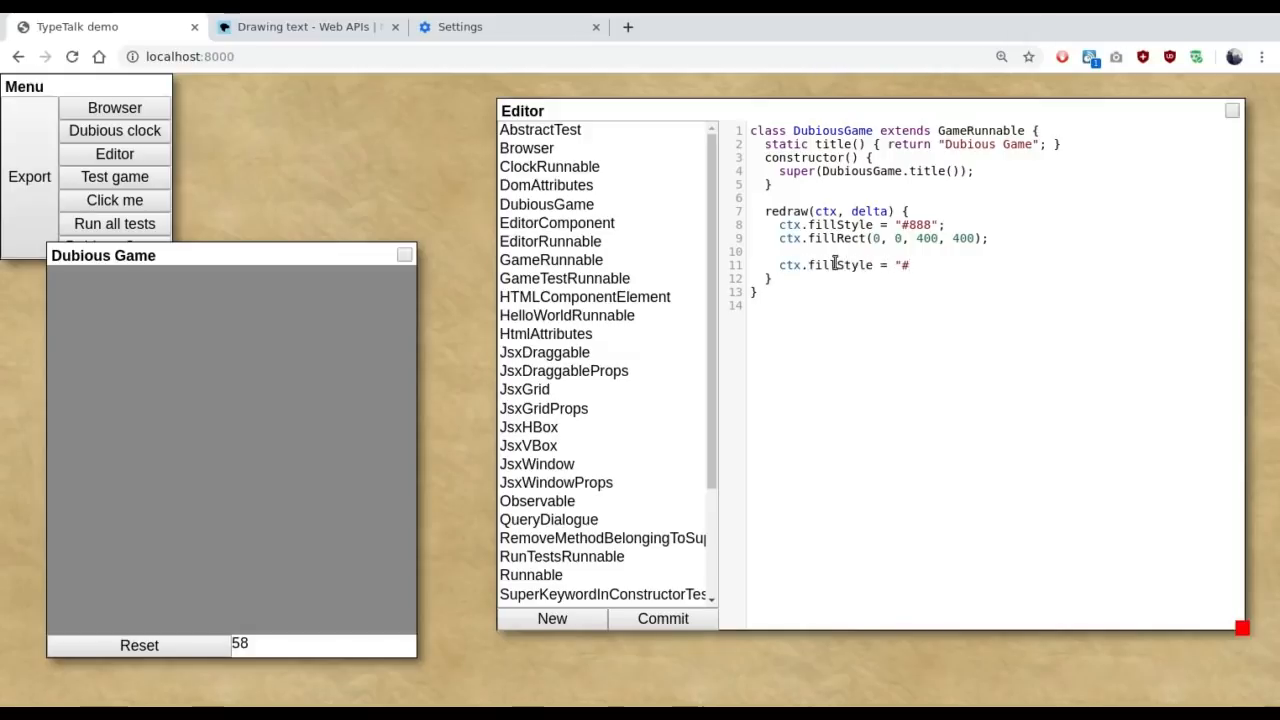
{"action": "type", "text": "000\";"}
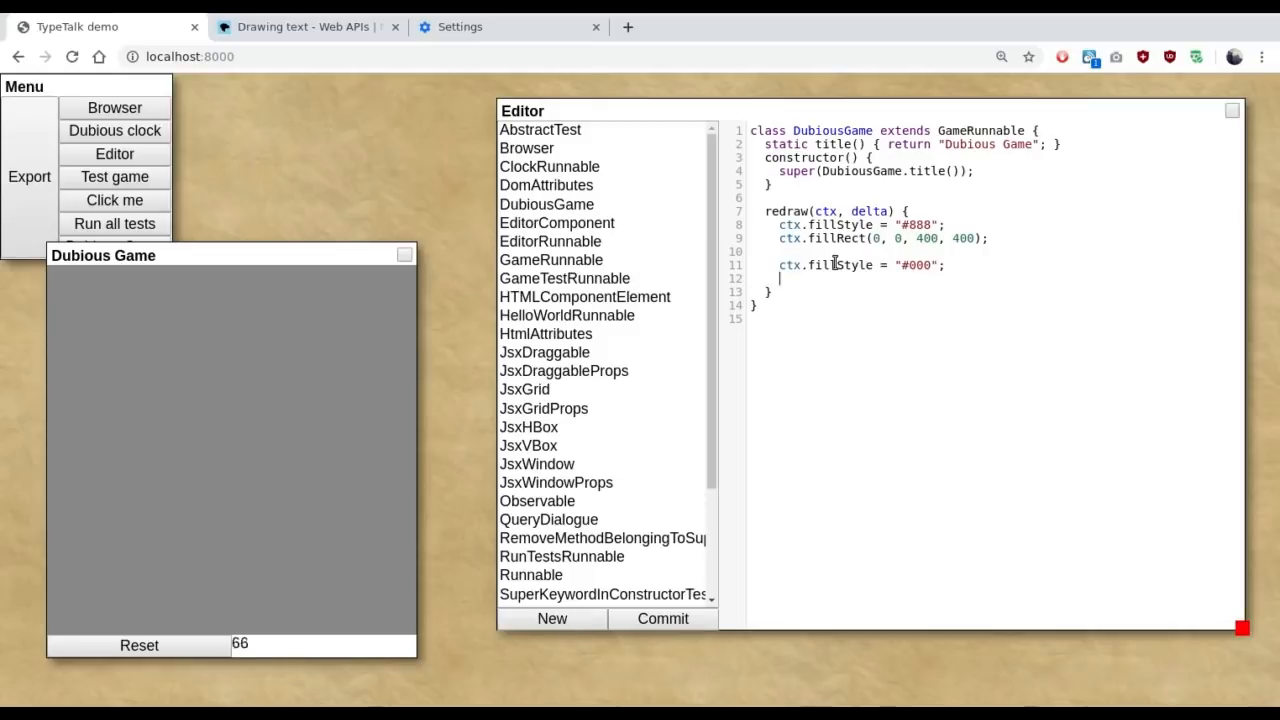
{"action": "type", "text": "ctx.fillRr"}
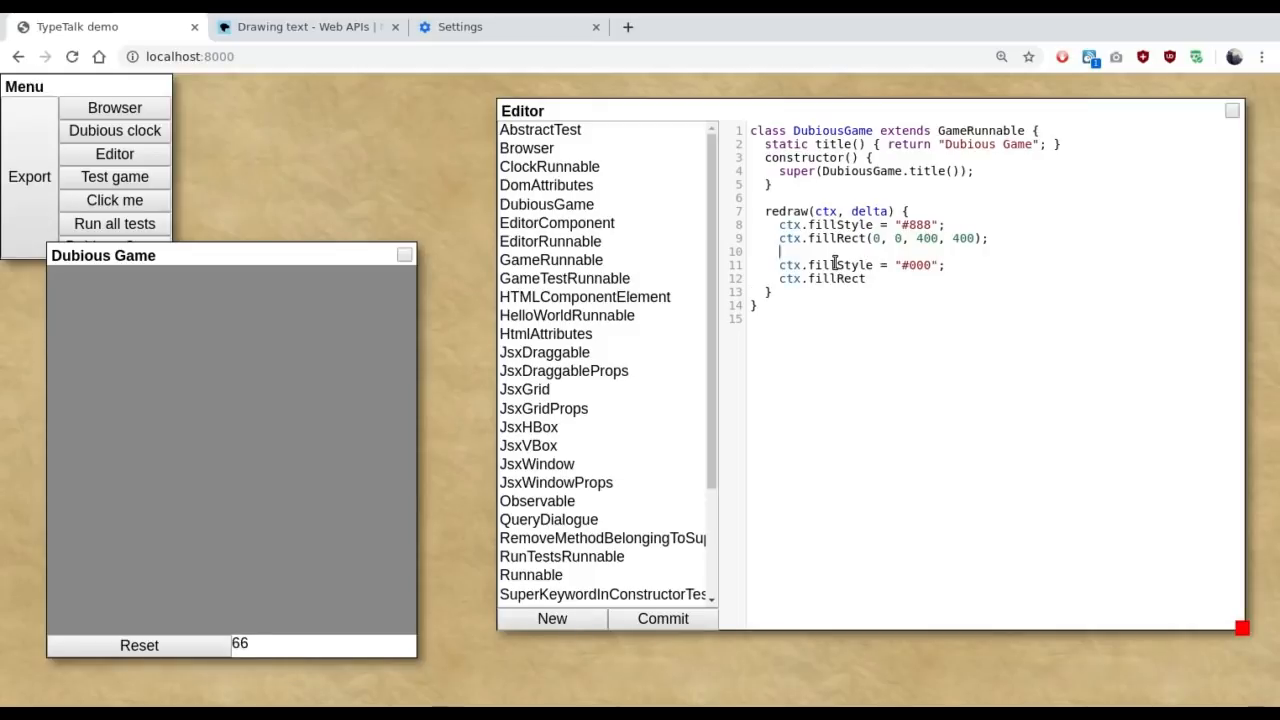
{"action": "type", "text": "let mx = t"}
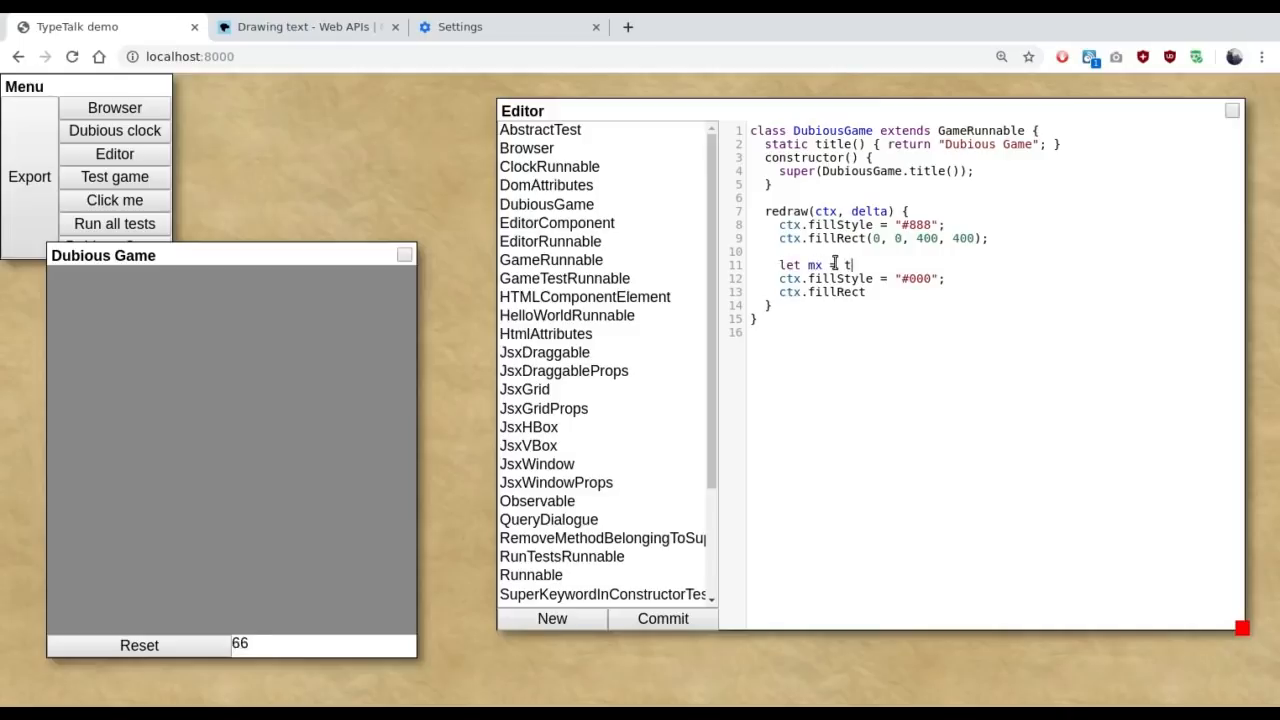
Step: Read this.mouseX into mx and draw the 80-wide black paddle at (mx-40, 350) following the mouse
{"action": "type", "text": "his.mouseX;"}
{"action": "type", "text": "let my = this.mouseY;"}
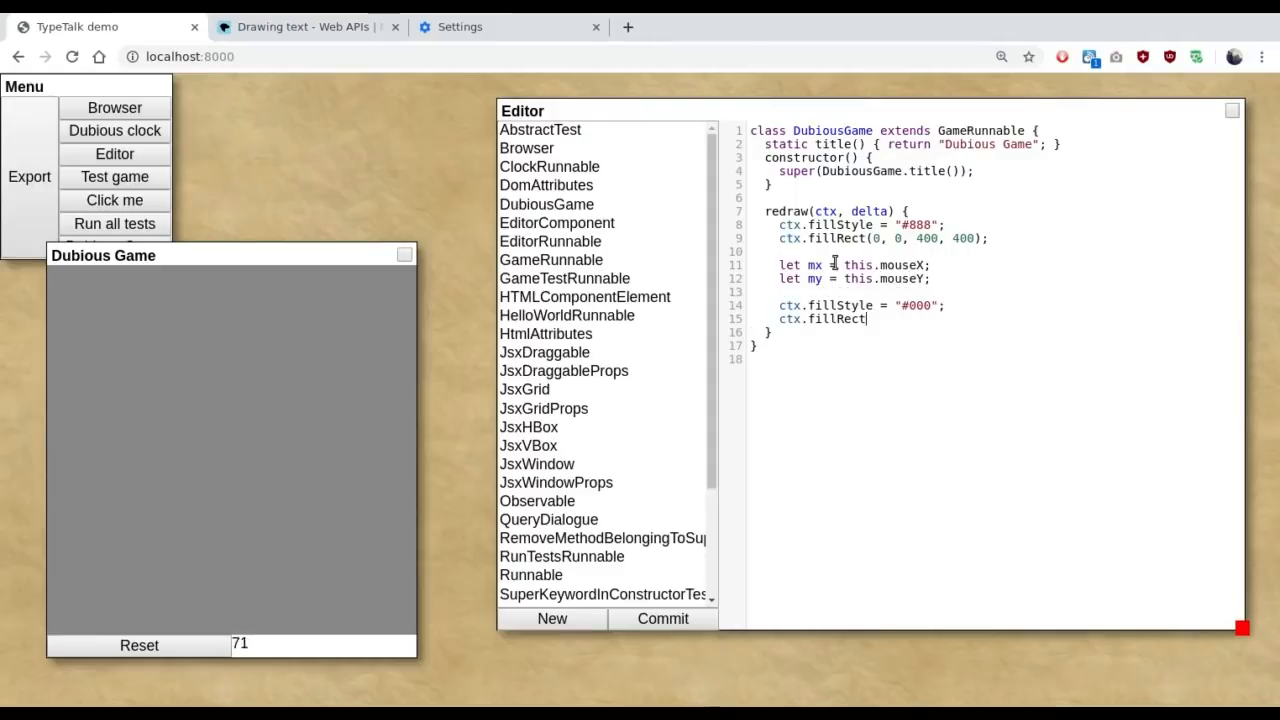
{"action": "type", "text": "(mx-4"}
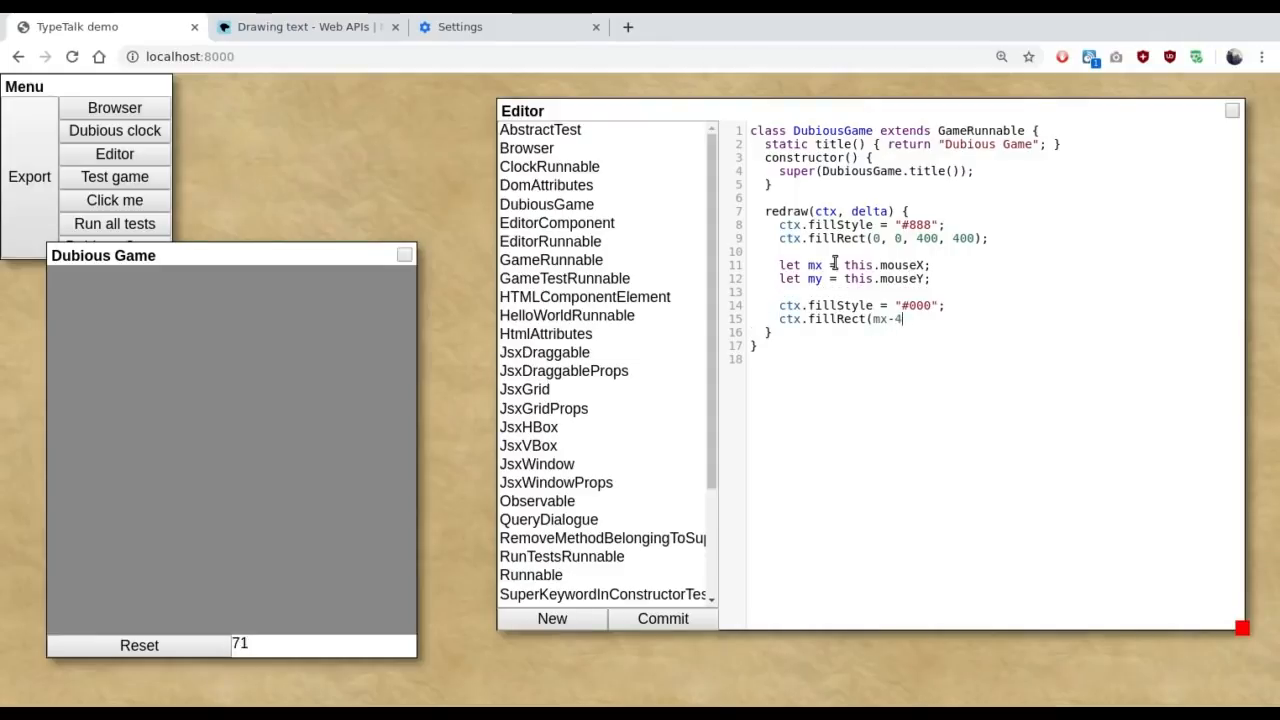
{"action": "type", "text": "0, my-2"}
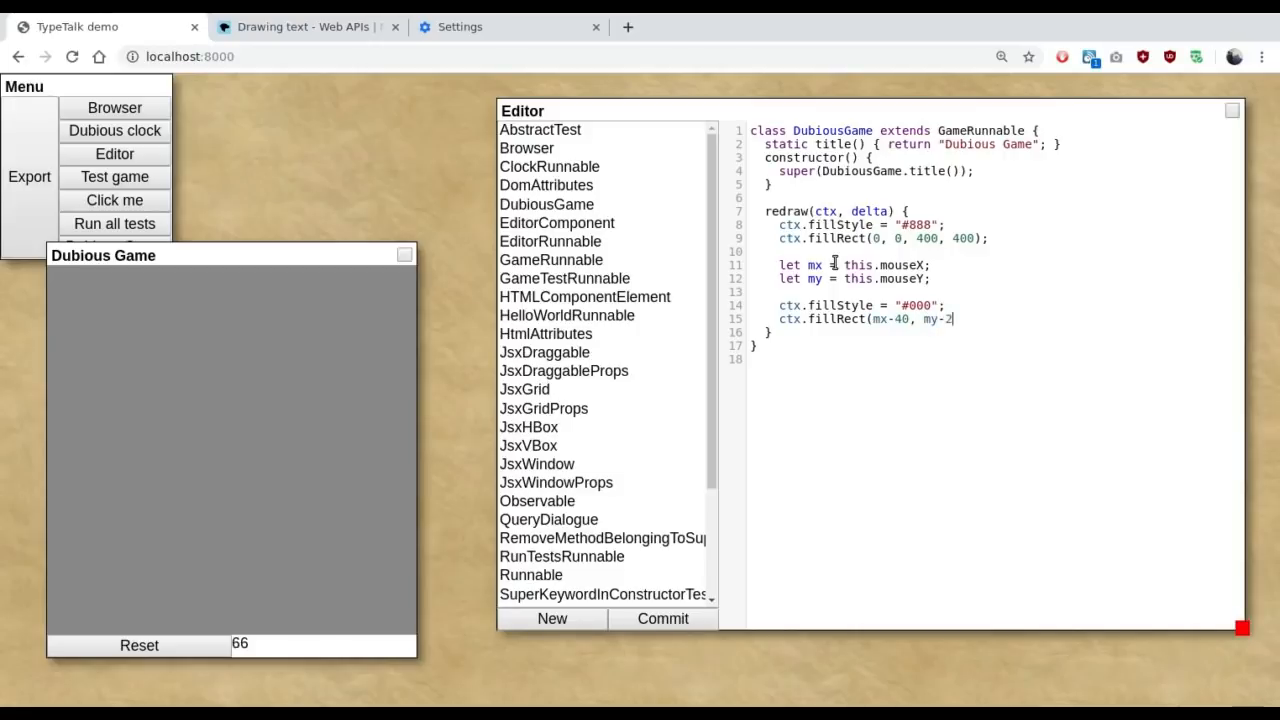
{"action": "type", "text": "0, 80, 40);"}
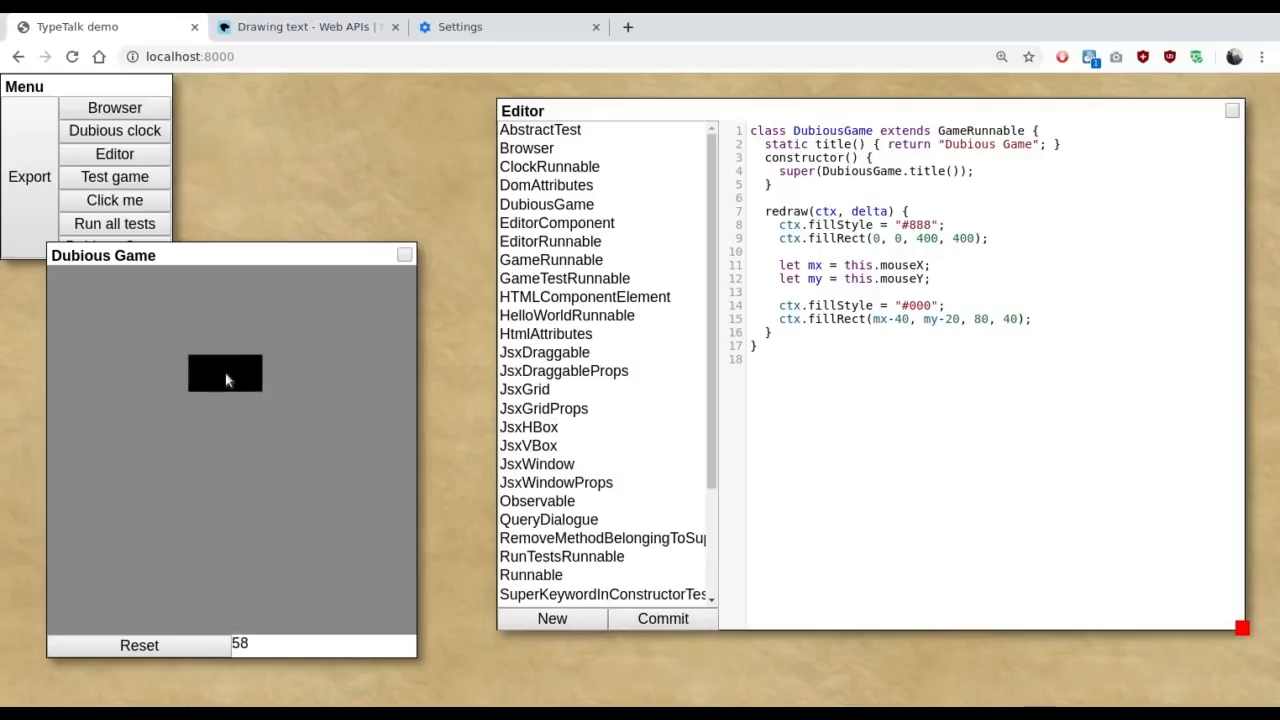
{"action": "mouse_move", "coordinate": [128, 482]}
{"action": "type", "text": "2"}
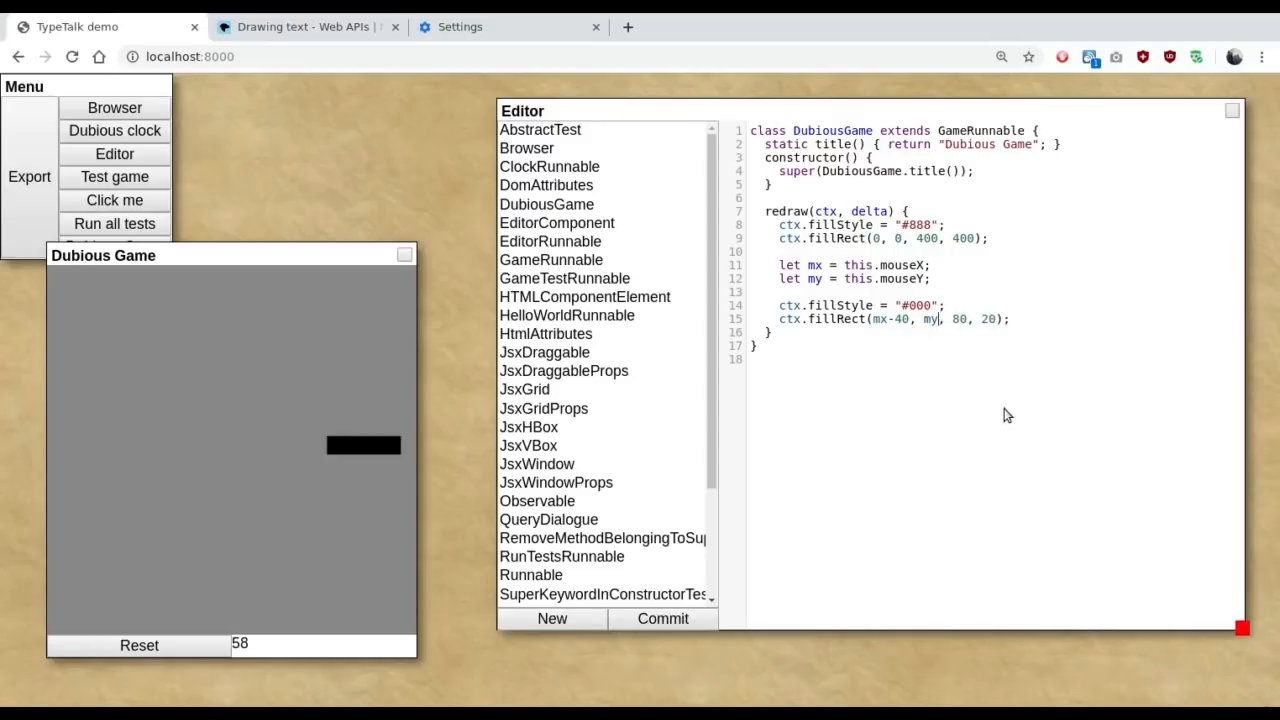
{"action": "type", "text": "350"}
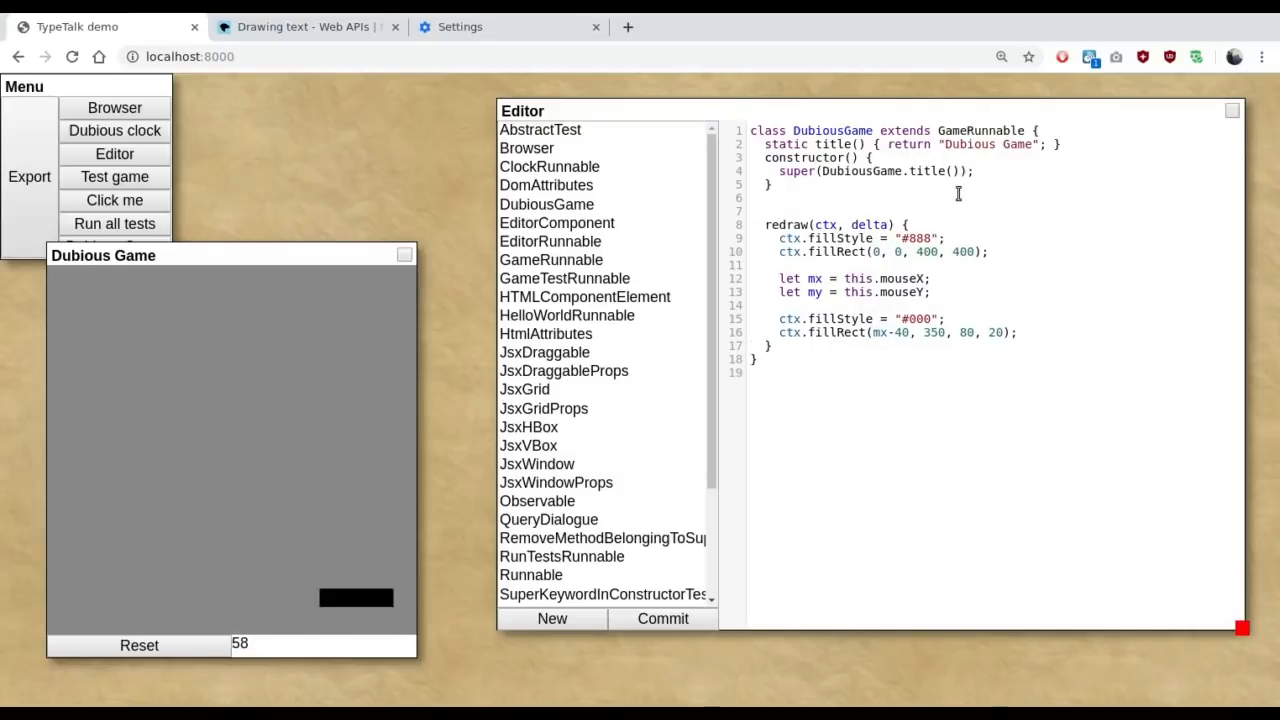
Step: Declare bx and by fields and add an onReset() method setting this.bx = 200 and this.by = 50
{"action": "type", "text": "bx = 0;"}
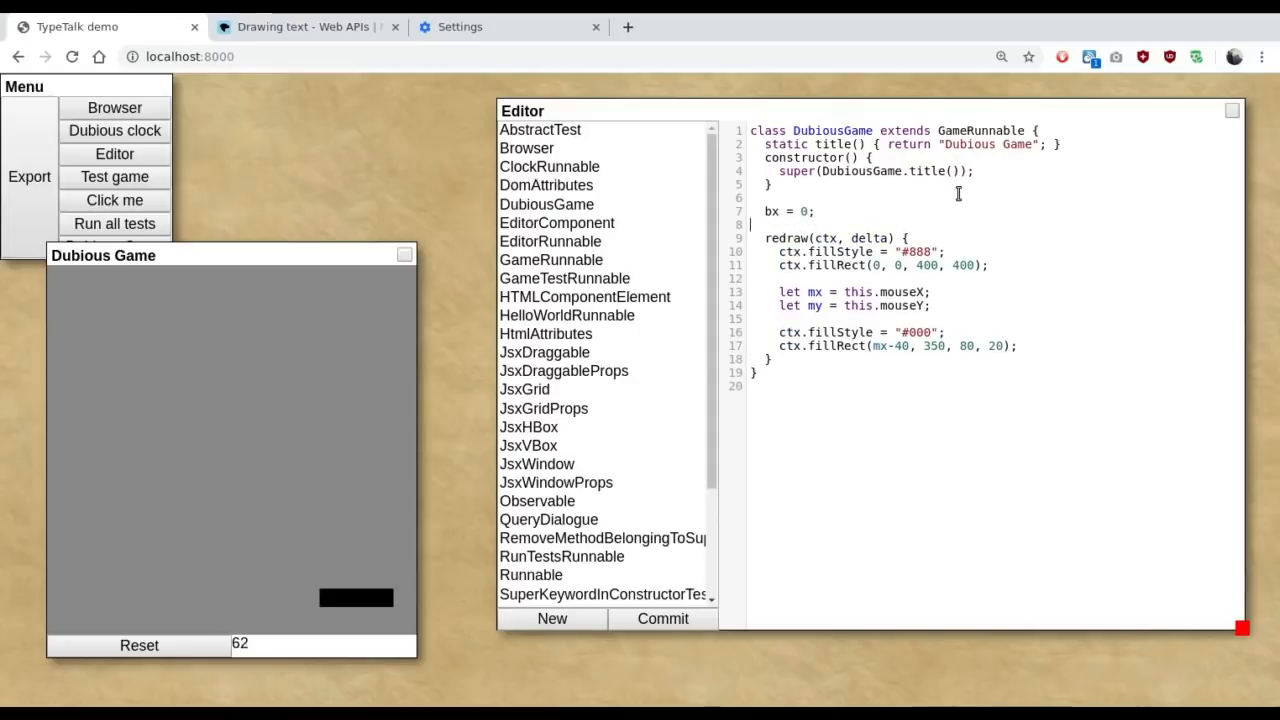
{"action": "type", "text": "by = 0;"}
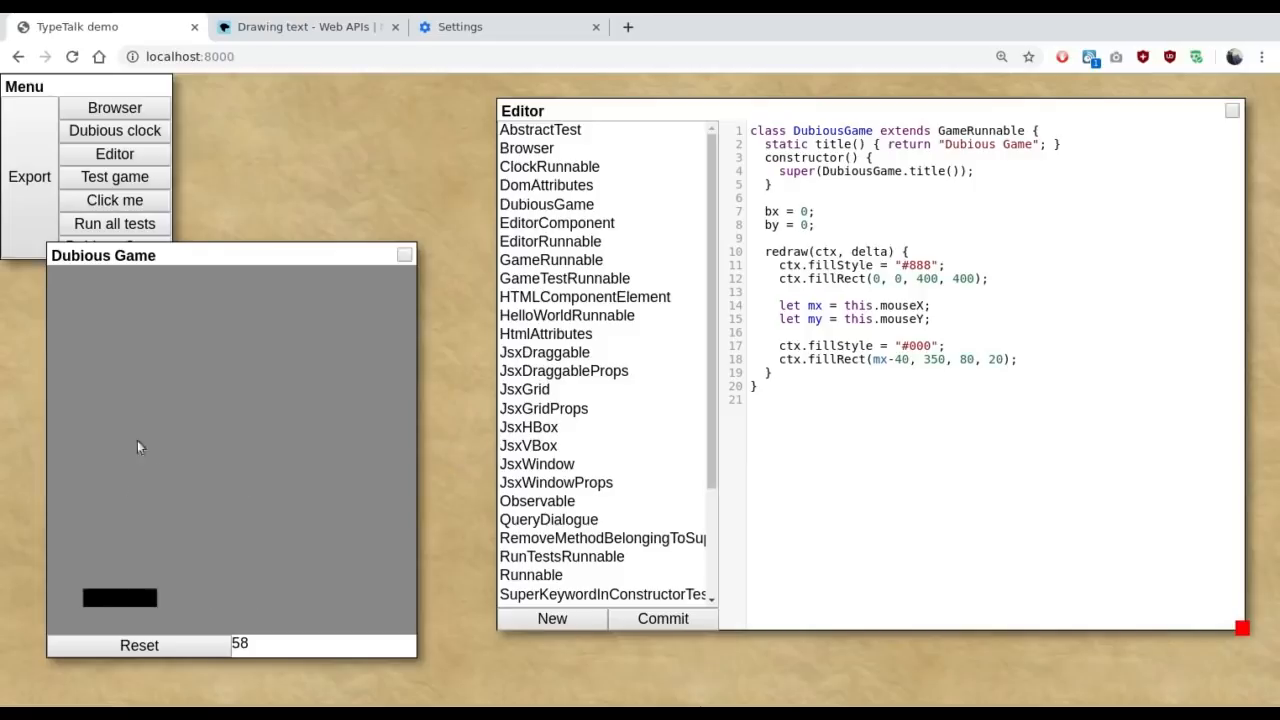
{"action": "mouse_move", "coordinate": [224, 340]}
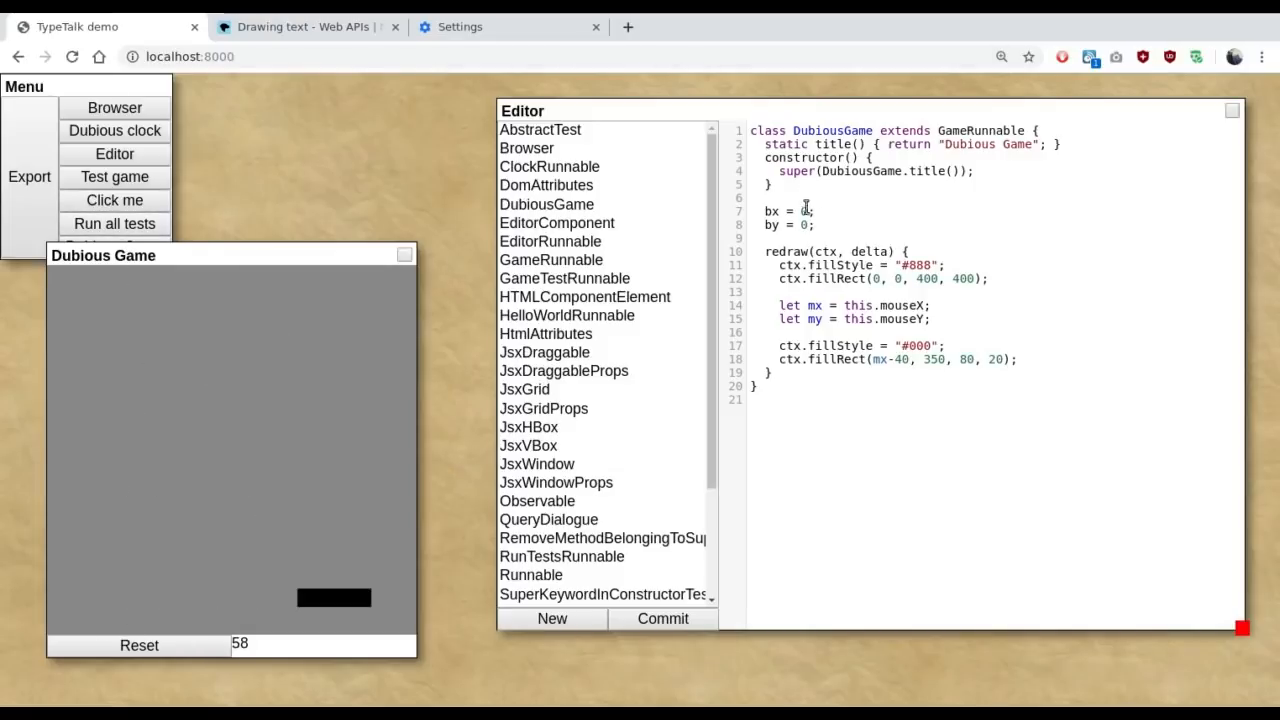
{"action": "double_click", "coordinate": [765, 211]}
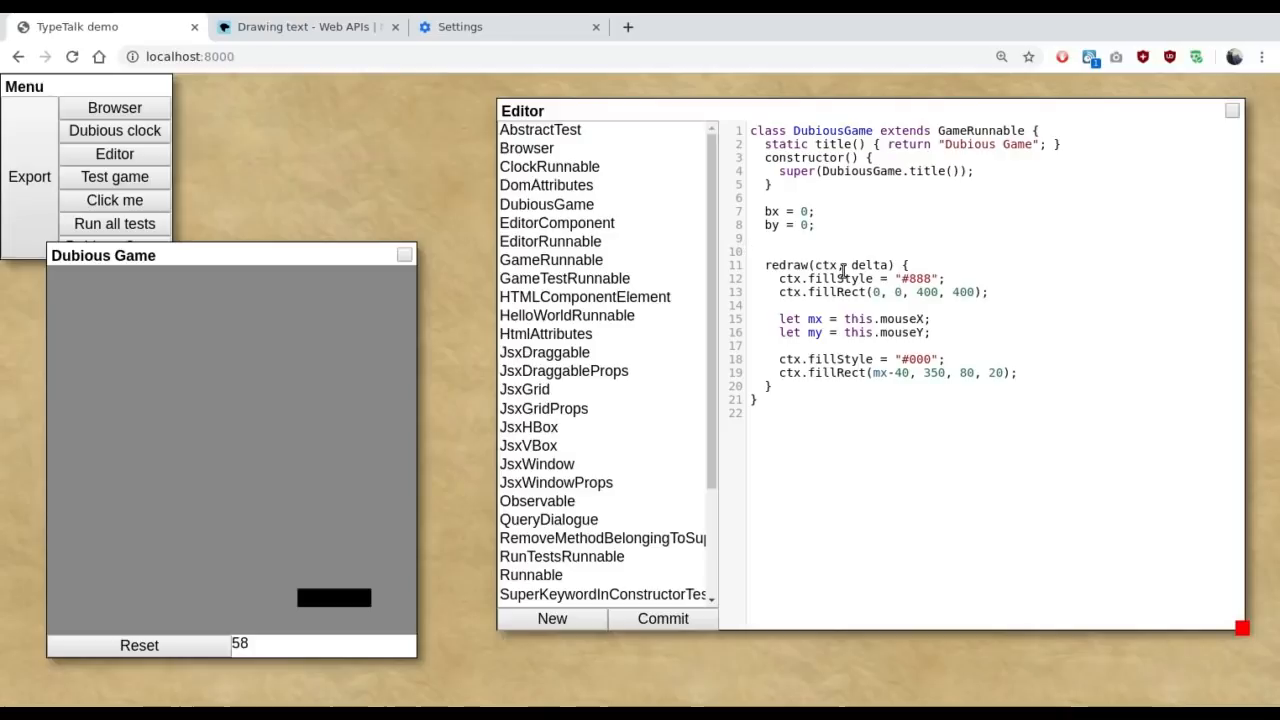
{"action": "type", "text": "onReset() {"}
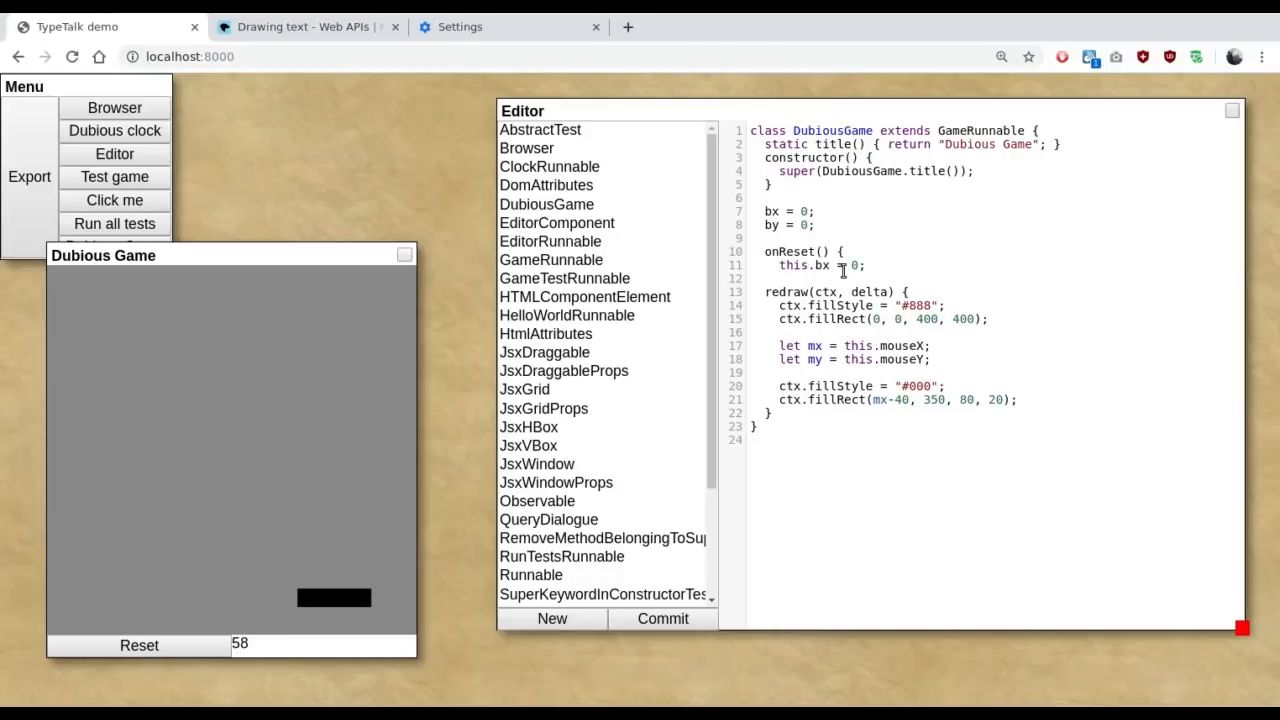
{"action": "type", "text": "this.by = 0;"}
{"action": "type", "text": "20"}
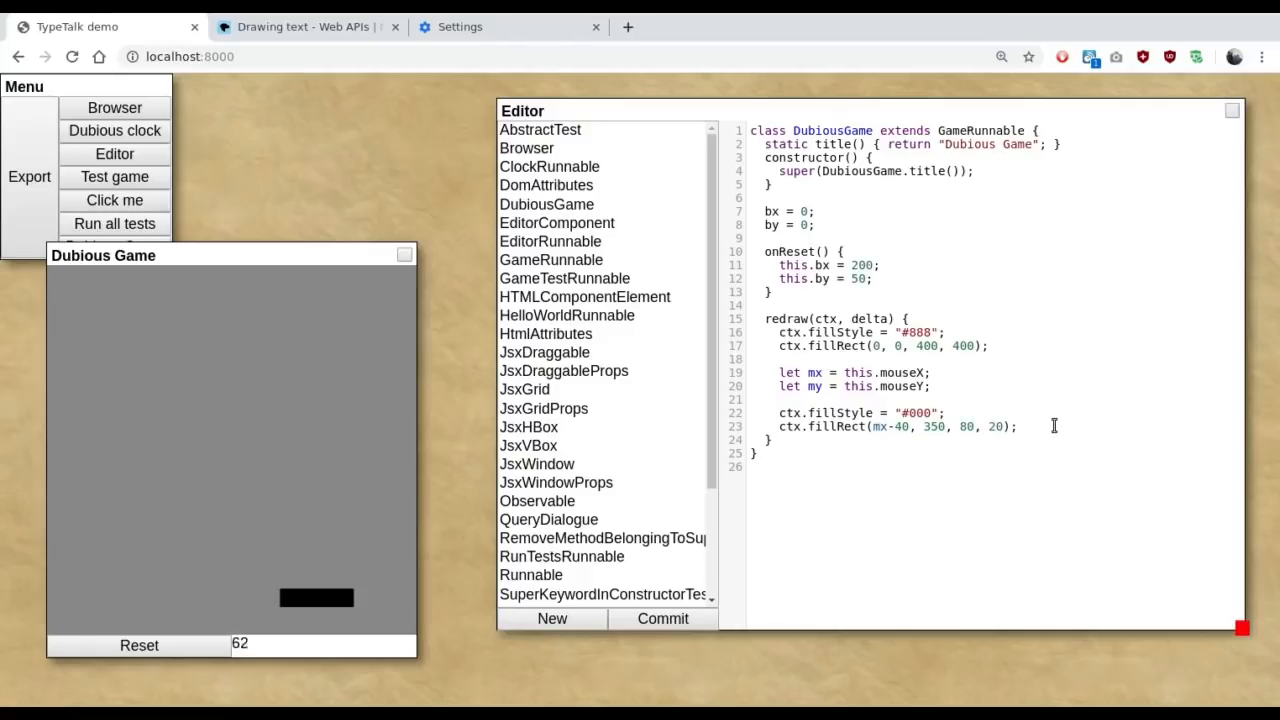
Step: Write red fillStyle, ctx.arc(this.bx, this.by, 10, 0, 2*Math.PI) and ctx.fill() in redraw
{"action": "key", "text": "Enter"}
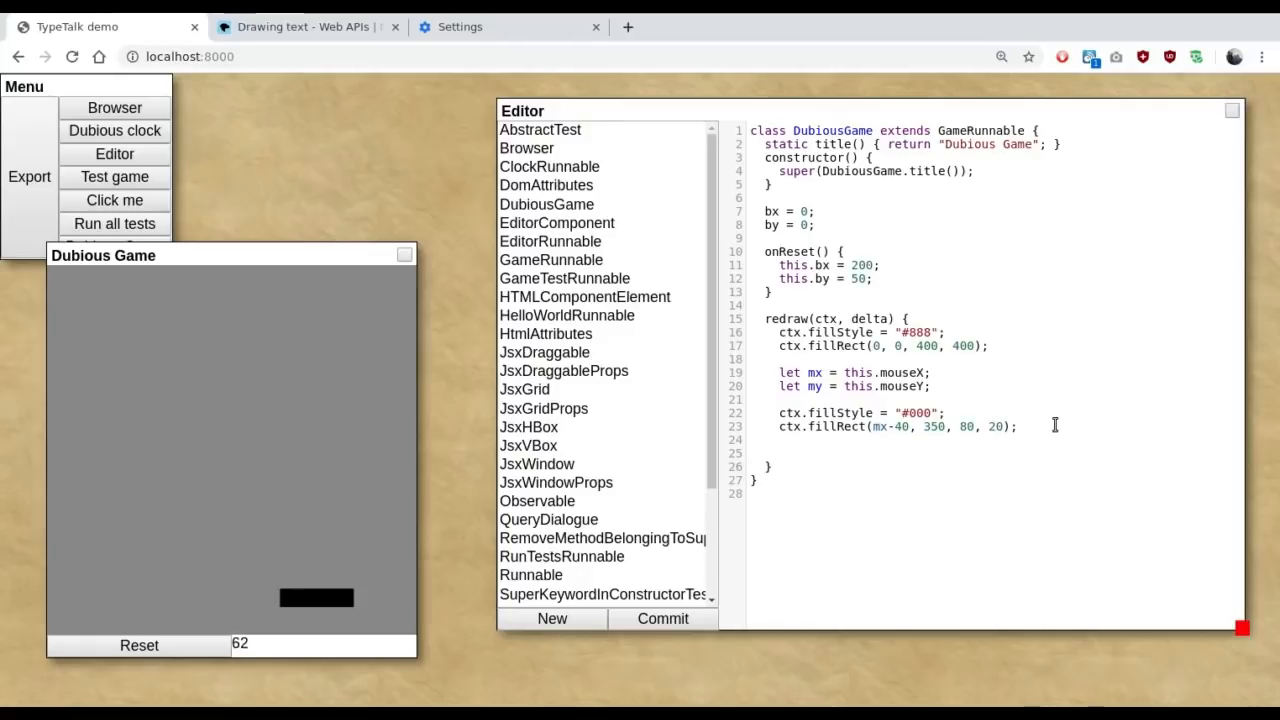
{"action": "type", "text": "ctx.fillStyle = \"#f00"}
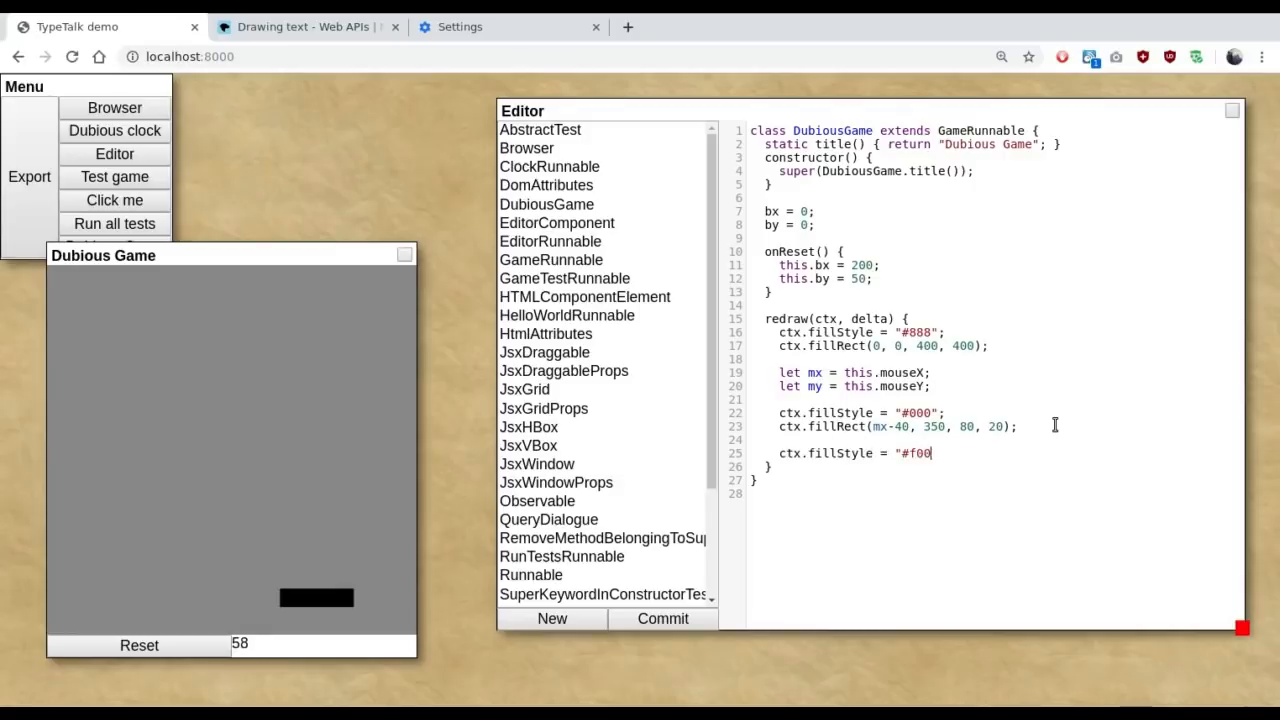
{"action": "type", "text": "\";"}
{"action": "type", "text": "c"}
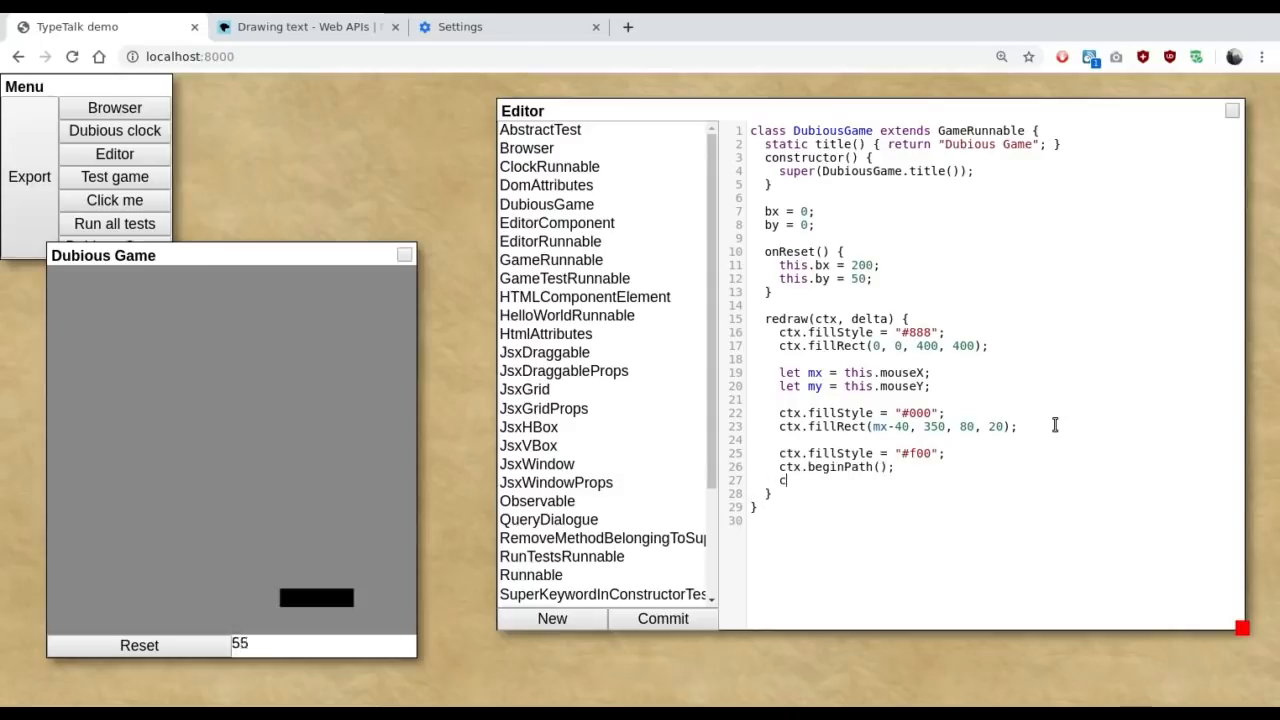
{"action": "type", "text": "tx.arc"}
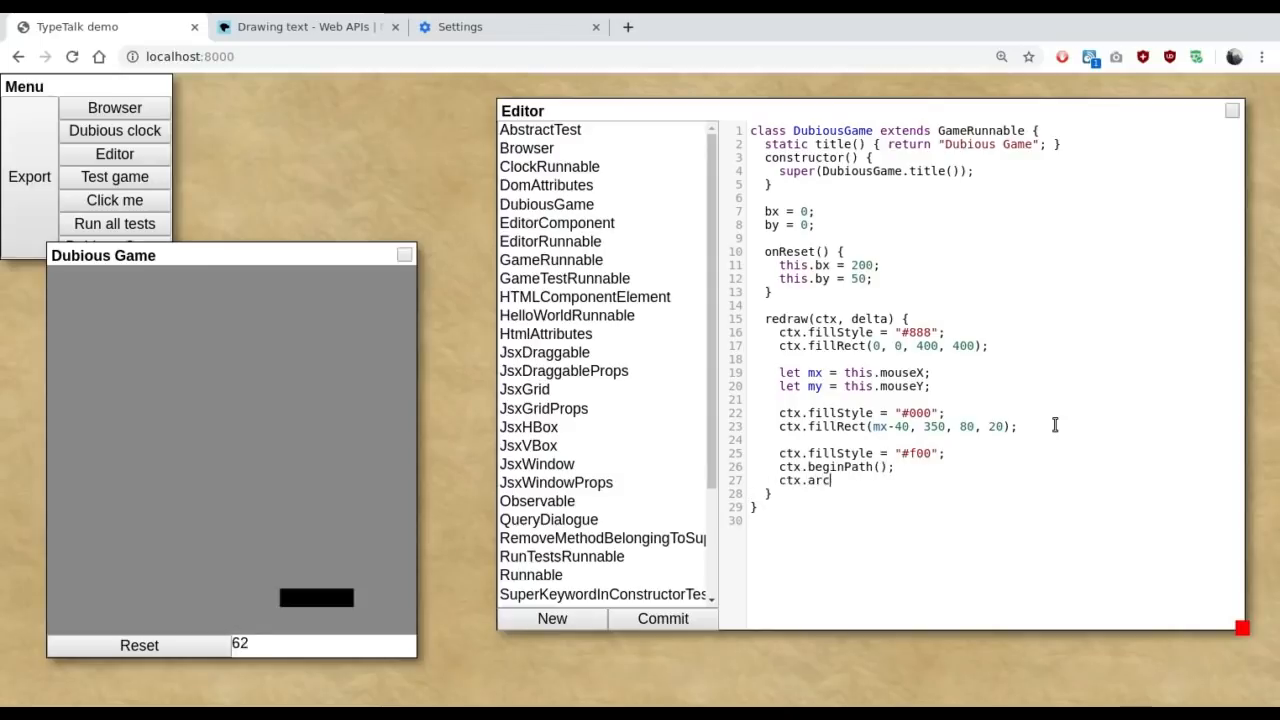
{"action": "type", "text": "(bx, by,"}
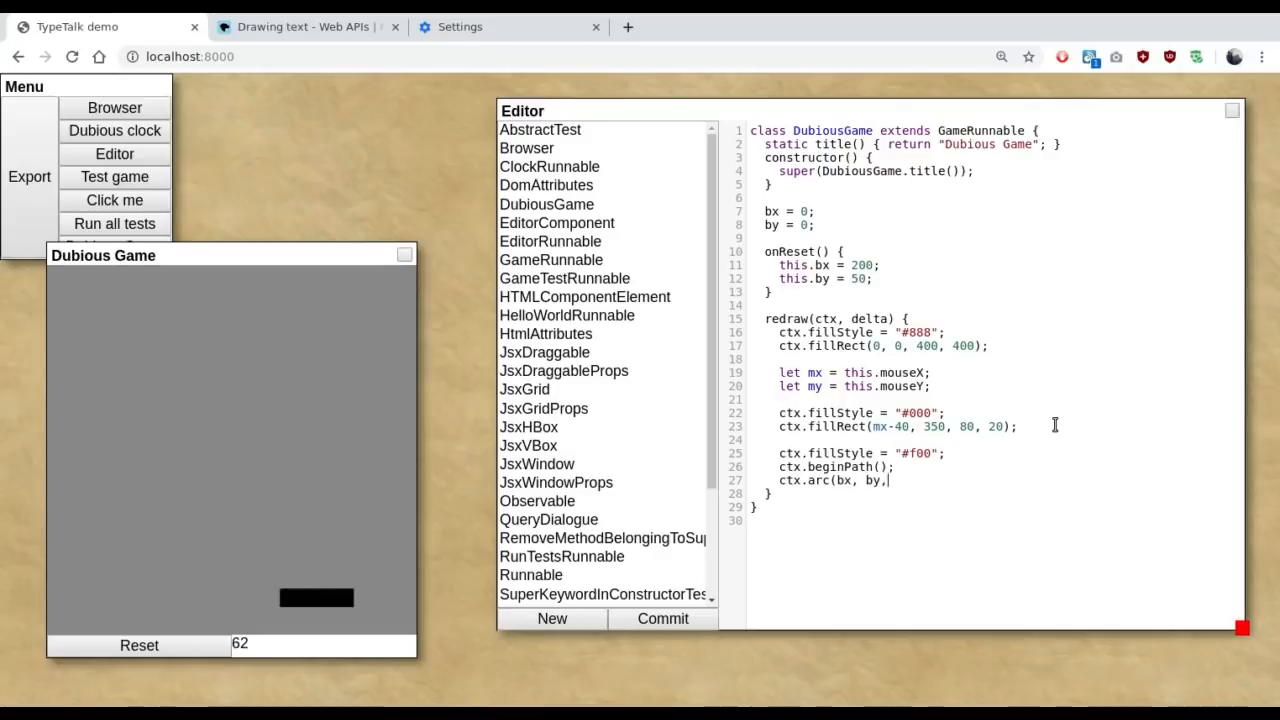
{"action": "type", "text": "10, 0, 2*M"}
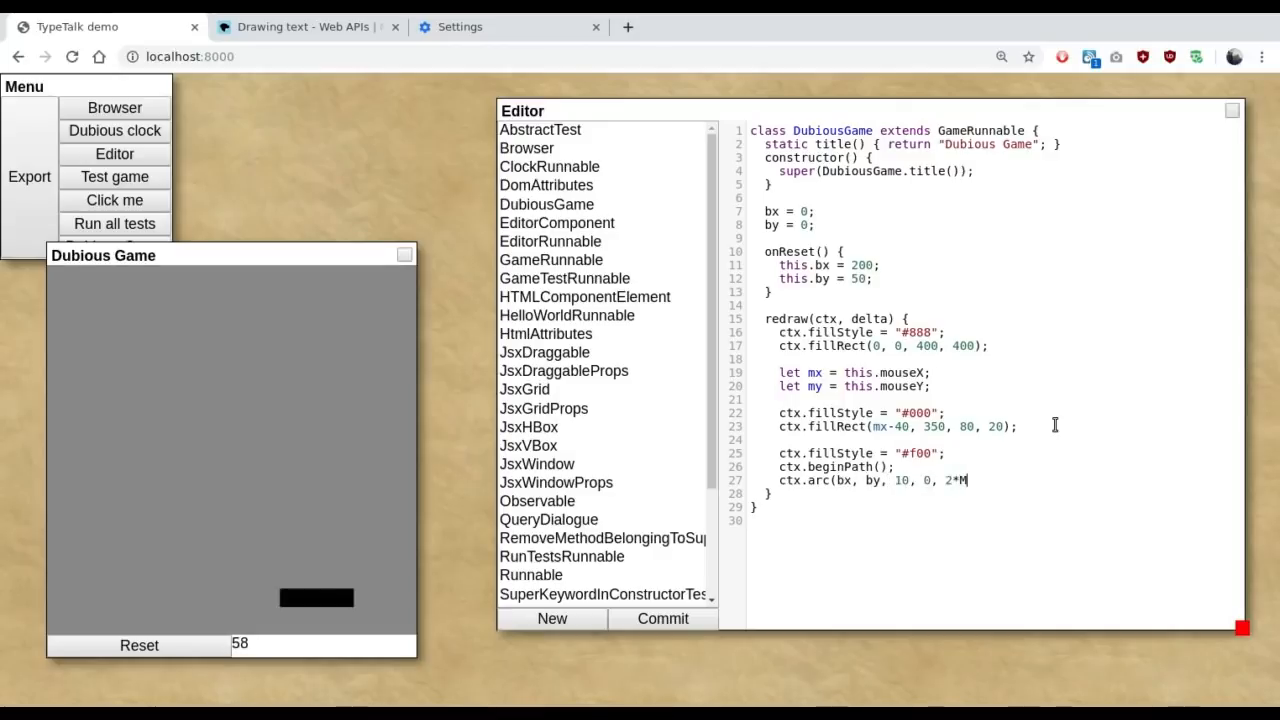
{"action": "type", "text": "ath.PI);"}
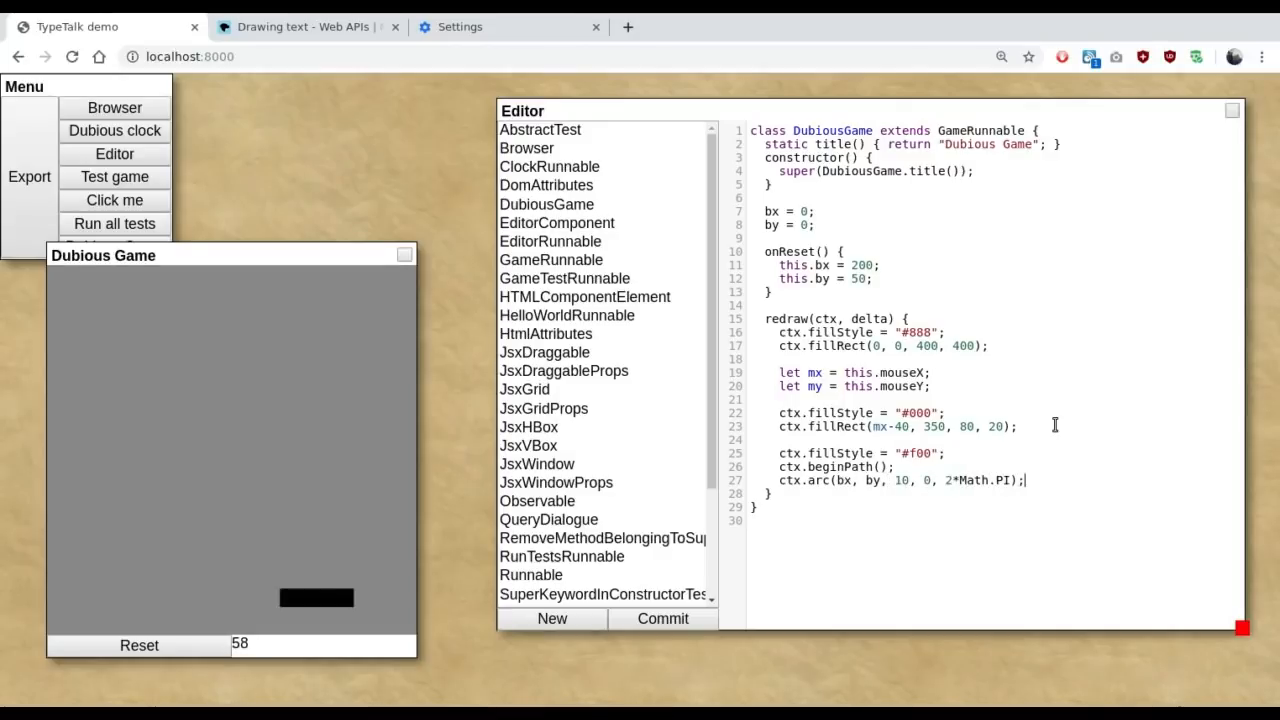
{"action": "type", "text": "ctx.fill();"}
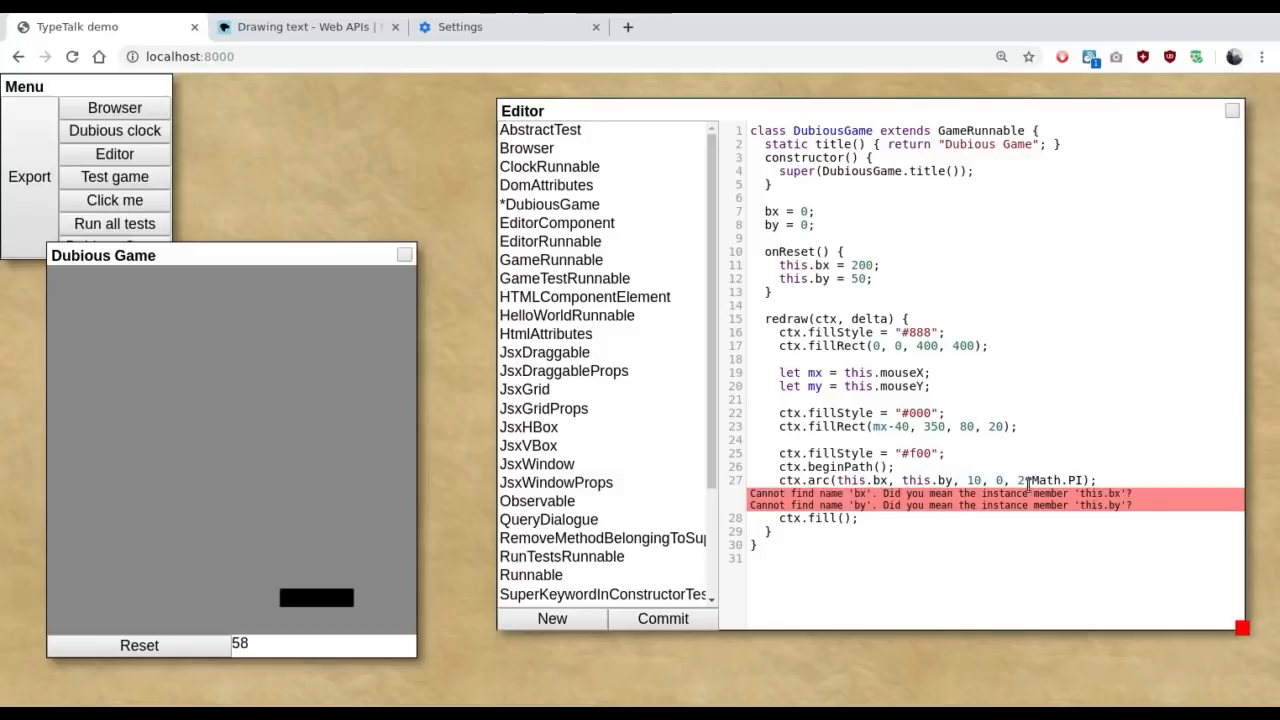
{"action": "mouse_move", "coordinate": [950, 490]}
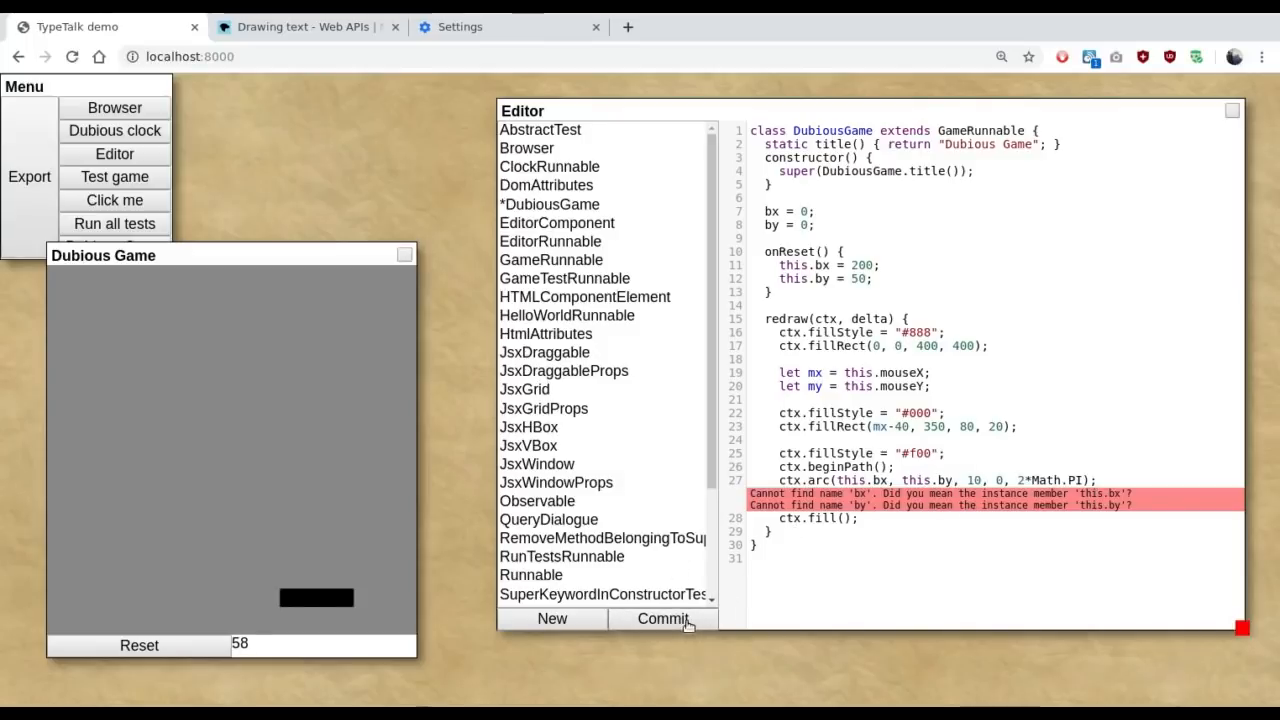
Step: Commit the ball-drawing code and reset the game so the red ball appears
{"action": "left_click", "coordinate": [662, 619]}
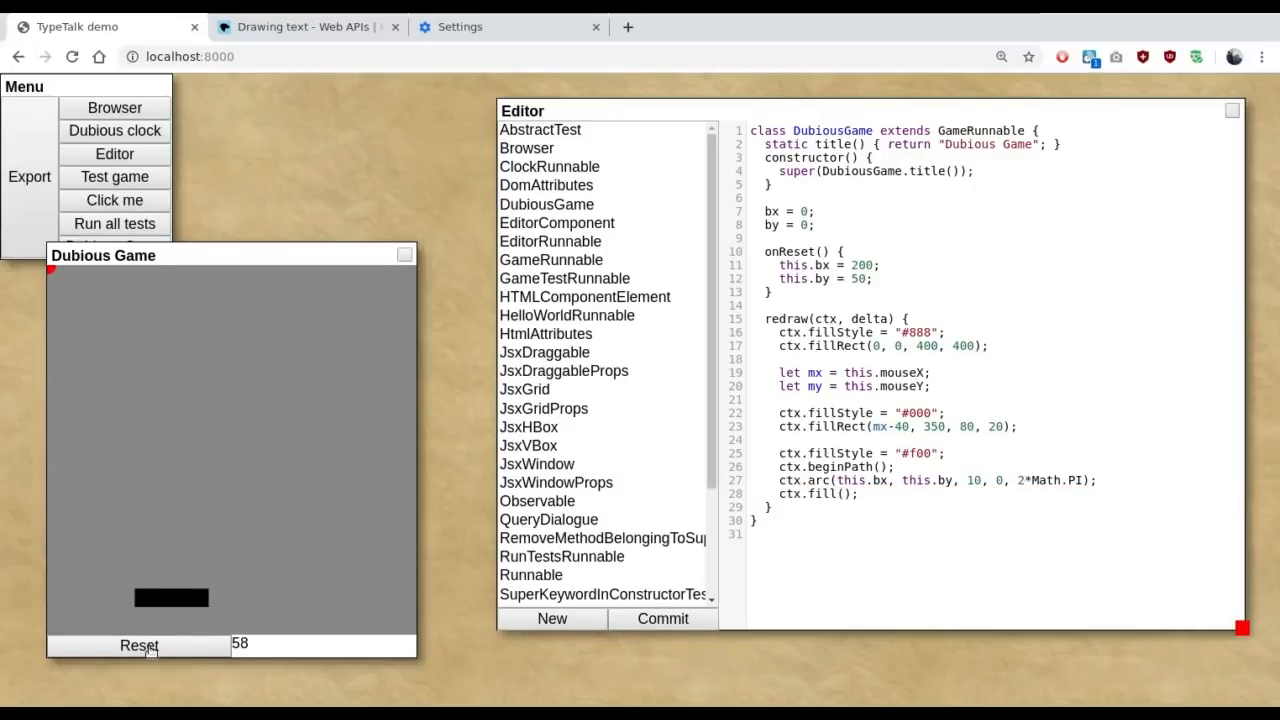
{"action": "left_click", "coordinate": [138, 645]}
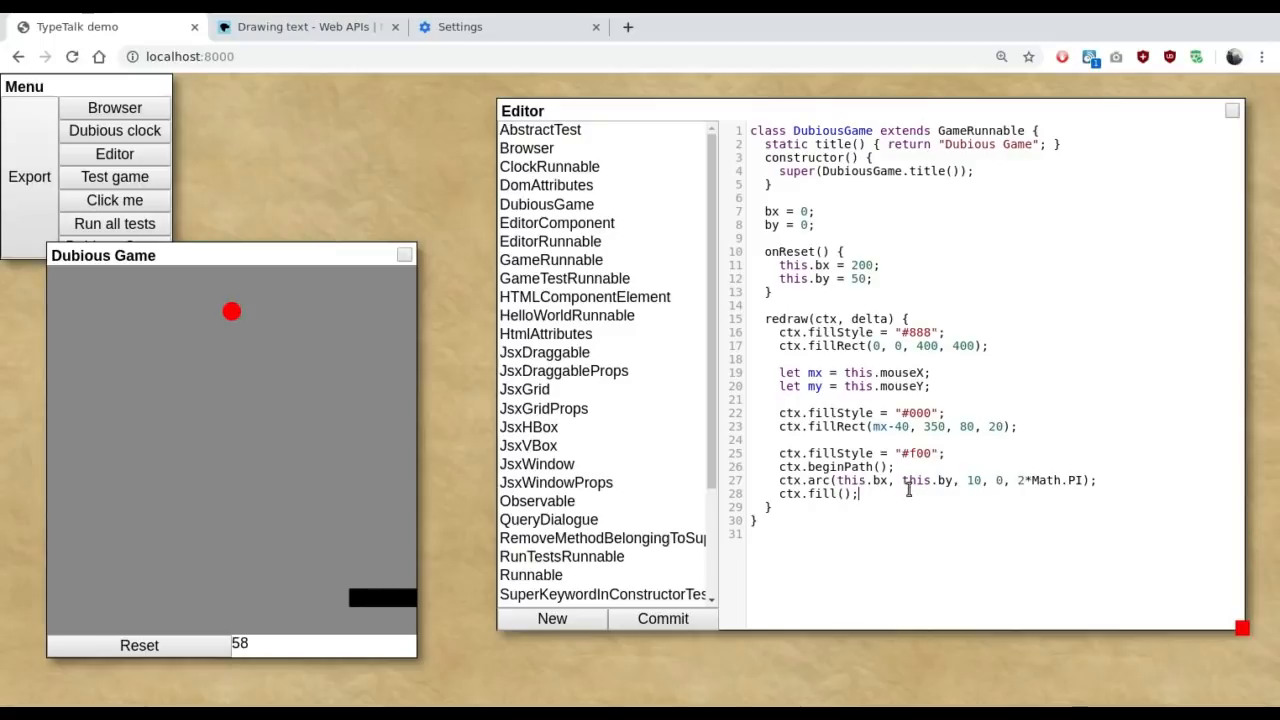
{"action": "mouse_move", "coordinate": [239, 339]}
{"action": "type", "text": "b"}
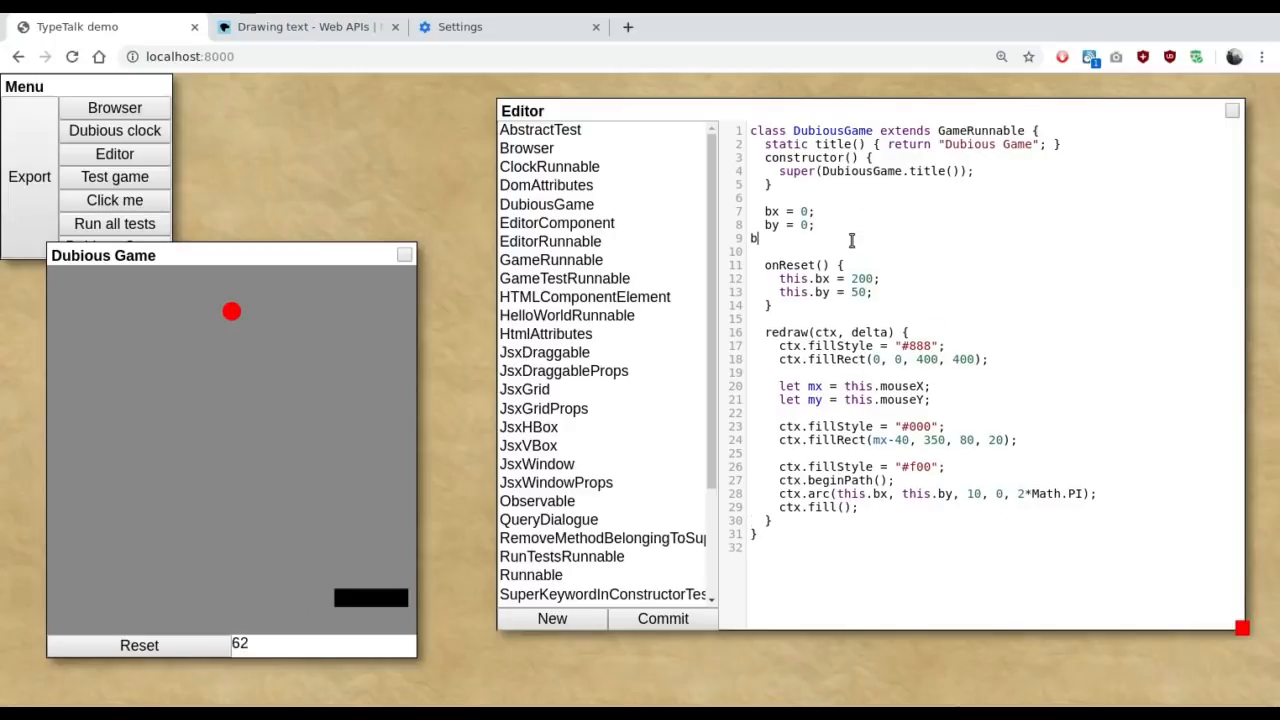
Step: Zero the new bdx and bdy velocity fields in onReset
{"action": "type", "text": "dx = 0;"}
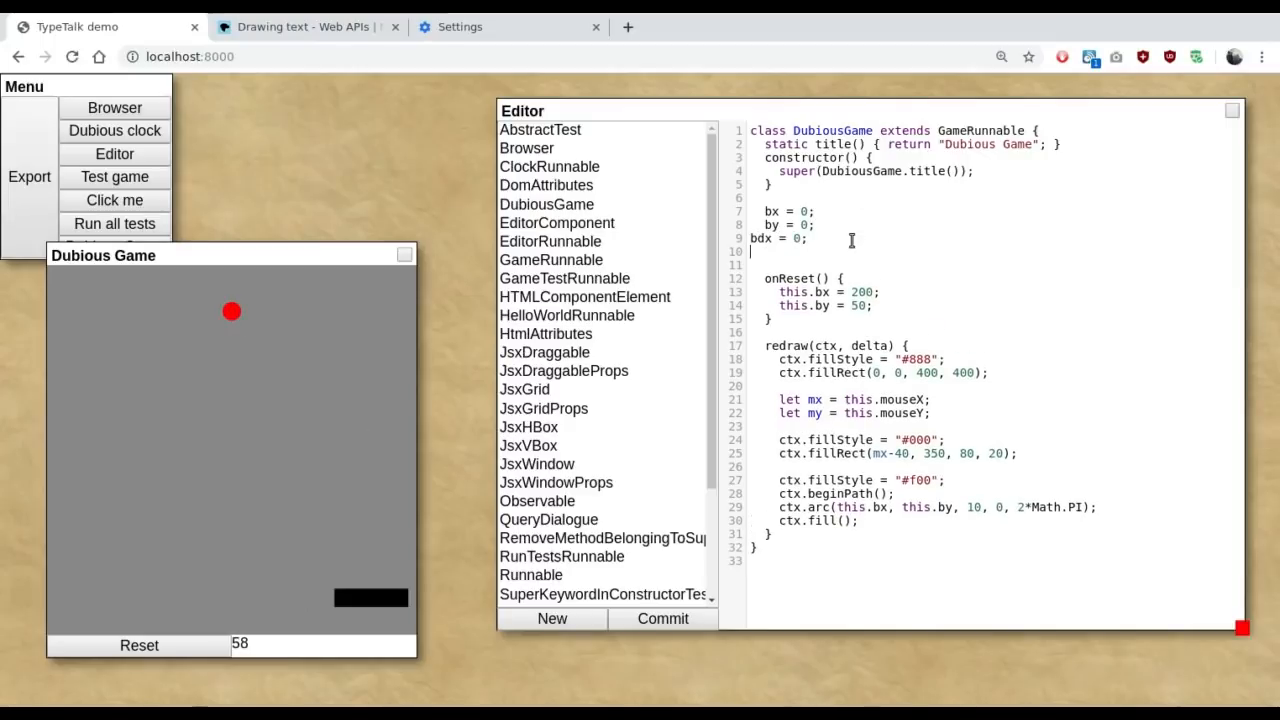
{"action": "type", "text": "bdy = 0;"}
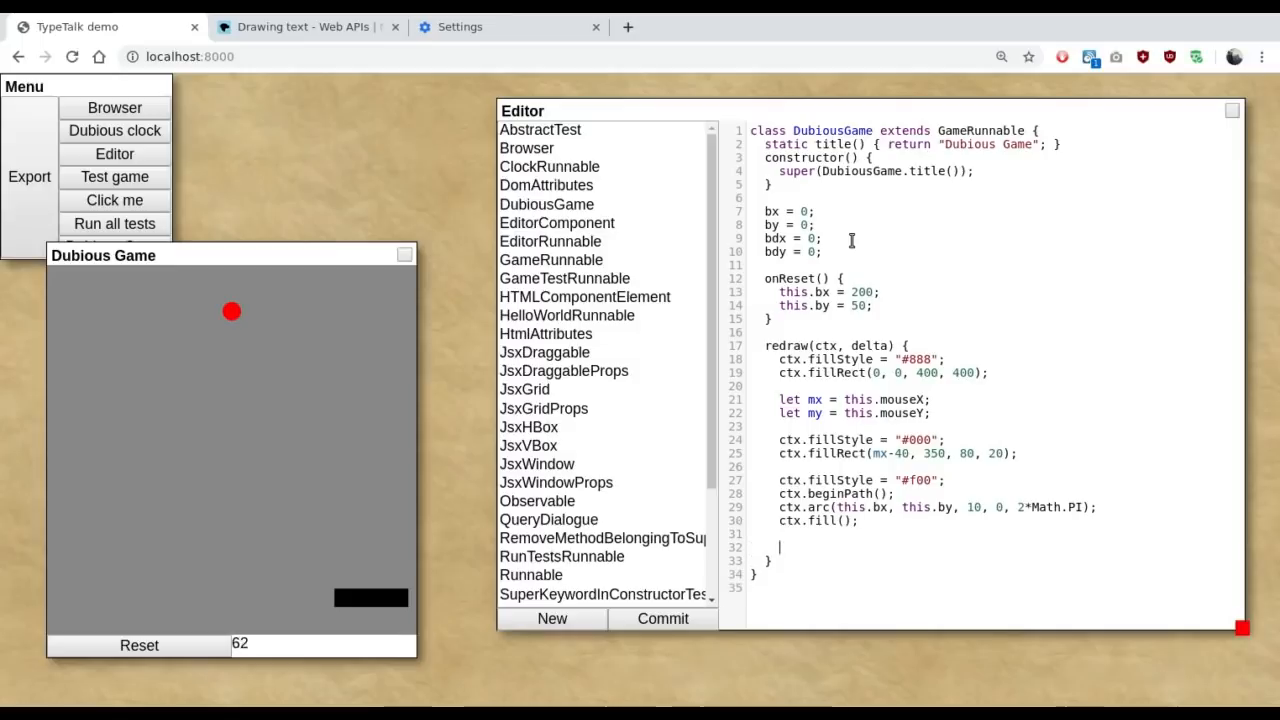
Step: Move the ball by bdx and bdy each redraw and add delta/100 gravity to bdy
{"action": "type", "text": "this"}
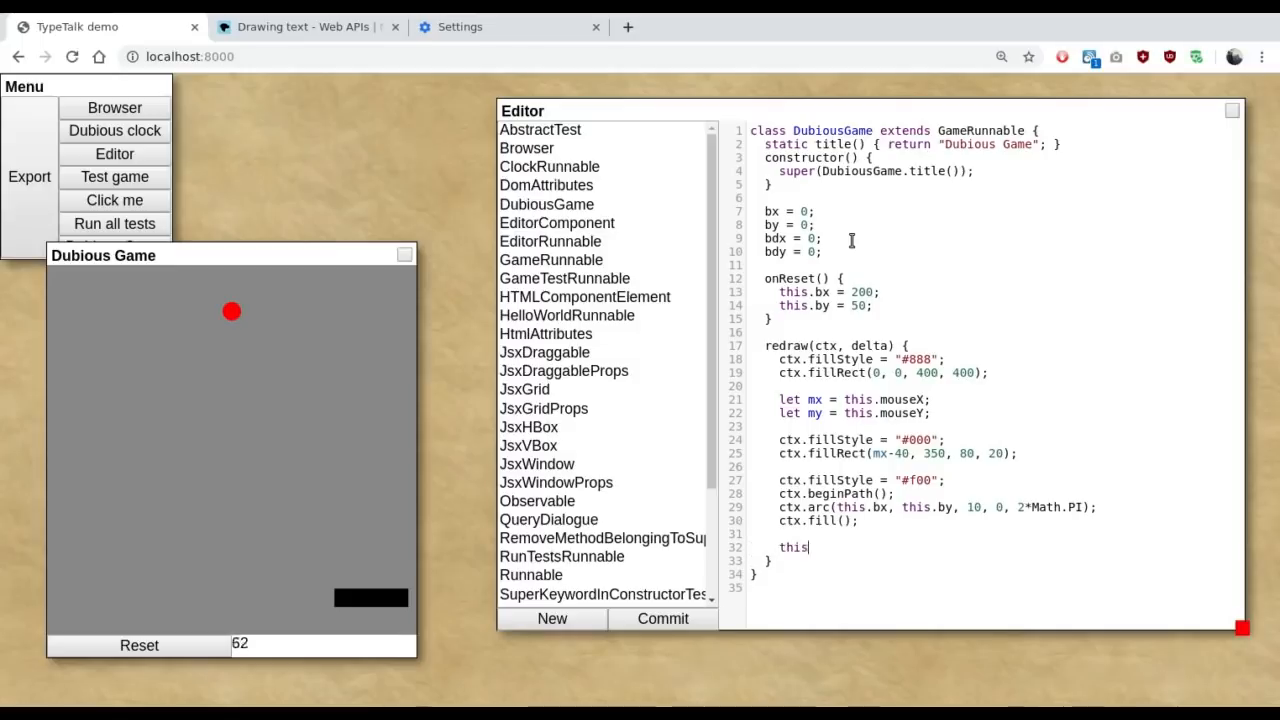
{"action": "type", "text": ".bx += this."}
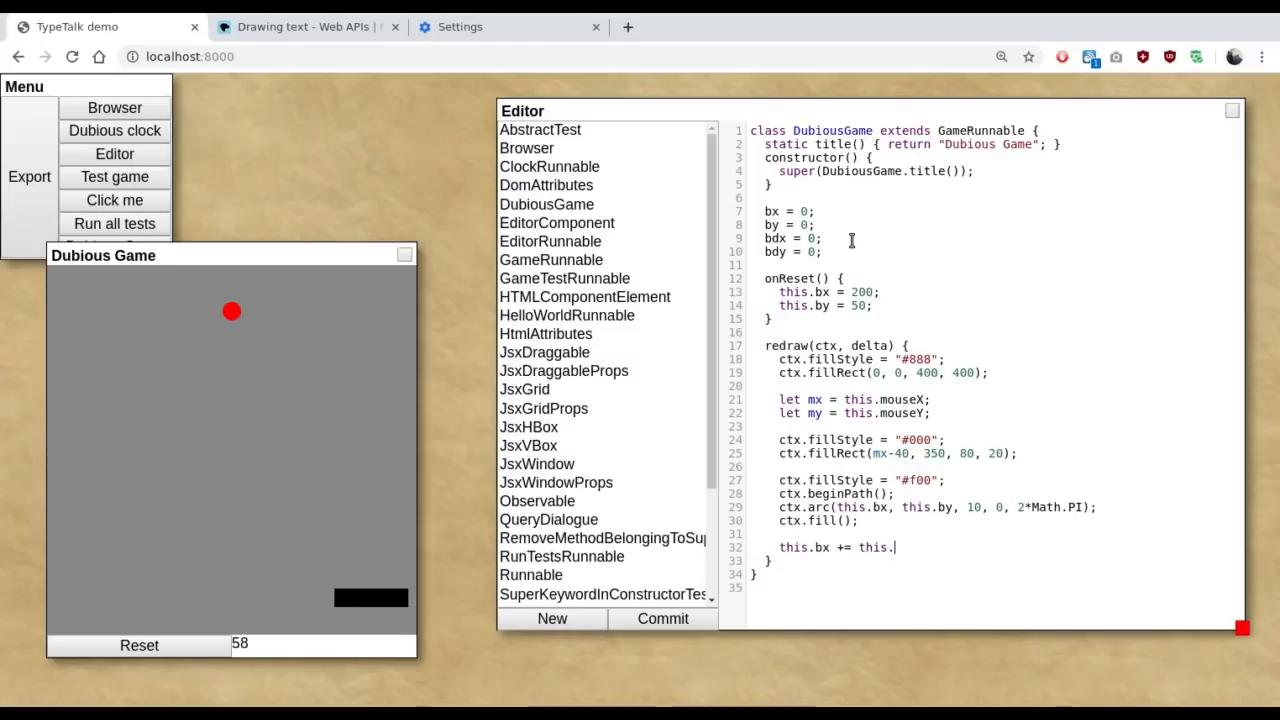
{"action": "type", "text": "bdx;"}
{"action": "type", "text": "this.by += this.bdy"}
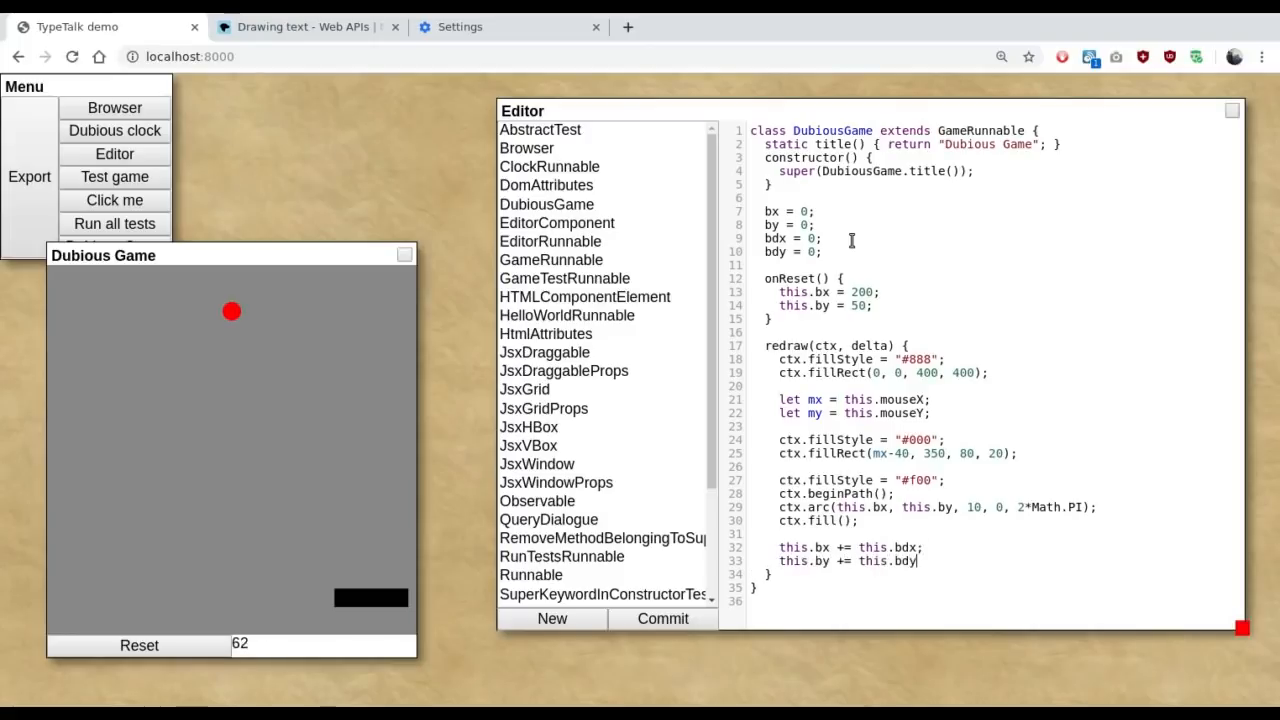
{"action": "type", "text": ";"}
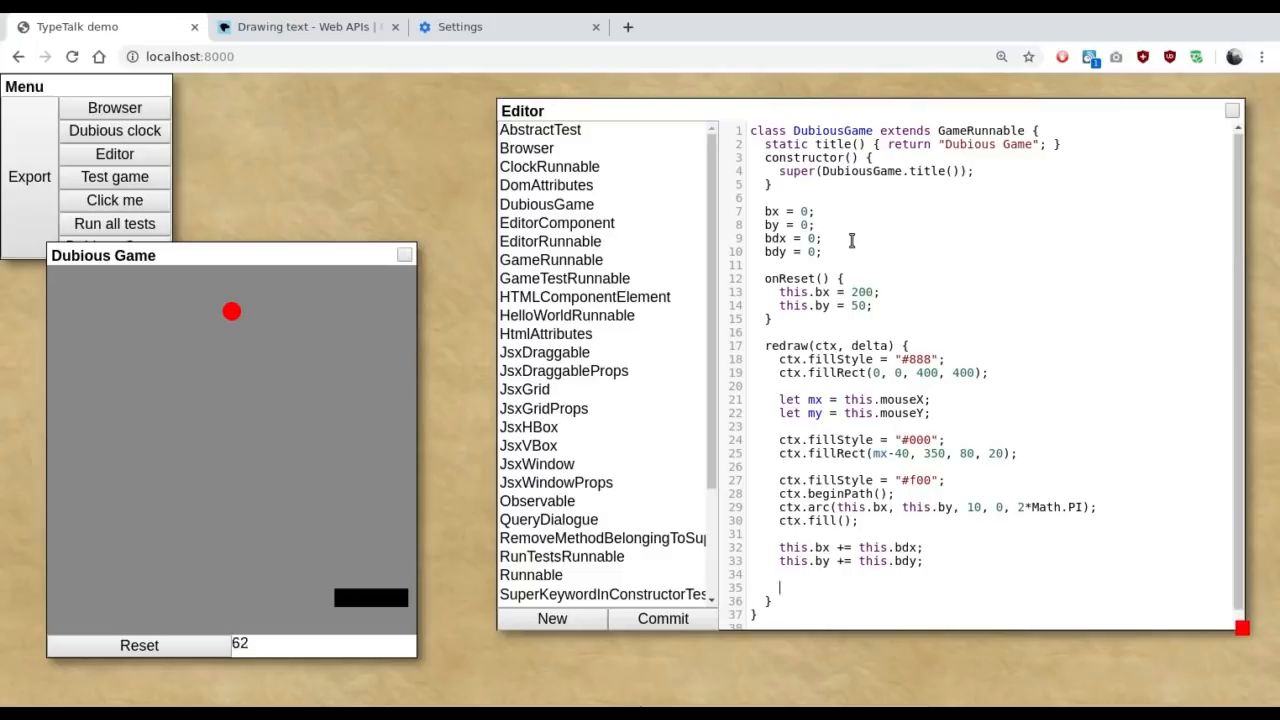
{"action": "type", "text": "this.bdy"}
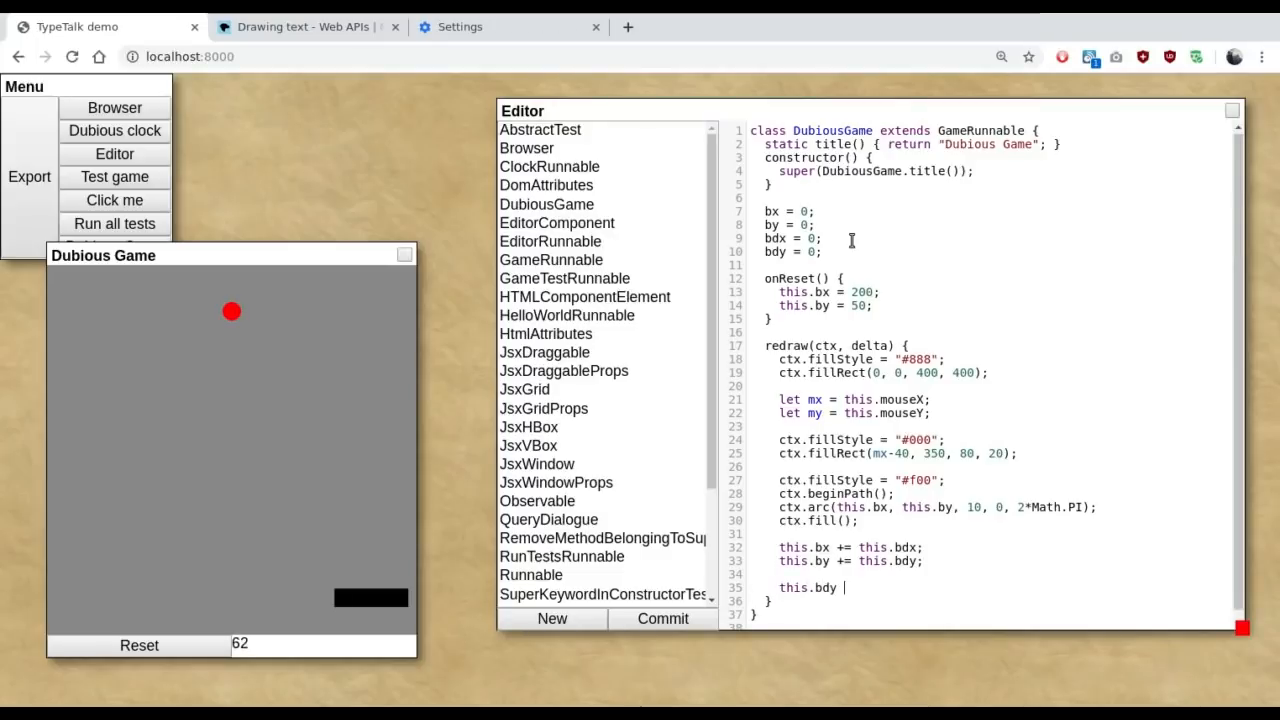
{"action": "type", "text": "+= delt"}
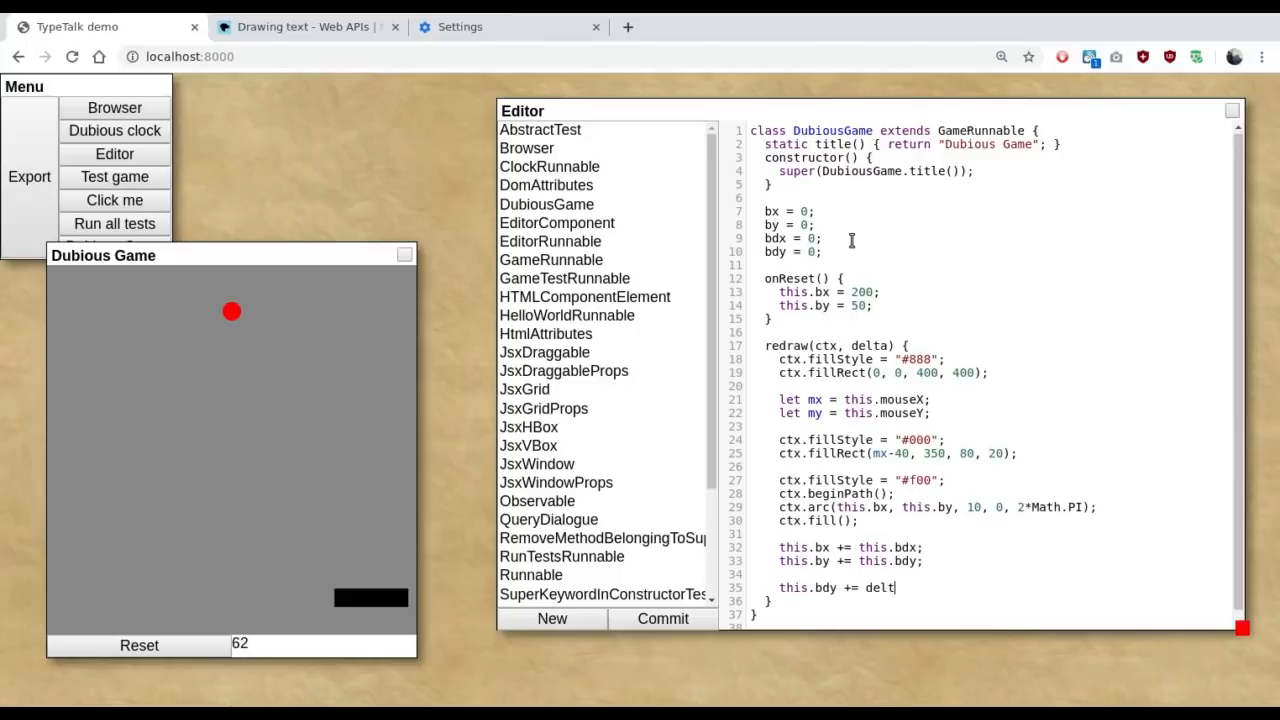
{"action": "type", "text": "a/100;"}
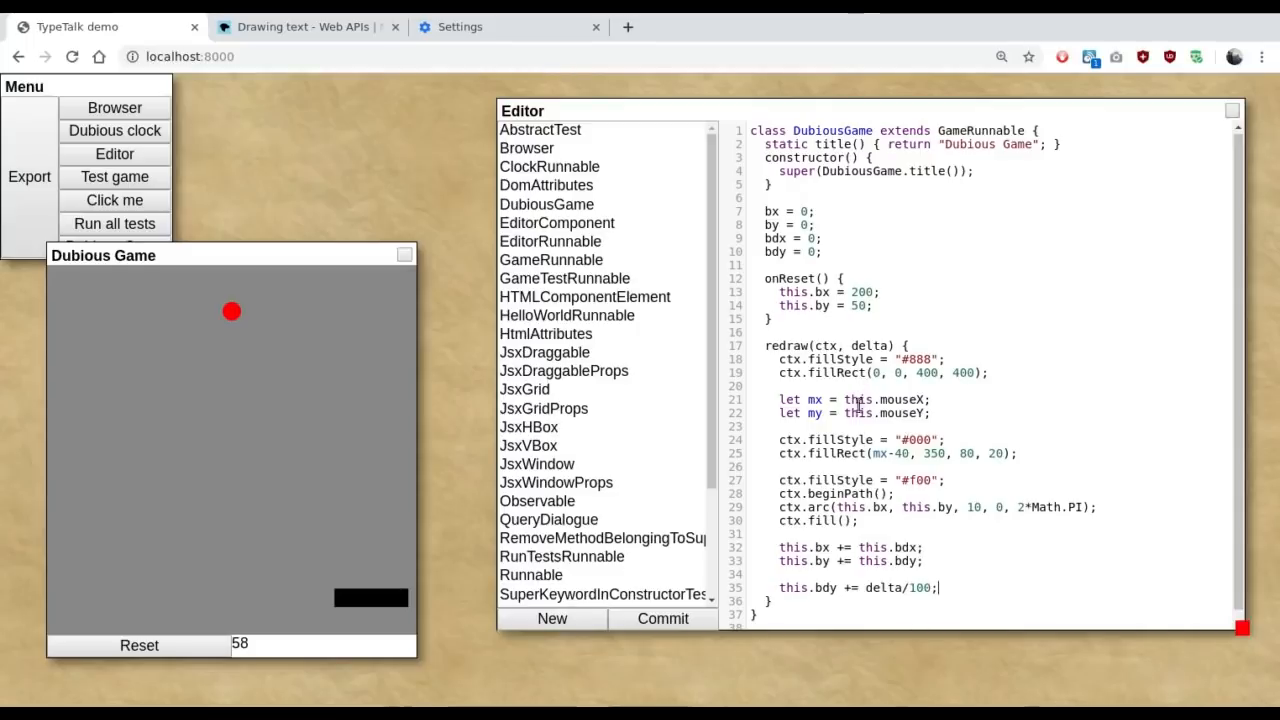
{"action": "double_click", "coordinate": [870, 345]}
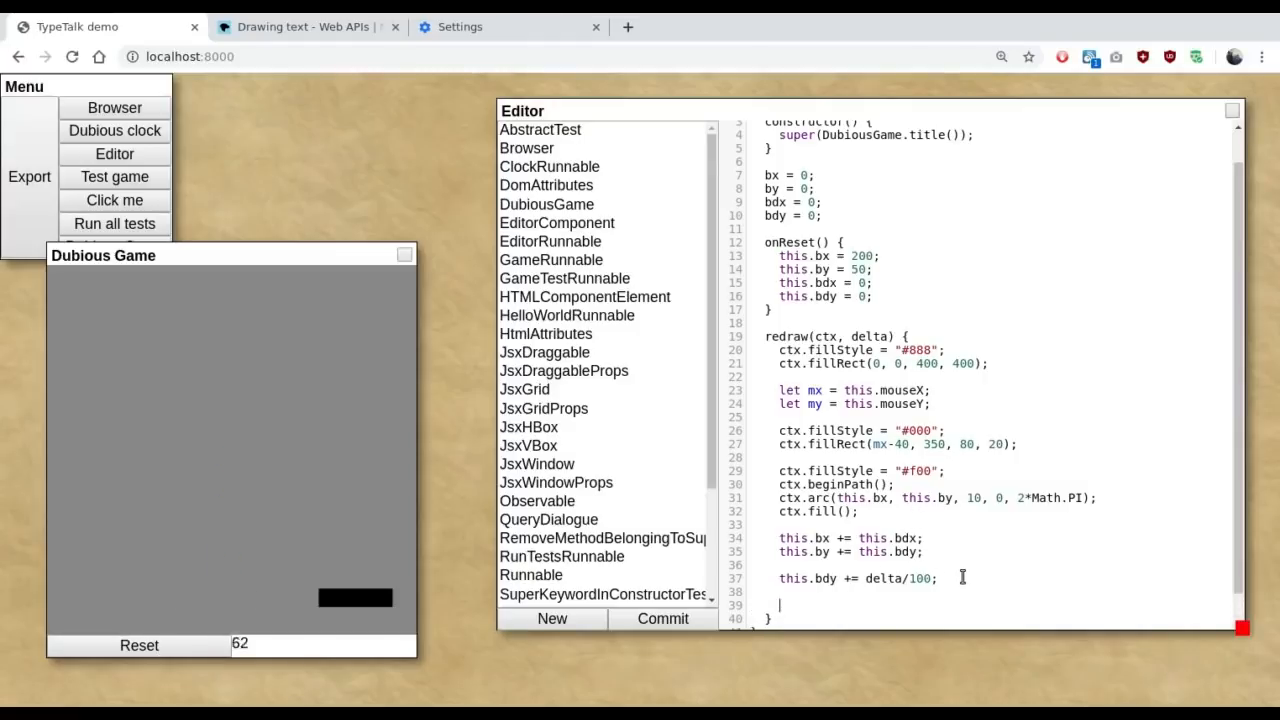
Step: Add if ((this.by > 400) && (this.bdy > 0)) this.bdy *= -1; and reset the game to test the bounce
{"action": "type", "text": "if (this.by"}
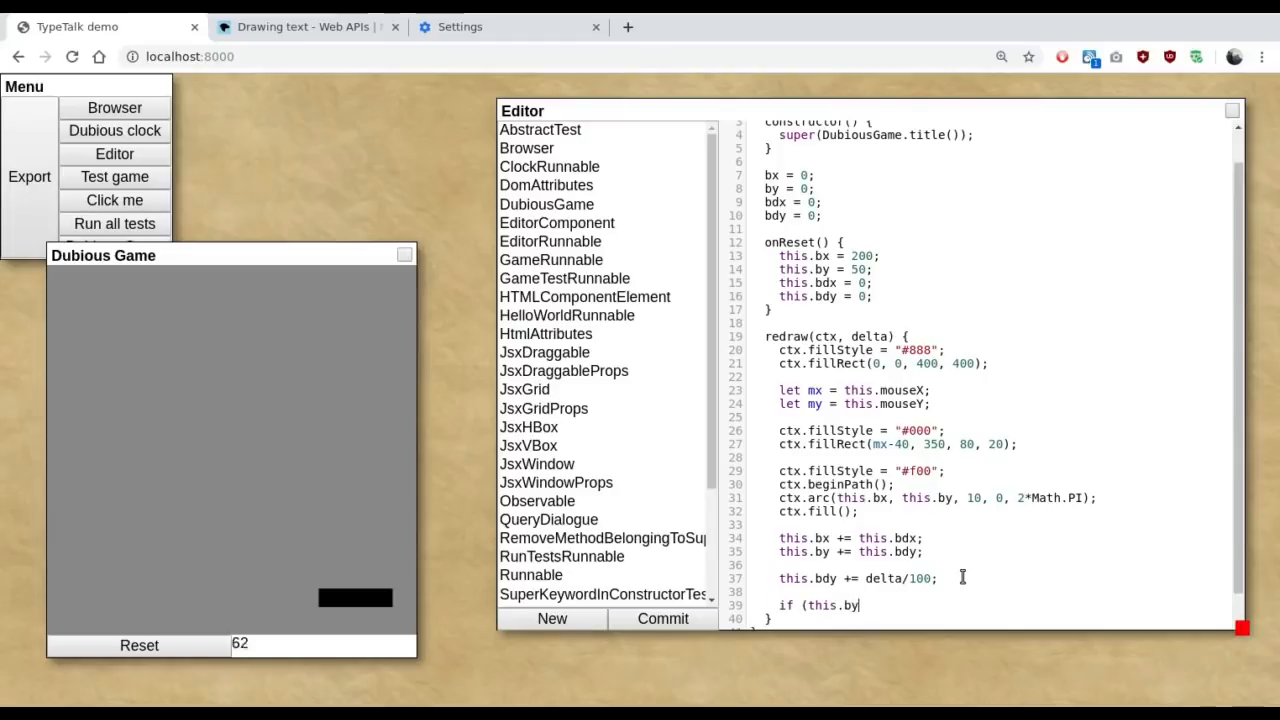
{"action": "type", "text": "> 400"}
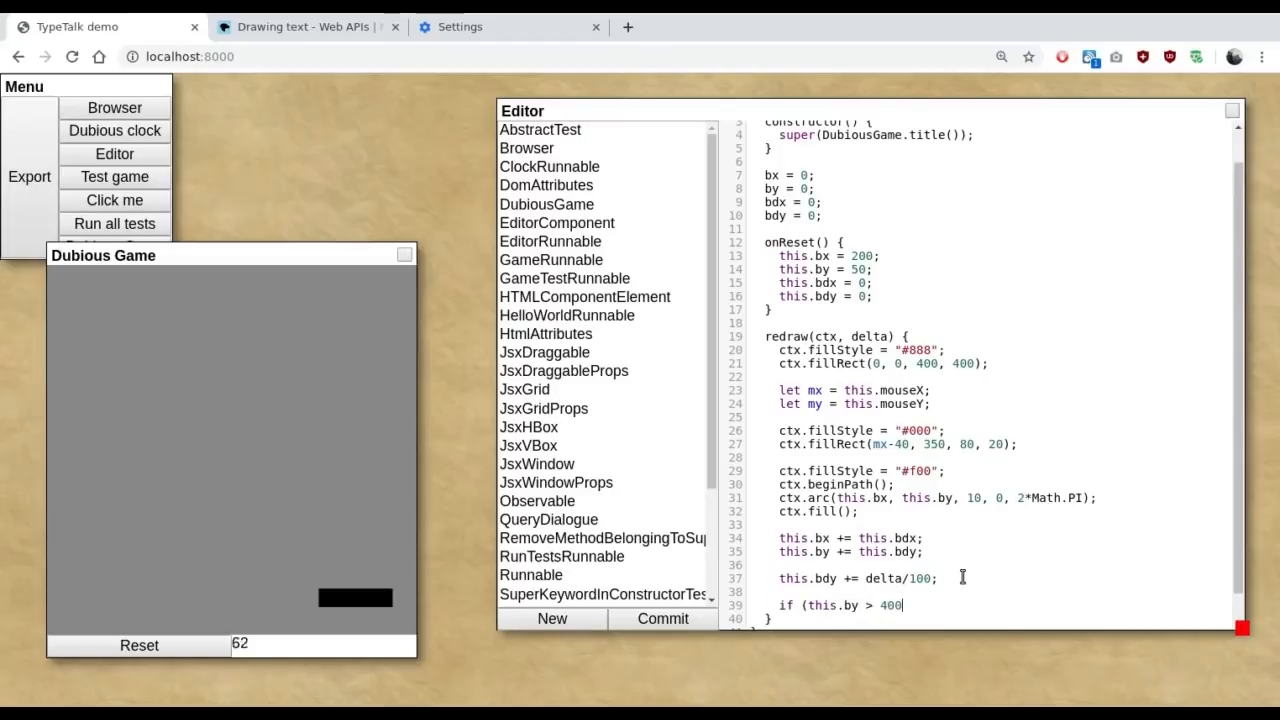
{"action": "type", "text": "("}
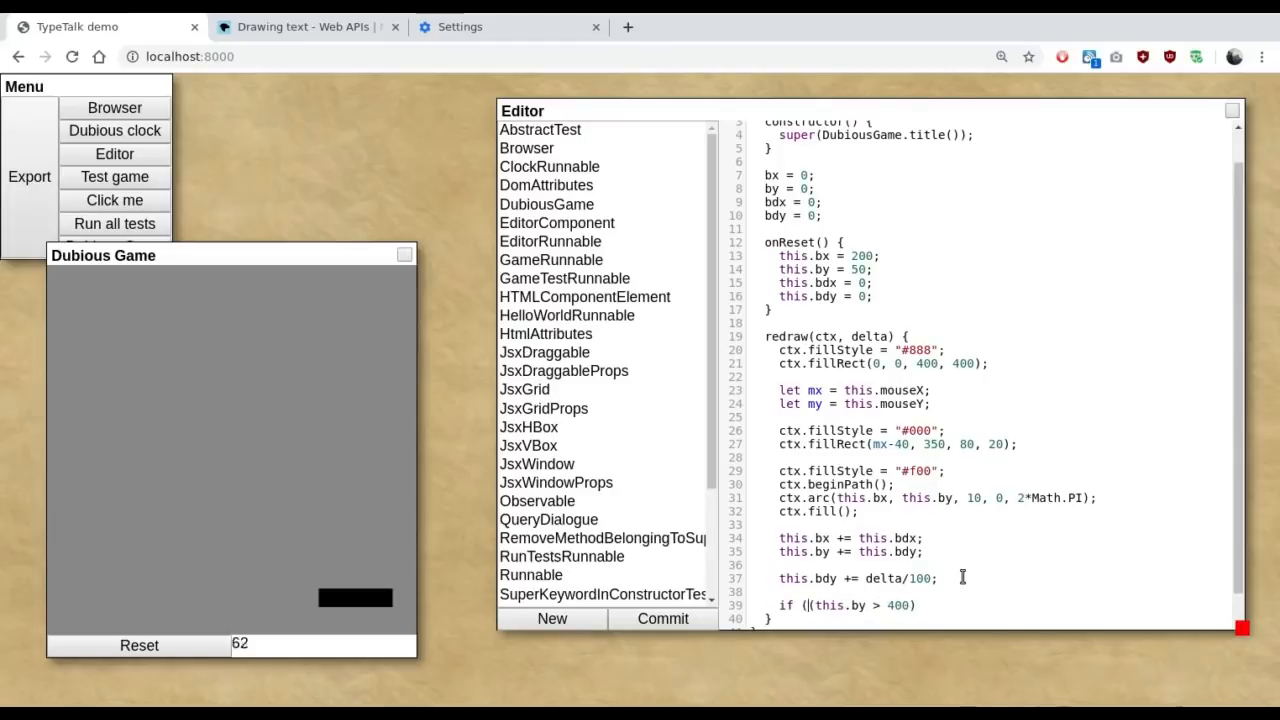
{"action": "type", "text": "&& (this."}
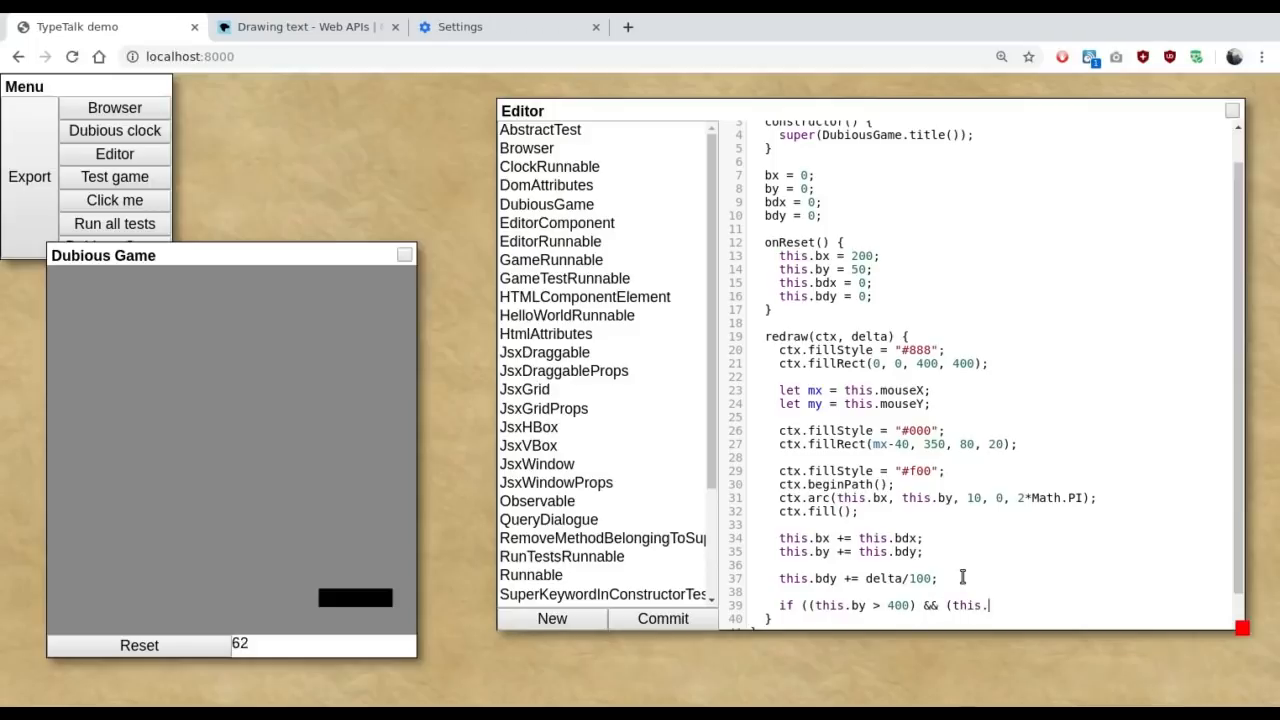
{"action": "type", "text": "bdy > 0"}
{"action": "type", "text": "this."}
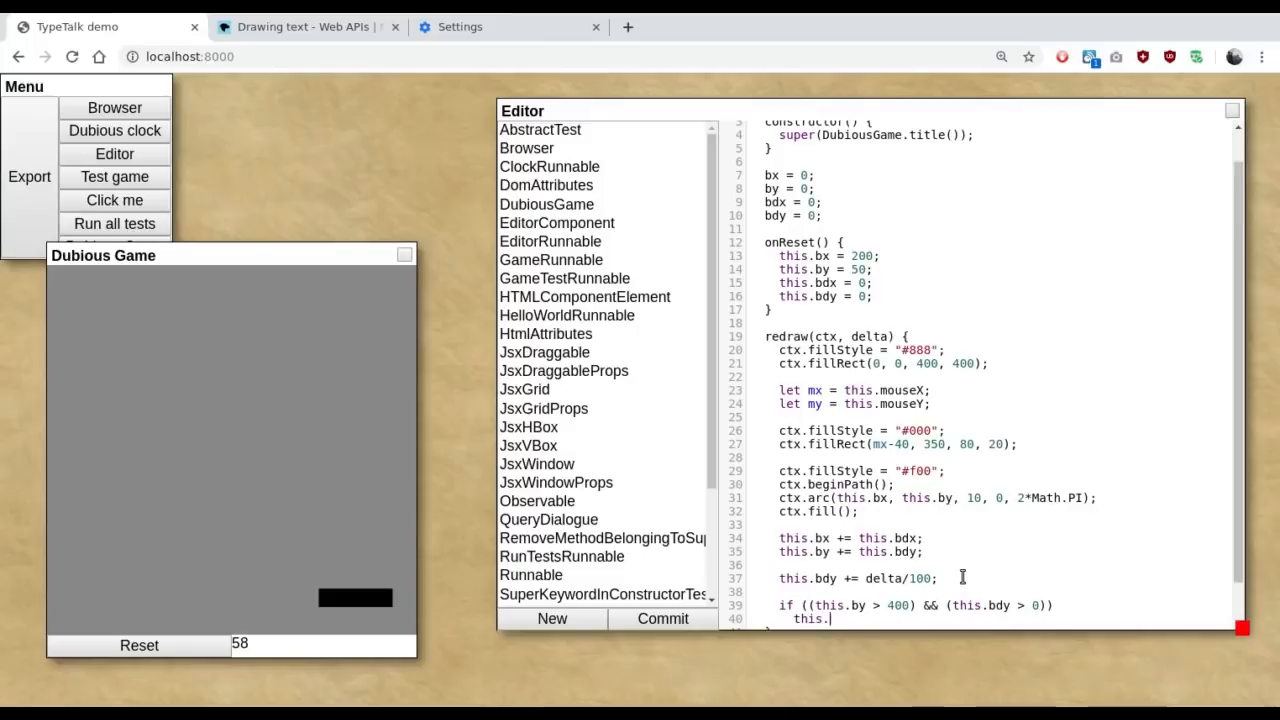
{"action": "type", "text": "bdy *="}
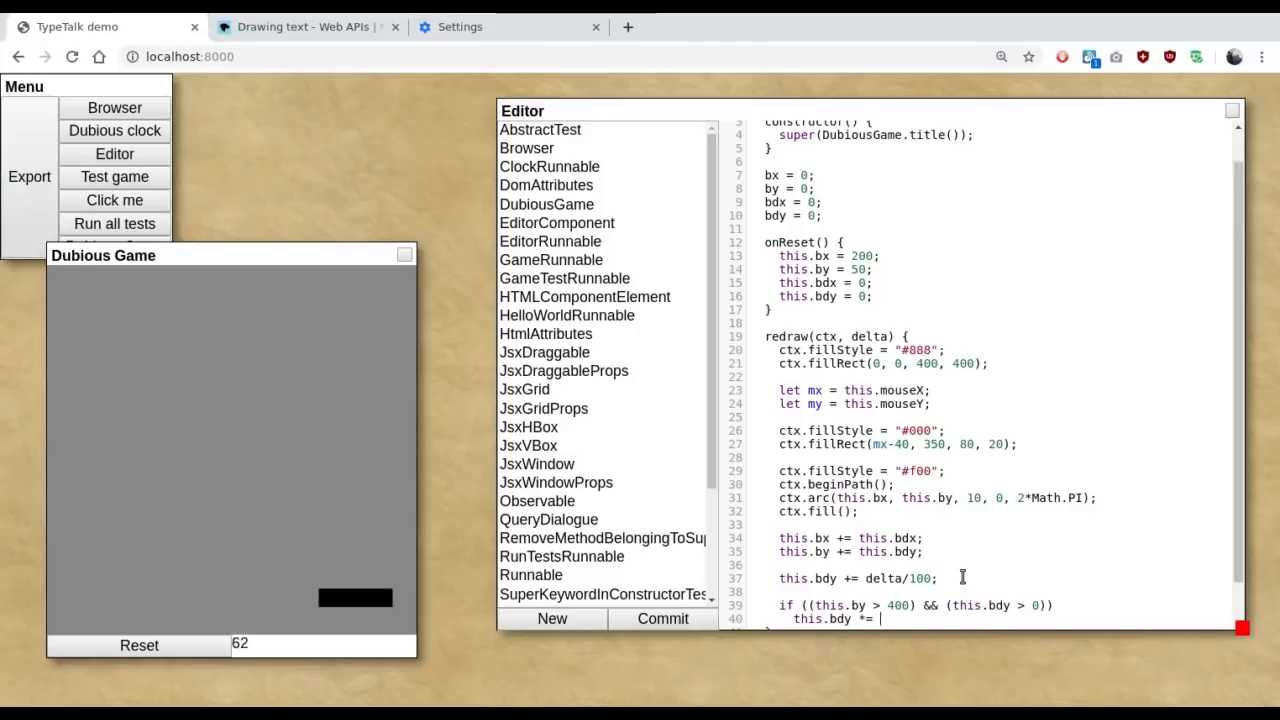
{"action": "type", "text": "-1;"}
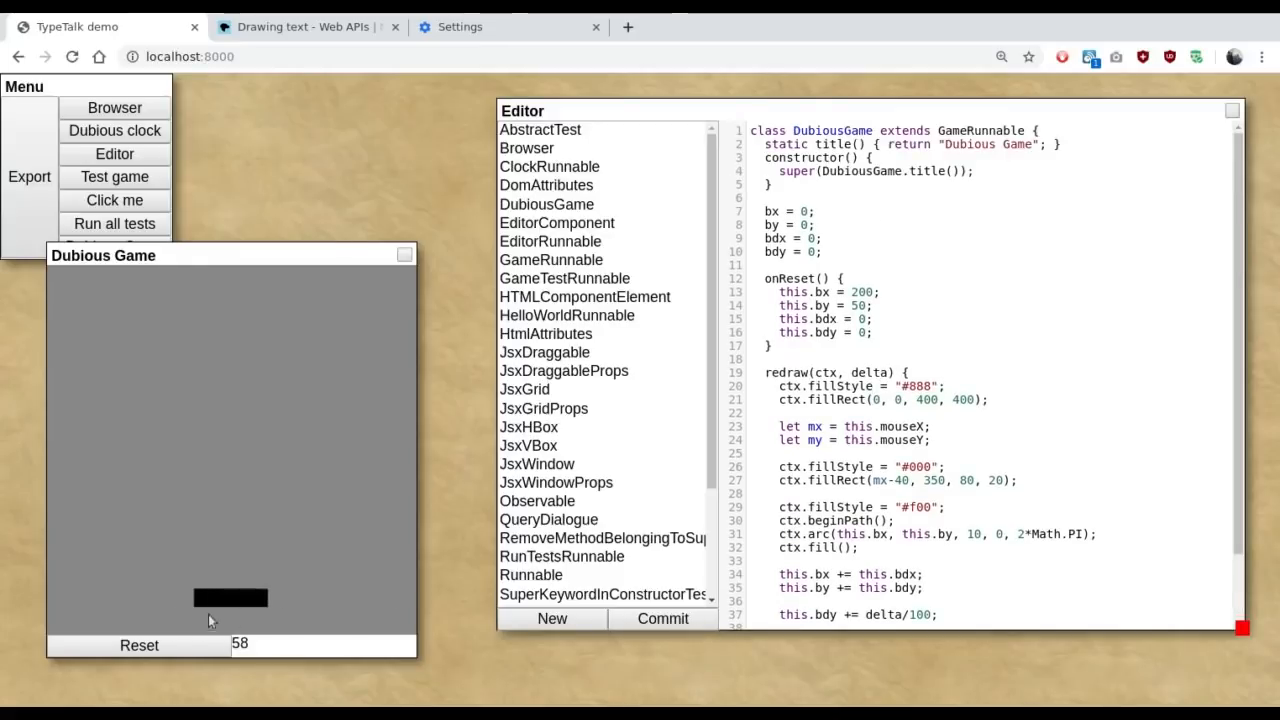
{"action": "left_click", "coordinate": [137, 645]}
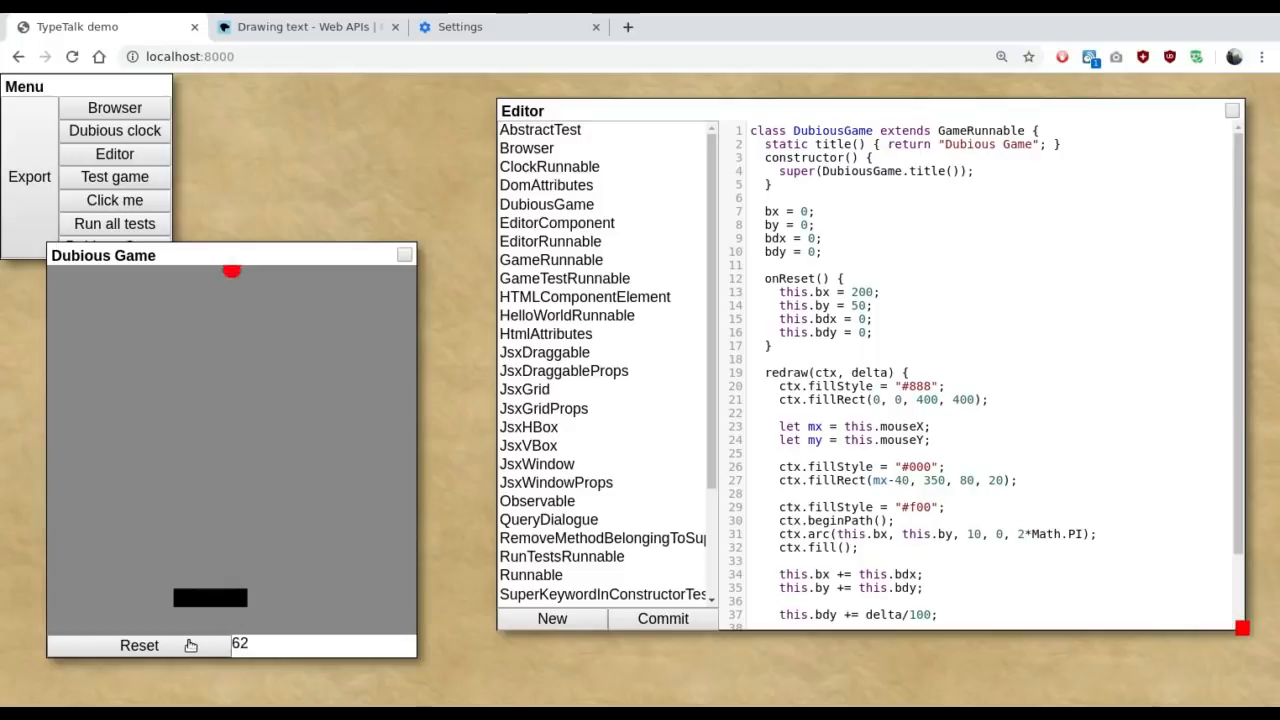
Step: Damp the bounce by multiplying this.bdy by 0.9995 each frame in redraw
{"action": "scroll", "scroll_direction": "down", "scroll_amount": 3}
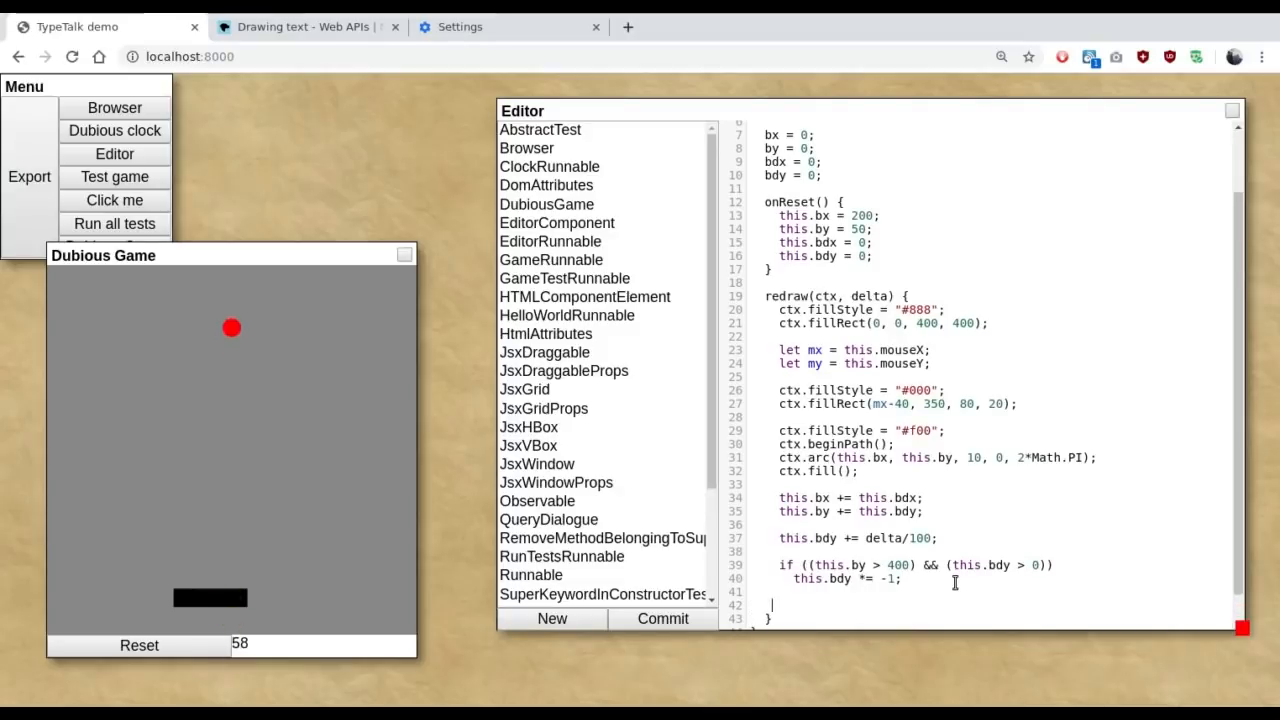
{"action": "type", "text": "this.bdy *= 0"}
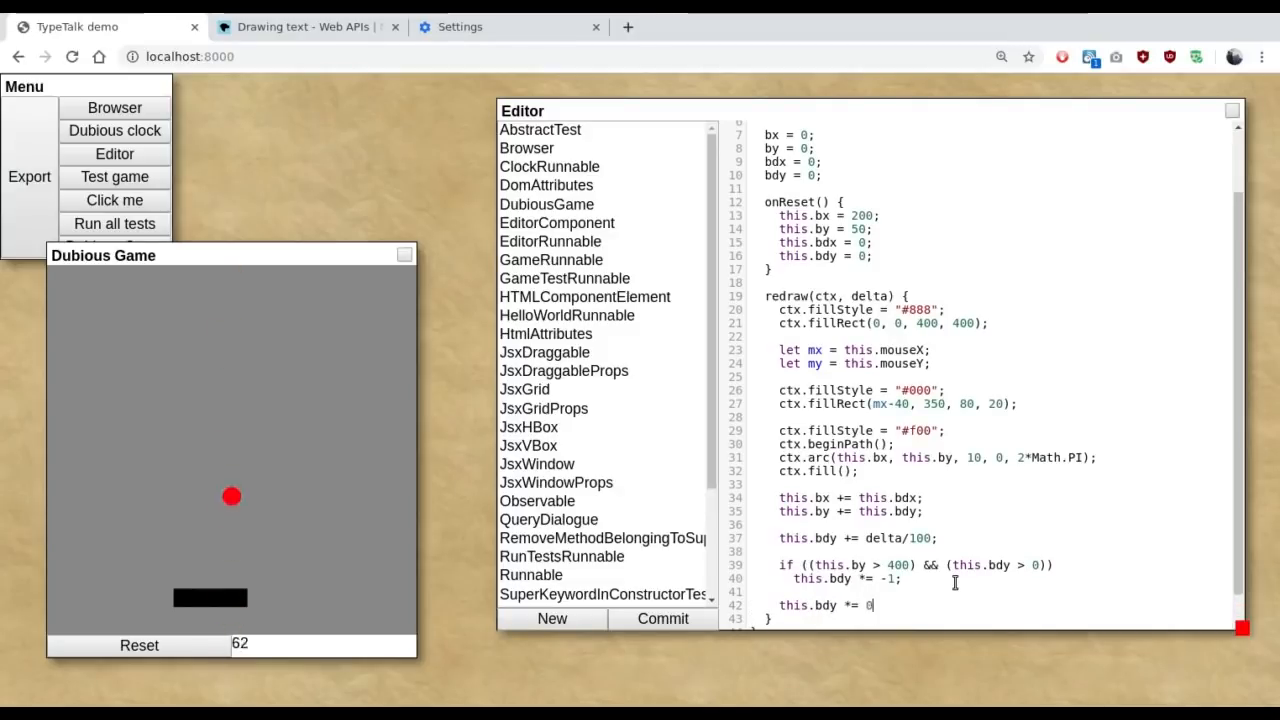
{"action": "type", "text": ".9995"}
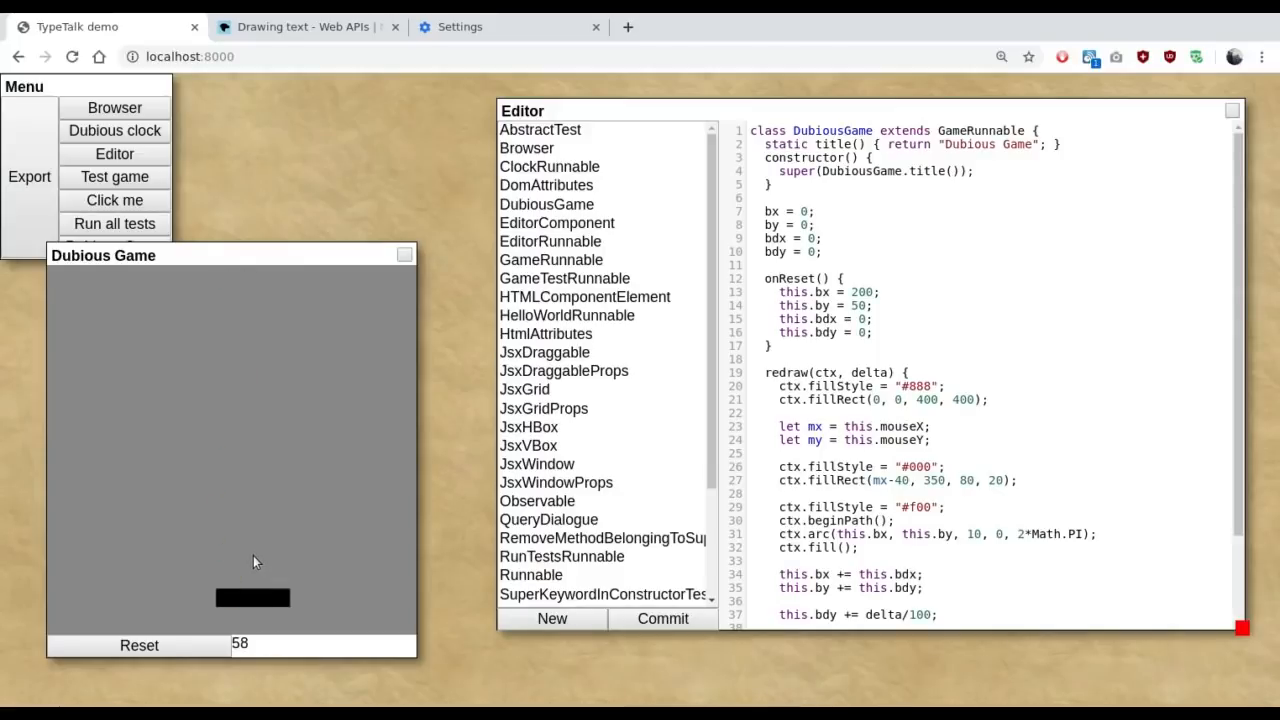
{"action": "scroll", "scroll_direction": "down", "scroll_amount": 3}
{"action": "type", "text": "this.bdy *= -1;"}
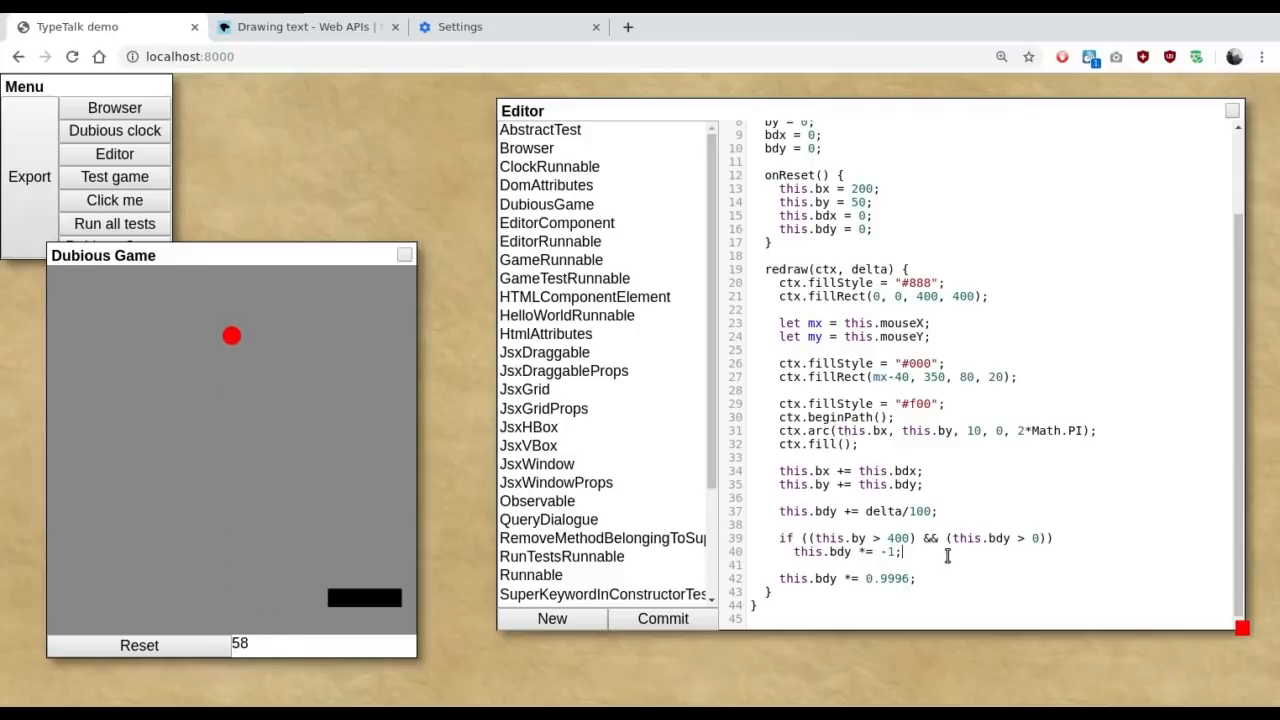
Step: Add a paddle-hit if testing bx against mx±40, by > 330 and bdy > 0, flipping bdy *= -1
{"action": "type", "text": "if"}
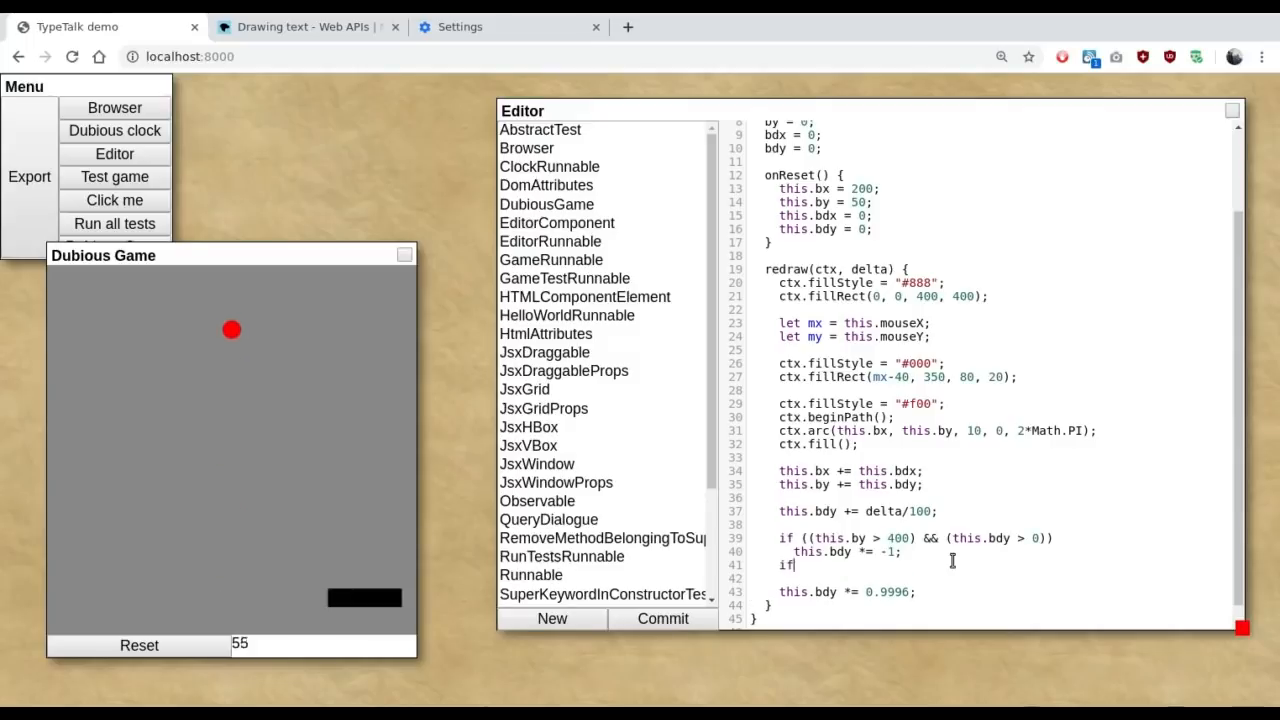
{"action": "type", "text": "((this"}
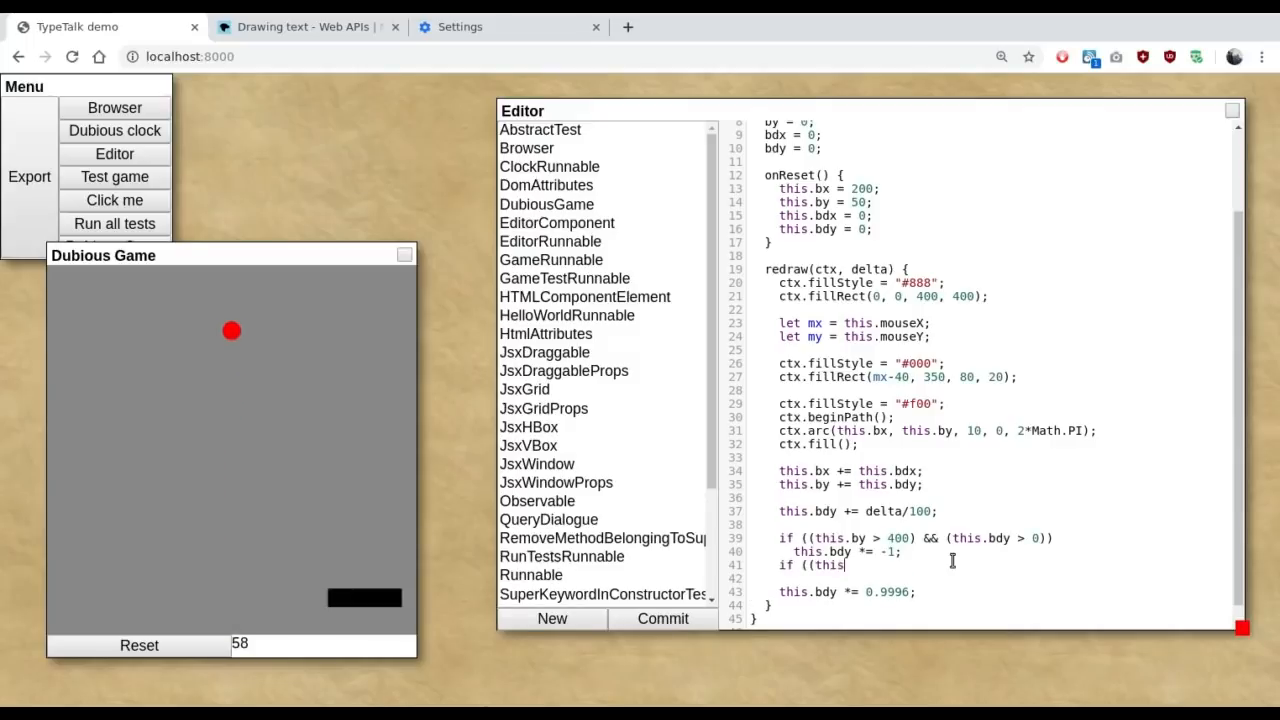
{"action": "type", "text": "bx >"}
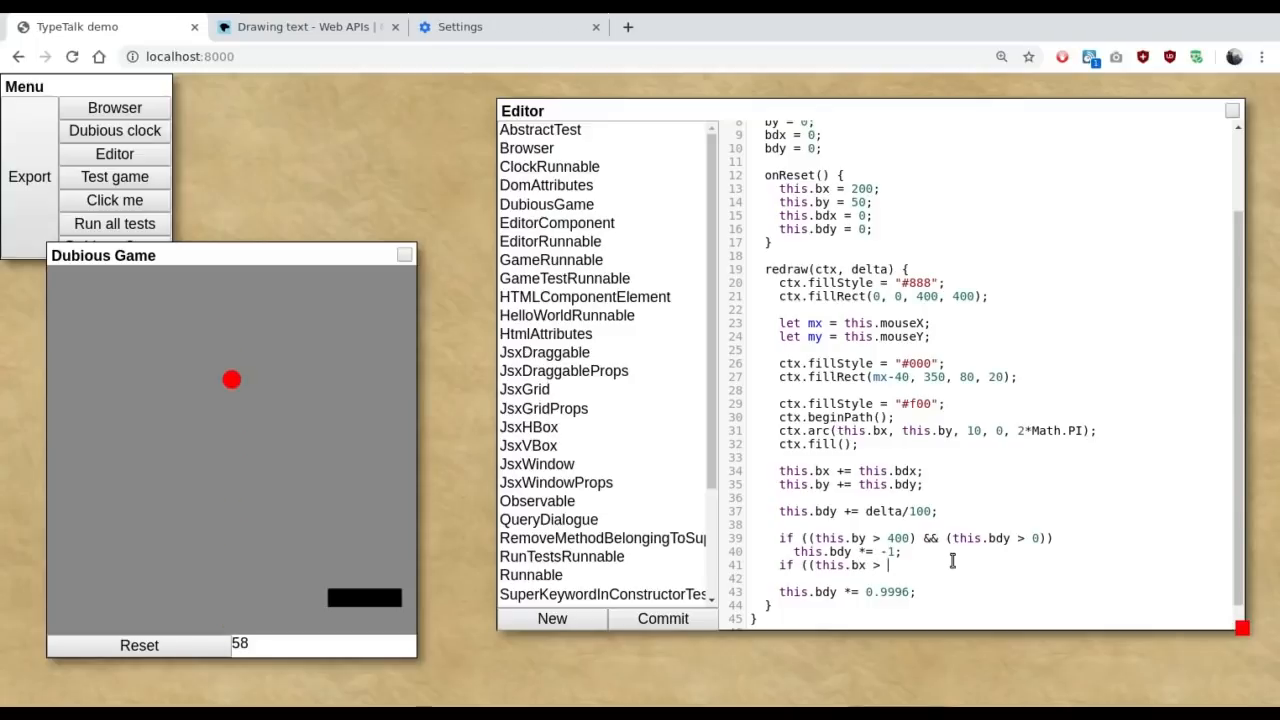
{"action": "type", "text": "mx-40"}
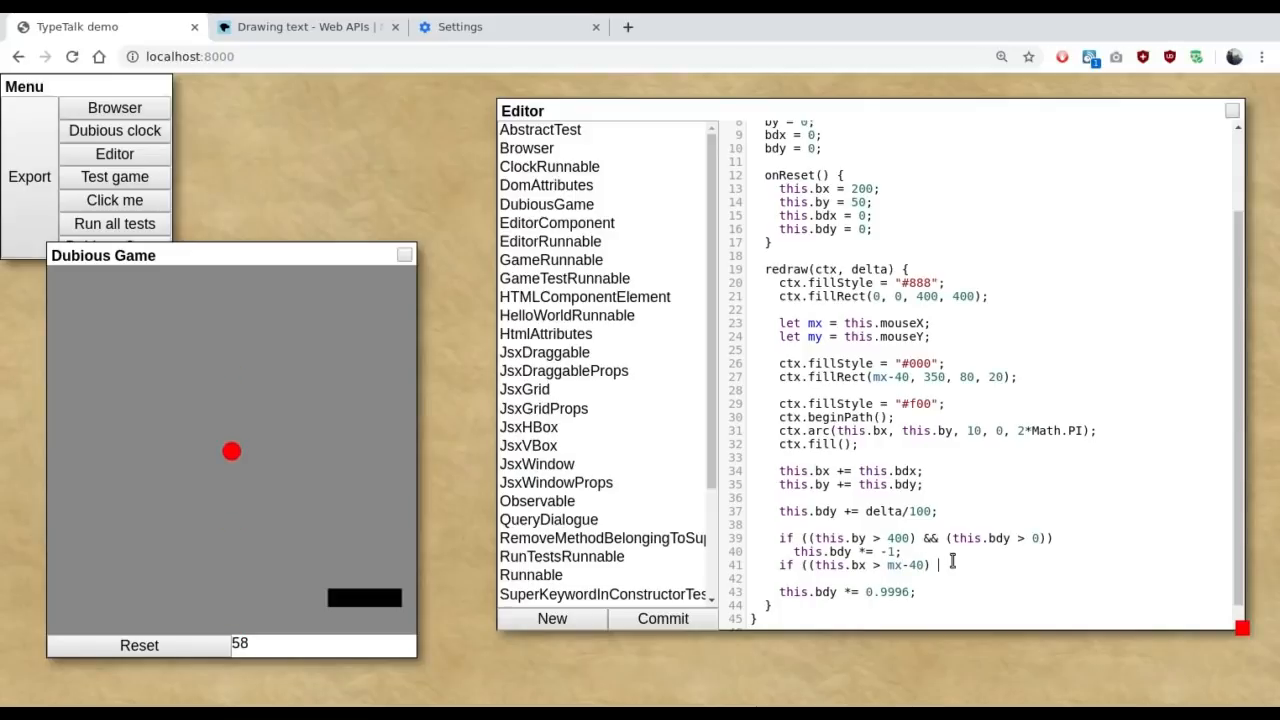
{"action": "type", "text": "&& (this.by > 330) &&"}
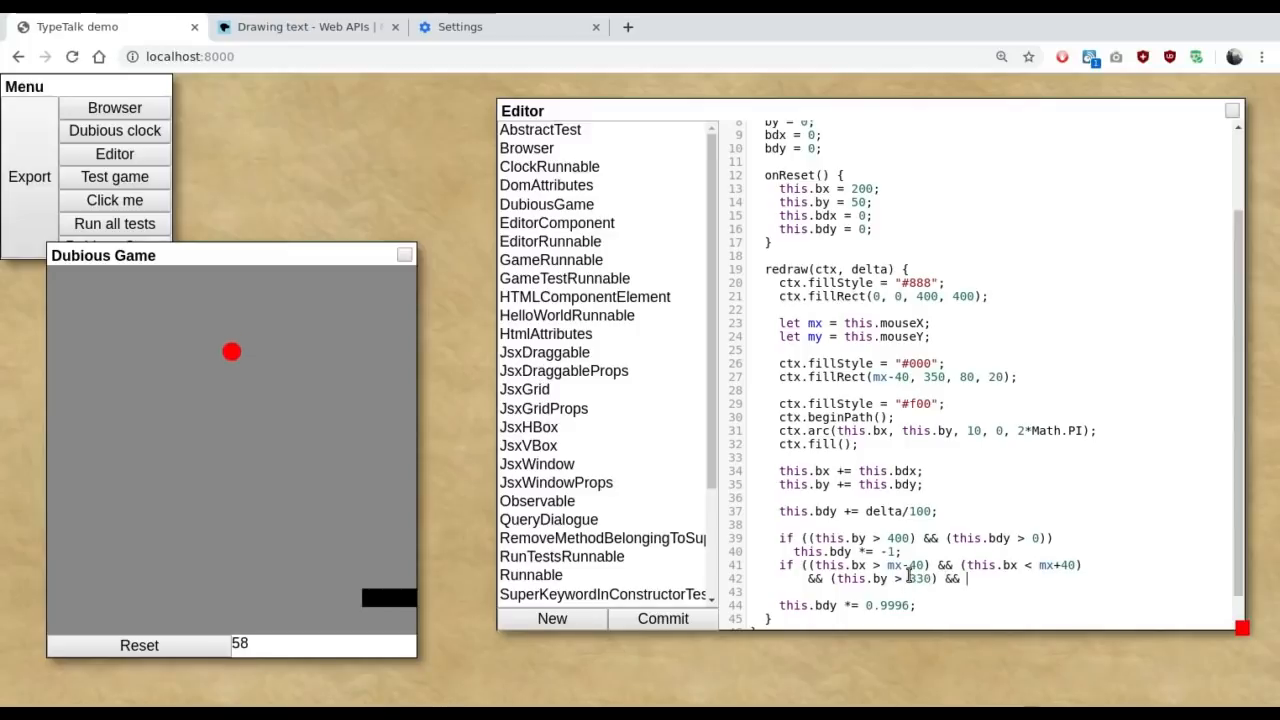
{"action": "type", "text": "this.bdy >"}
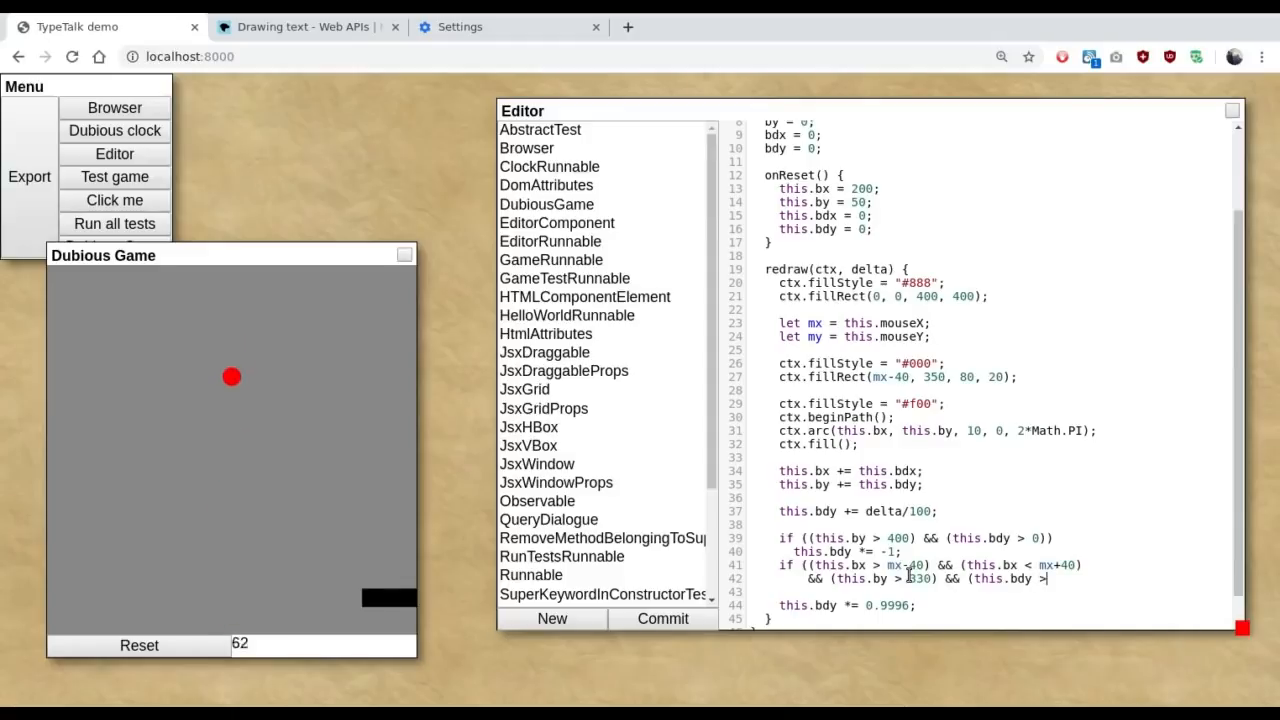
{"action": "type", "text": "0))"}
{"action": "left_click", "coordinate": [1002, 592]}
{"action": "type", "text": "this."}
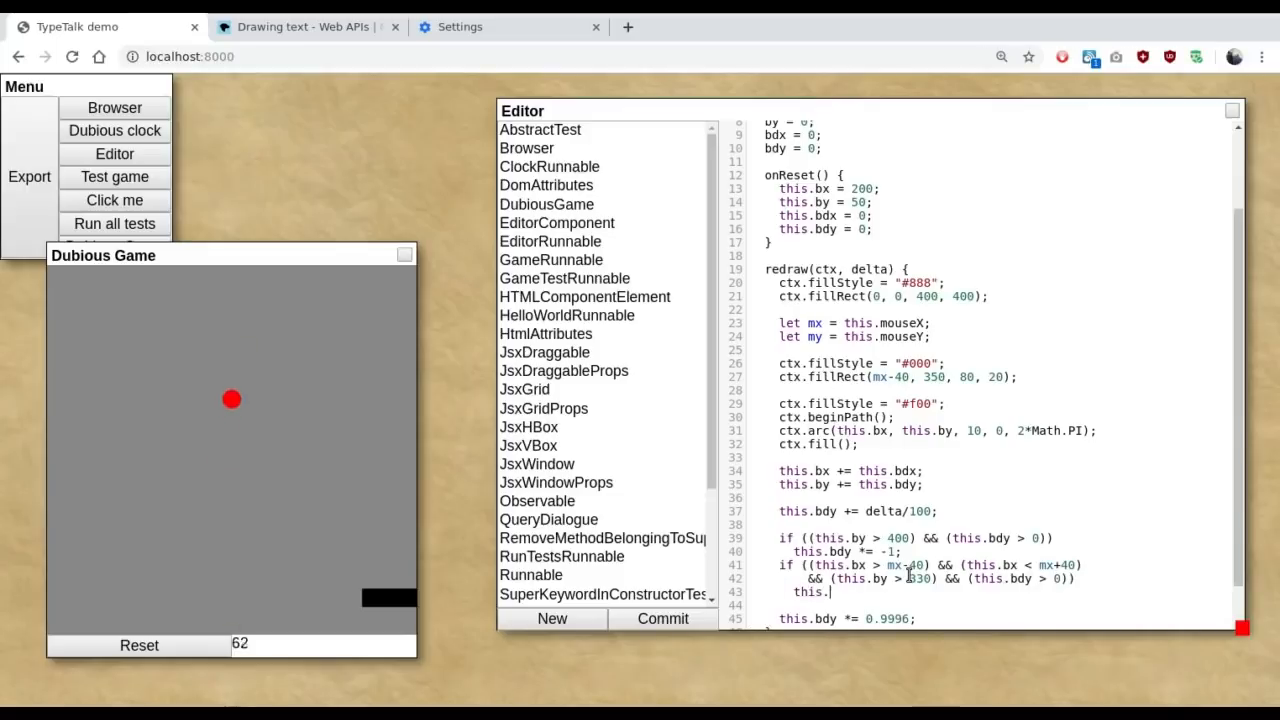
{"action": "type", "text": "bdy *= -1;"}
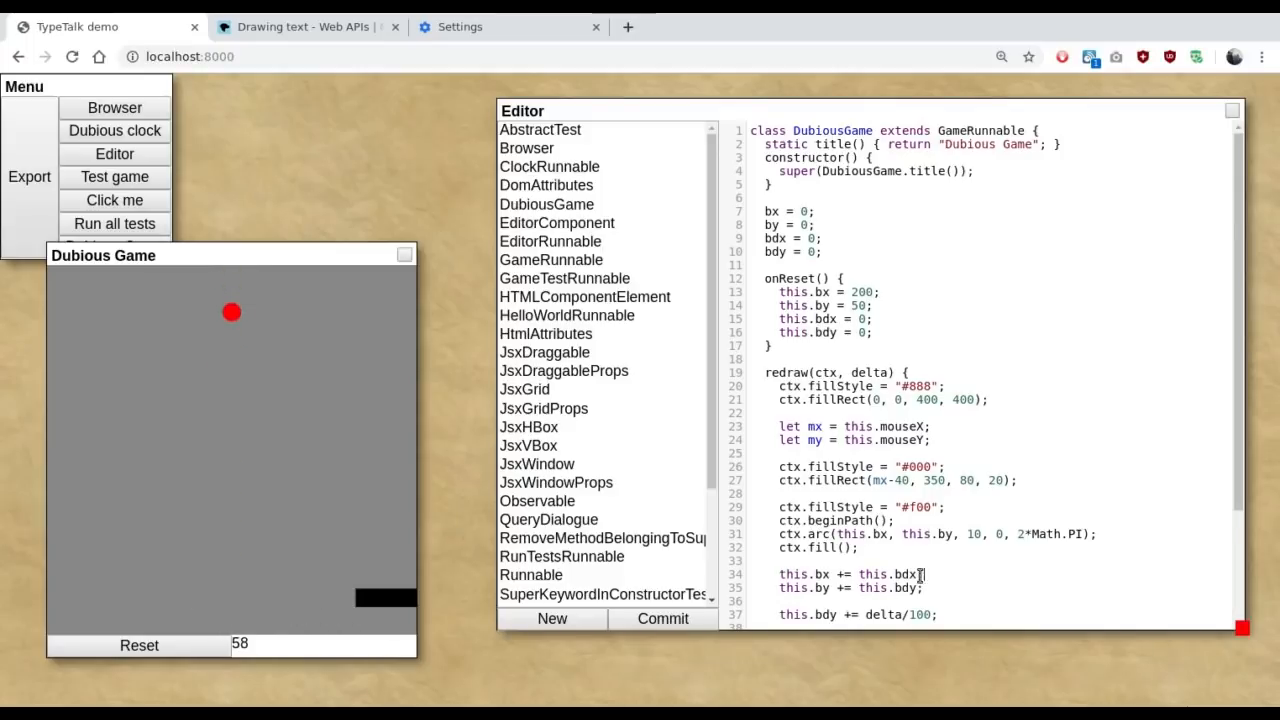
Step: Add edge checks flipping bdy when by < 10 and bdx when bx < 10 or bx > 390
{"action": "scroll", "scroll_direction": "down", "scroll_amount": 3}
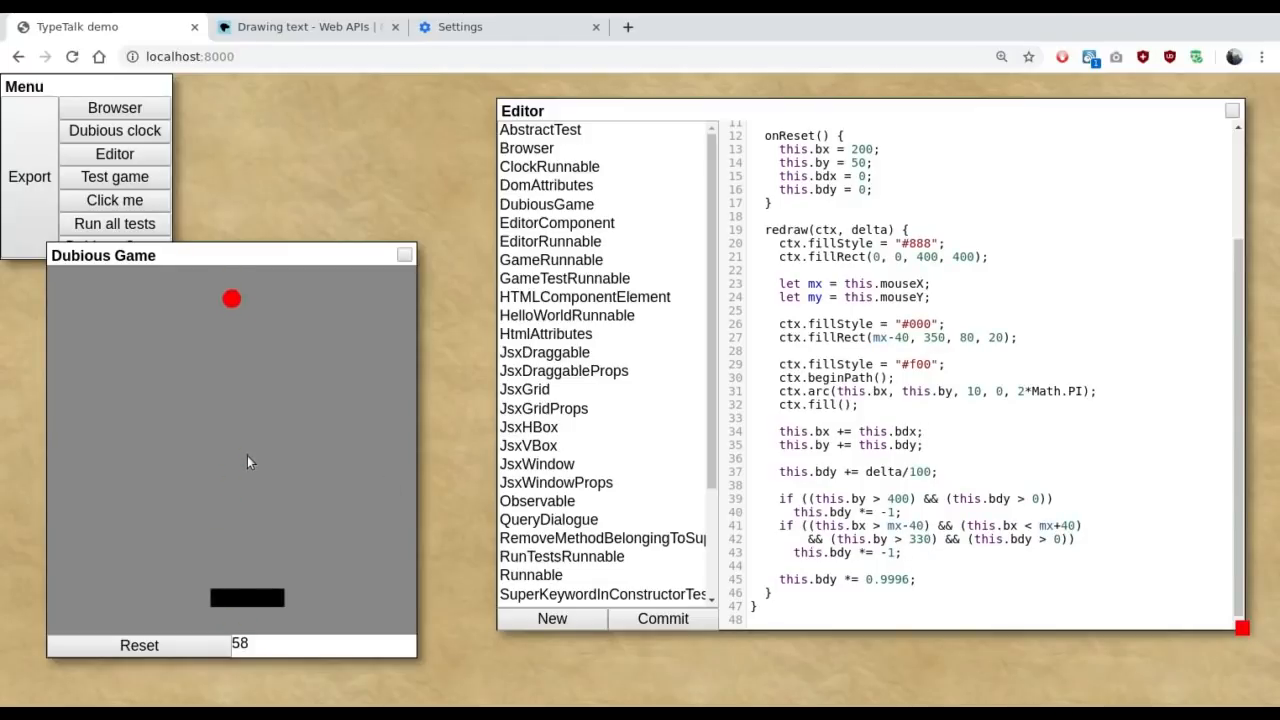
{"action": "mouse_move", "coordinate": [910, 525]}
{"action": "type", "text": "if ((this.bx"}
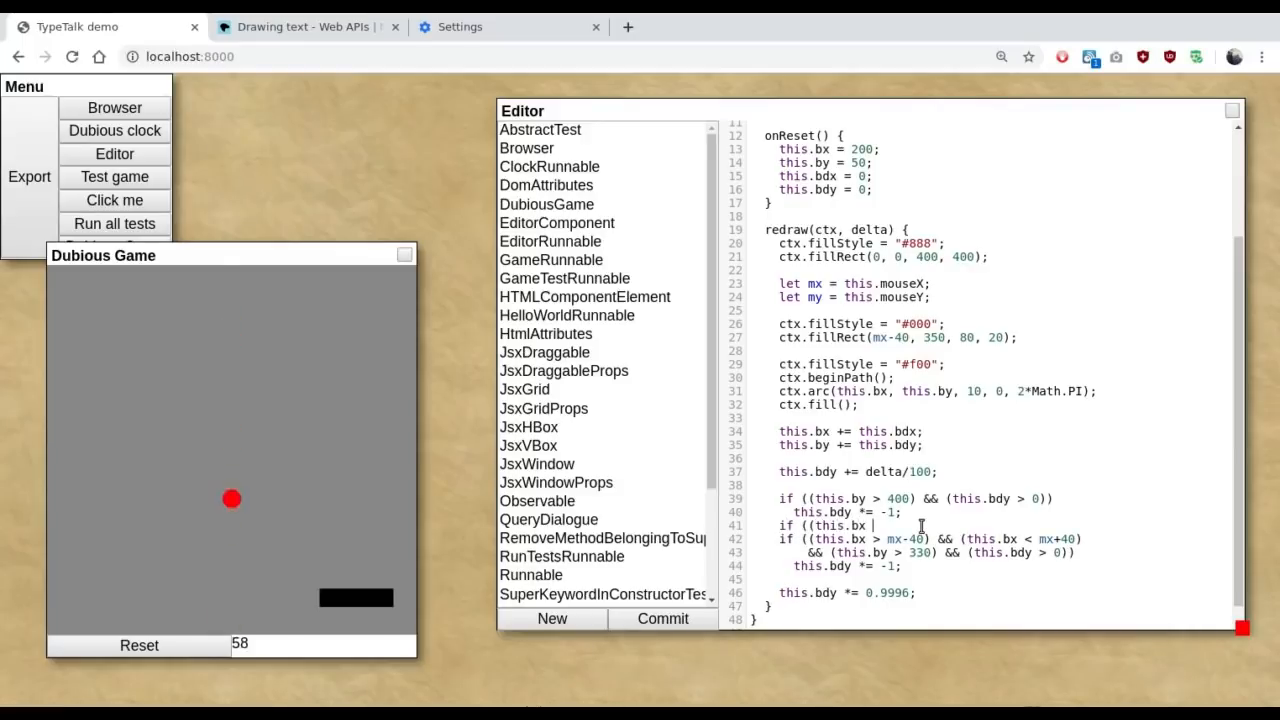
{"action": "type", "text": "10"}
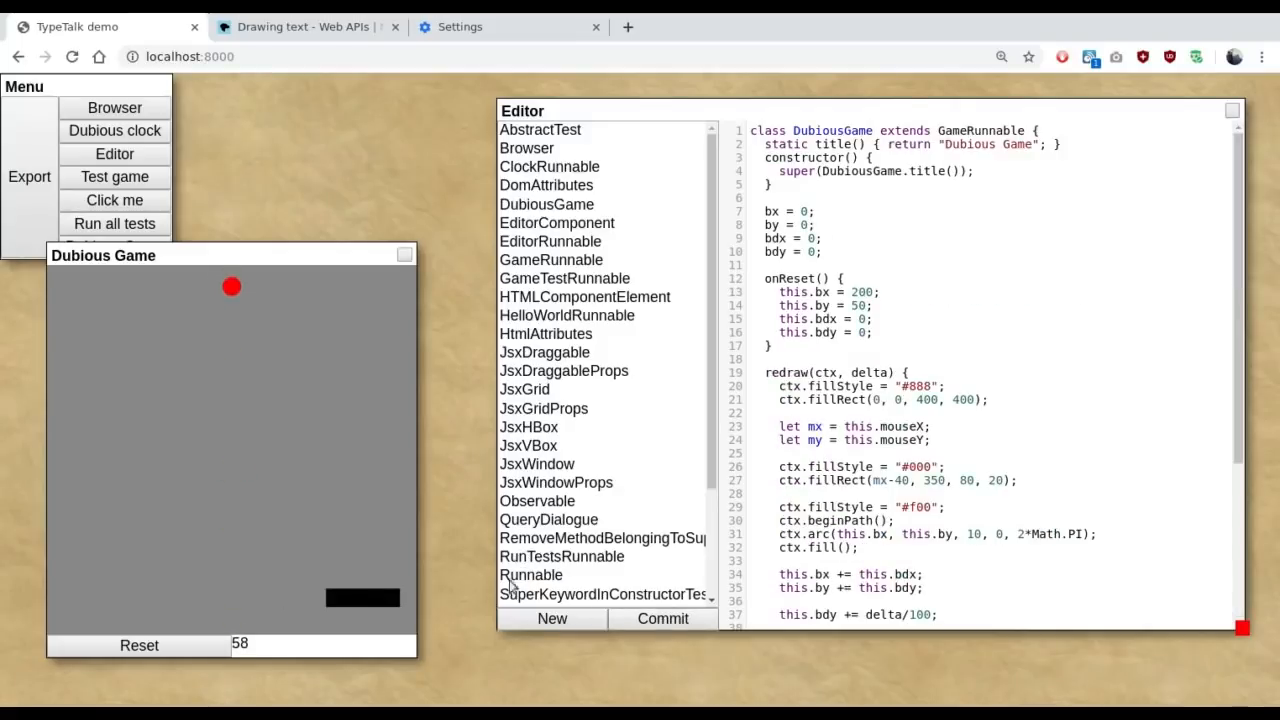
{"action": "mouse_move", "coordinate": [229, 484]}
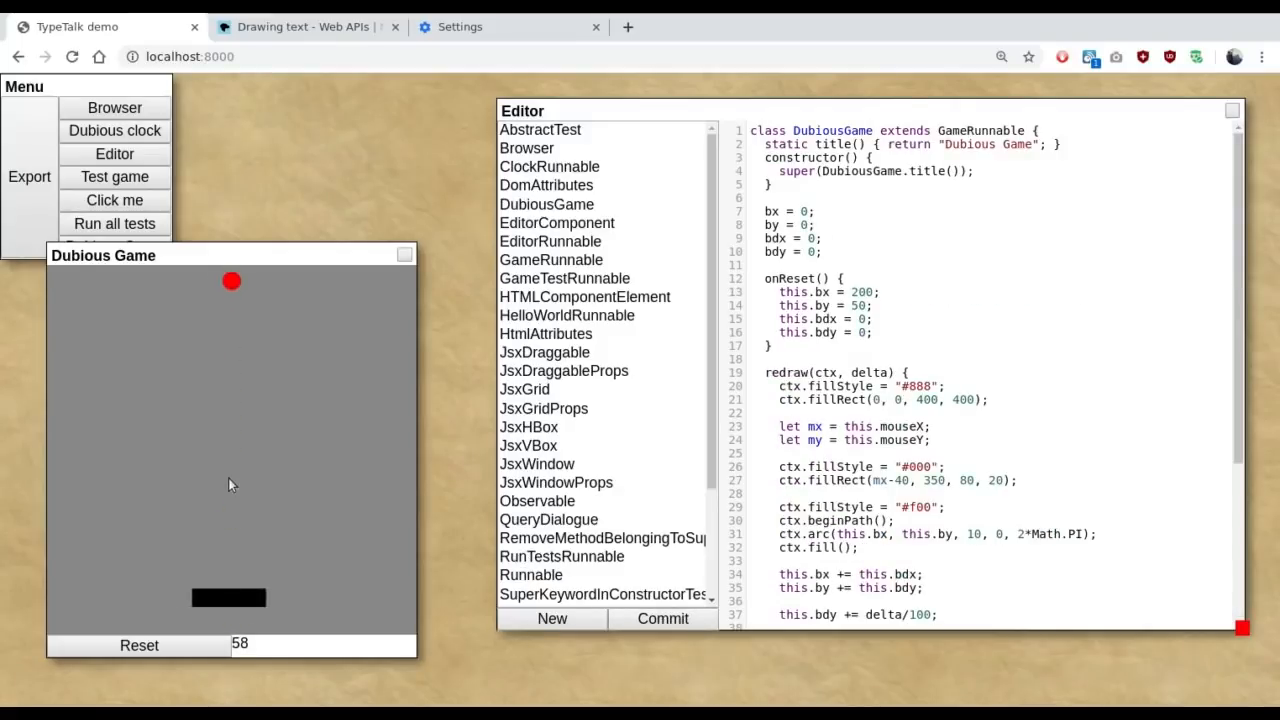
Step: Declare let fromcentre = this.bx - mx above the paddle check
{"action": "left_click", "coordinate": [1024, 506]}
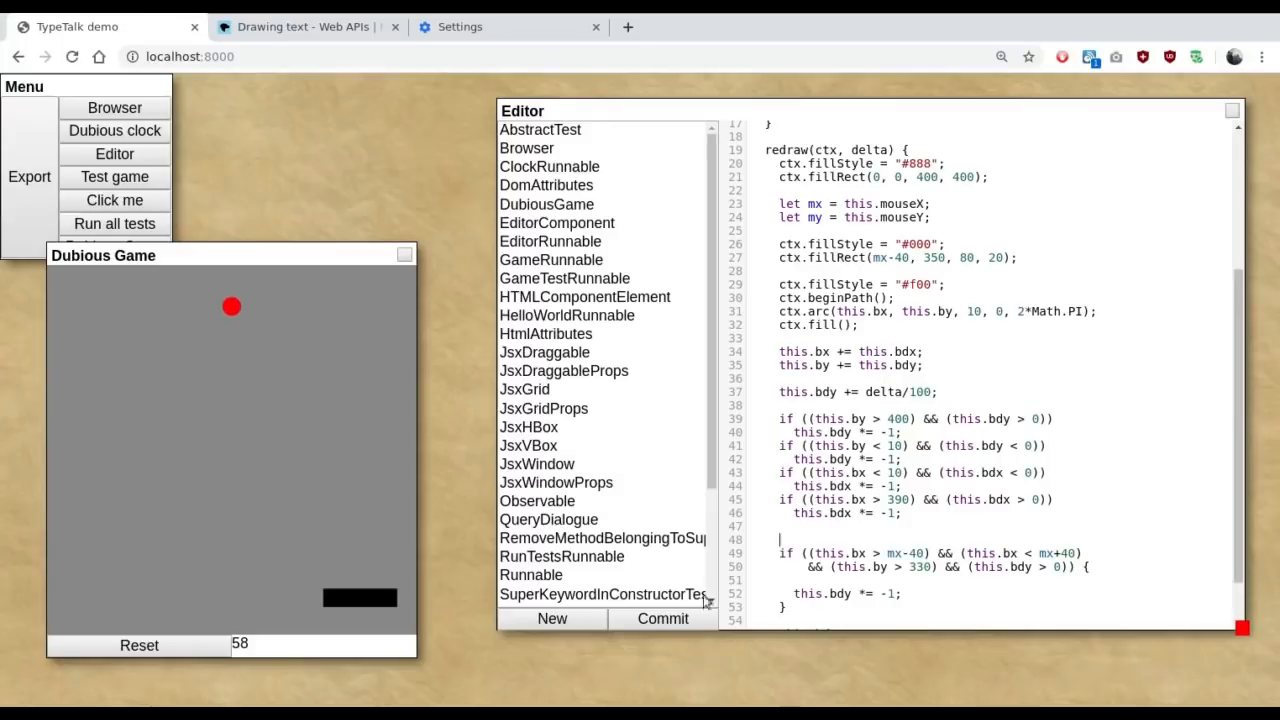
{"action": "type", "text": "let"}
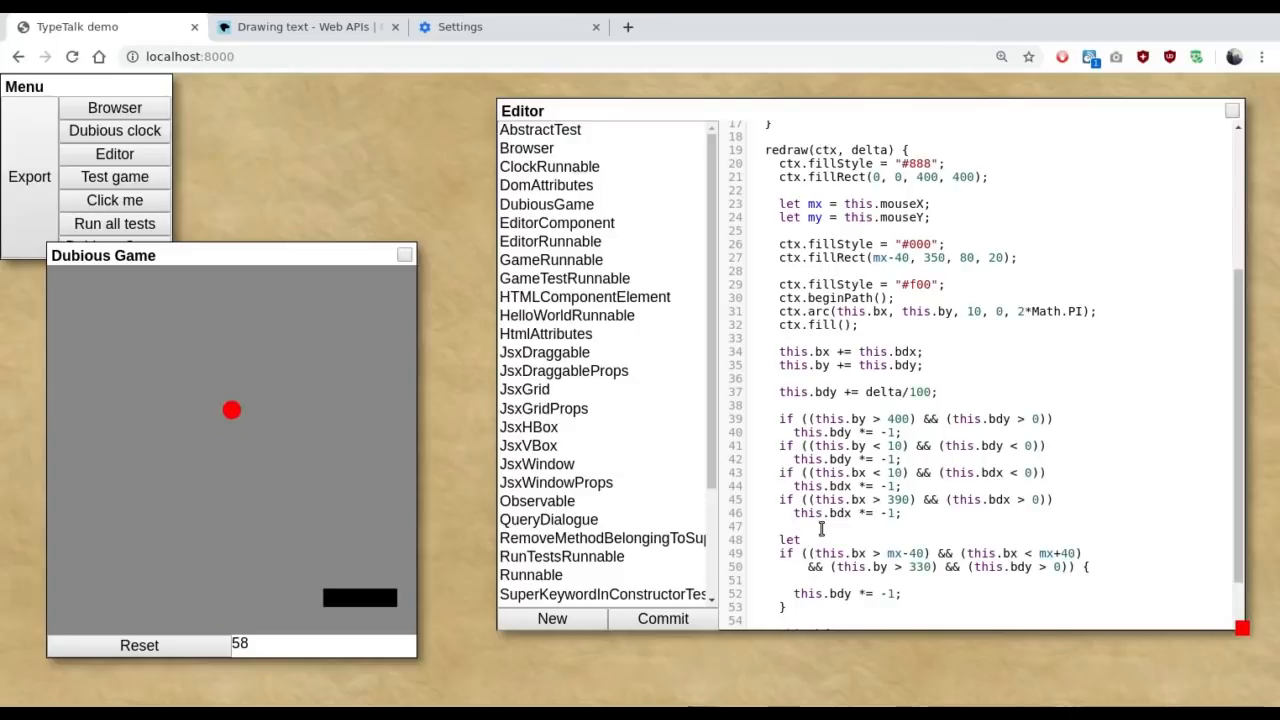
{"action": "type", "text": "fromcentre ="}
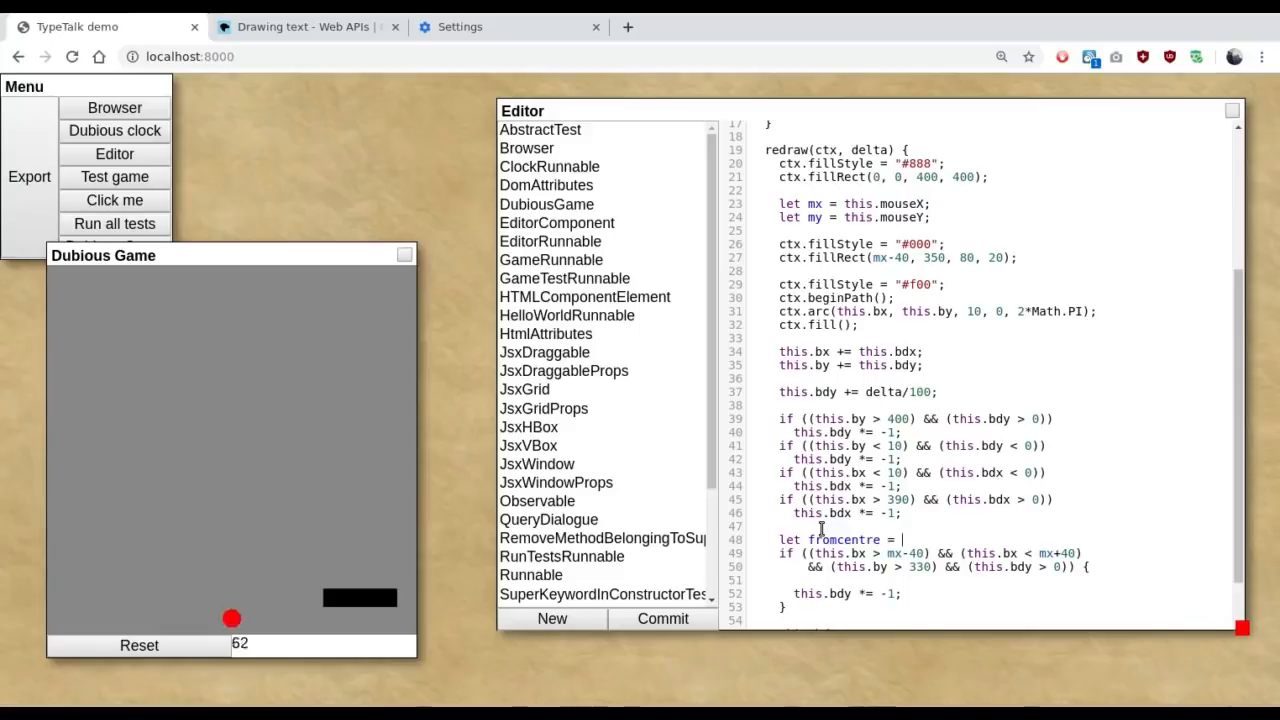
{"action": "type", "text": "this"}
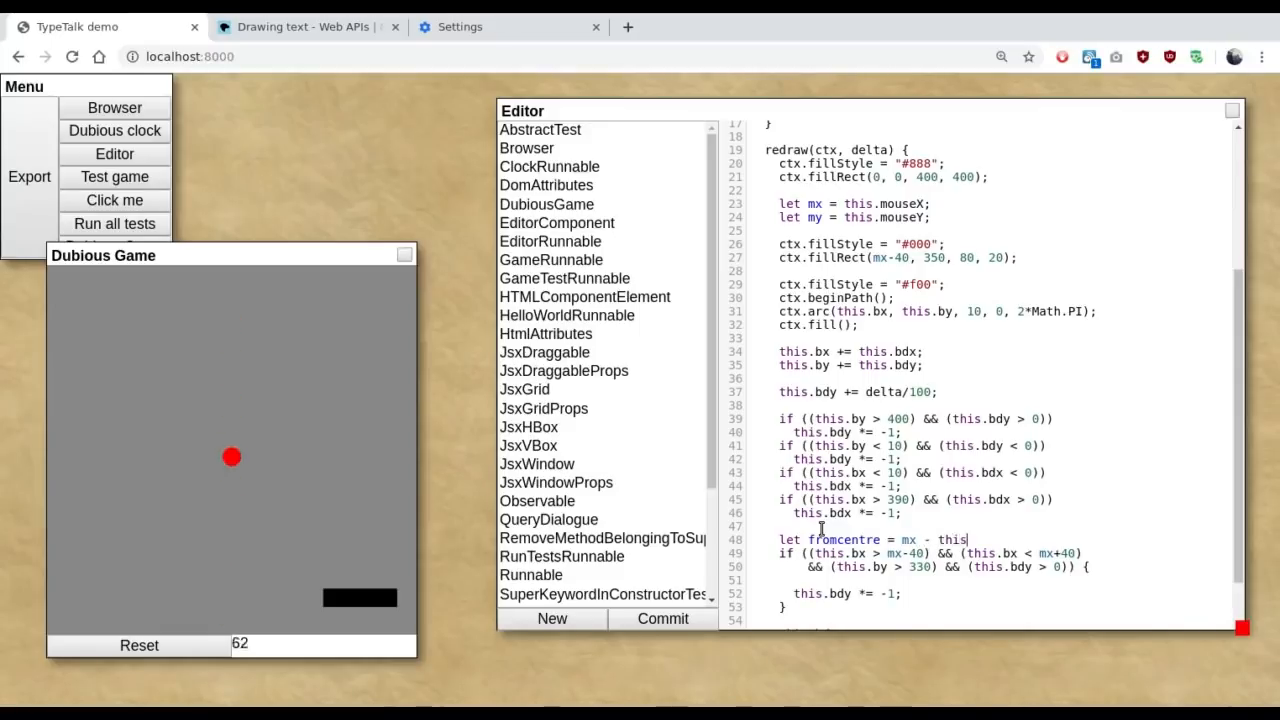
{"action": "type", "text": ".bx;"}
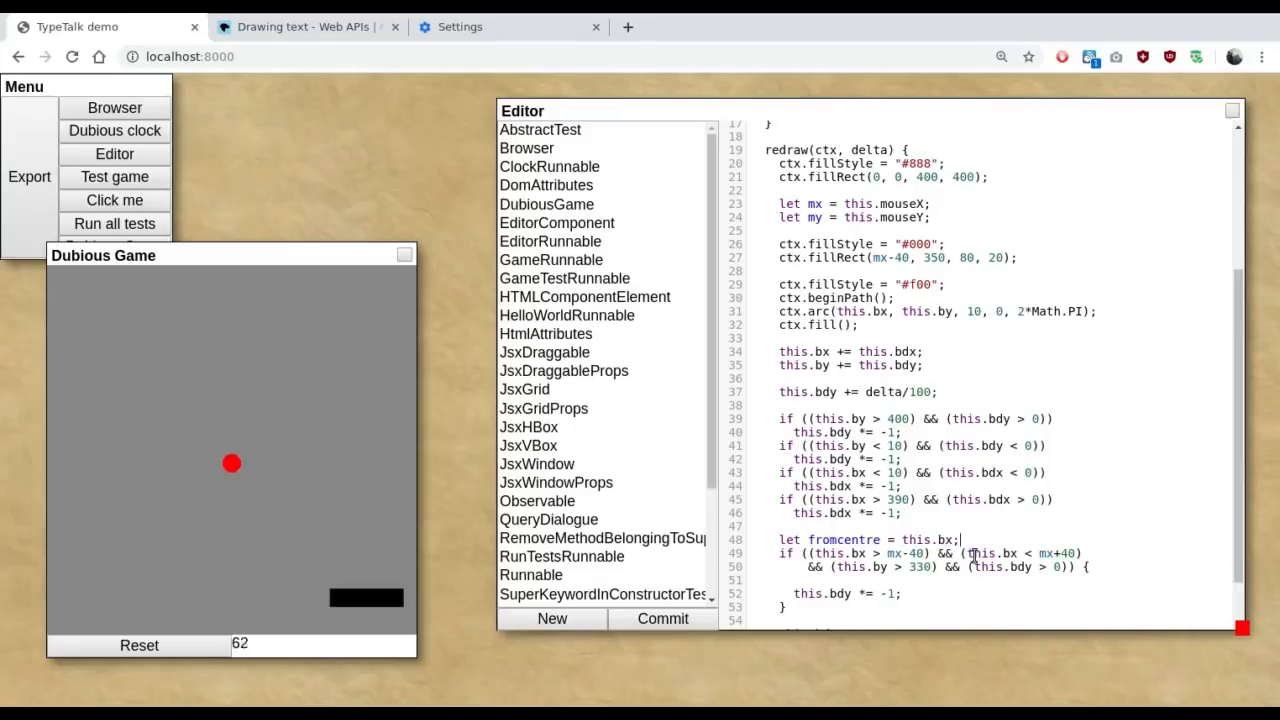
{"action": "type", "text": "- mx"}
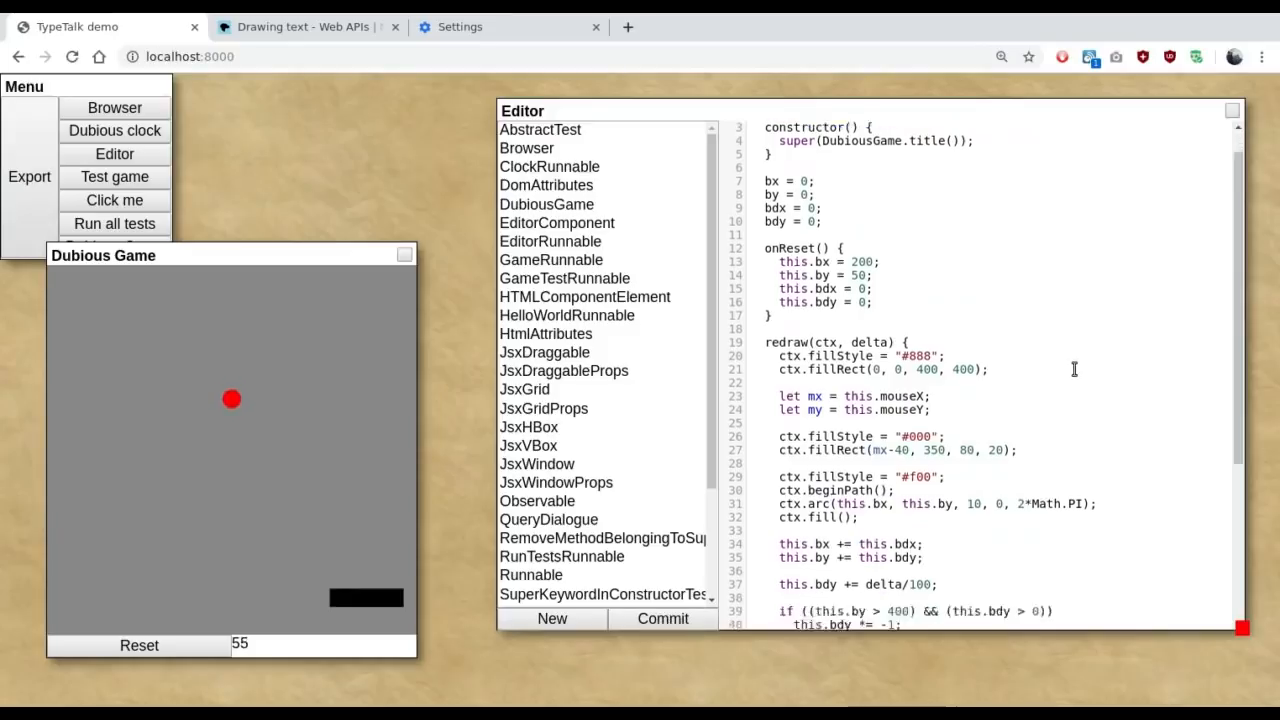
Step: Inside the paddle-hit block add this.bdx += fromcentre / 100 to angle the ball sideways
{"action": "scroll", "scroll_direction": "down", "scroll_amount": 3}
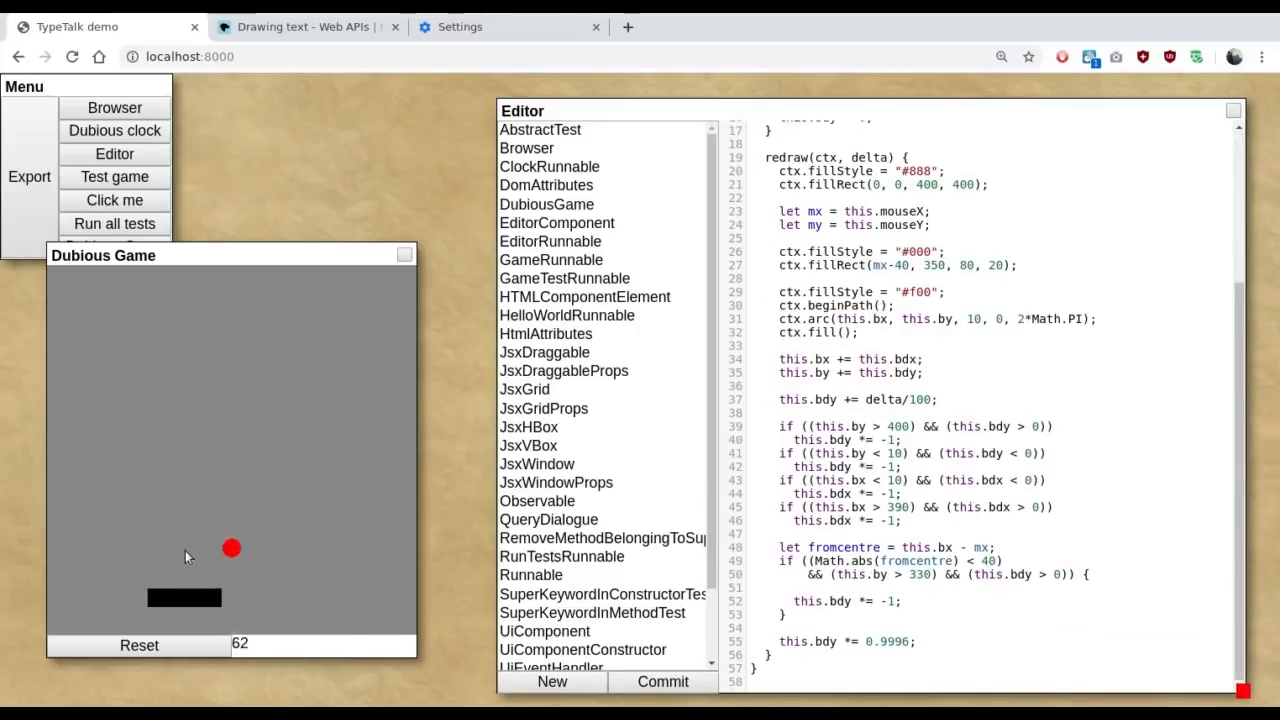
{"action": "mouse_move", "coordinate": [367, 553]}
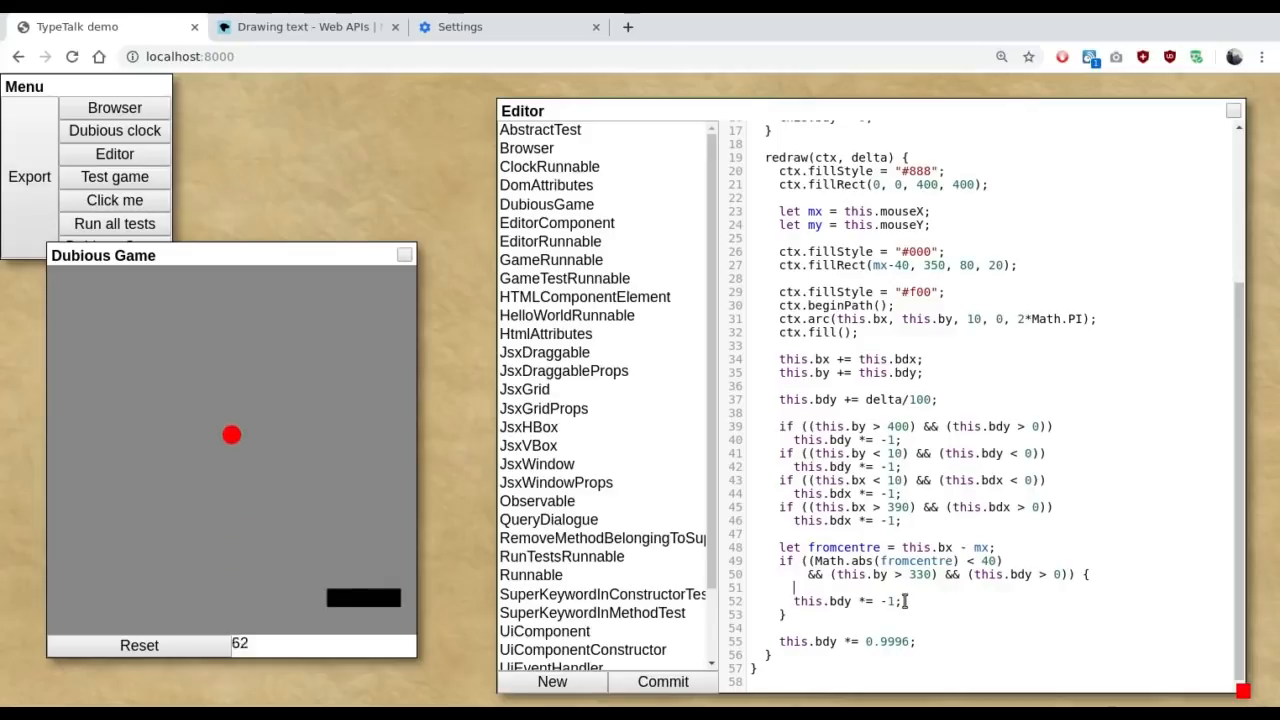
{"action": "type", "text": "this.bdx +="}
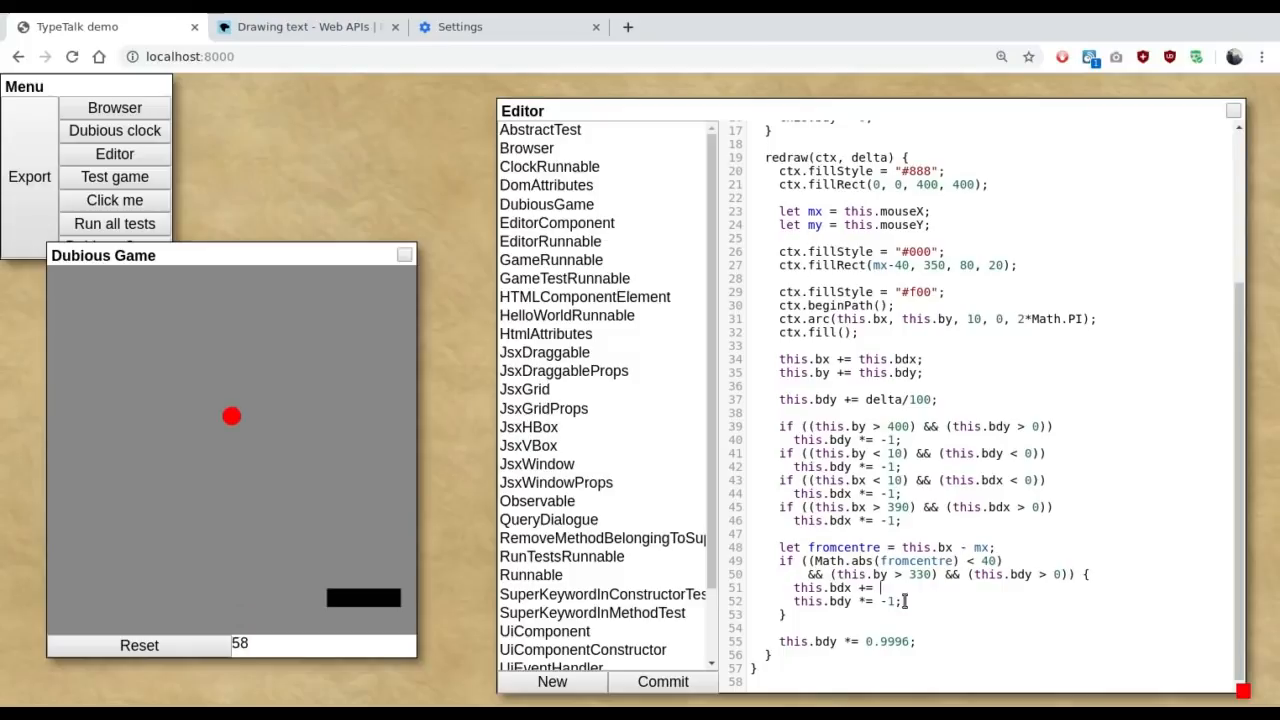
{"action": "type", "text": "fromcentre"}
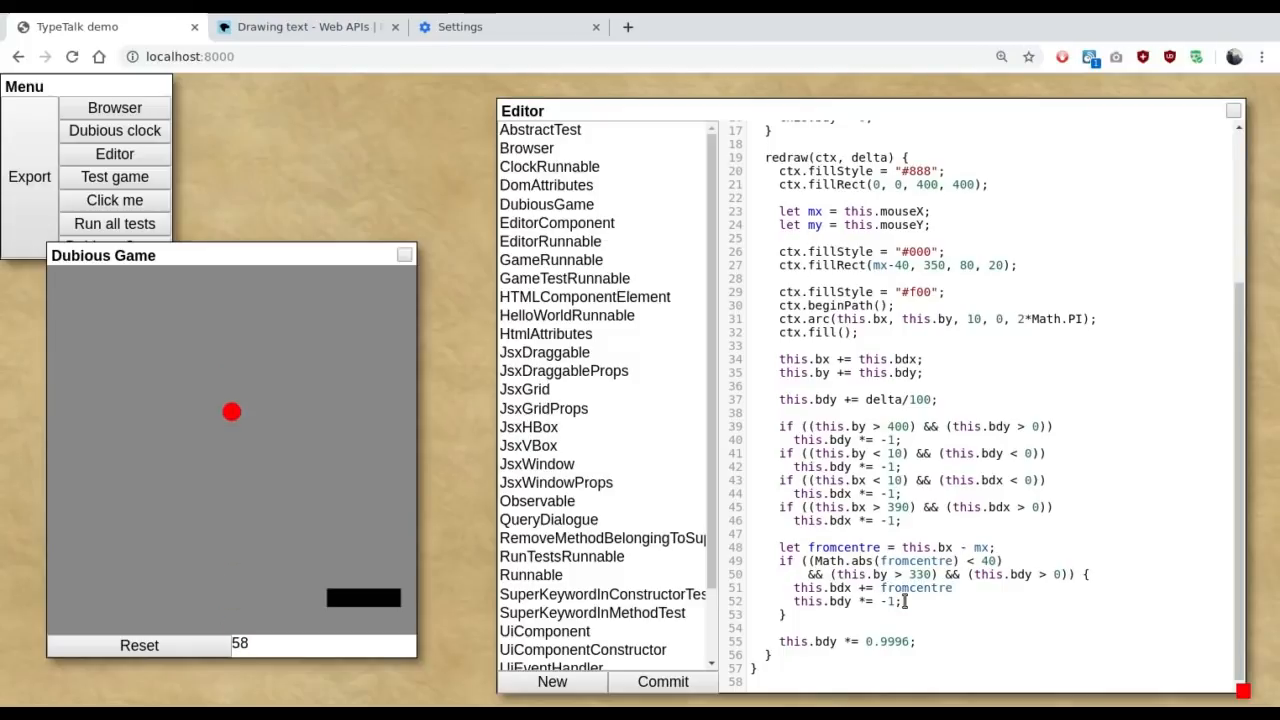
{"action": "type", "text": "/"}
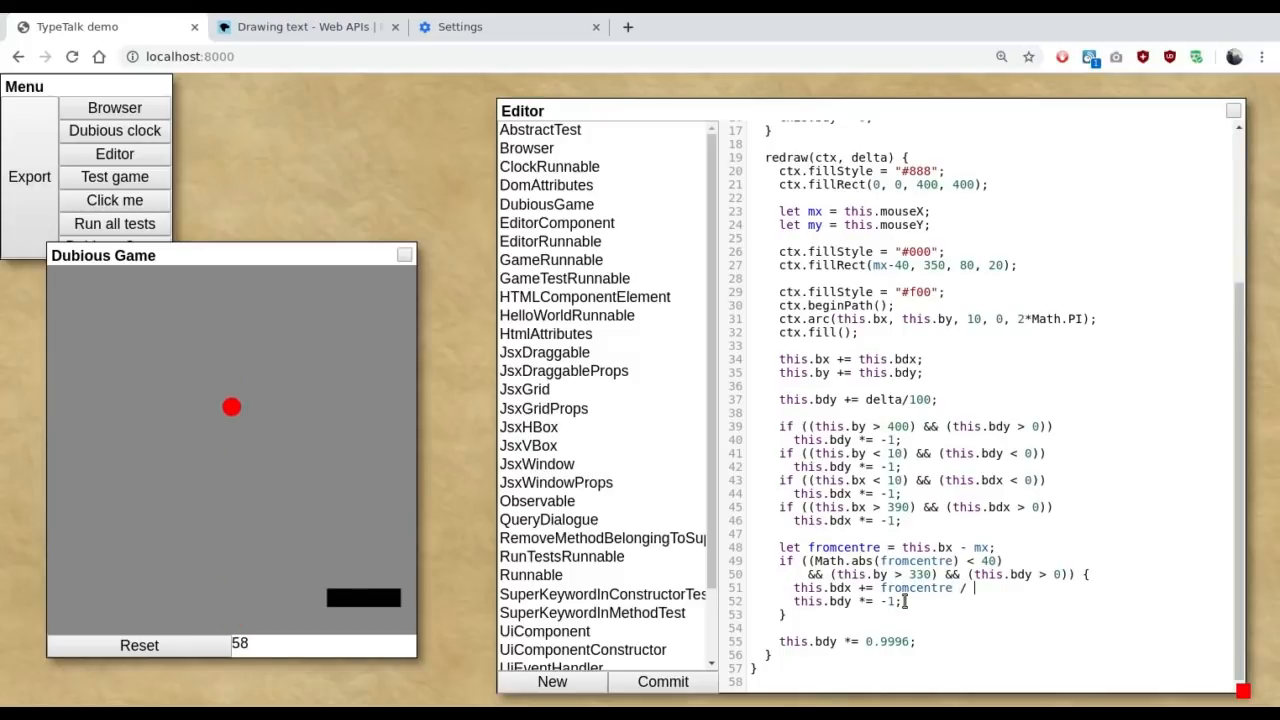
{"action": "type", "text": "100"}
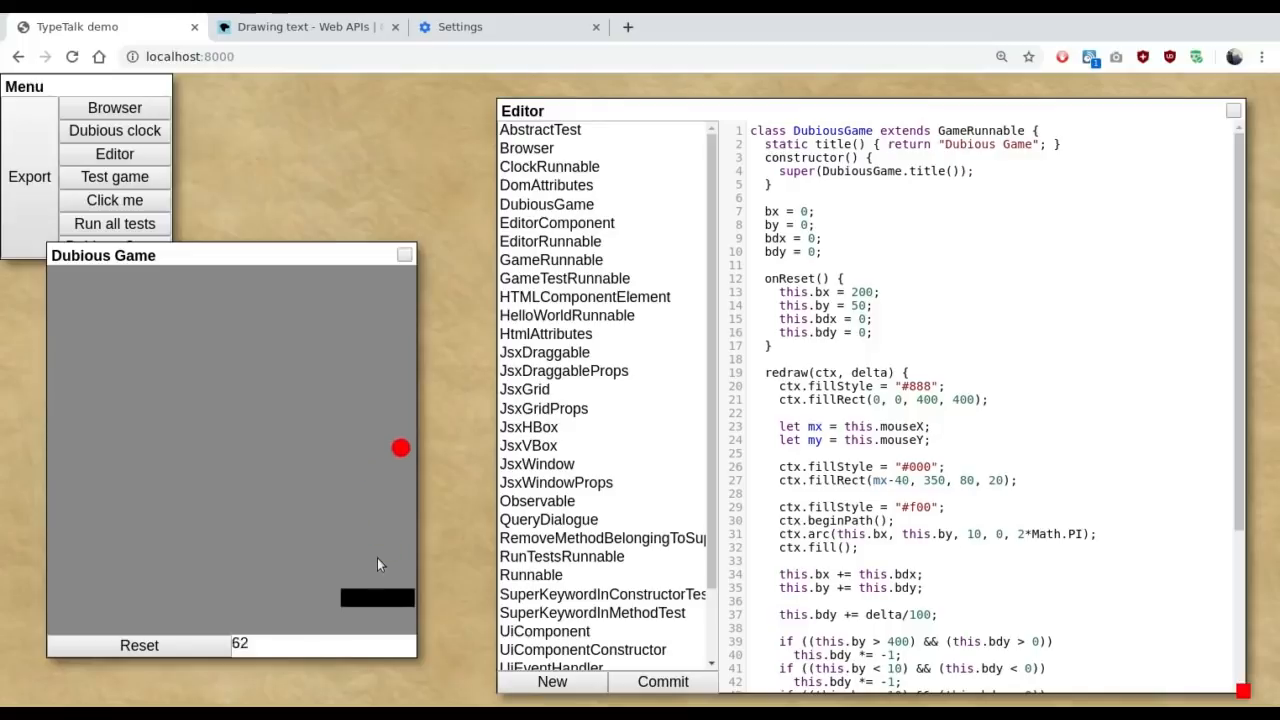
{"action": "mouse_move", "coordinate": [185, 572]}
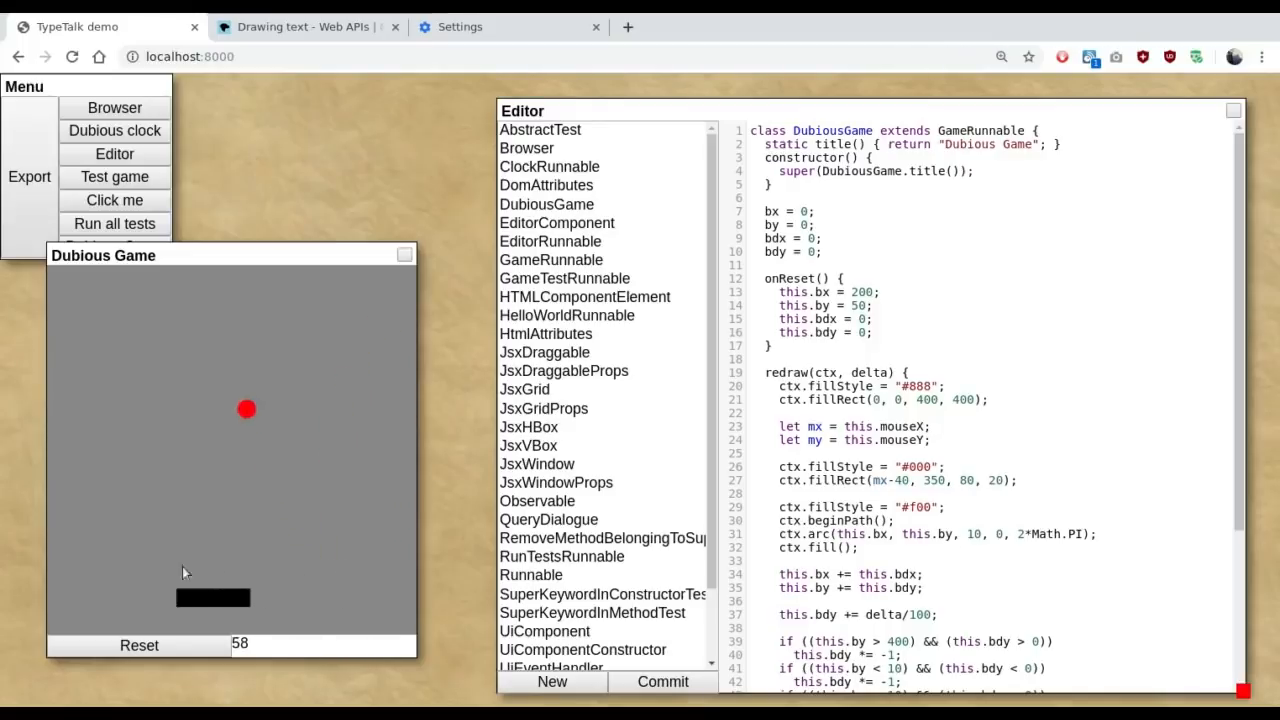
{"action": "mouse_move", "coordinate": [138, 580]}
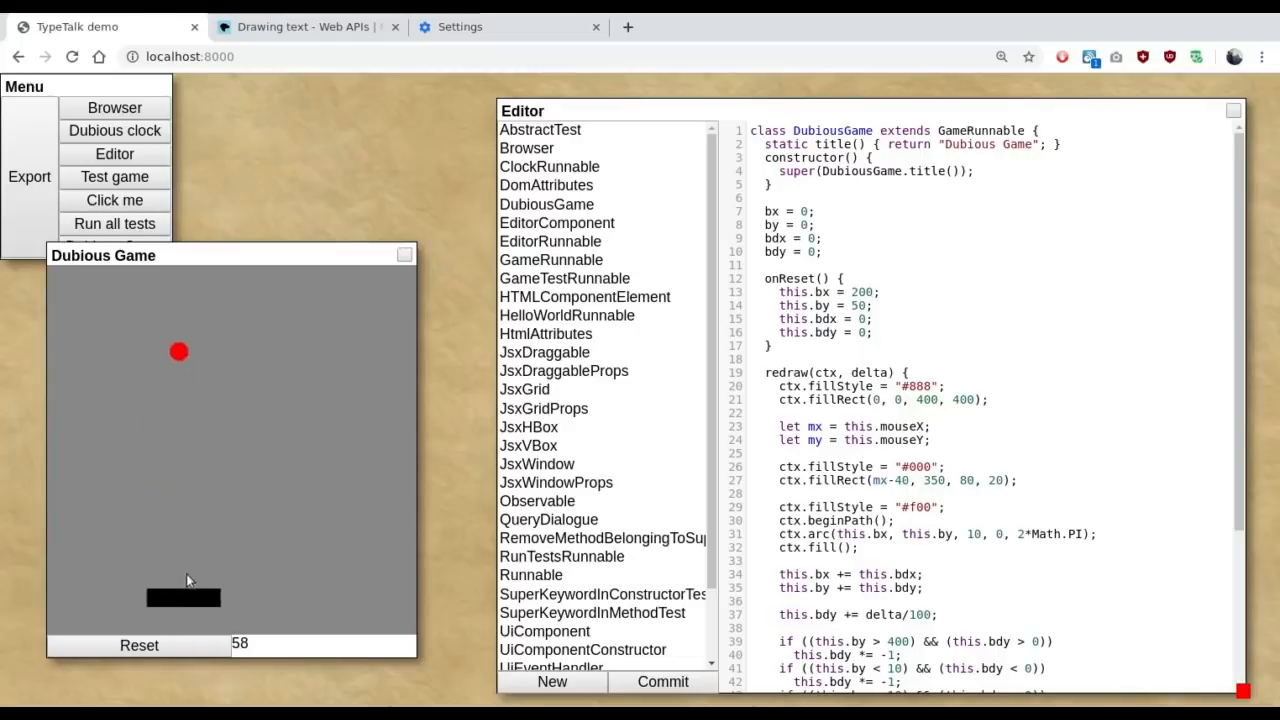
{"action": "mouse_move", "coordinate": [348, 583]}
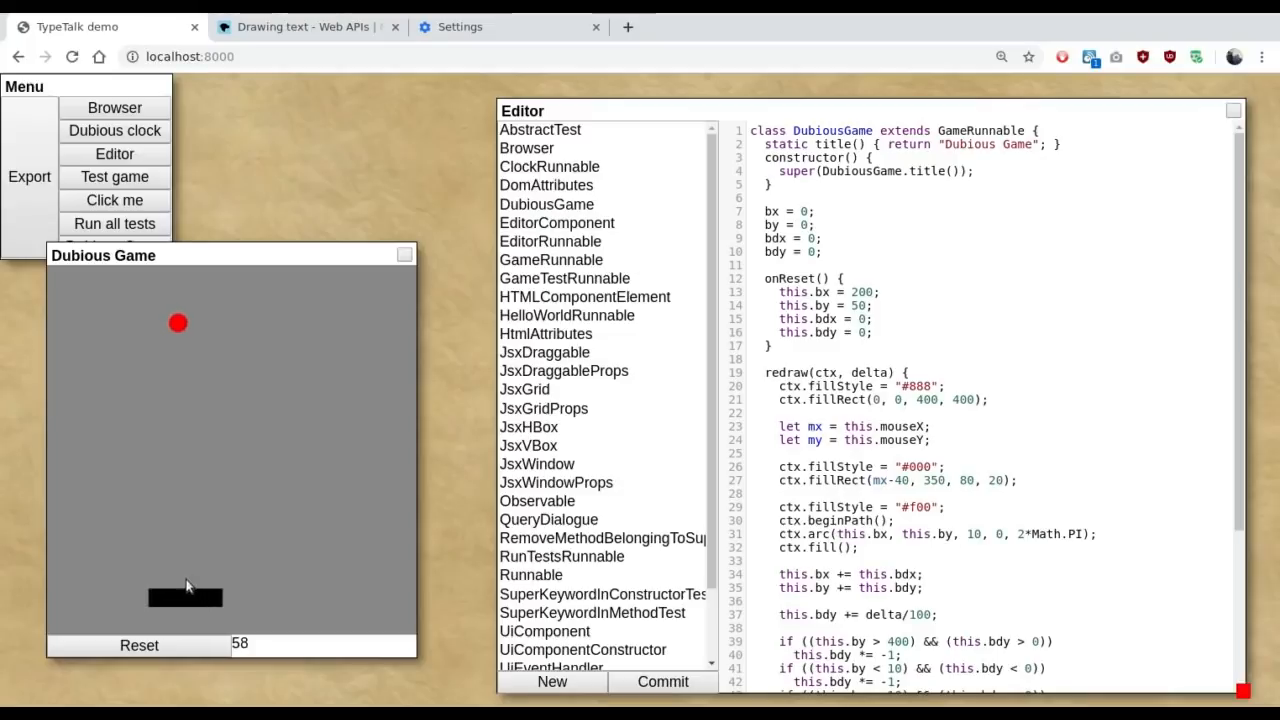
{"action": "mouse_move", "coordinate": [163, 582]}
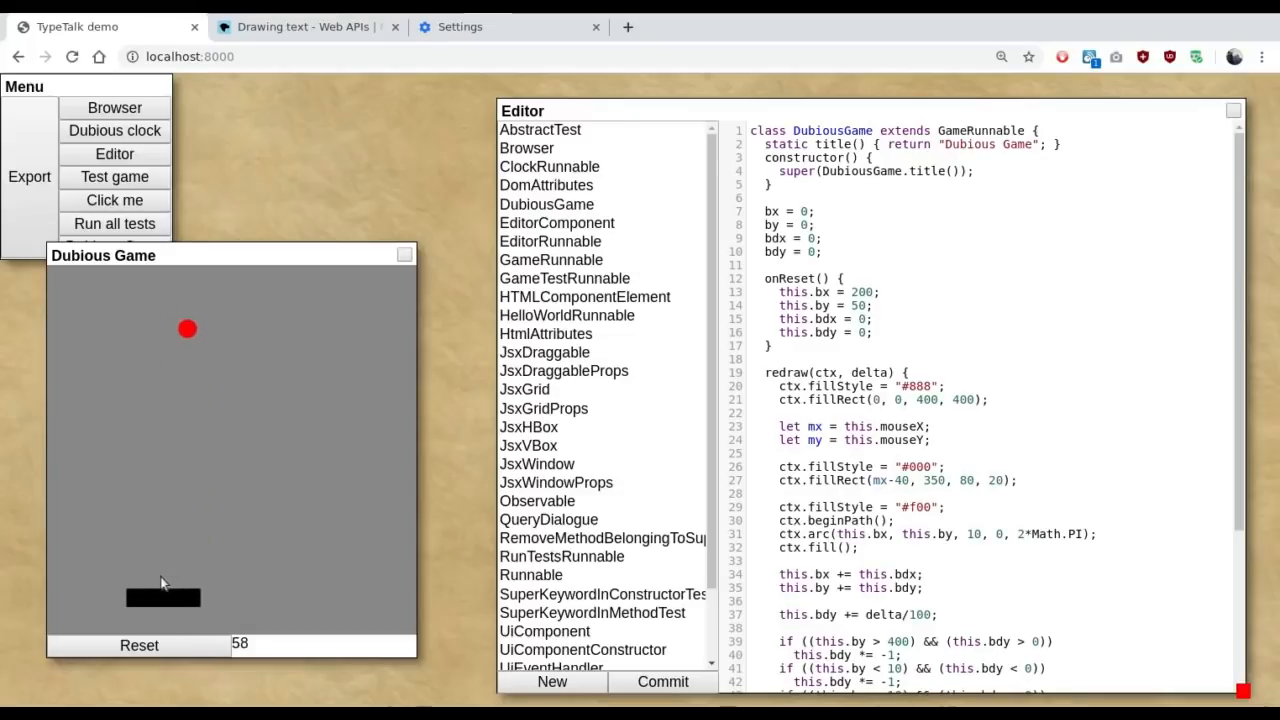
{"action": "mouse_move", "coordinate": [238, 579]}
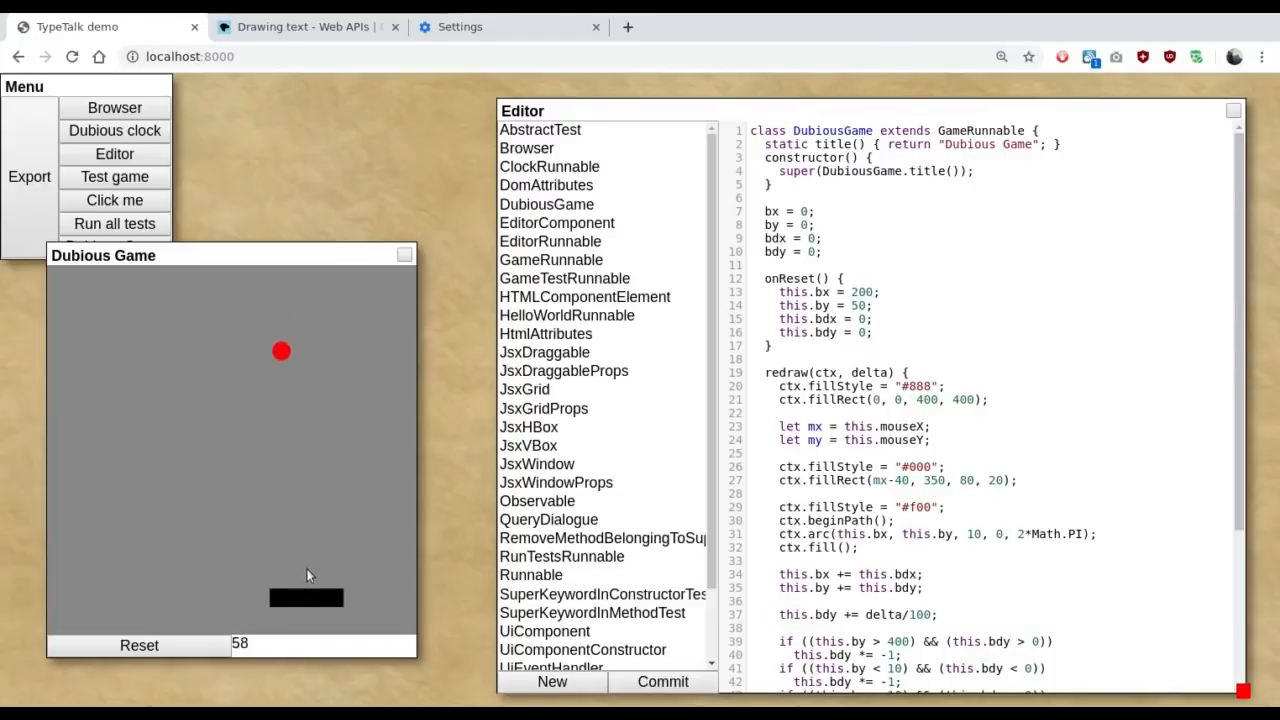
{"action": "mouse_move", "coordinate": [337, 572]}
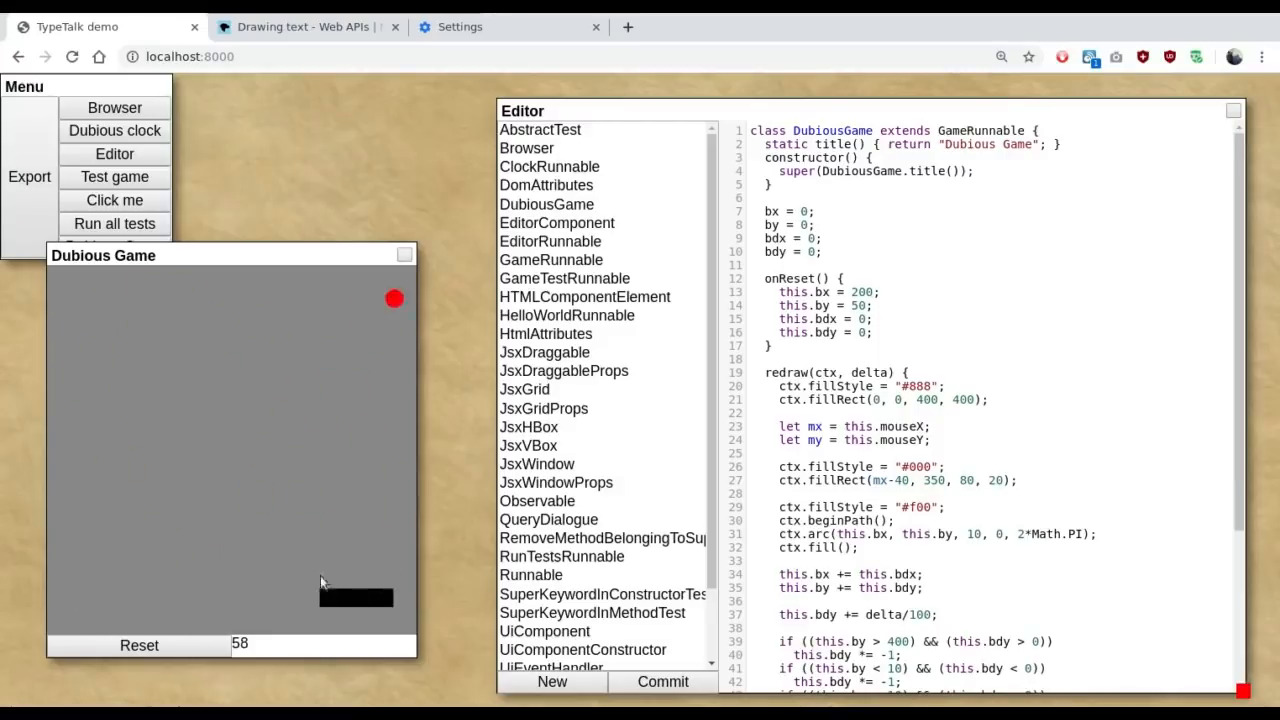
{"action": "mouse_move", "coordinate": [407, 560]}
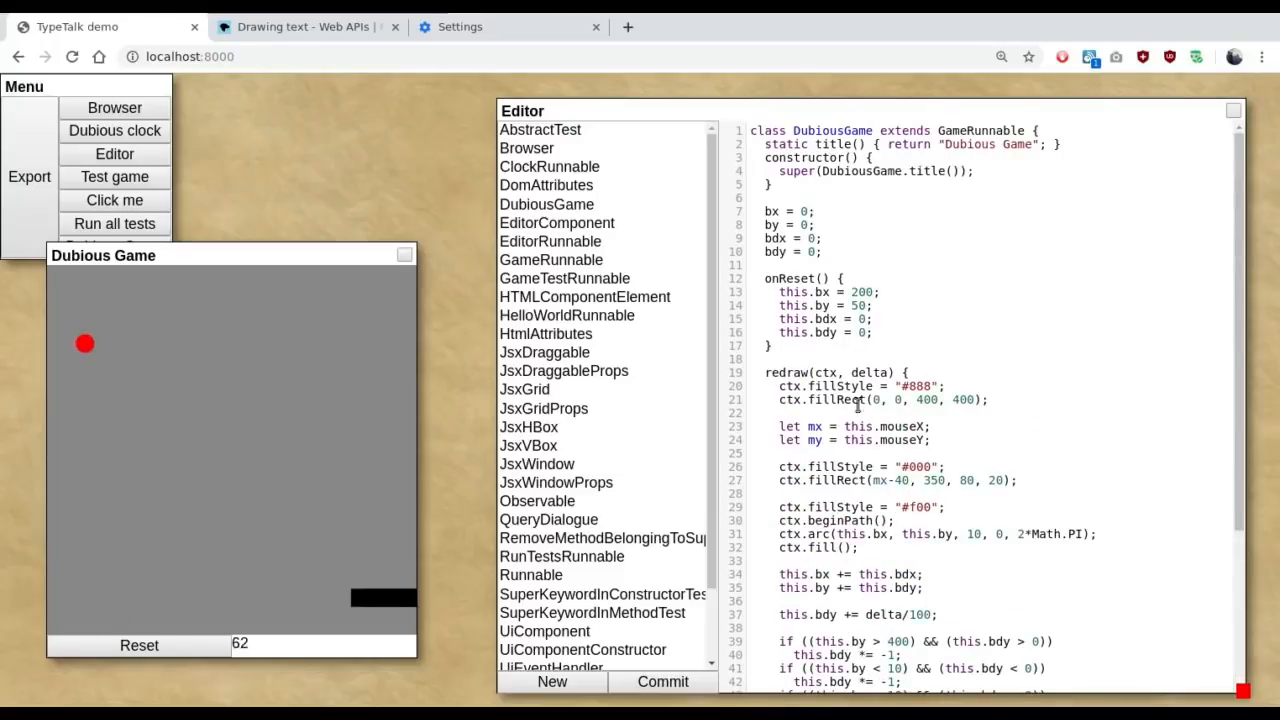
Step: Declare the bw paddle-width field and set this.bw = 40 in onReset
{"action": "type", "text": "bw = 0;"}
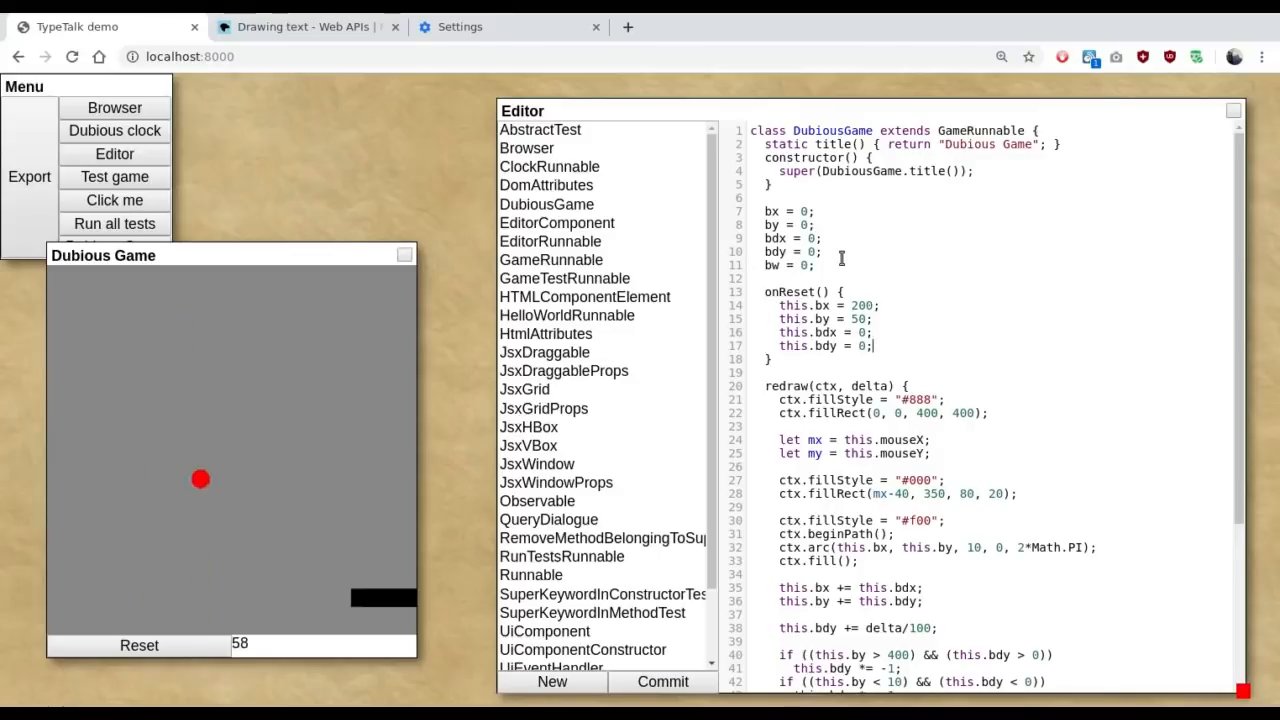
{"action": "type", "text": "this.bw = 40;"}
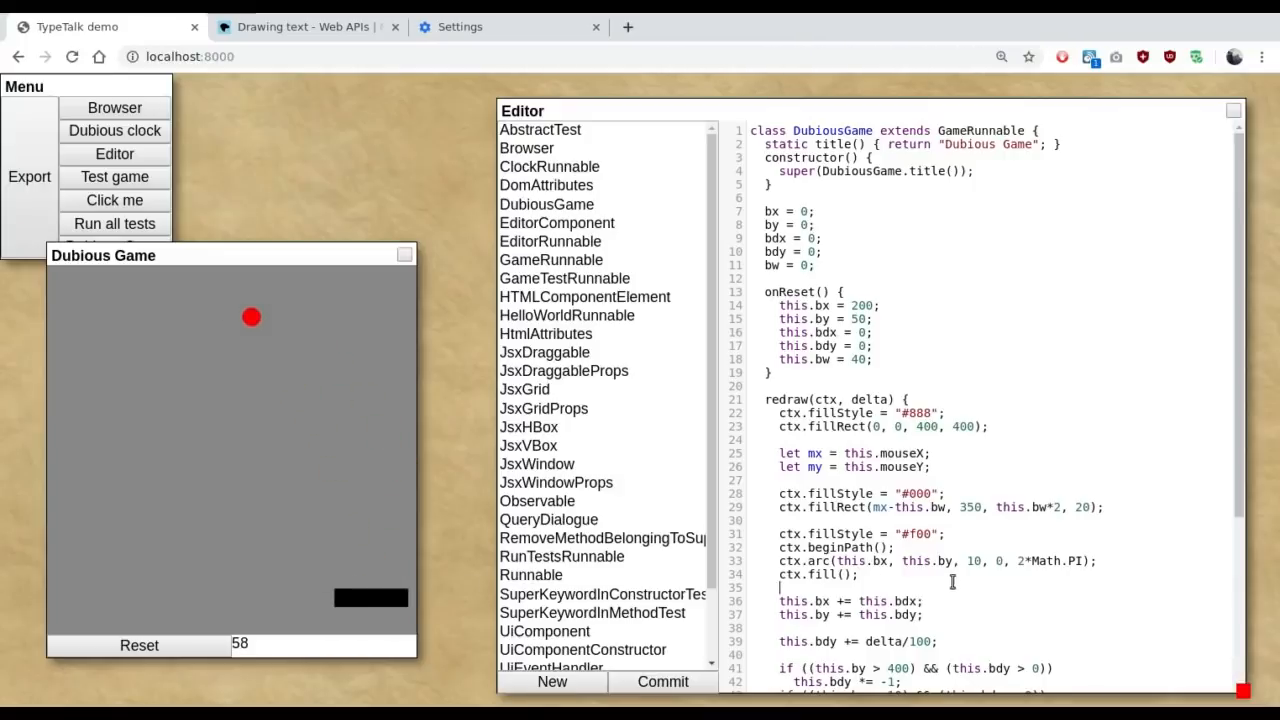
Step: Scroll through redraw to the paddle-hit check that uses bw and shrinks it by 2 per hit
{"action": "scroll", "scroll_direction": "down", "scroll_amount": 3}
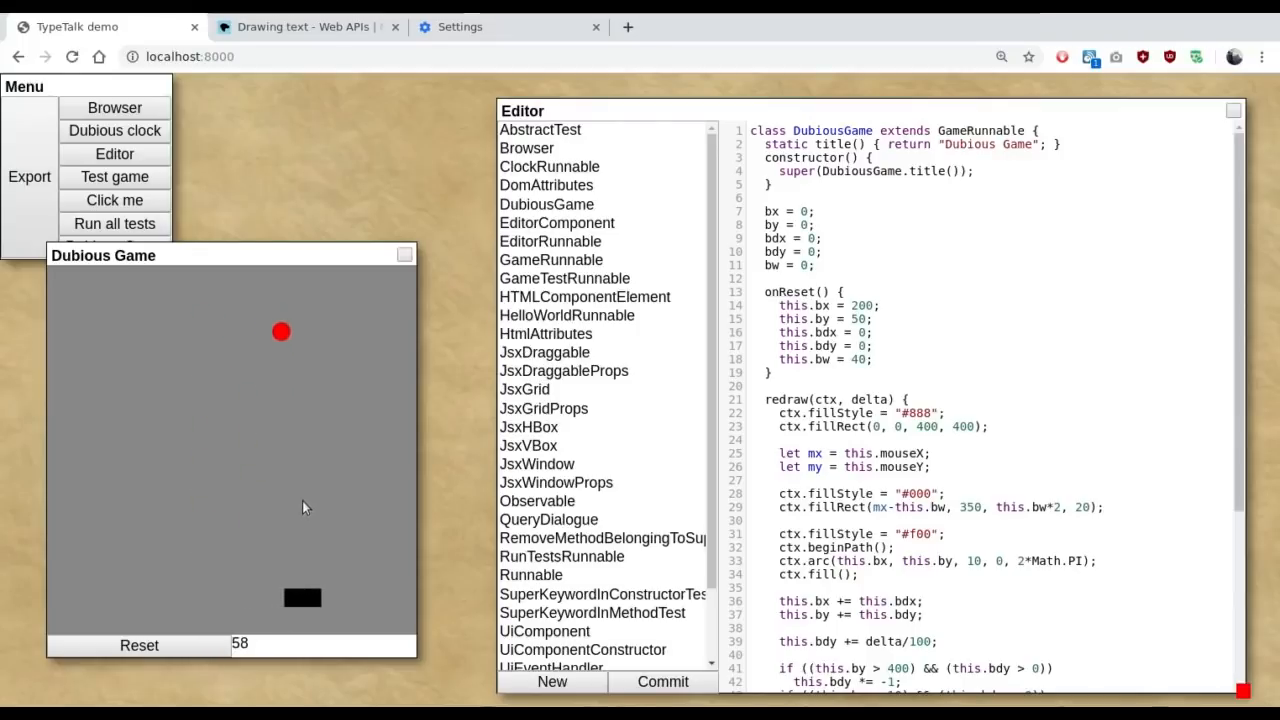
{"action": "mouse_move", "coordinate": [224, 512]}
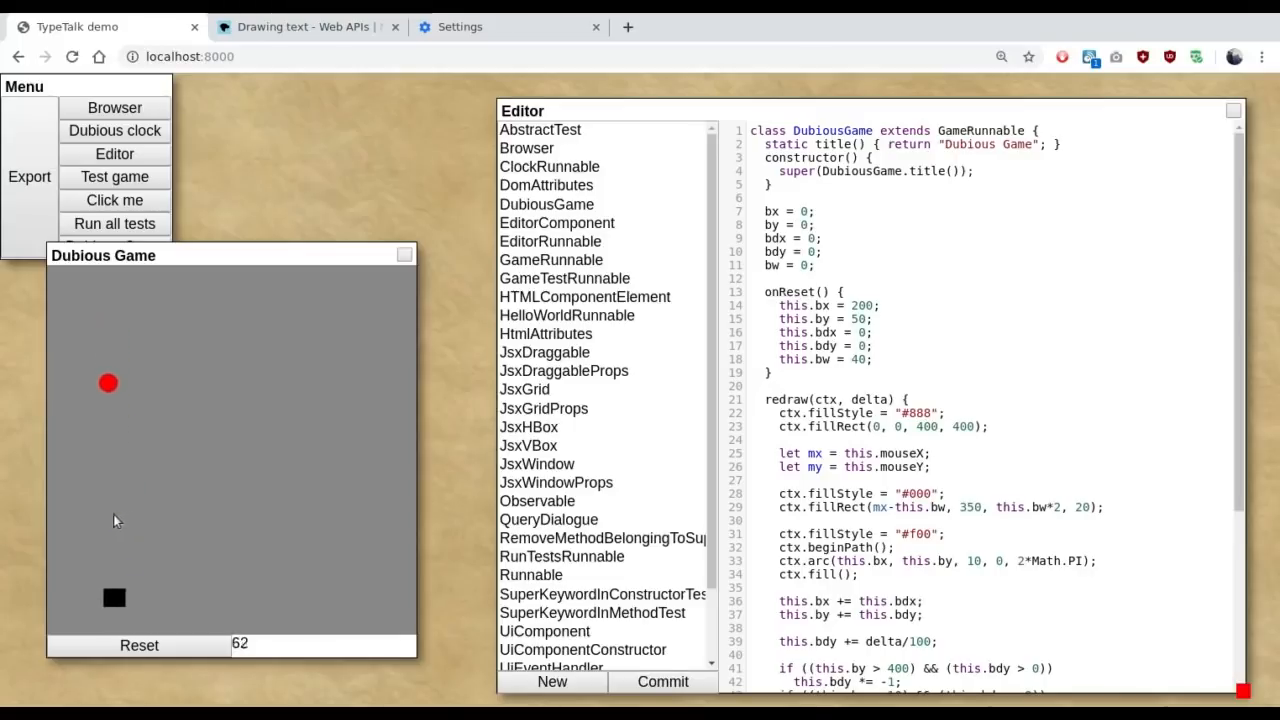
{"action": "mouse_move", "coordinate": [104, 522]}
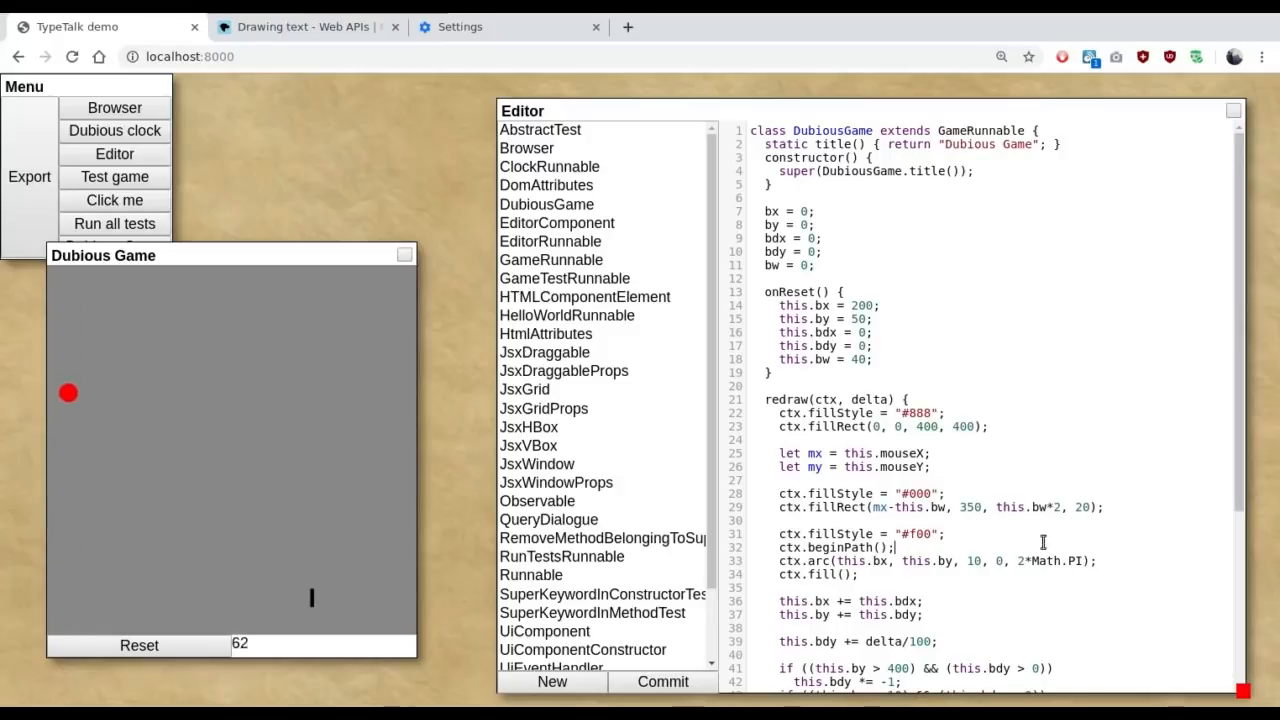
{"action": "scroll", "scroll_direction": "down", "scroll_amount": 3}
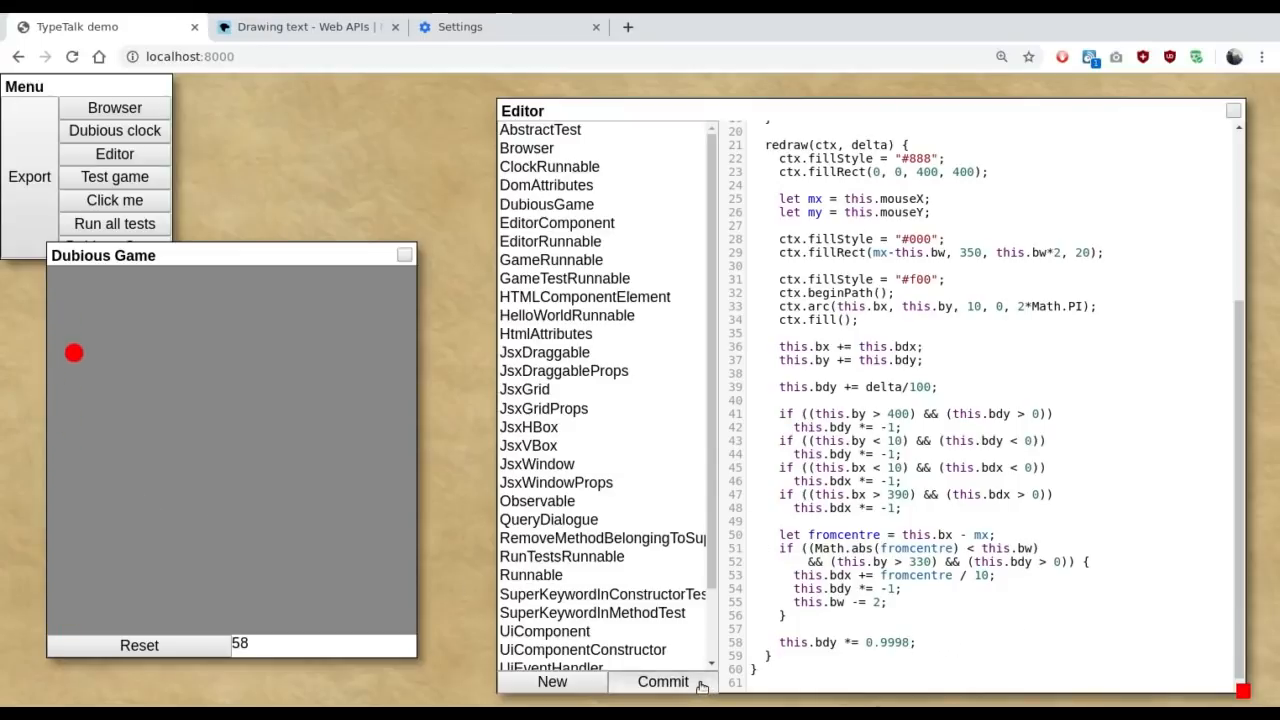
Step: Commit the edited DubiousGame class so the game restarts with the wider paddle
{"action": "left_click", "coordinate": [139, 645]}
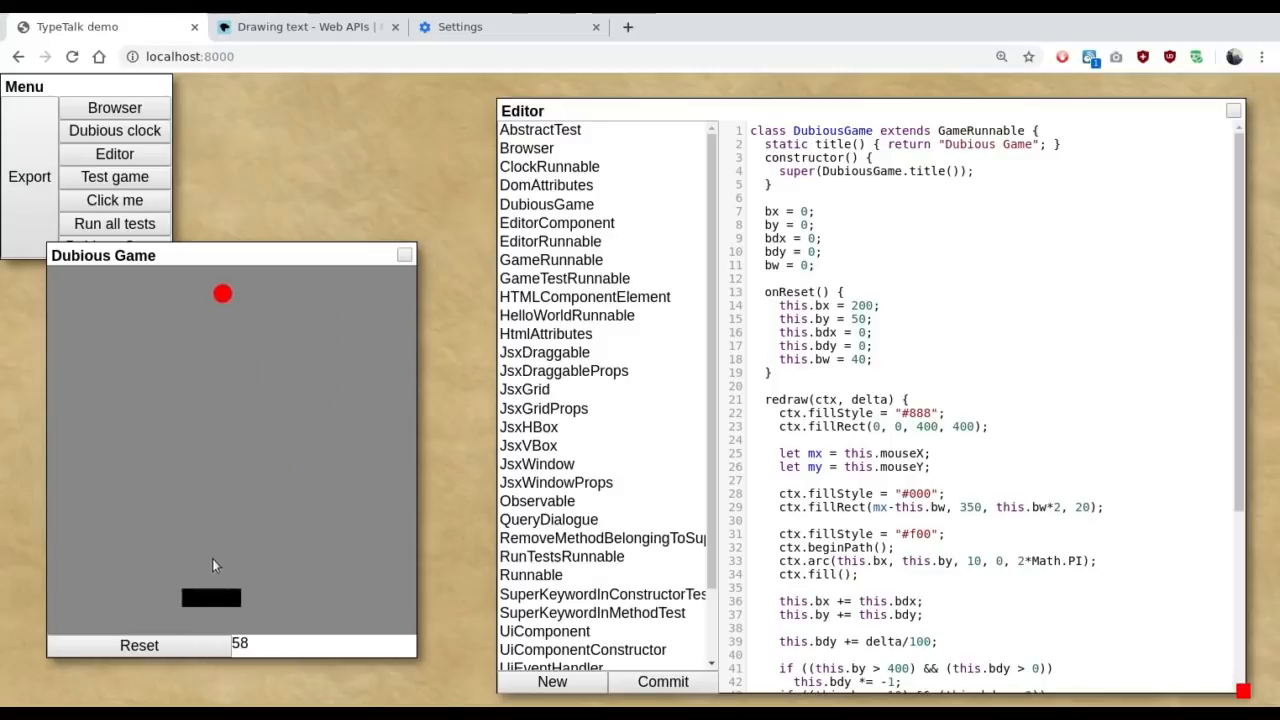
{"action": "mouse_move", "coordinate": [231, 558]}
{"action": "type", "text": "this.onReset();"}
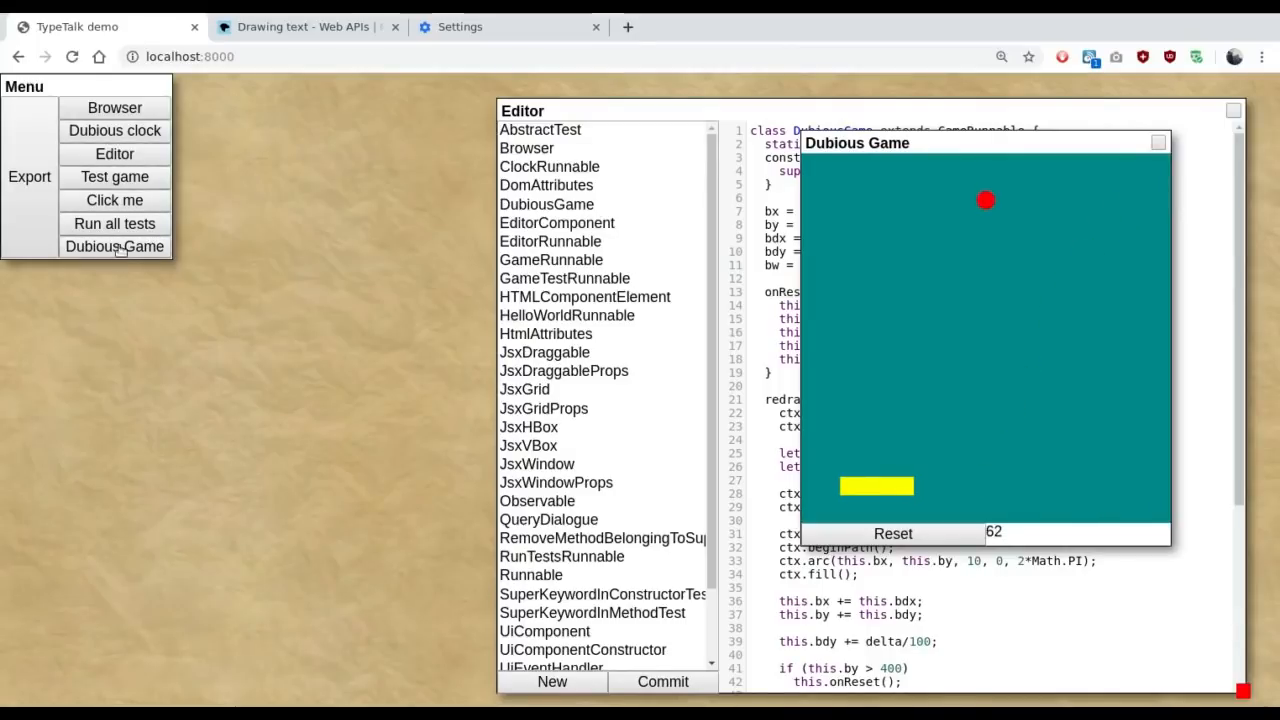
Step: Move the Dubious Game window aside so the DubiousGame source is fully visible
{"action": "left_click", "coordinate": [114, 246]}
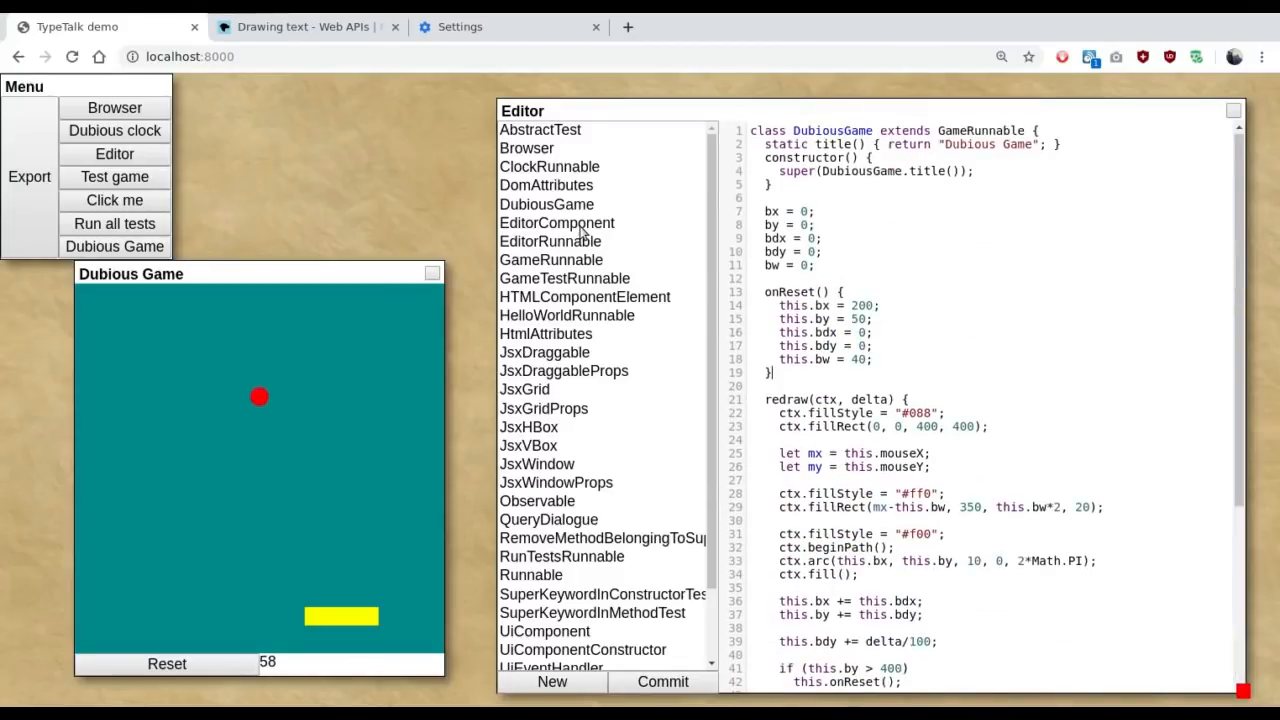
Step: Edit EditorComponent line 20 so option background is "white" when committed, "red" otherwise
{"action": "left_click", "coordinate": [555, 222]}
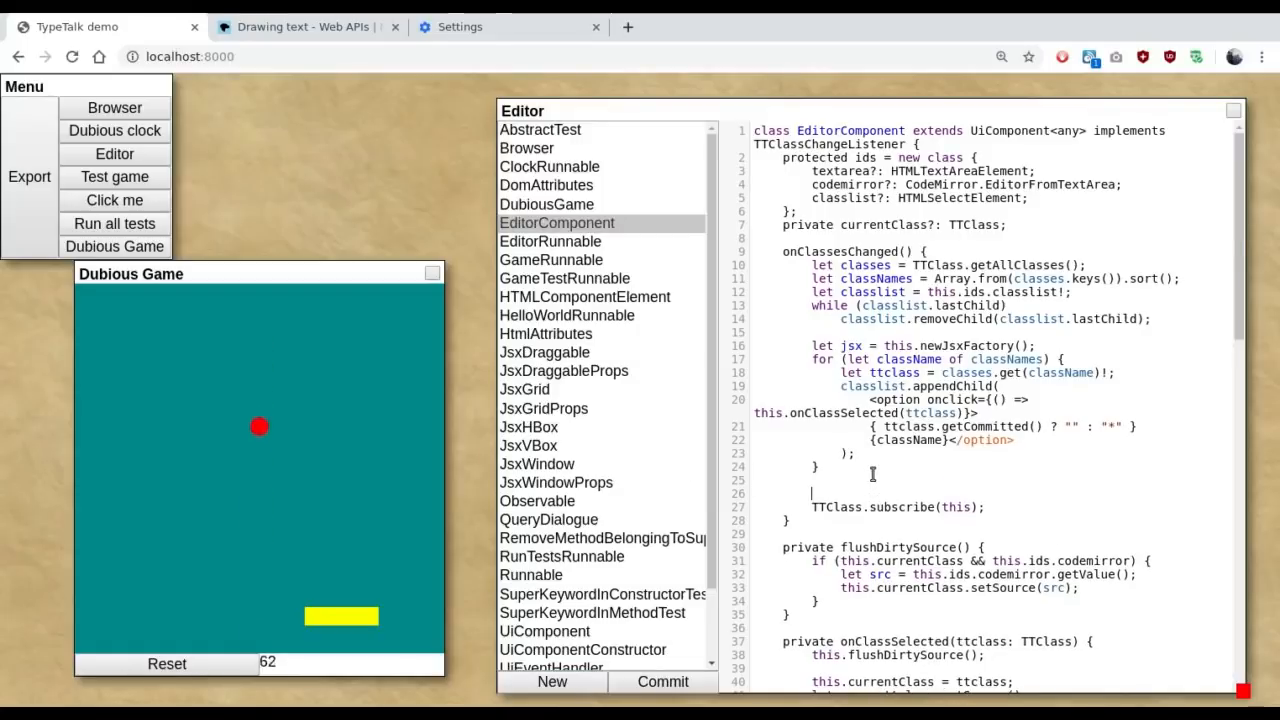
{"action": "type", "text": "kljdfg"}
{"action": "type", "text": "ttclass.getCommitted() ? \""}
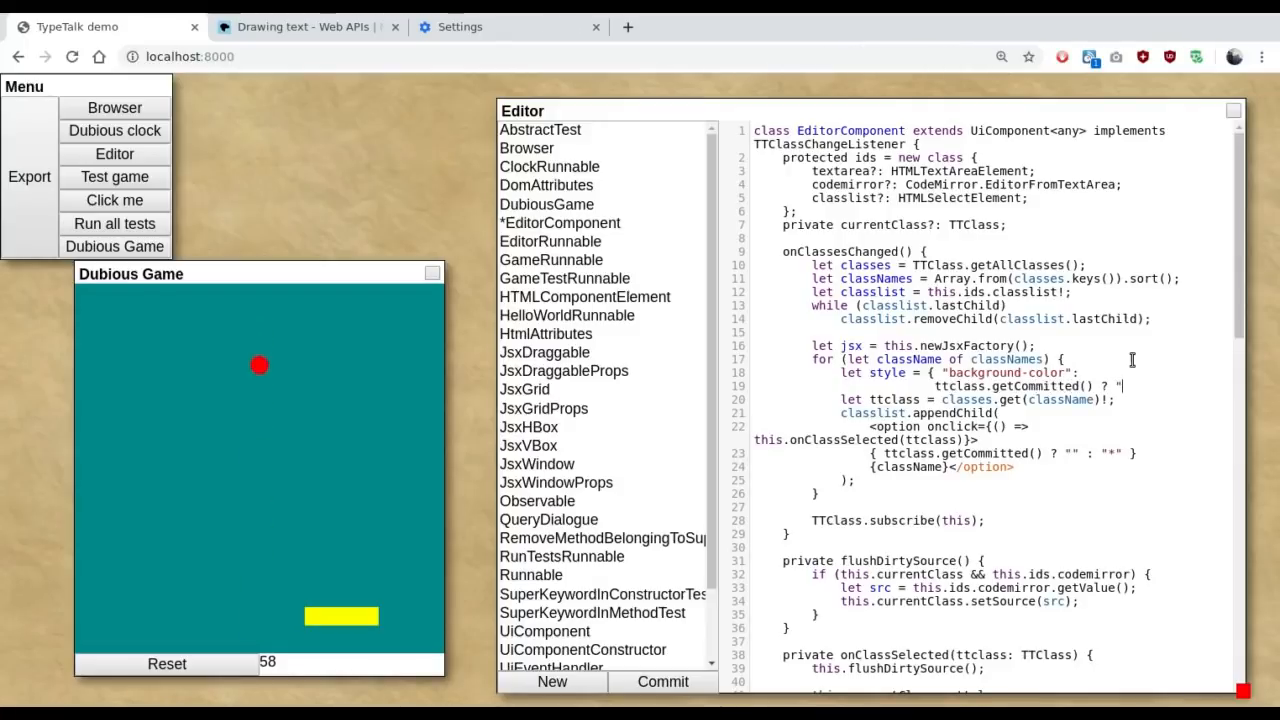
{"action": "type", "text": "red\" : \"wh"}
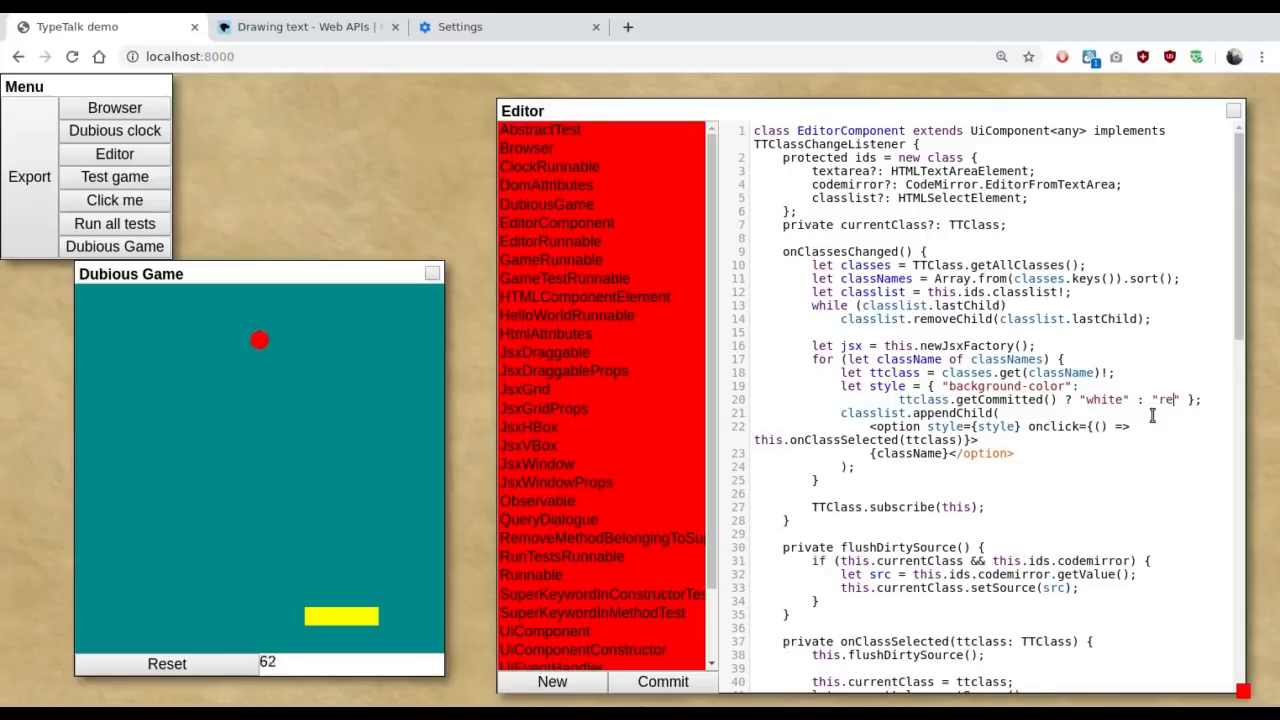
Step: Commit the EditorComponent change, then type 'sdfgs' so it is flagged uncommitted again
{"action": "left_click", "coordinate": [662, 682]}
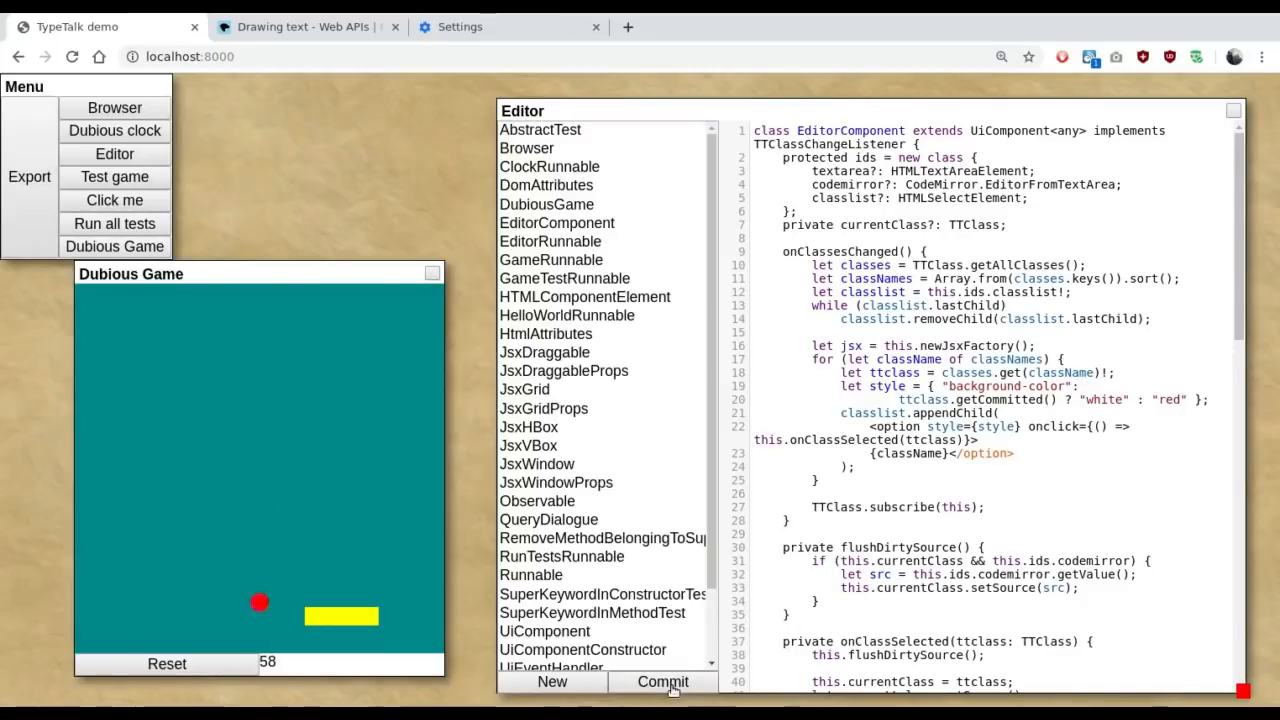
{"action": "type", "text": "sdfgs"}
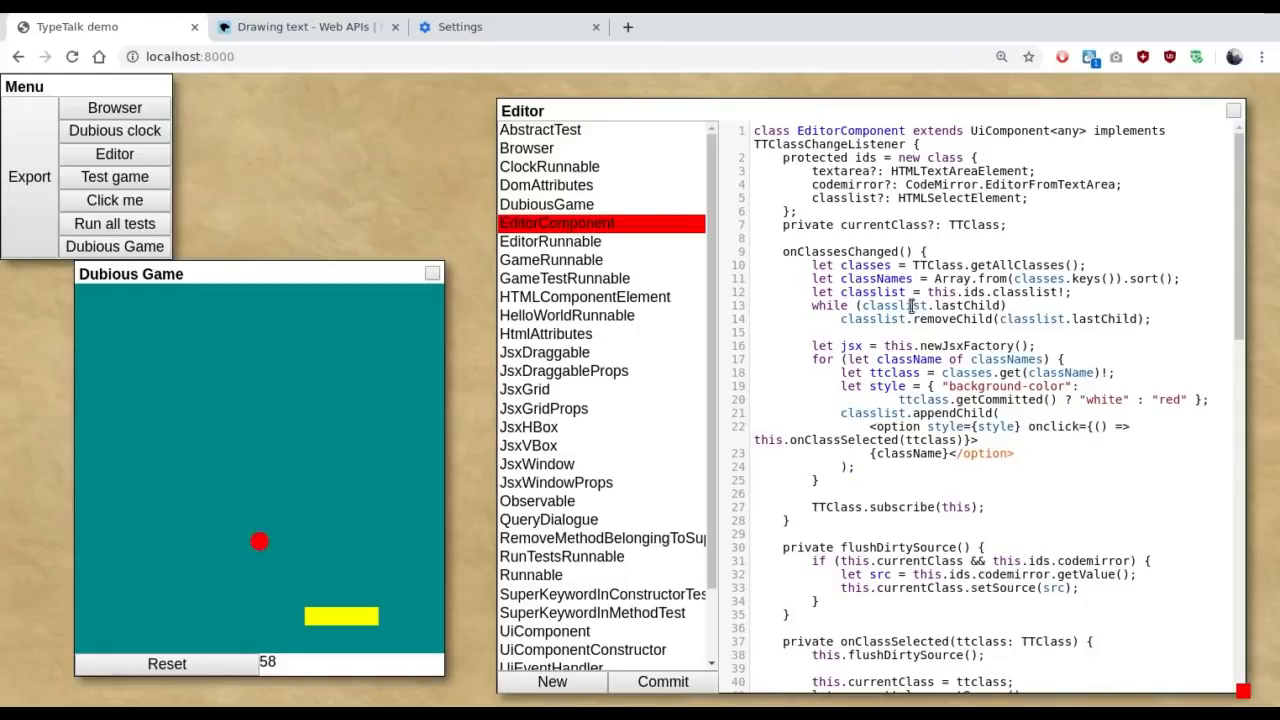
{"action": "scroll", "scroll_direction": "down", "scroll_amount": 3}
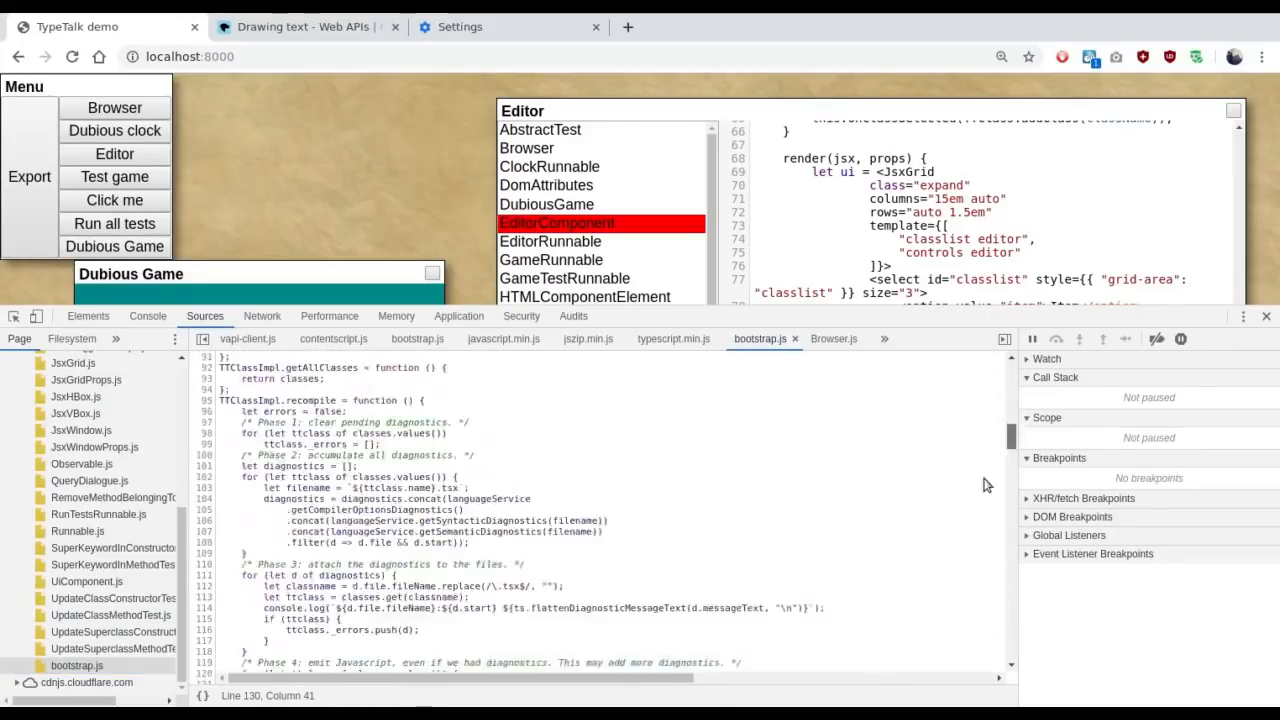
{"action": "scroll", "scroll_direction": "down", "scroll_amount": 3}
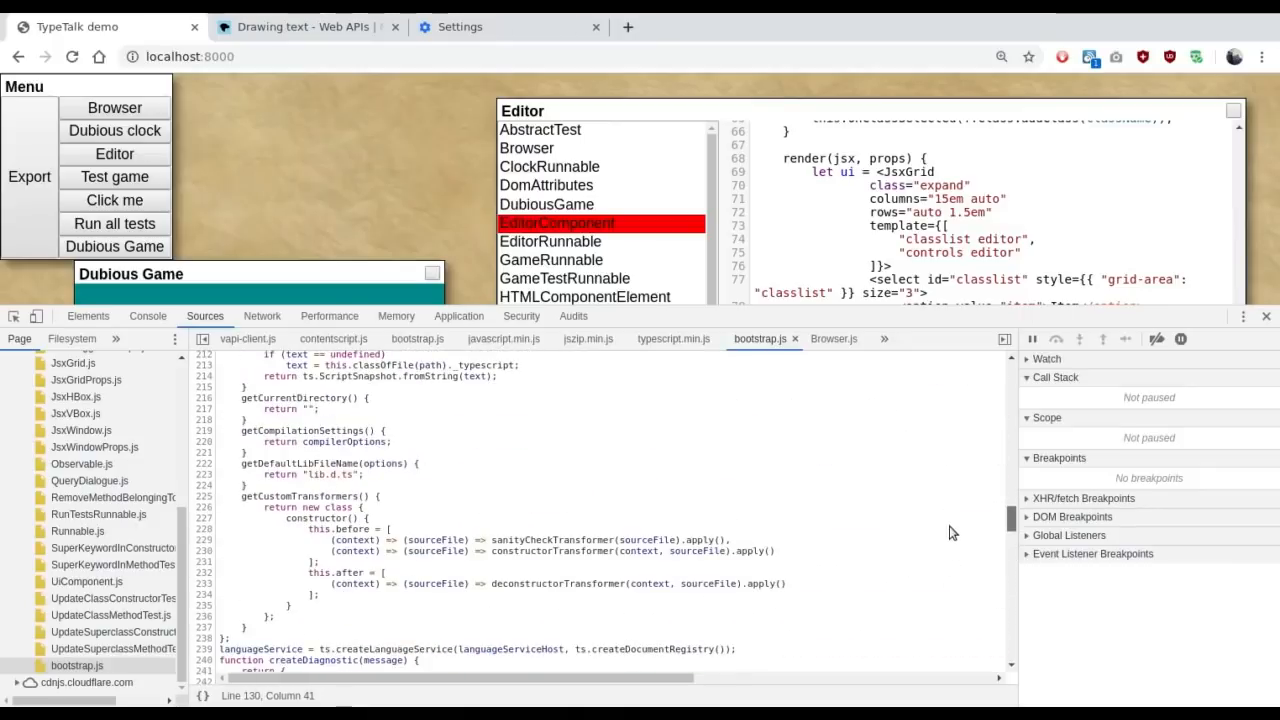
{"action": "scroll", "scroll_direction": "down", "scroll_amount": 3}
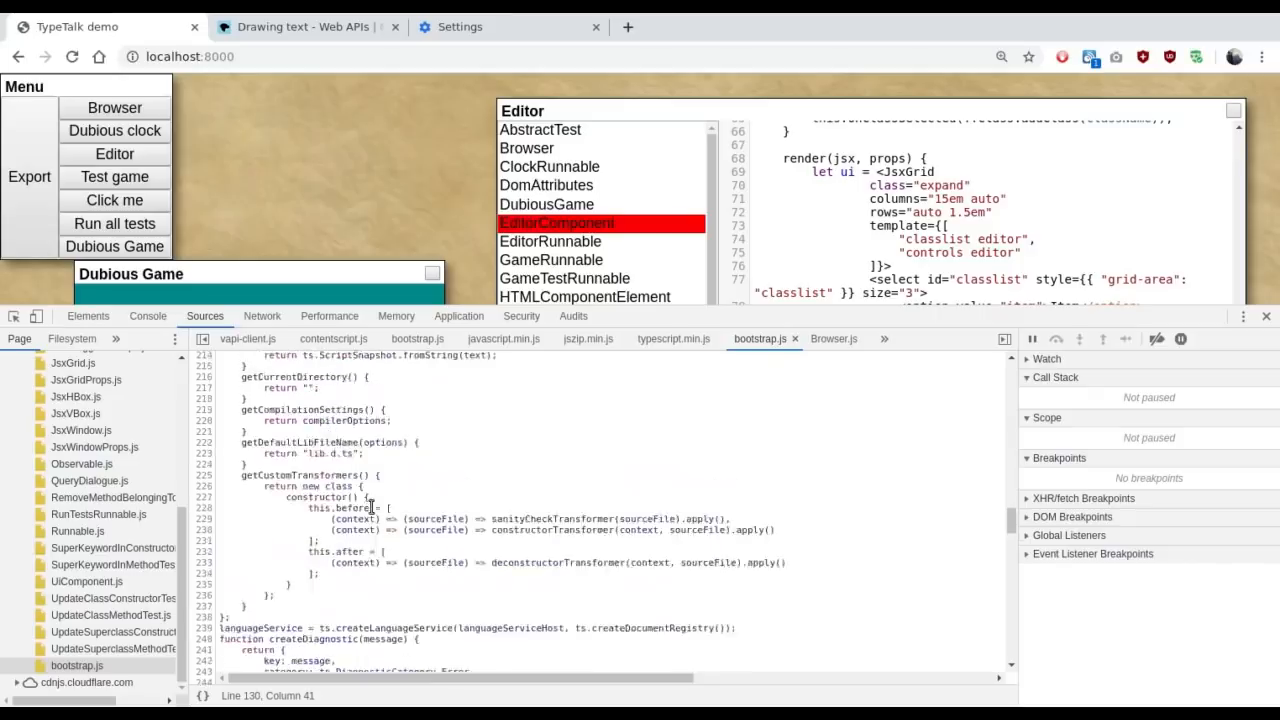
{"action": "scroll", "scroll_direction": "down", "scroll_amount": 3}
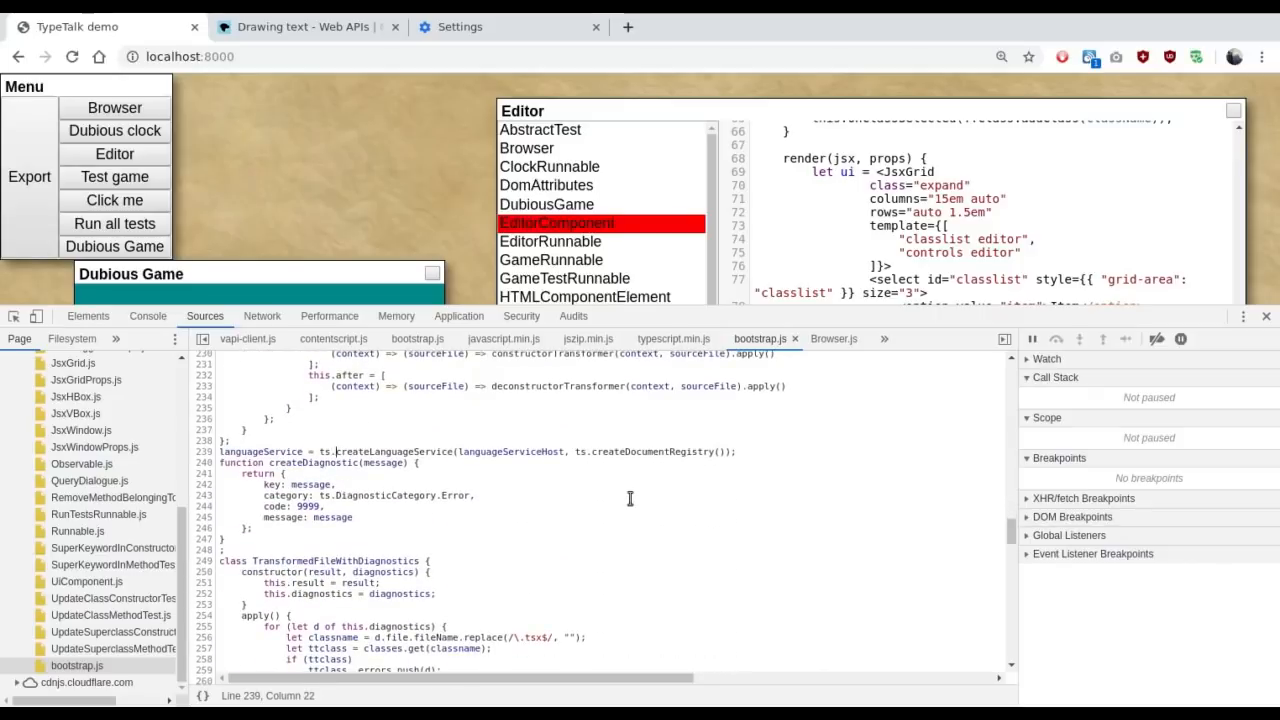
{"action": "scroll", "scroll_direction": "down", "scroll_amount": 3}
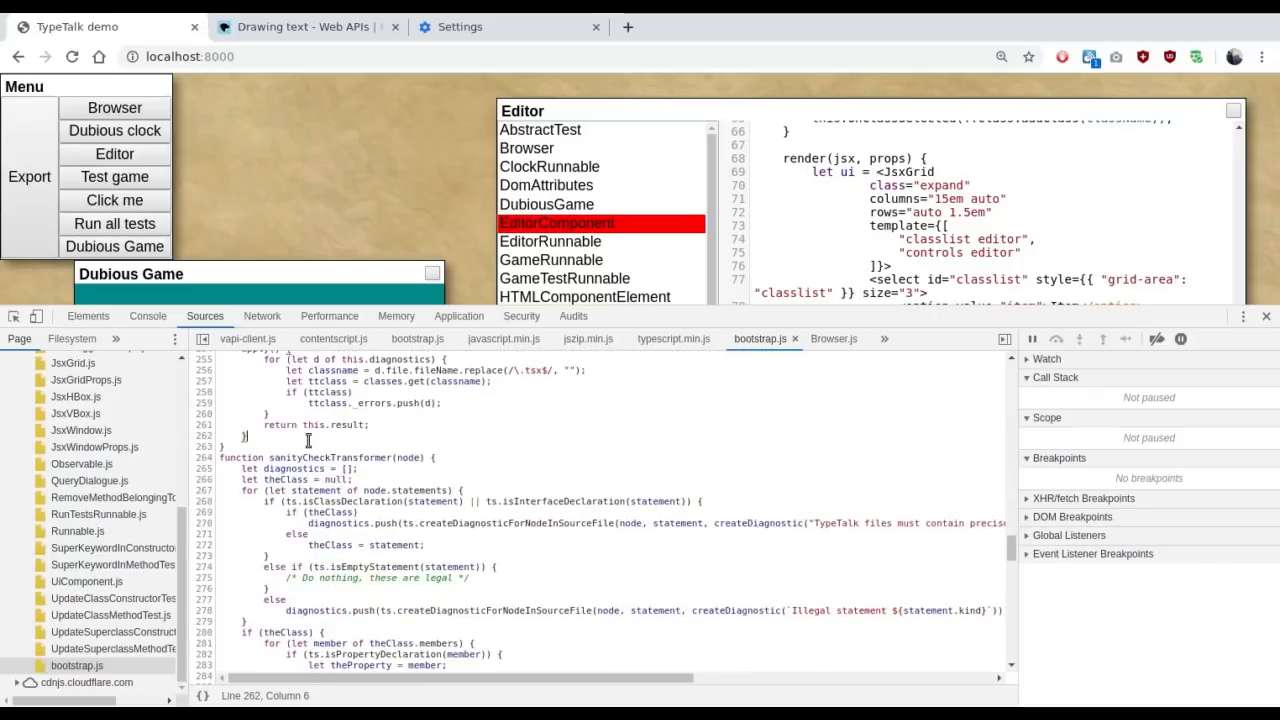
{"action": "scroll", "scroll_direction": "down", "scroll_amount": 3}
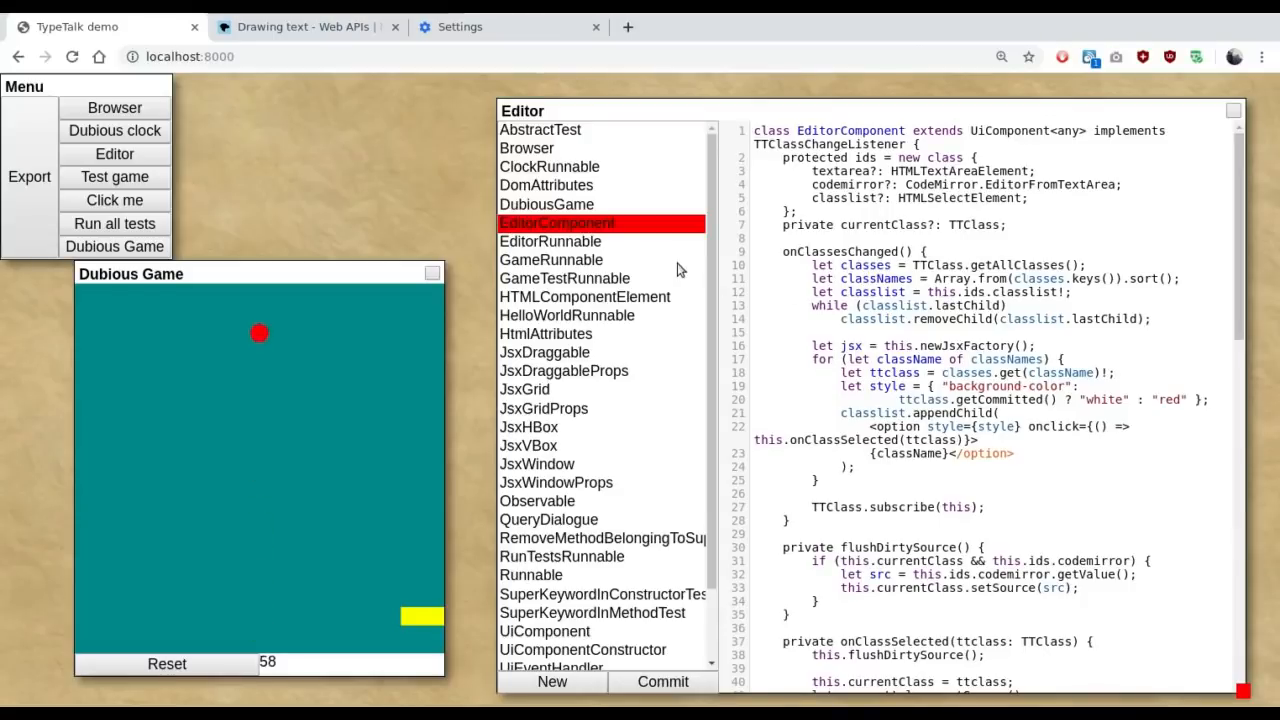
Step: Inspect compiled DubiousGame.js's rewritten __constructor in DevTools Sources, then close DevTools
{"action": "left_click", "coordinate": [546, 204]}
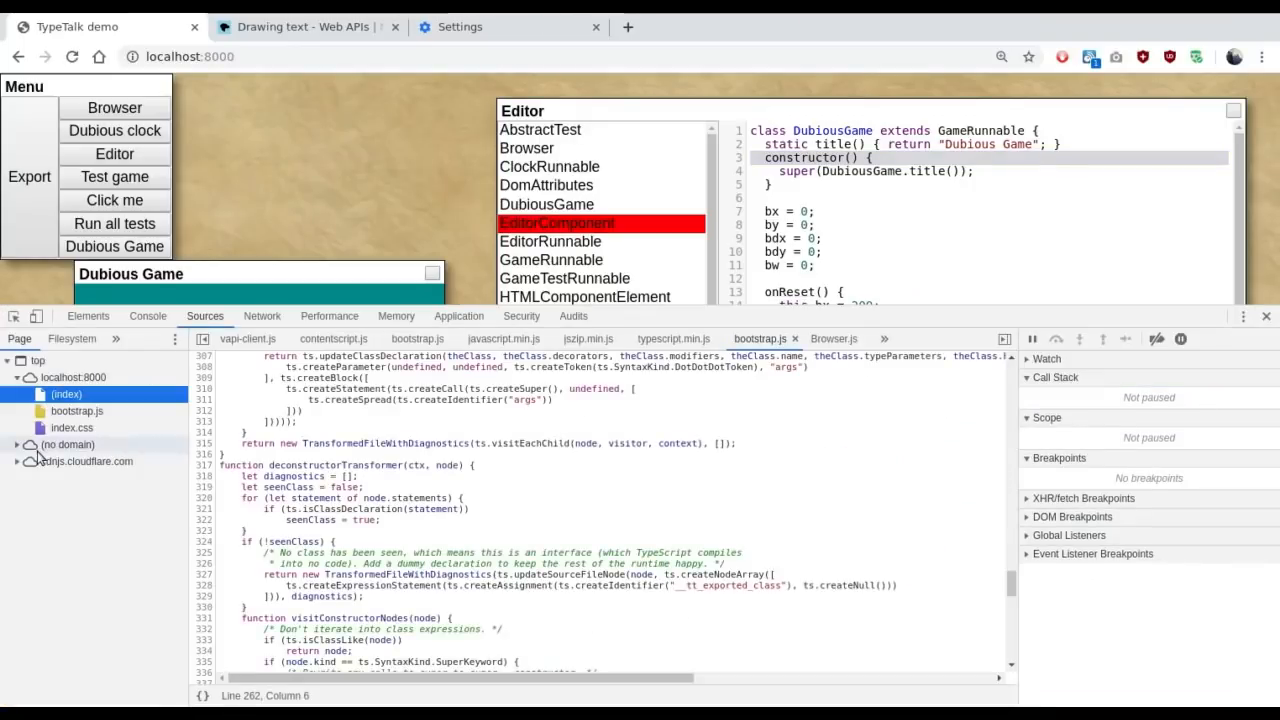
{"action": "left_click", "coordinate": [17, 444]}
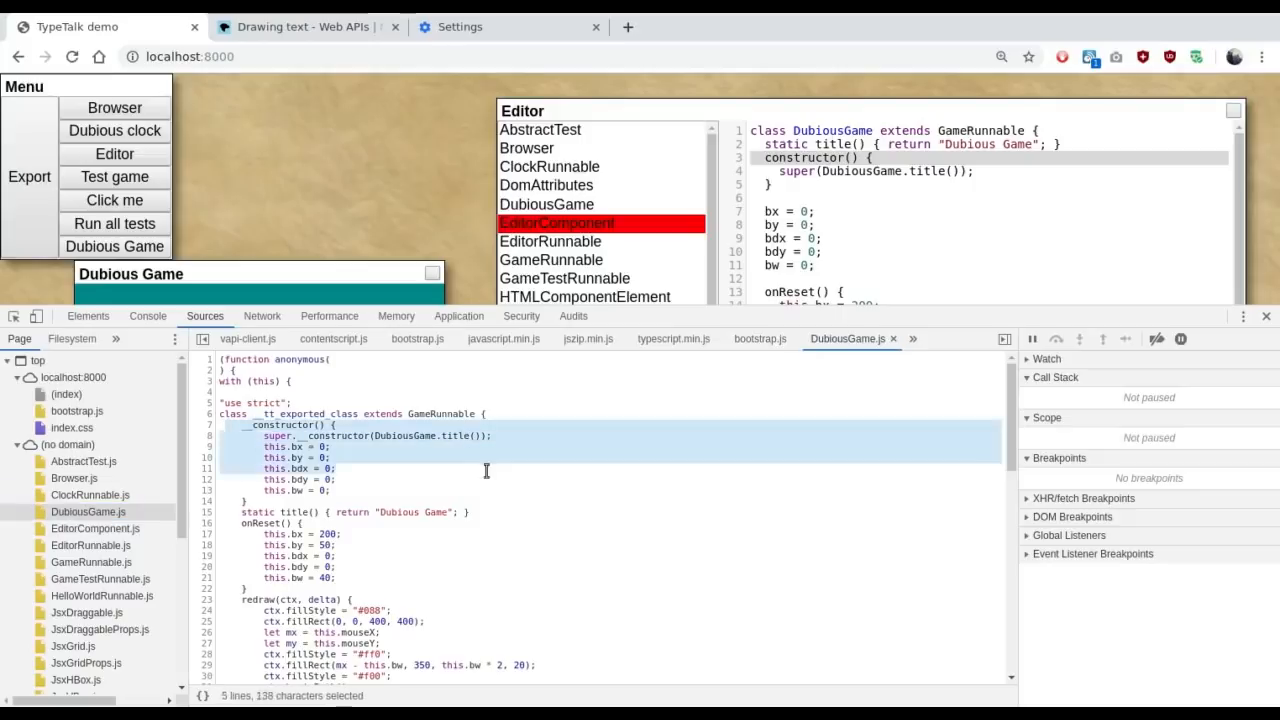
{"action": "left_click_drag", "start_coordinate": [487, 470], "coordinate": [805, 612]}
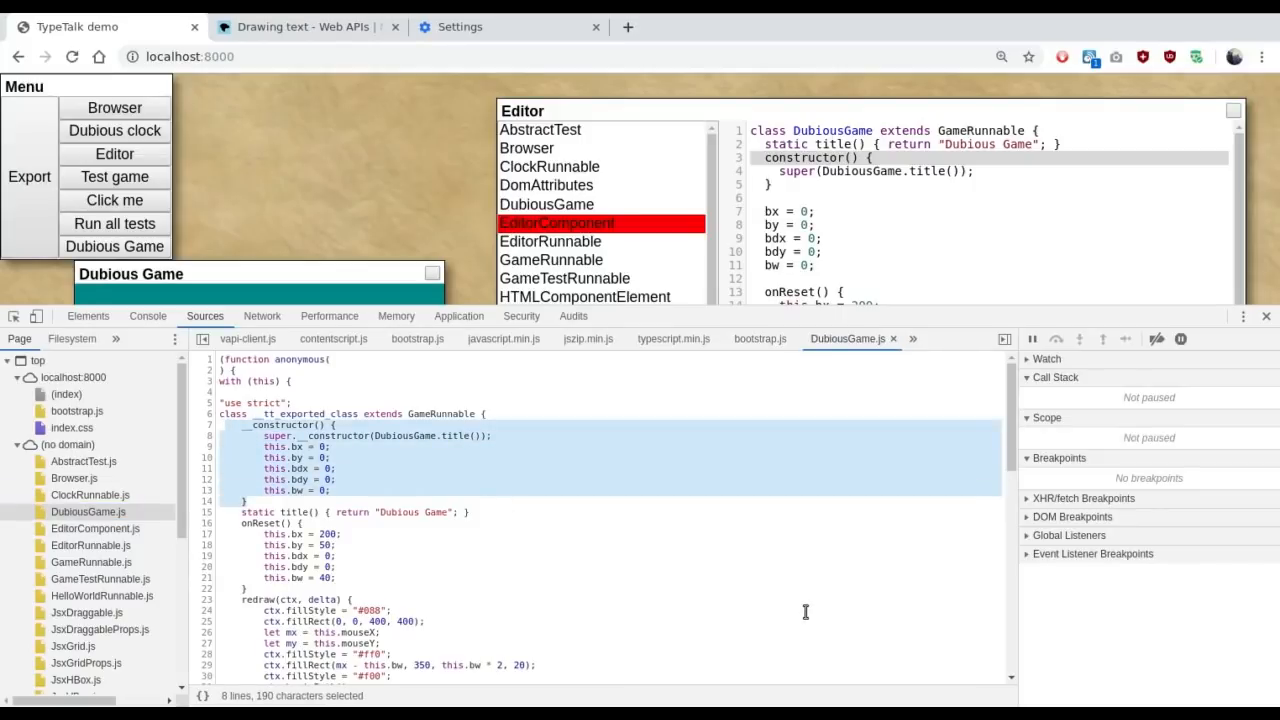
{"action": "left_click", "coordinate": [793, 458]}
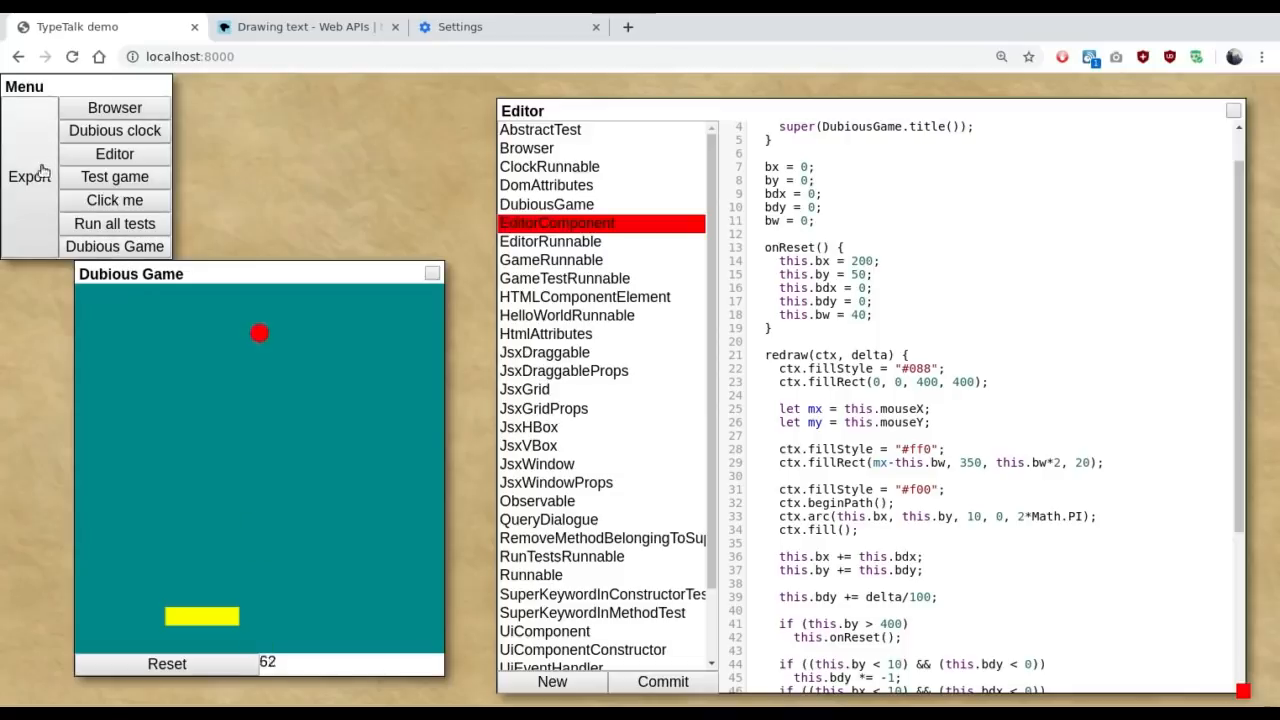
Step: Export the project and reload the page, leaving only the Menu
{"action": "left_click", "coordinate": [28, 177]}
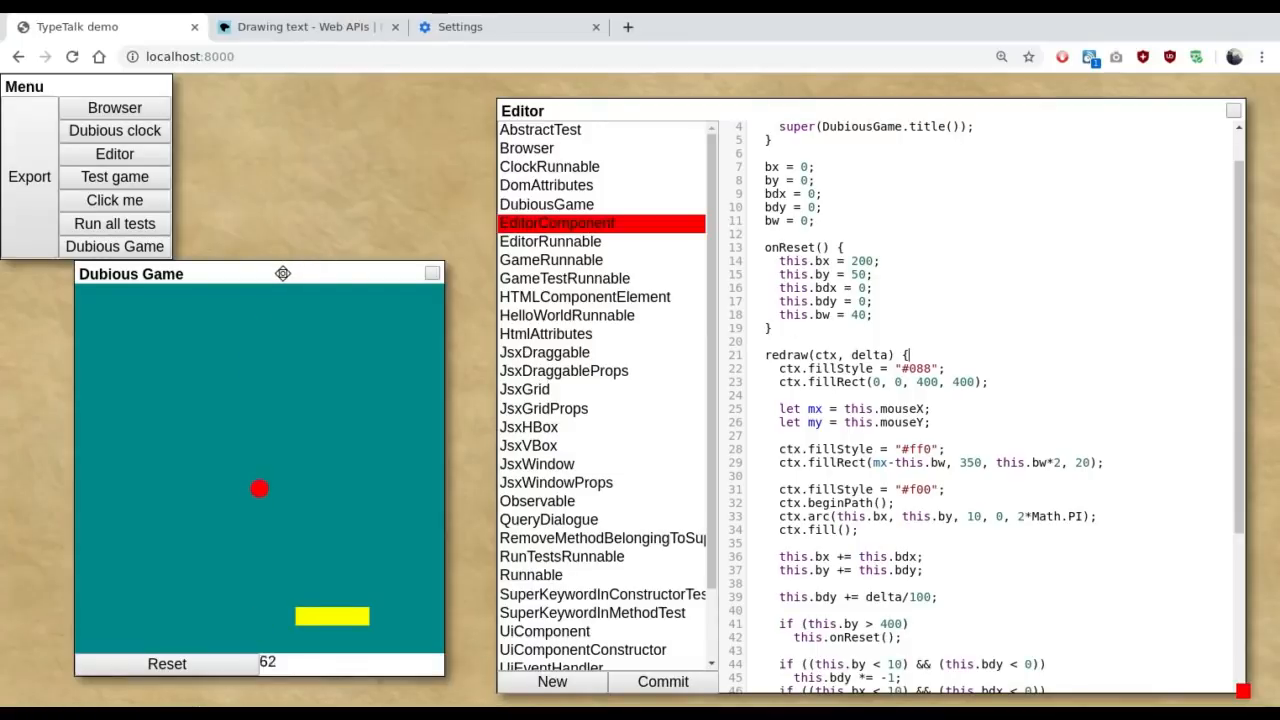
{"action": "left_click", "coordinate": [432, 273]}
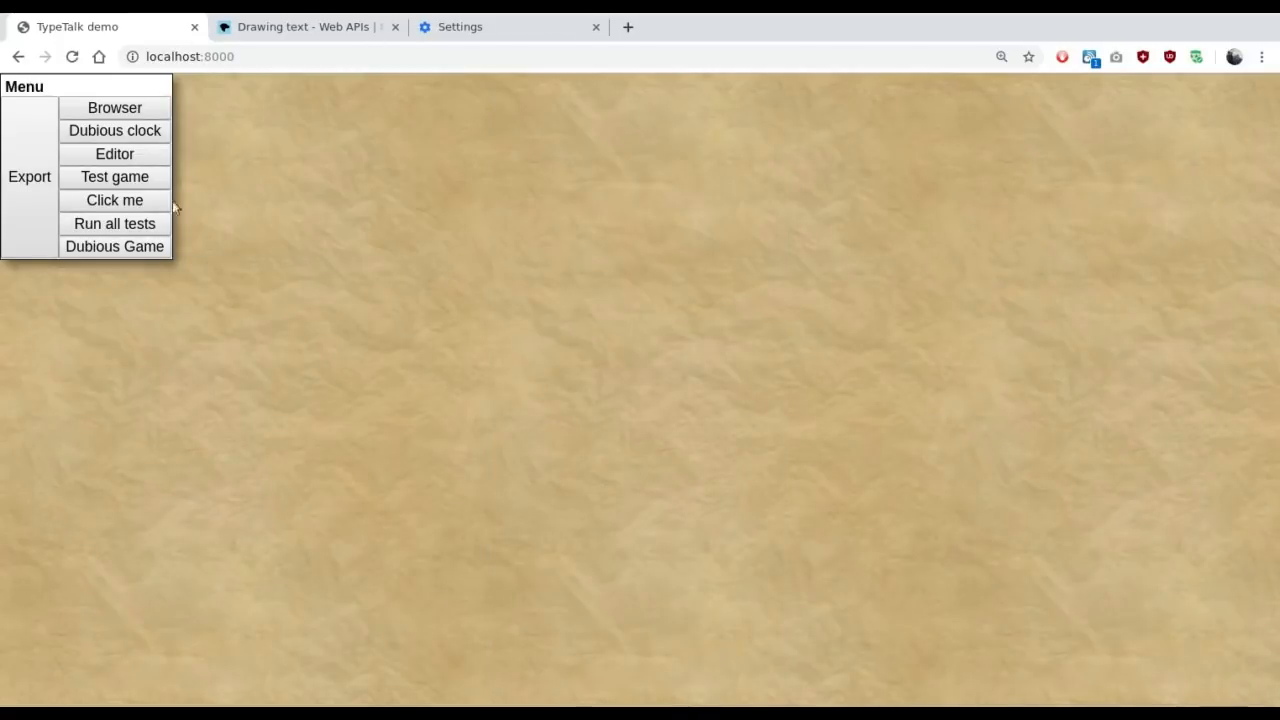
{"action": "mouse_move", "coordinate": [114, 247]}
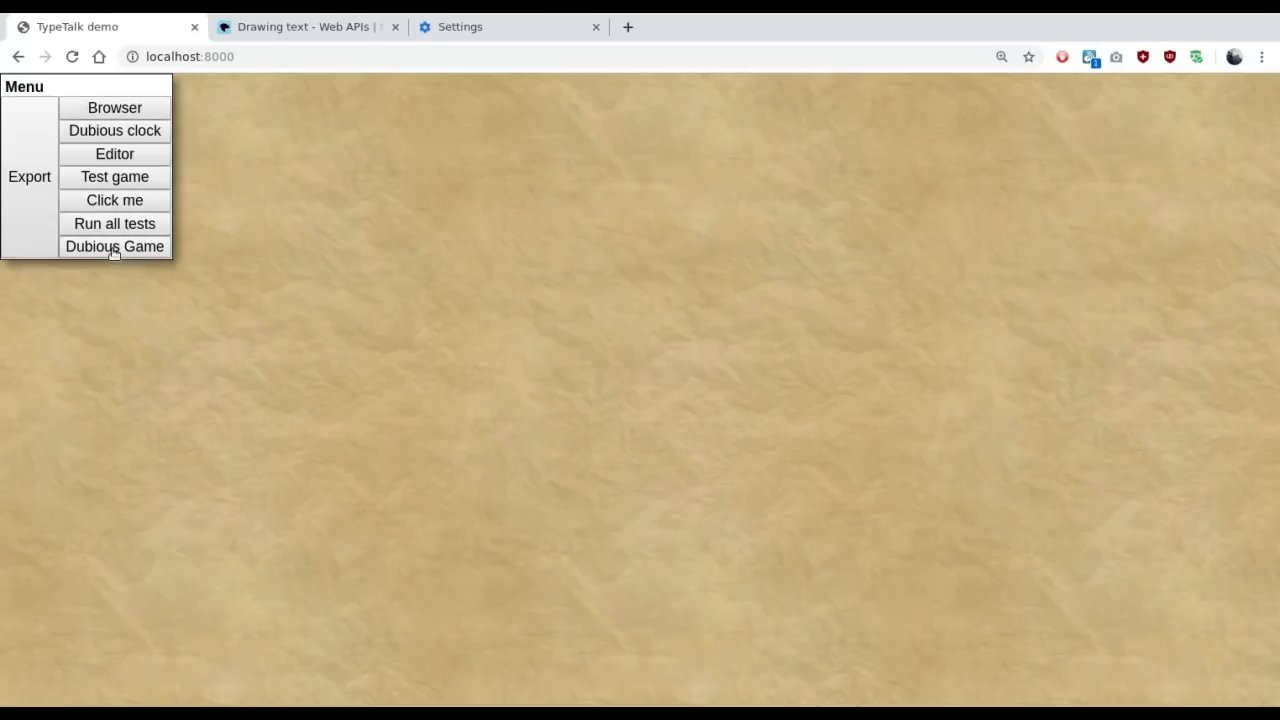
Step: Reopen the Editor window from the Menu, listing classes with EditorComponent in red
{"action": "left_click", "coordinate": [114, 246]}
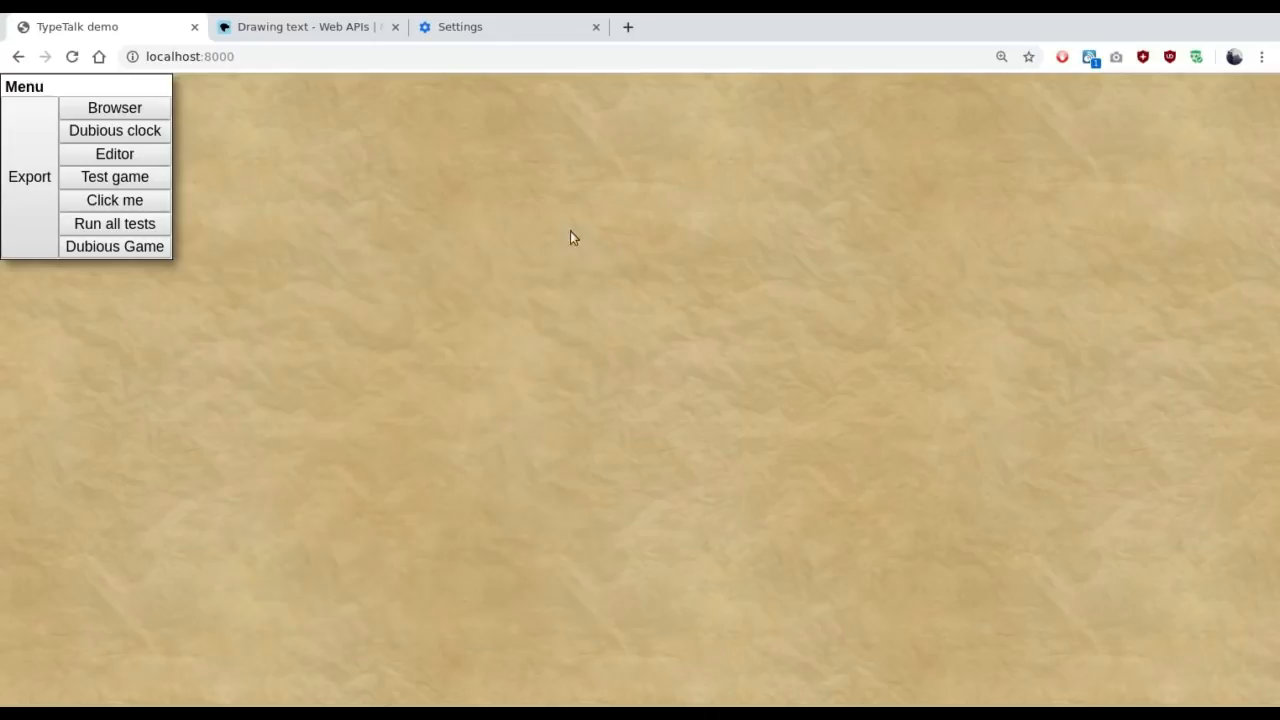
{"action": "left_click", "coordinate": [114, 153]}
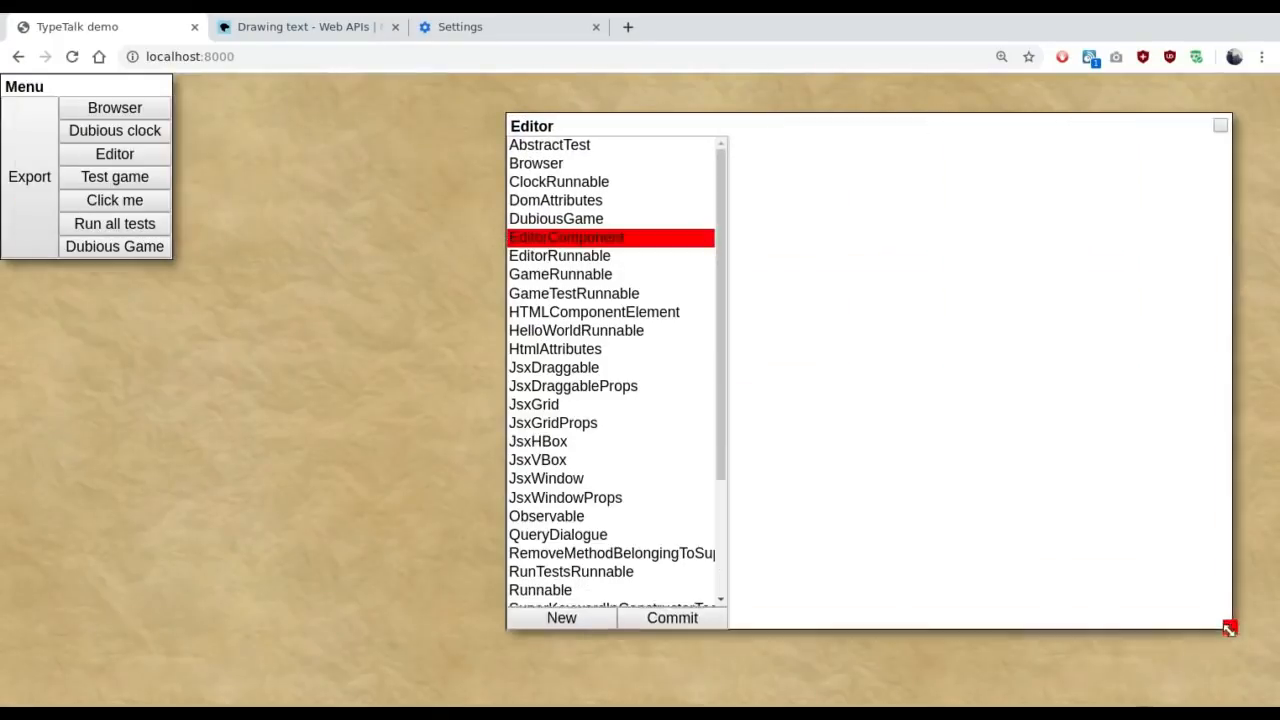
Step: Browse the JsxDraggable, JsxHBox, EditorComponent and EditorRunnable sources in the Editor
{"action": "left_click", "coordinate": [554, 367]}
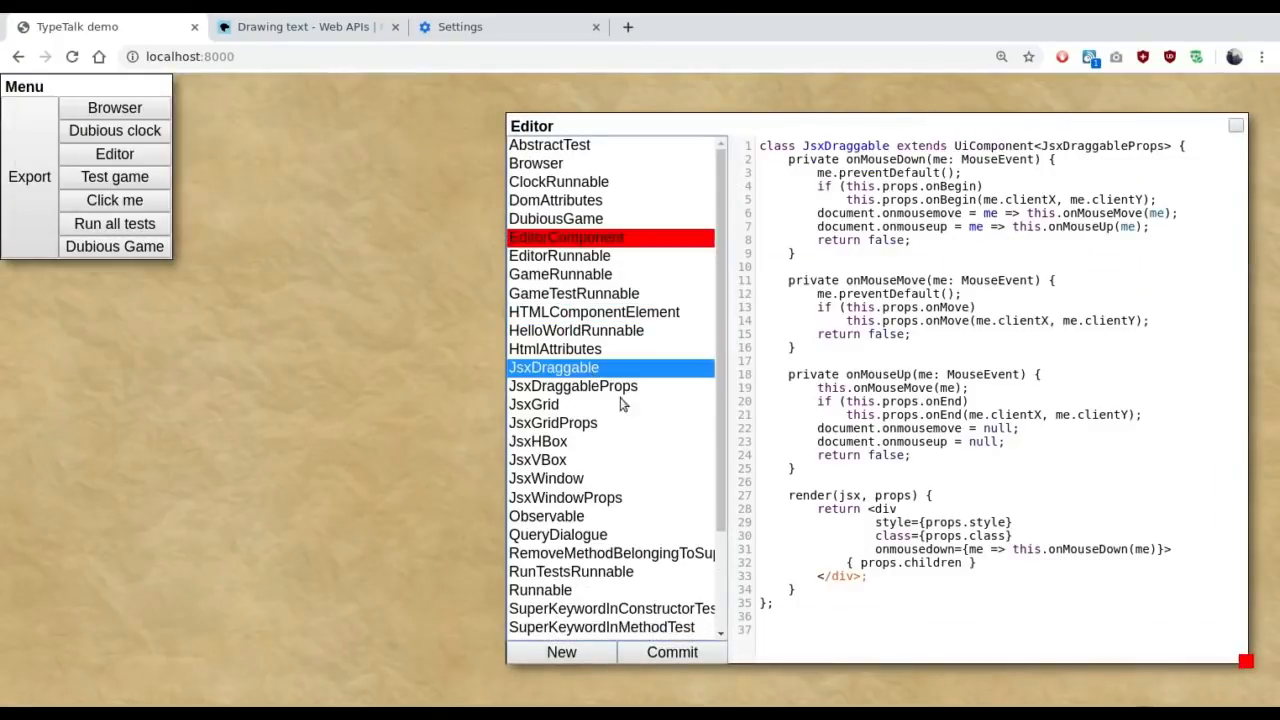
{"action": "left_click", "coordinate": [538, 441]}
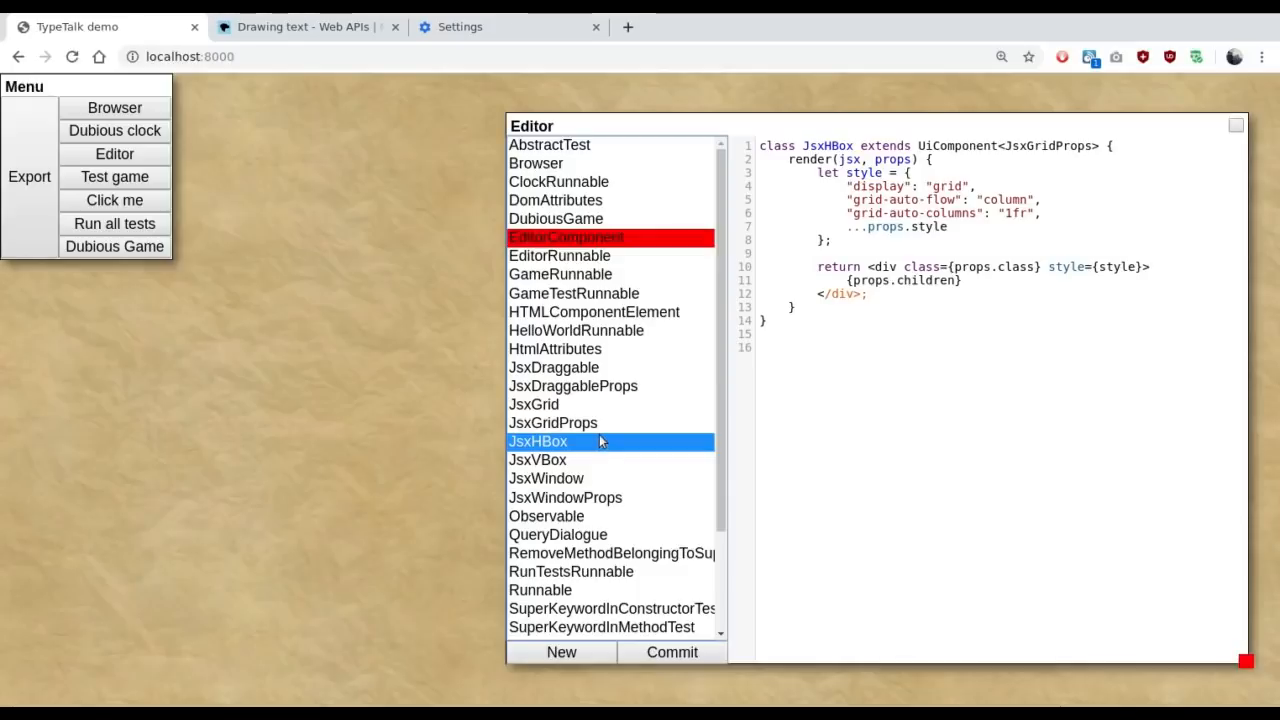
{"action": "mouse_move", "coordinate": [565, 240]}
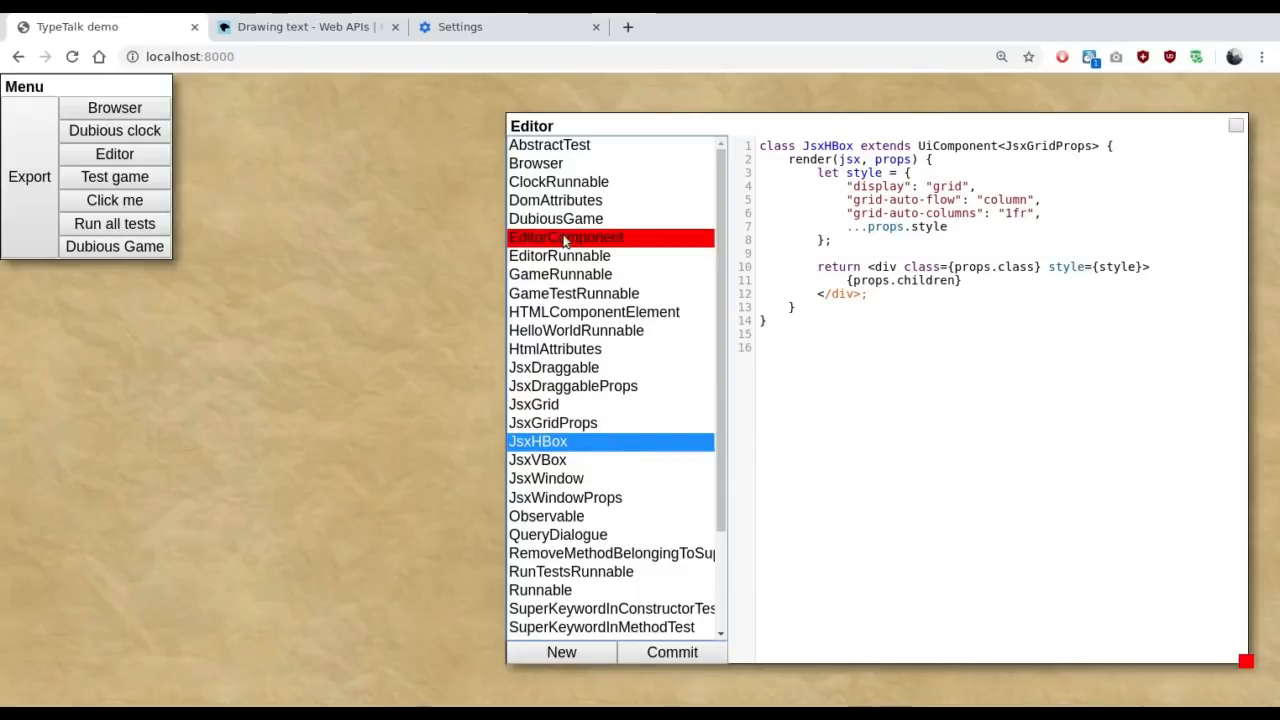
{"action": "left_click", "coordinate": [566, 237]}
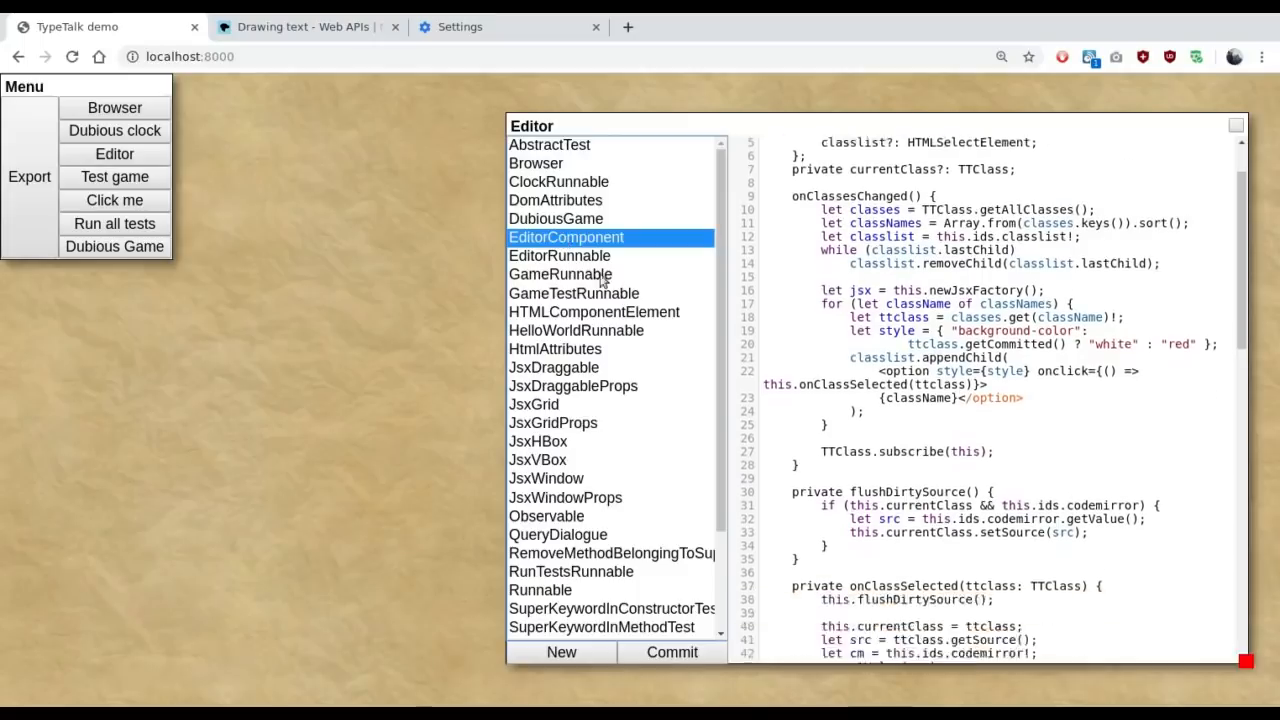
{"action": "scroll", "scroll_direction": "down", "scroll_amount": 3}
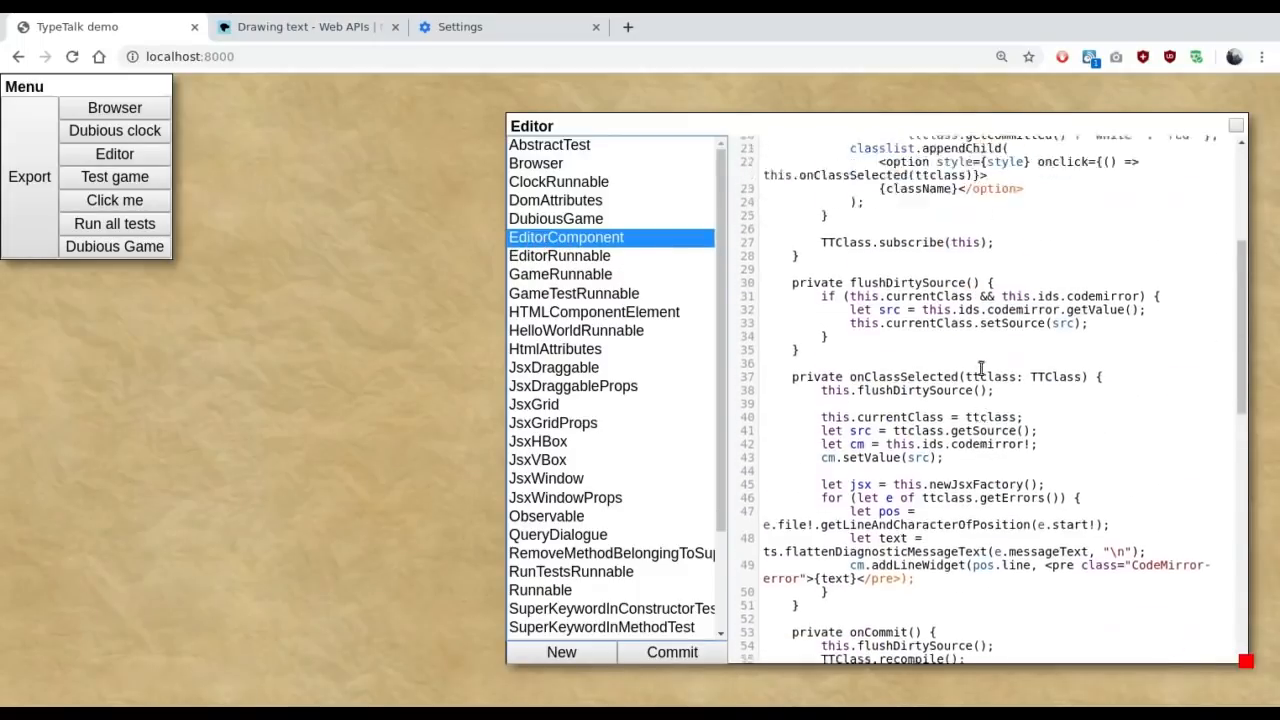
{"action": "left_click", "coordinate": [560, 255]}
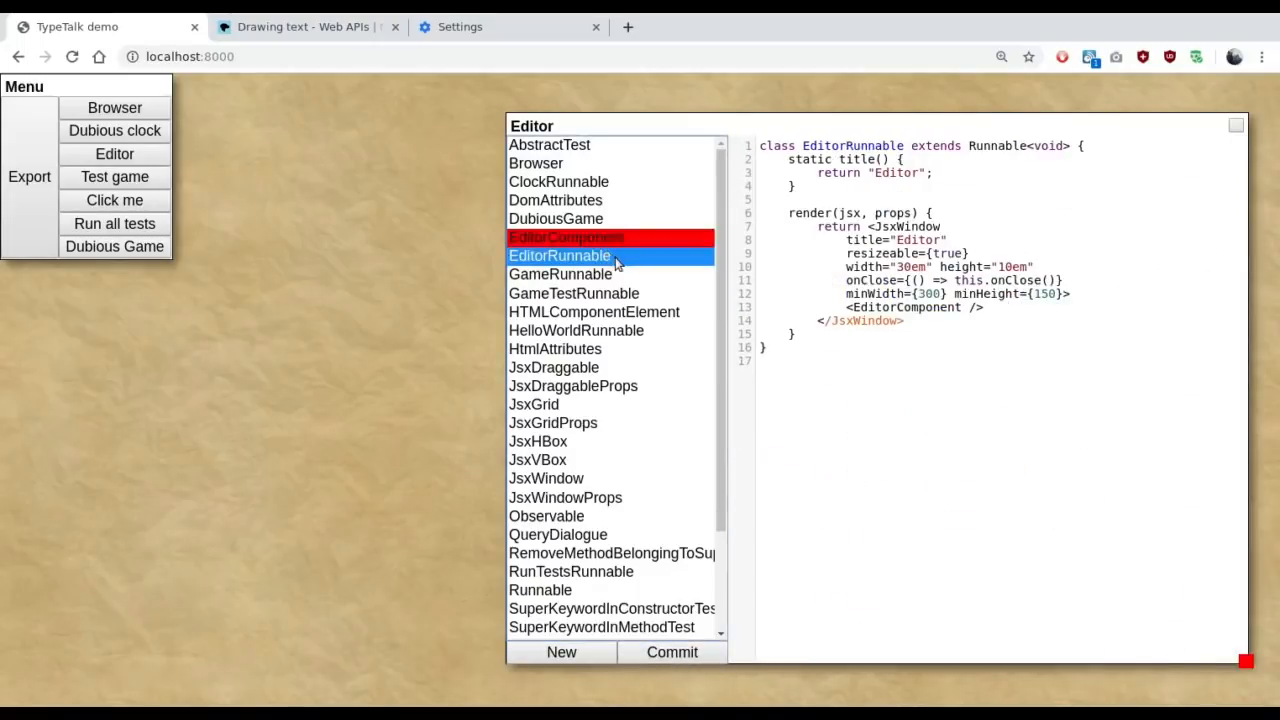
{"action": "left_click", "coordinate": [566, 237]}
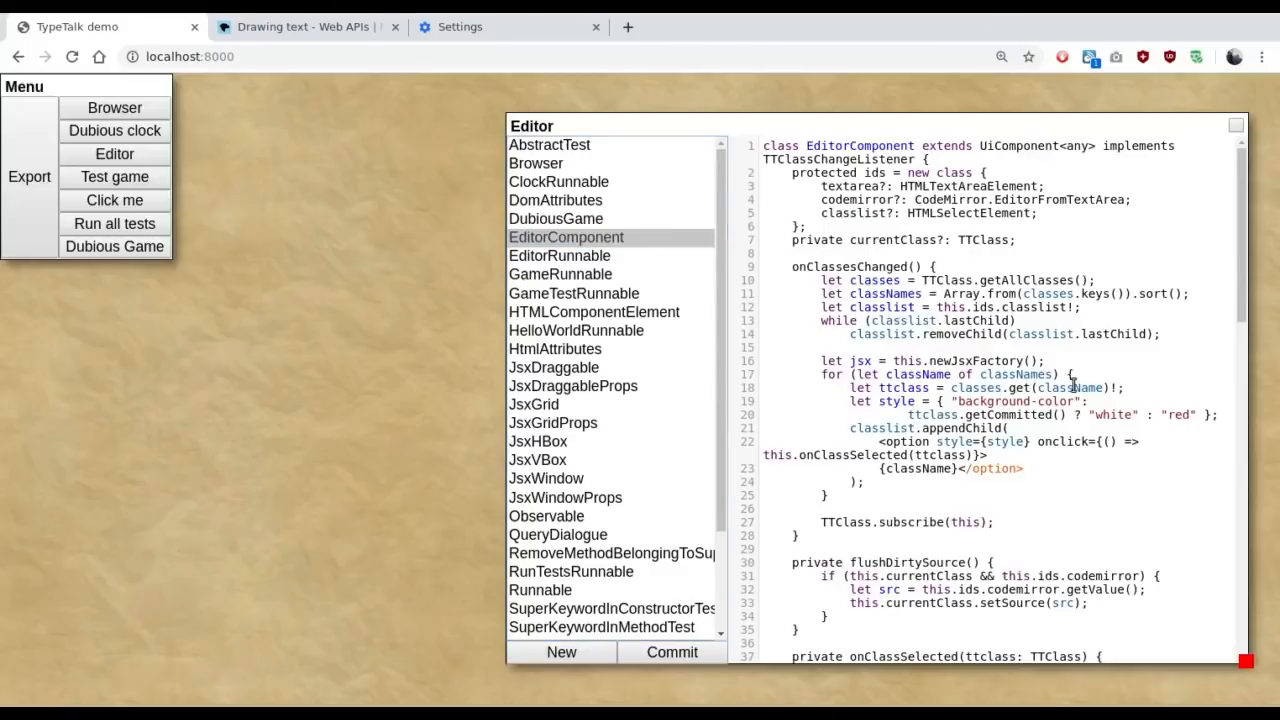
{"action": "left_click", "coordinate": [560, 255]}
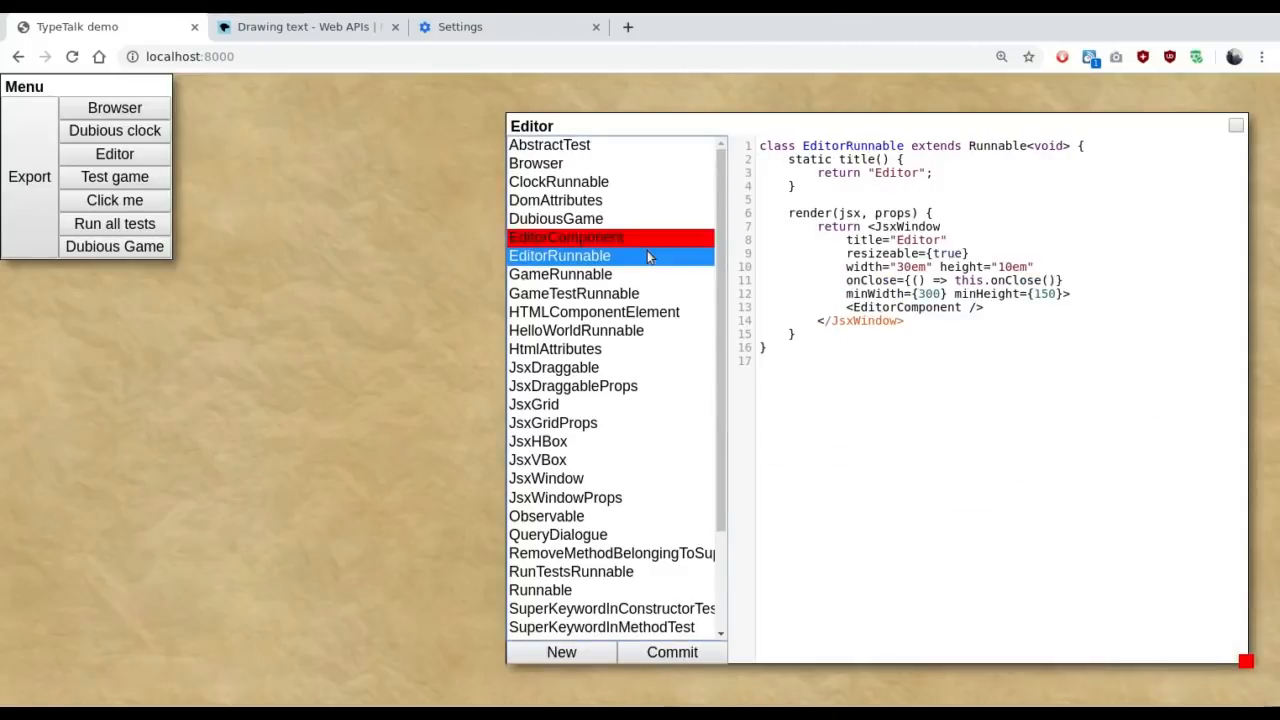
{"action": "left_click", "coordinate": [566, 237]}
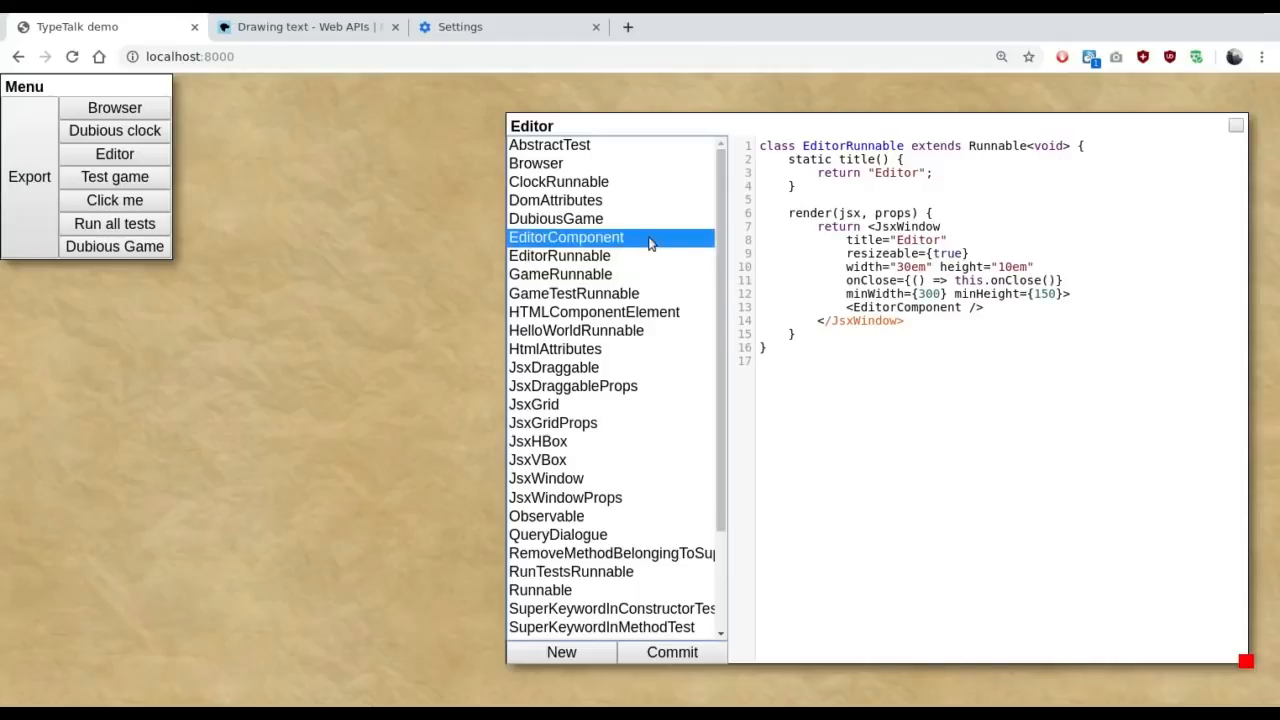
Step: Edit EditorComponent with 'hkh', commit it so no class is red, then view ClockRunnable
{"action": "left_click", "coordinate": [566, 237]}
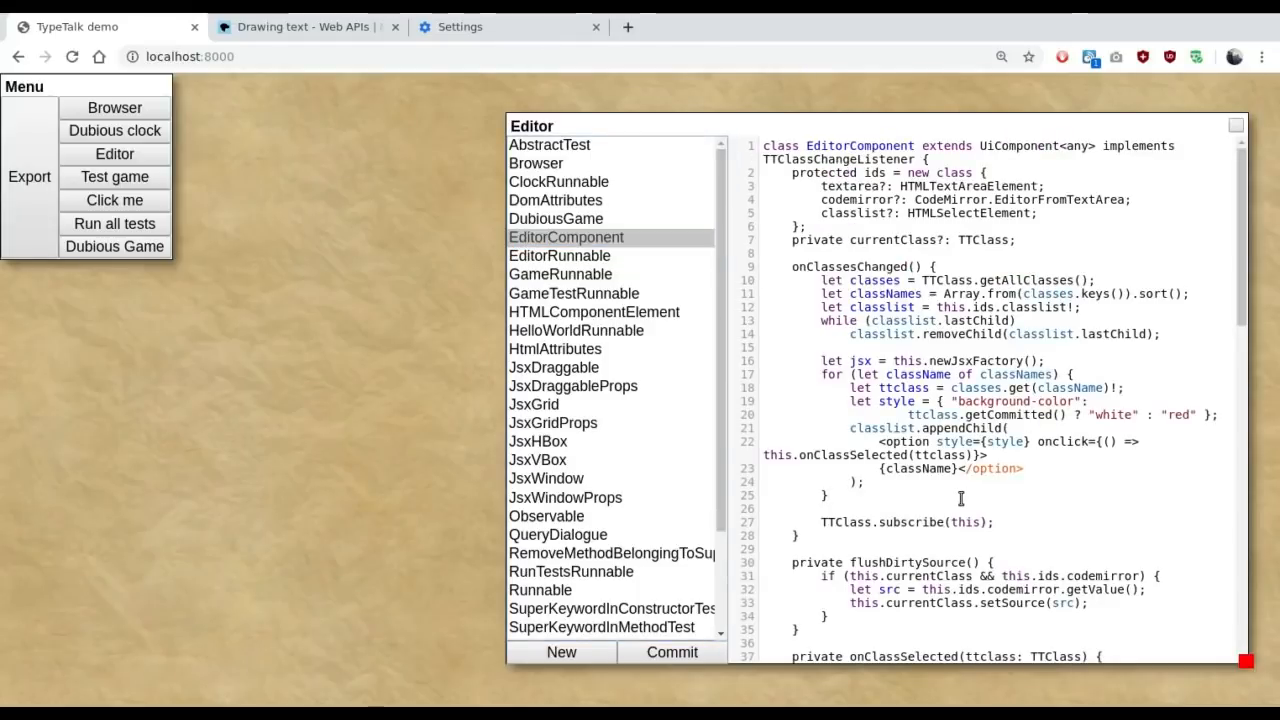
{"action": "type", "text": "hkh"}
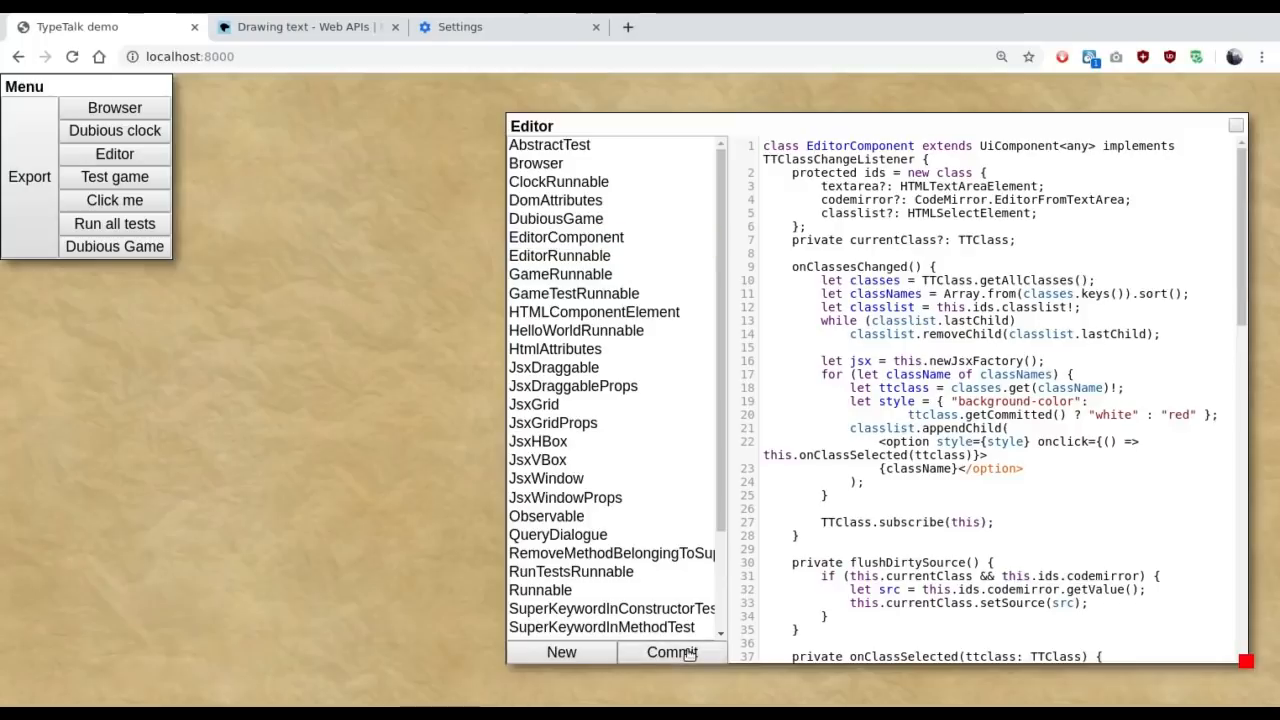
{"action": "left_click", "coordinate": [559, 181]}
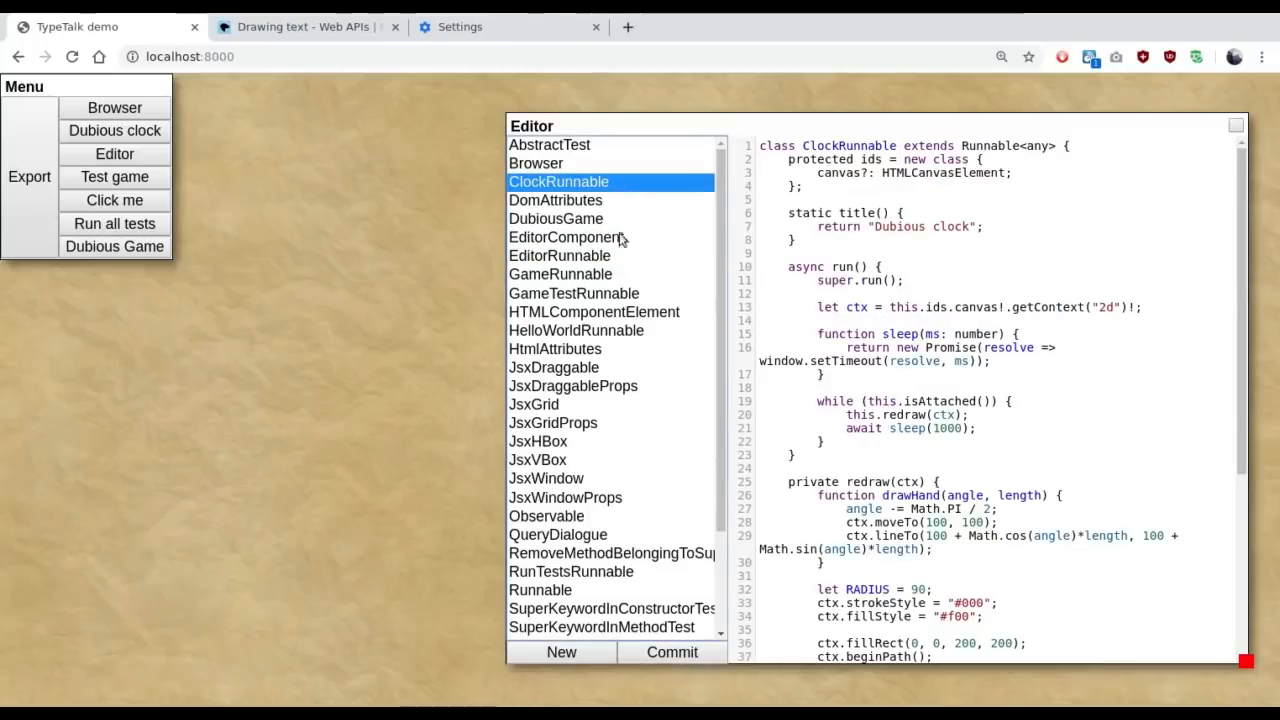
{"action": "left_click", "coordinate": [565, 237]}
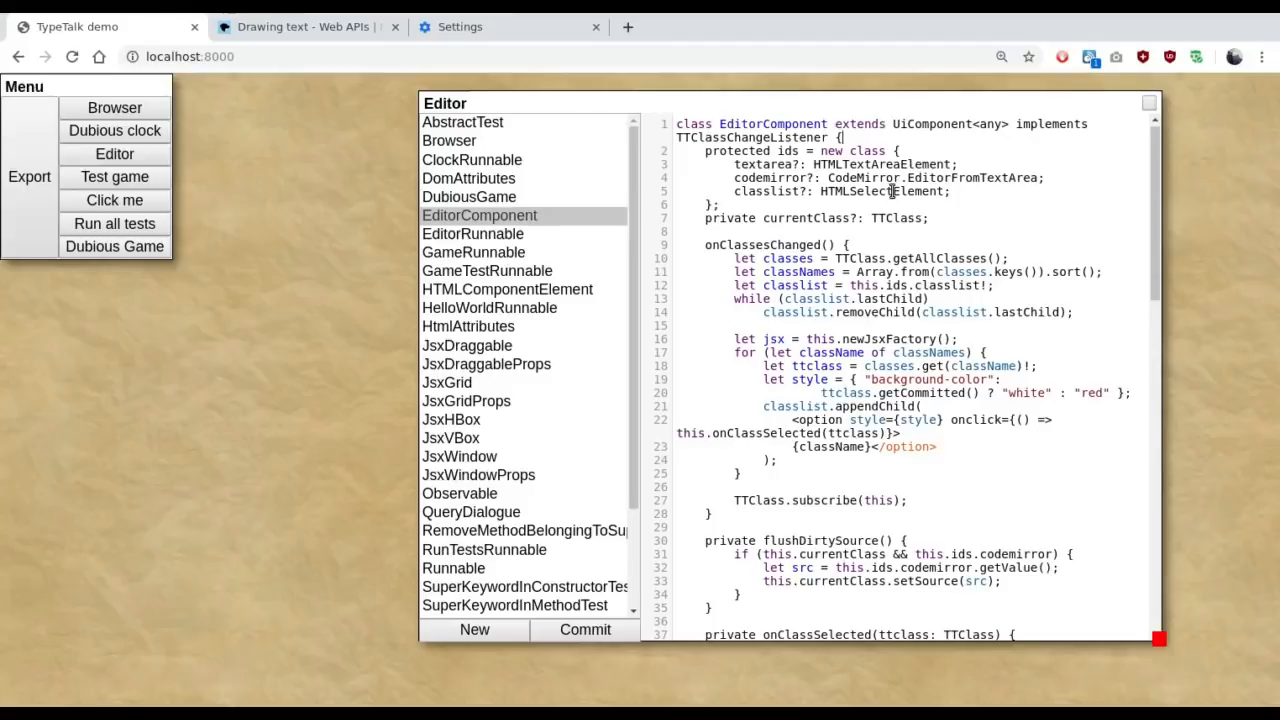
{"action": "mouse_move", "coordinate": [905, 196]}
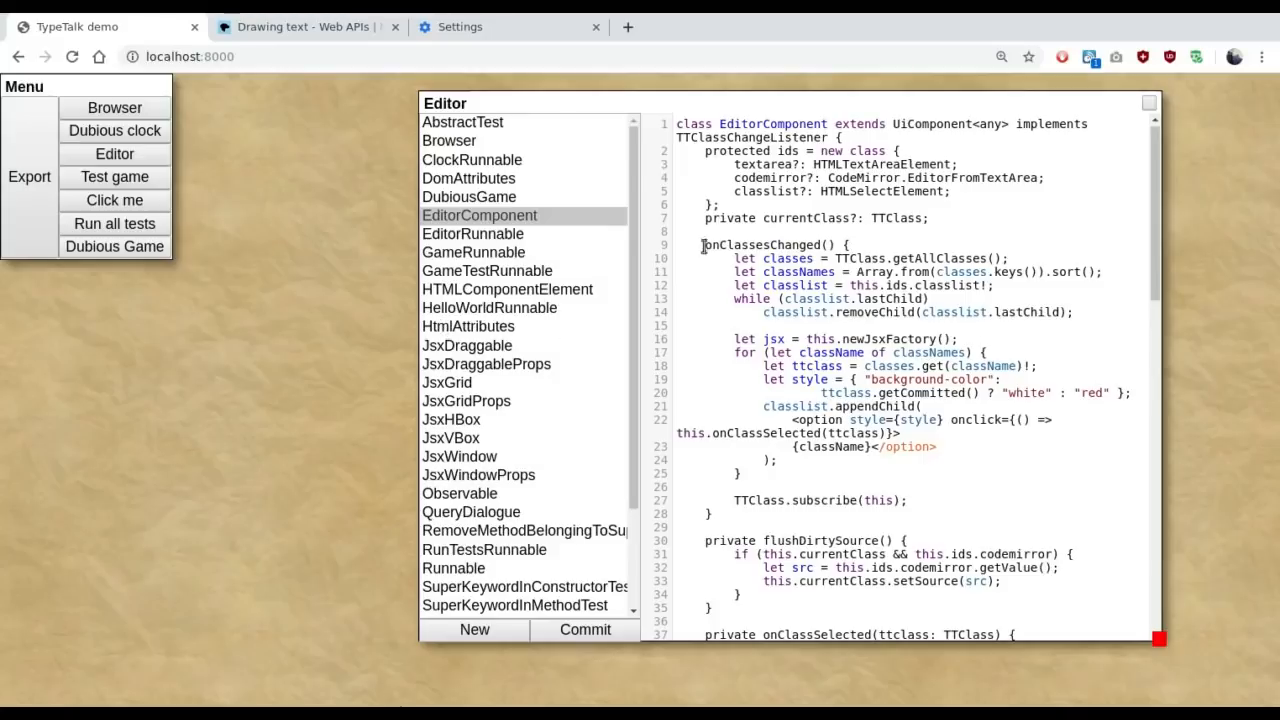
{"action": "scroll", "scroll_direction": "down", "scroll_amount": 3}
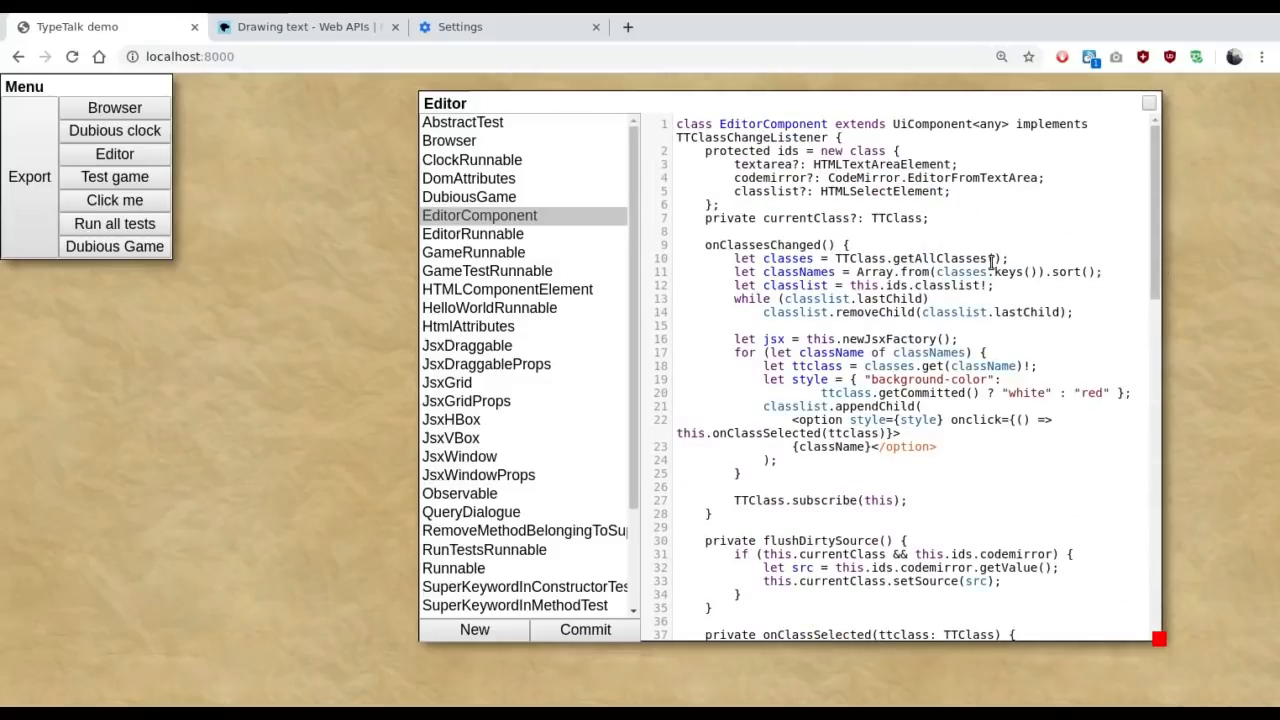
{"action": "mouse_move", "coordinate": [807, 244]}
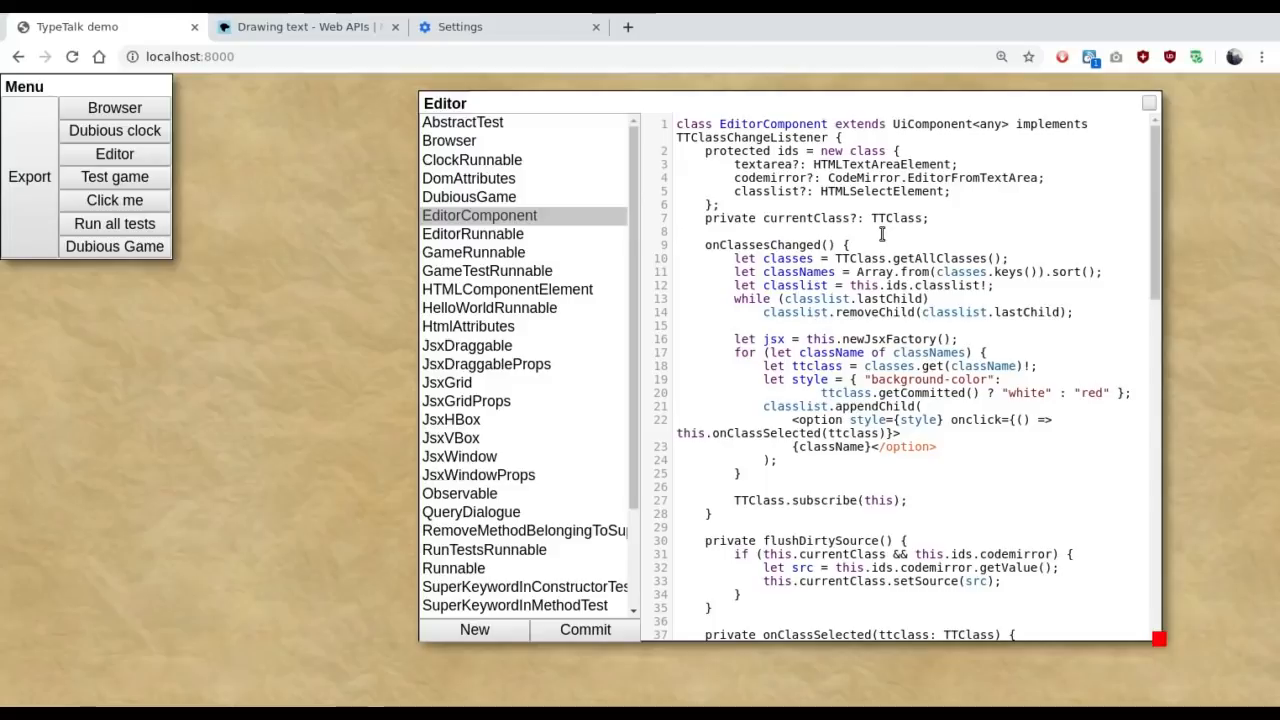
{"action": "mouse_move", "coordinate": [851, 240]}
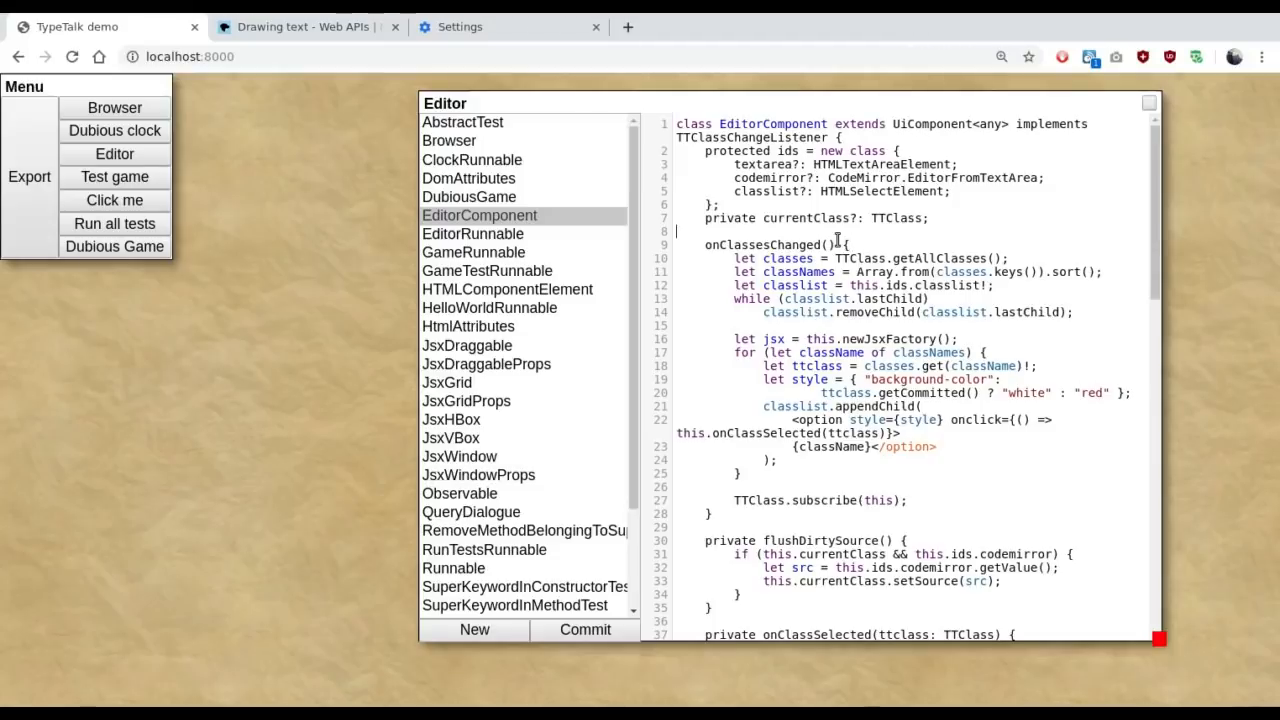
{"action": "mouse_move", "coordinate": [824, 232]}
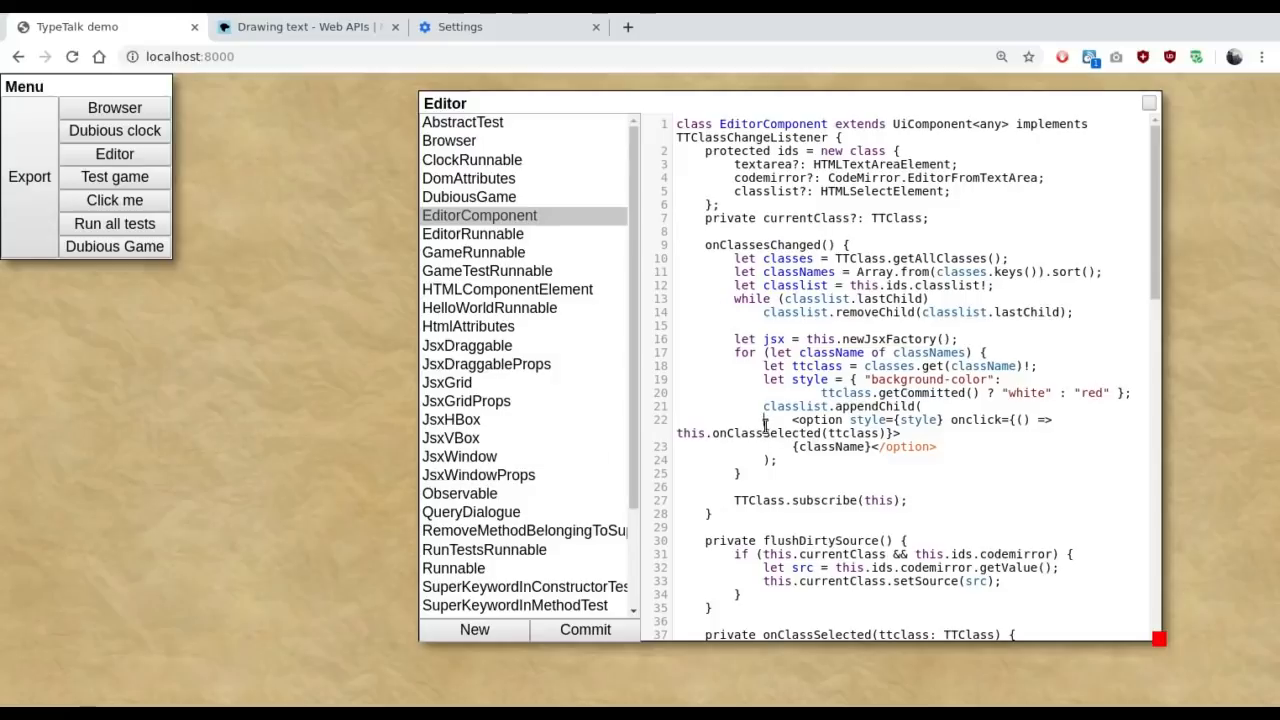
{"action": "mouse_move", "coordinate": [663, 355]}
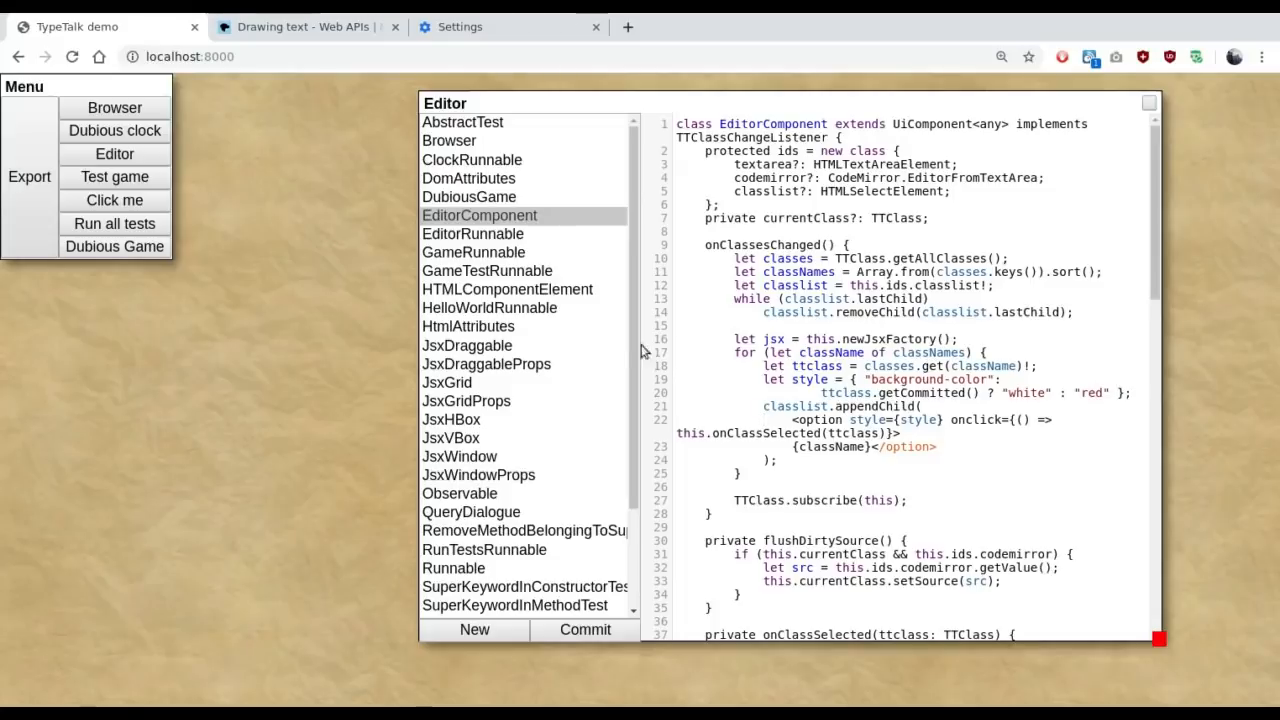
{"action": "scroll", "scroll_direction": "down", "scroll_amount": 3}
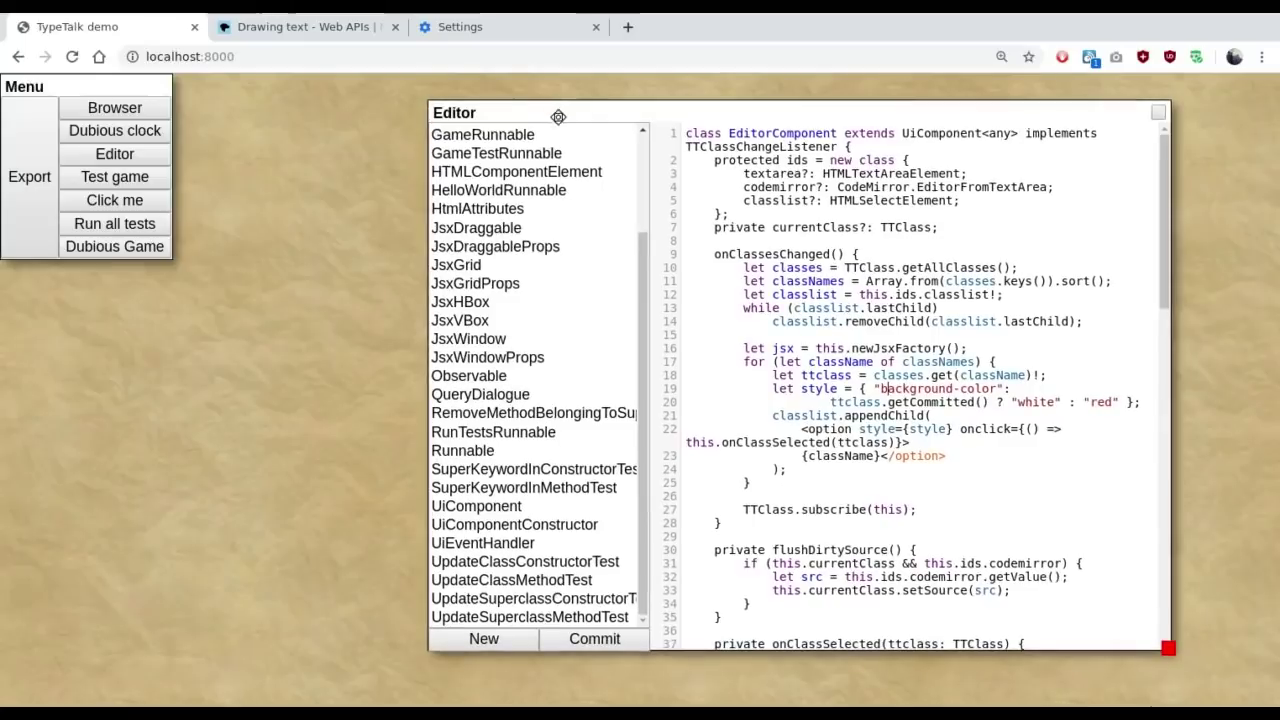
{"action": "mouse_move", "coordinate": [1147, 211]}
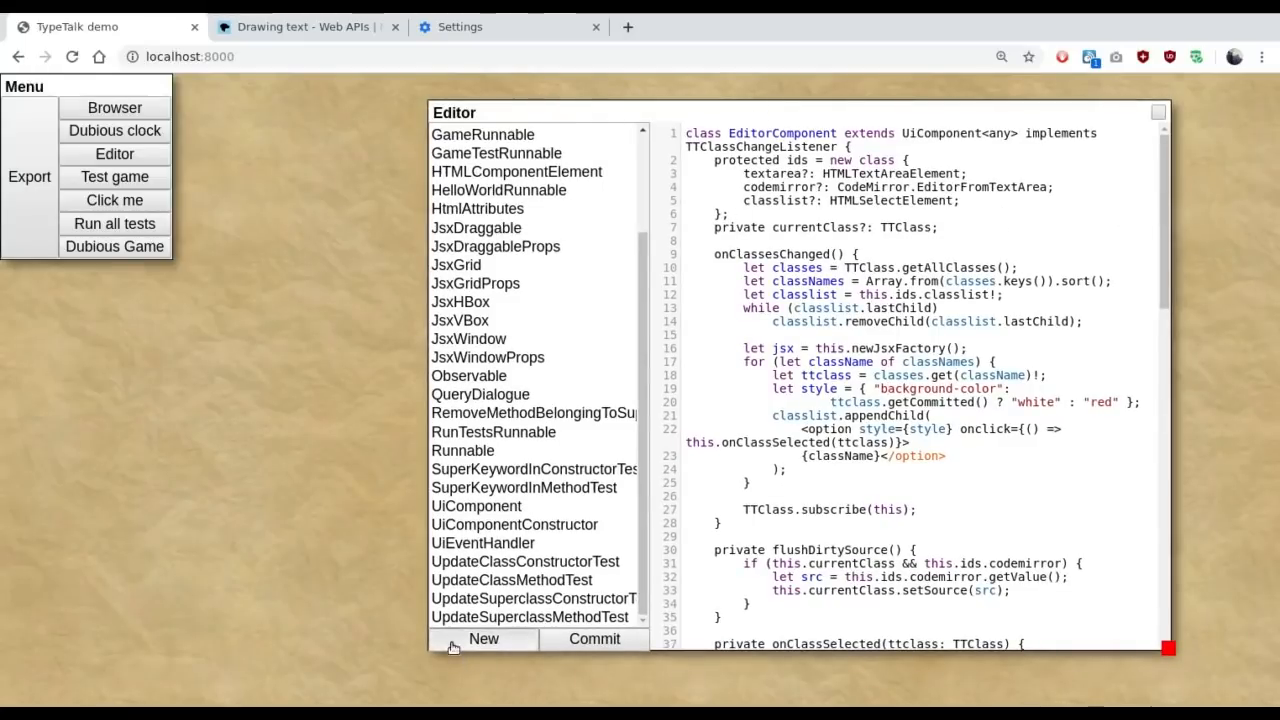
{"action": "left_click", "coordinate": [483, 639]}
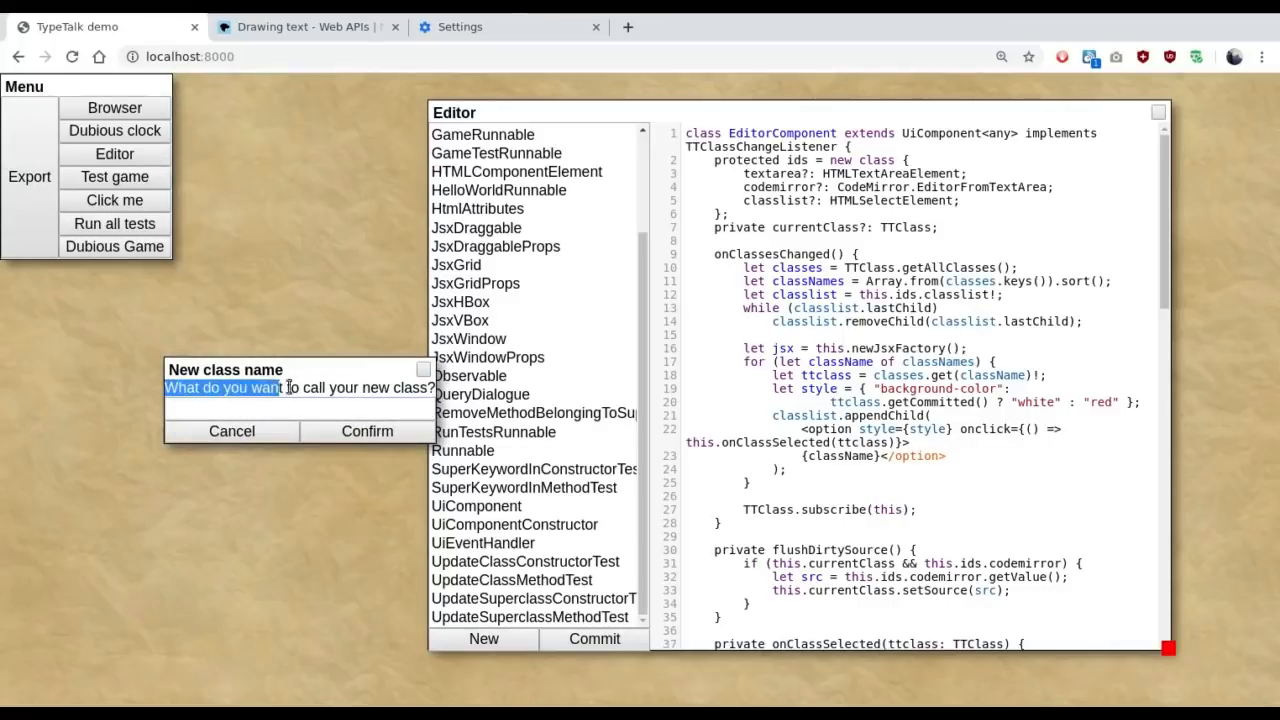
{"action": "key", "text": "ctrl+a"}
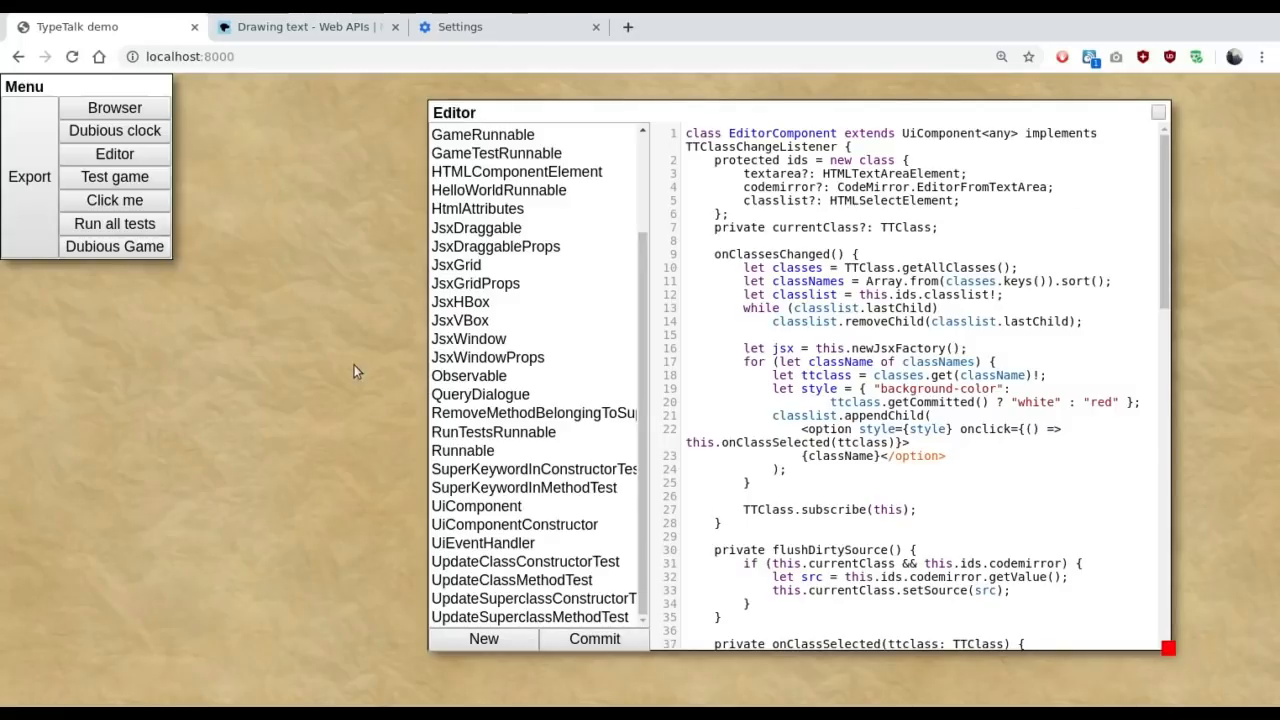
{"action": "mouse_move", "coordinate": [400, 436]}
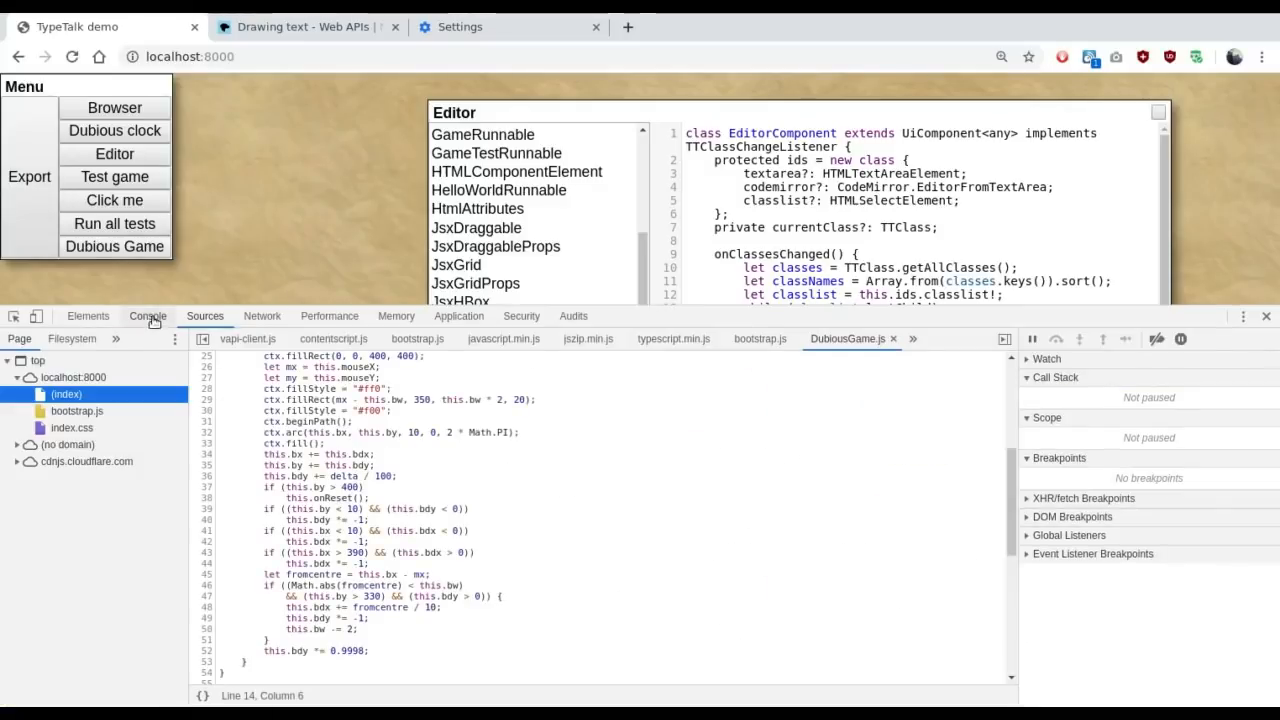
{"action": "left_click", "coordinate": [147, 316]}
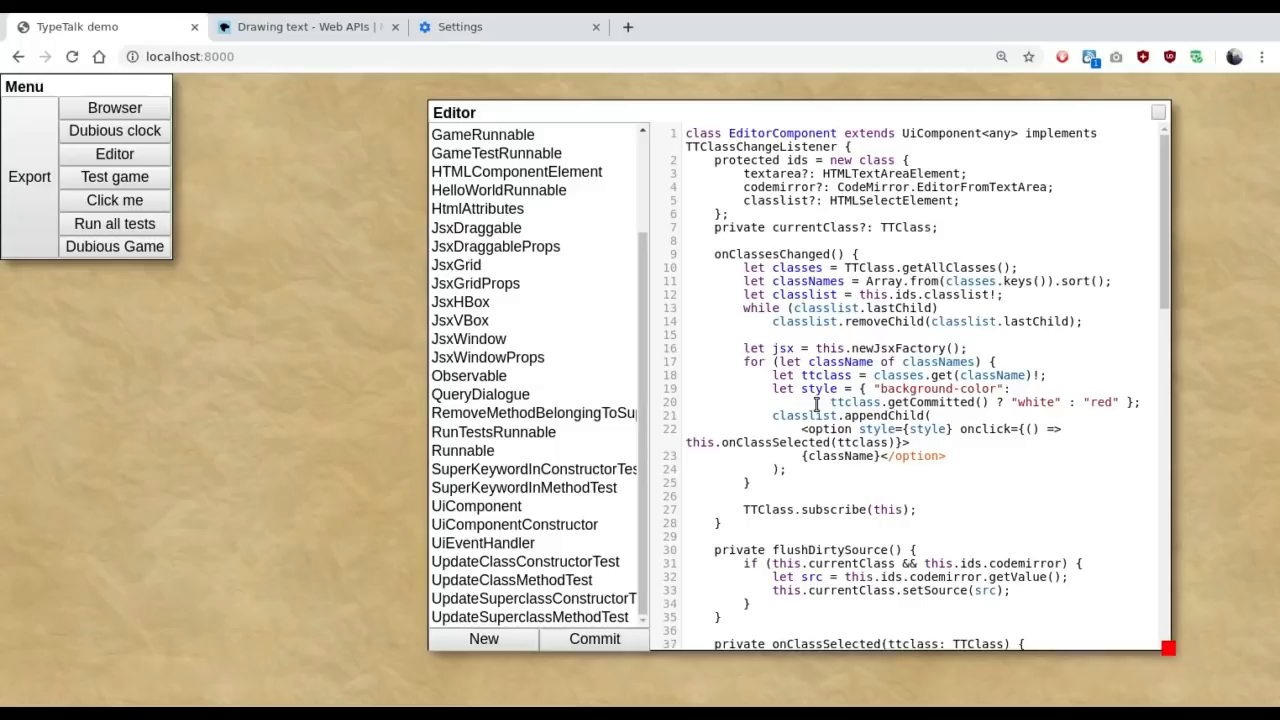
{"action": "mouse_move", "coordinate": [1232, 349]}
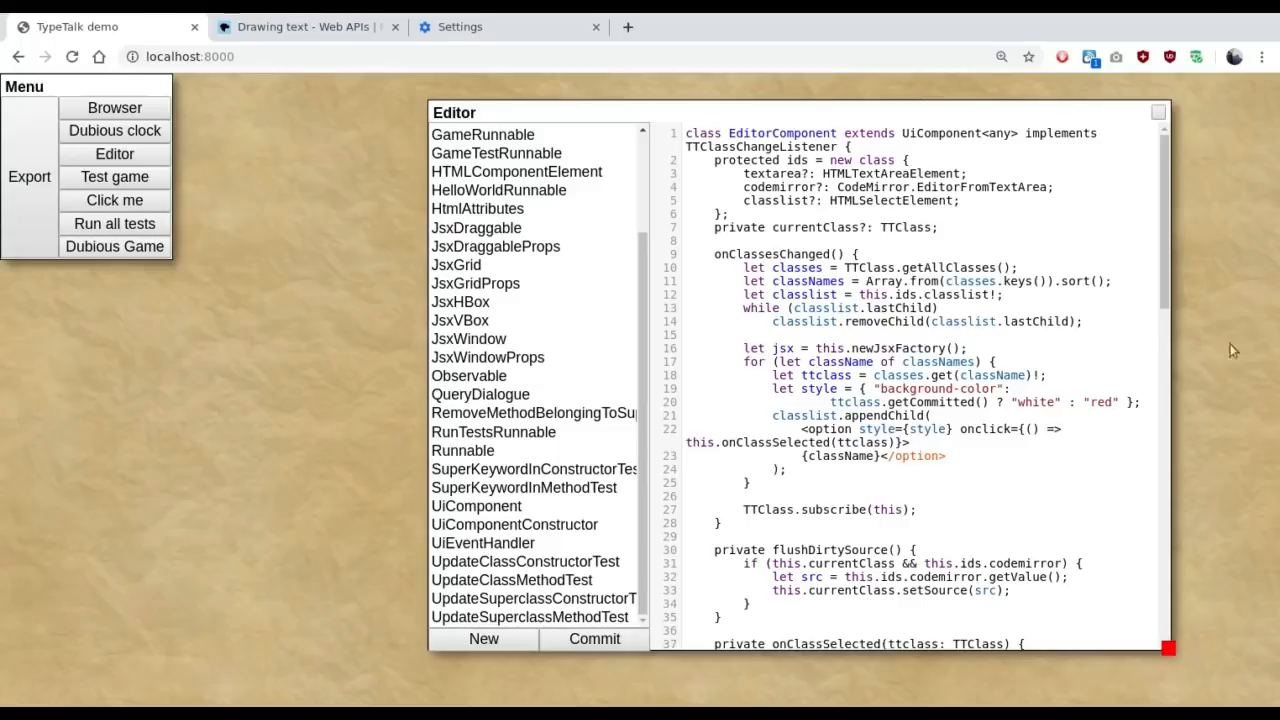
{"action": "mouse_move", "coordinate": [635, 348]}
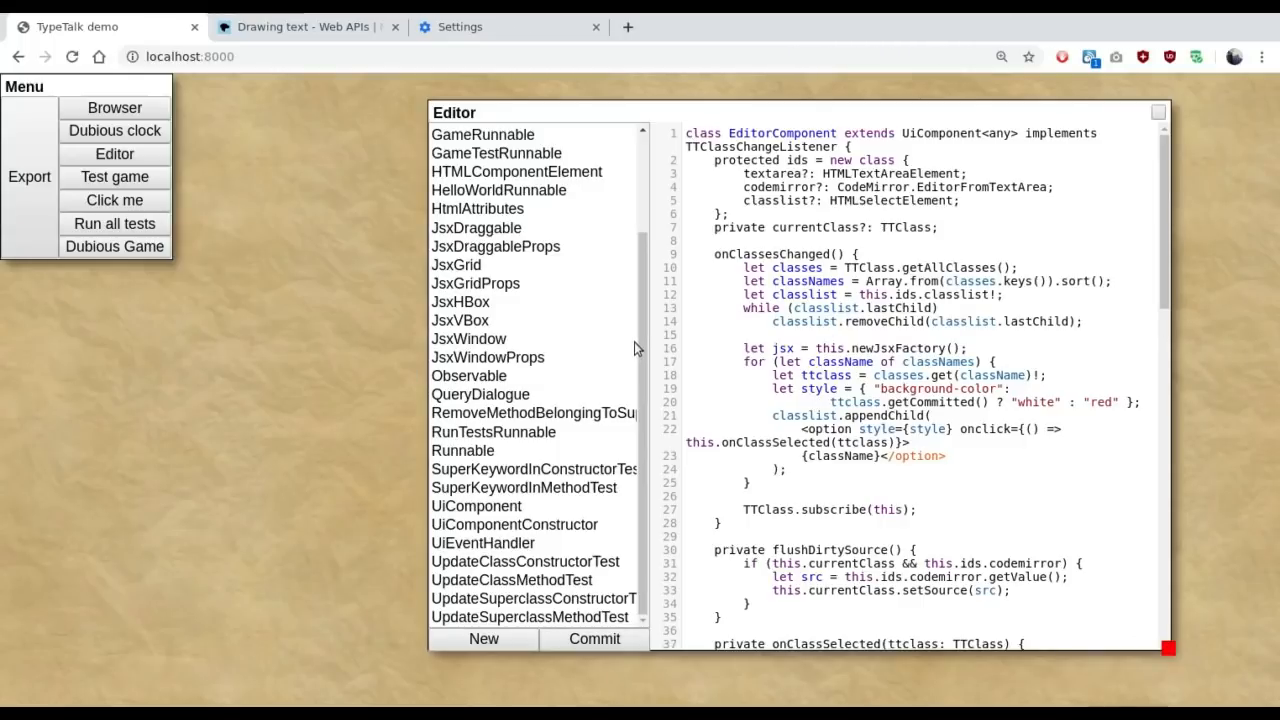
{"action": "mouse_move", "coordinate": [393, 362]}
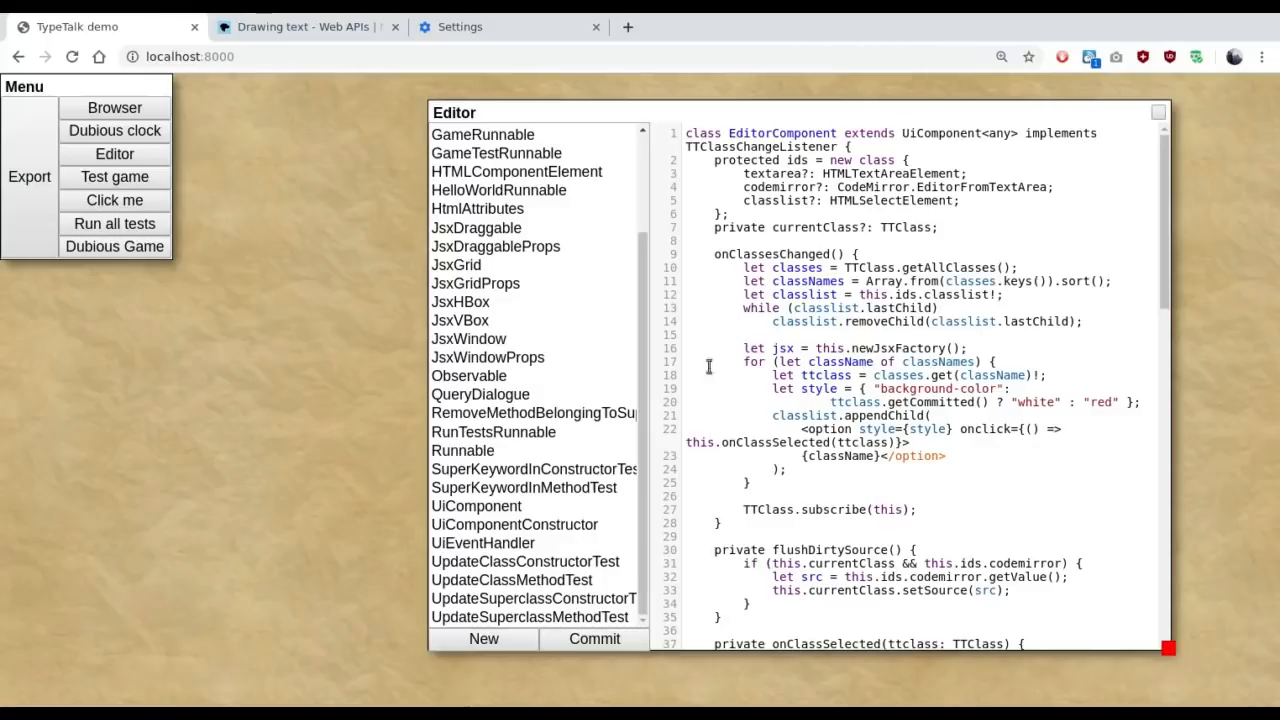
{"action": "mouse_move", "coordinate": [114, 153]}
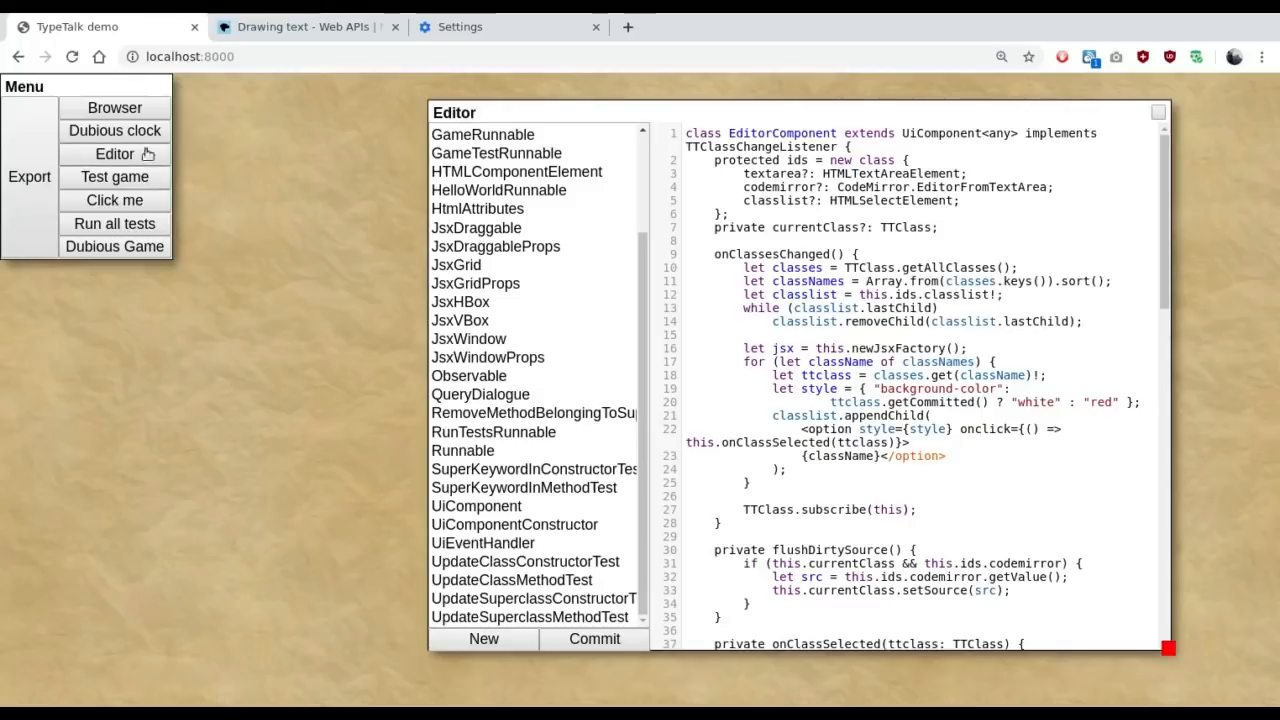
{"action": "mouse_move", "coordinate": [230, 525]}
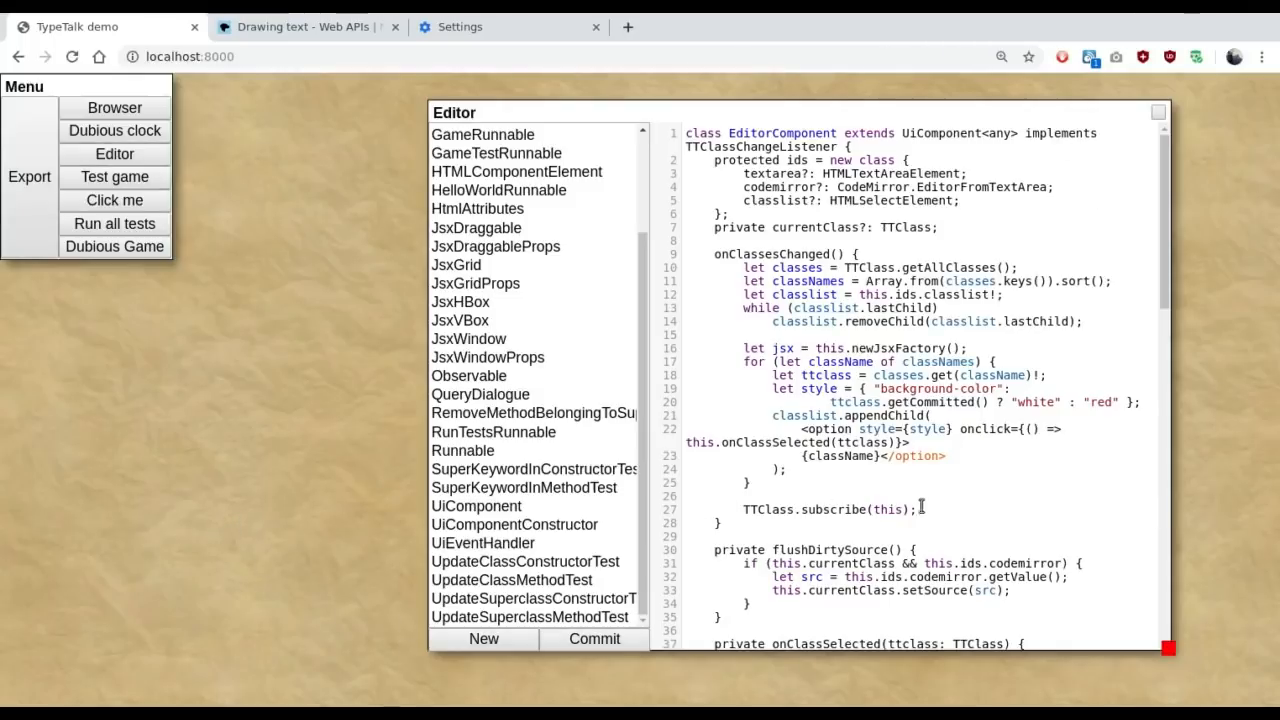
{"action": "mouse_move", "coordinate": [425, 179]}
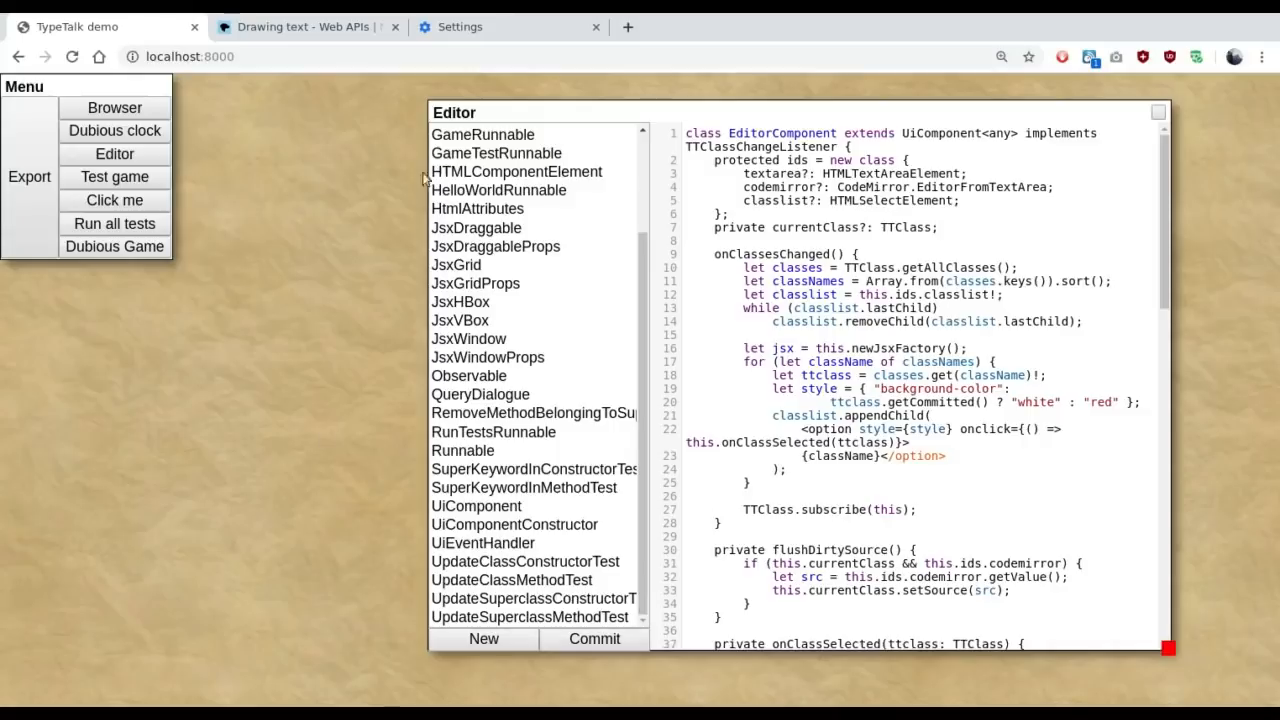
{"action": "mouse_move", "coordinate": [1007, 262]}
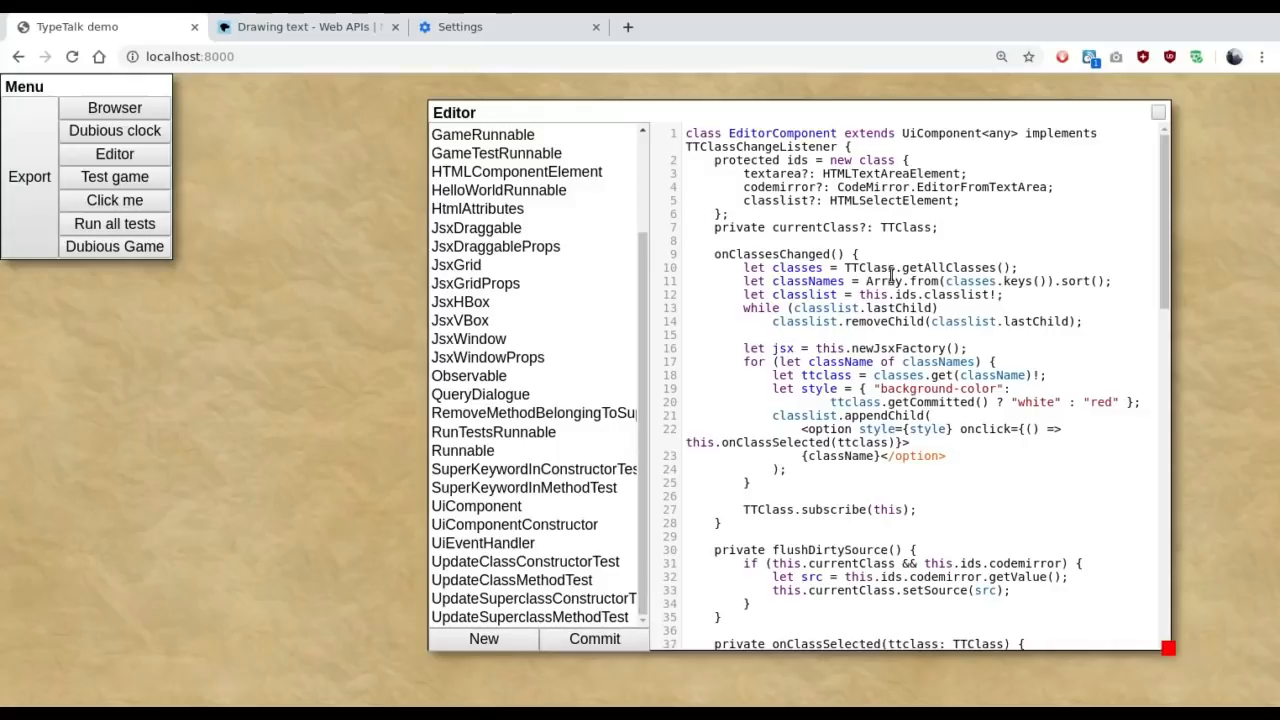
{"action": "mouse_move", "coordinate": [873, 267]}
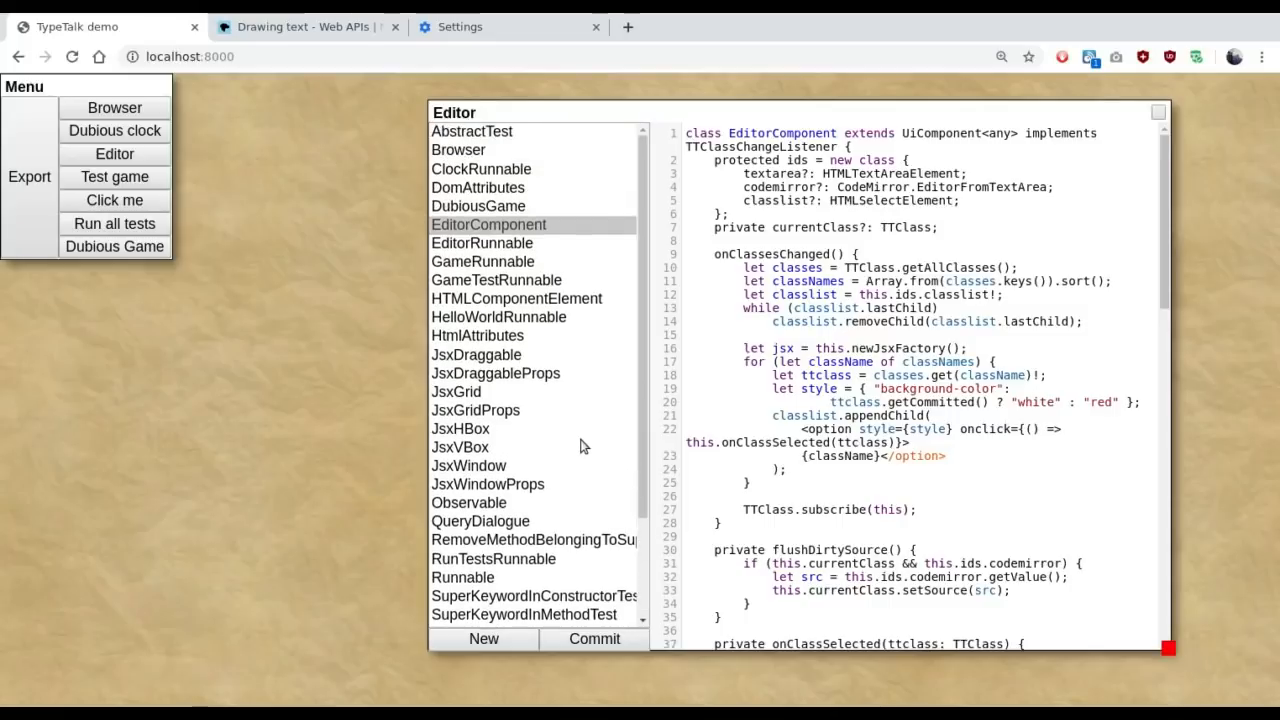
{"action": "scroll", "scroll_direction": "down", "scroll_amount": 3}
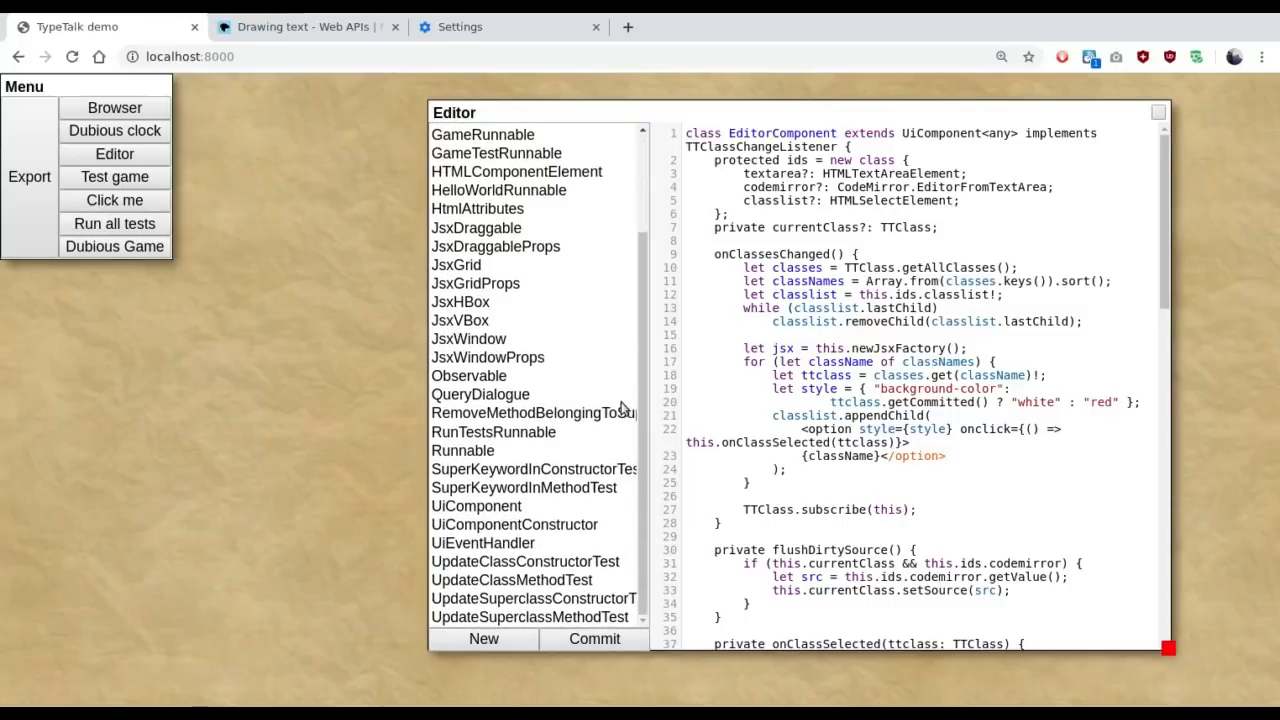
{"action": "scroll", "scroll_direction": "down", "scroll_amount": 3}
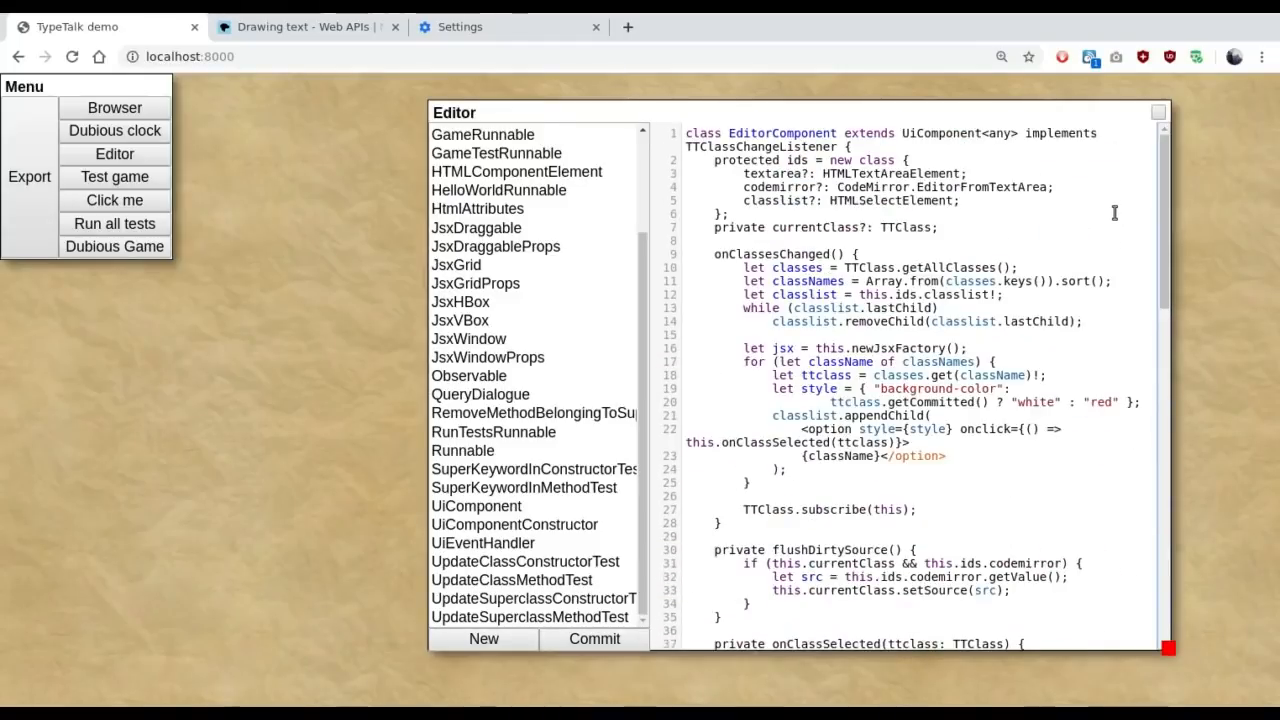
{"action": "mouse_move", "coordinate": [918, 245]}
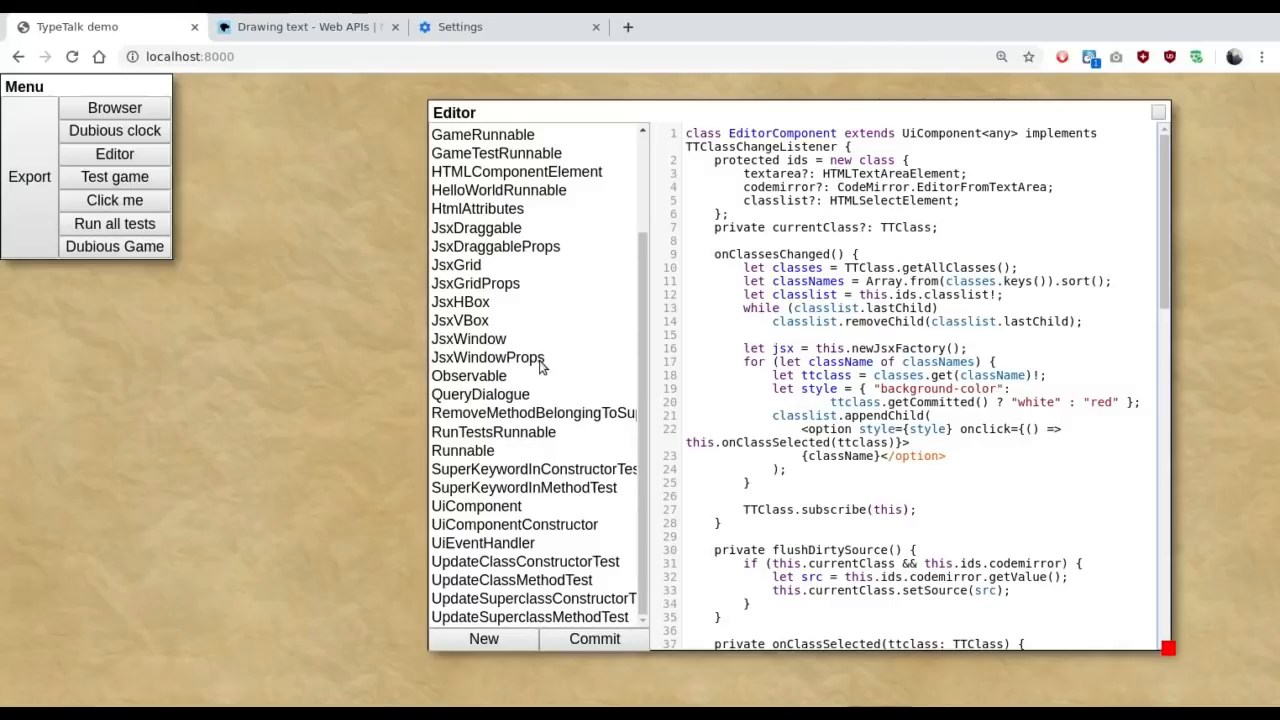
{"action": "mouse_move", "coordinate": [113, 602]}
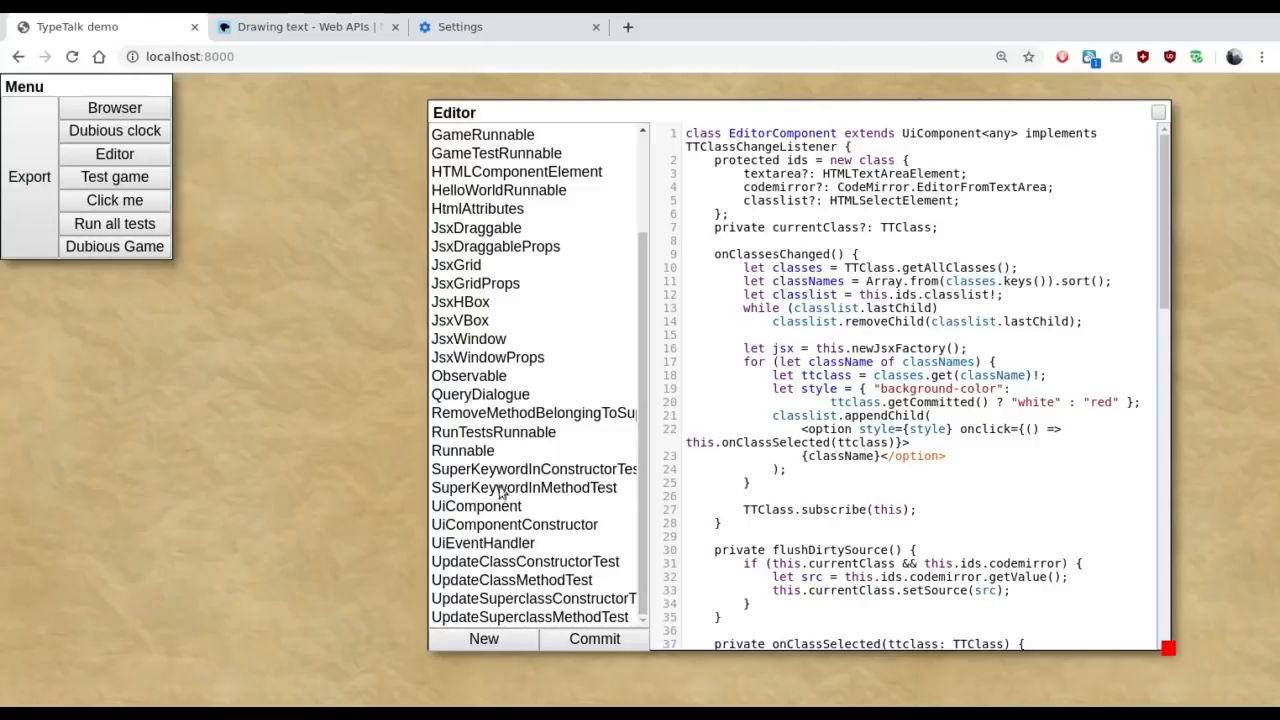
{"action": "mouse_move", "coordinate": [533, 505]}
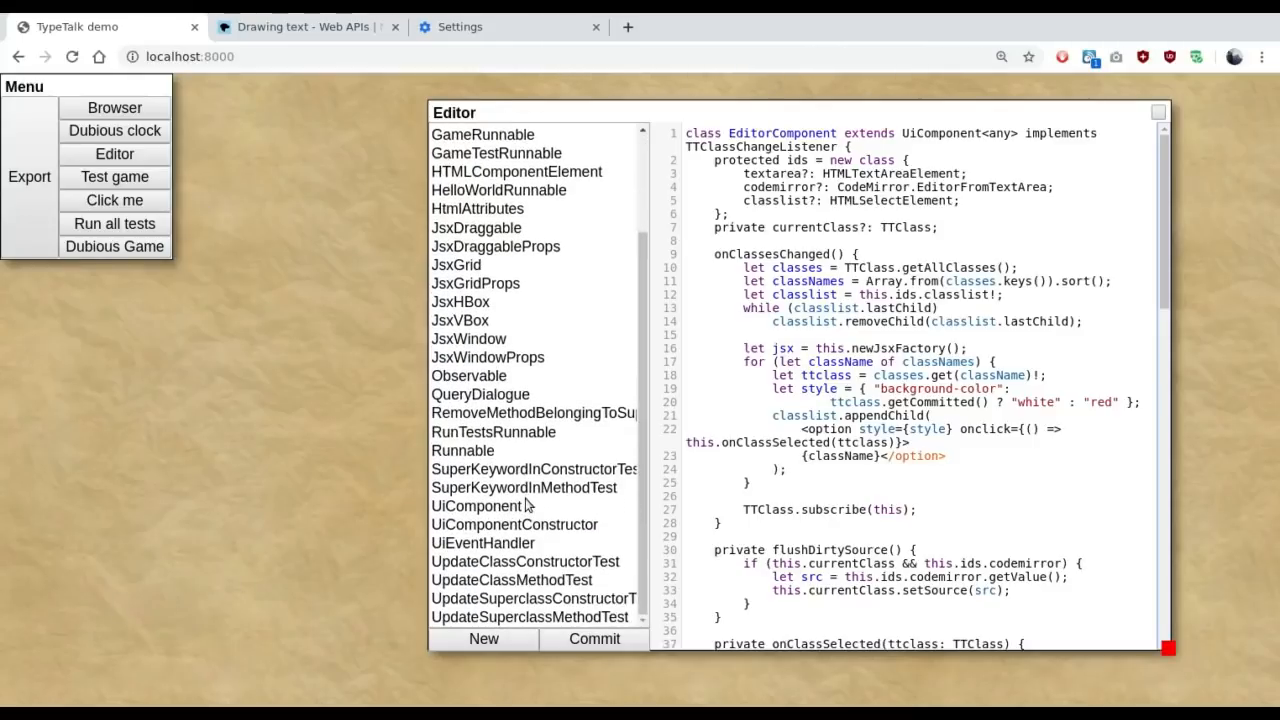
Step: Show UiComponent's source and scroll to its getPosition, getSize and isAttached methods
{"action": "left_click", "coordinate": [476, 506]}
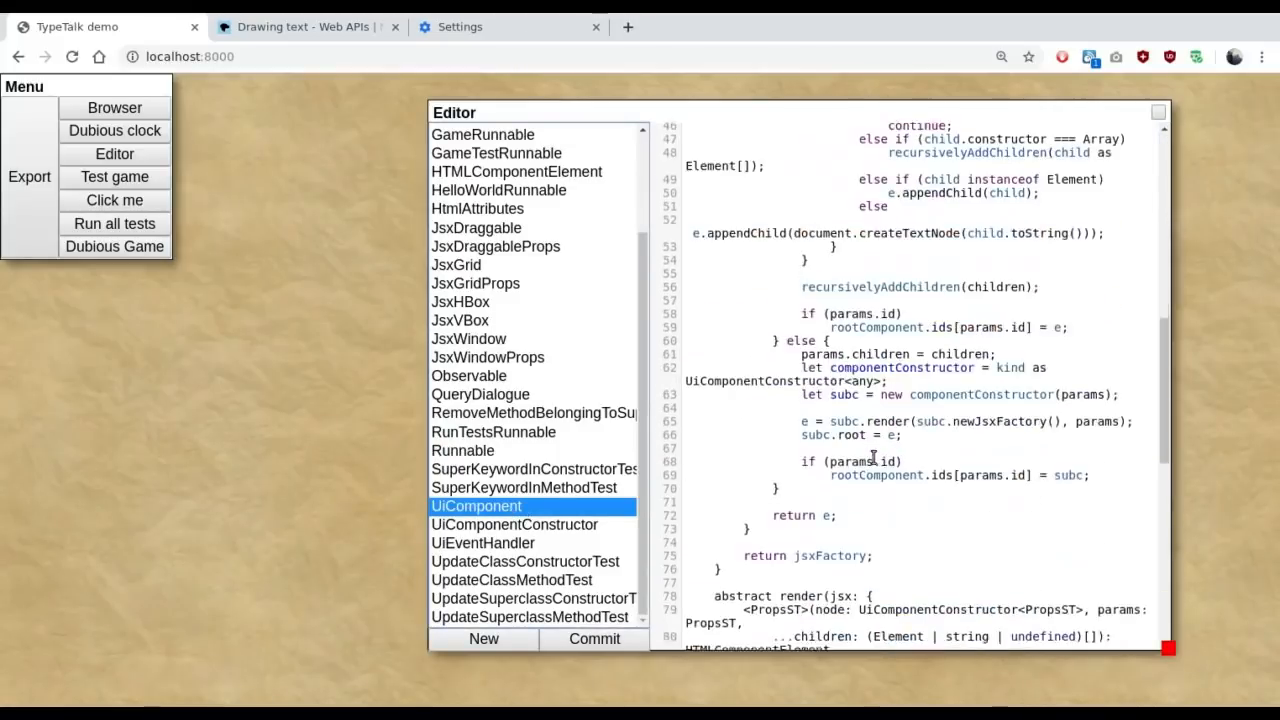
{"action": "scroll", "scroll_direction": "down", "scroll_amount": 3}
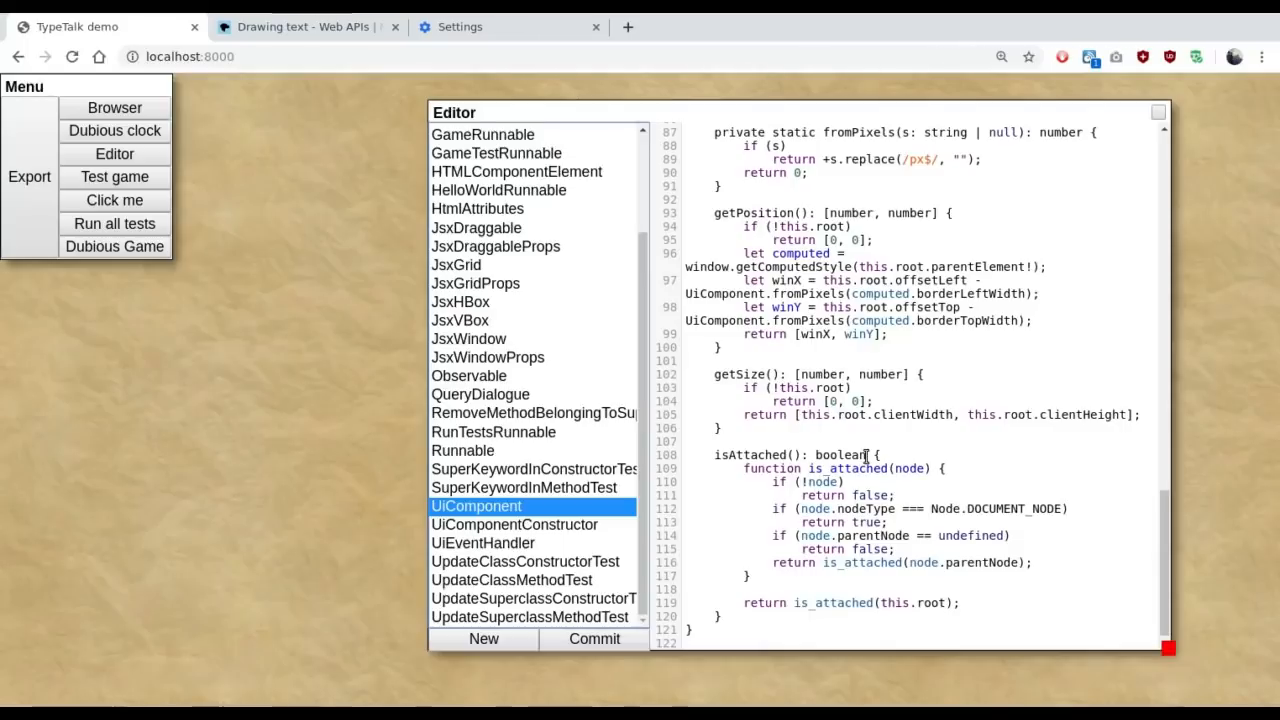
{"action": "mouse_move", "coordinate": [948, 510]}
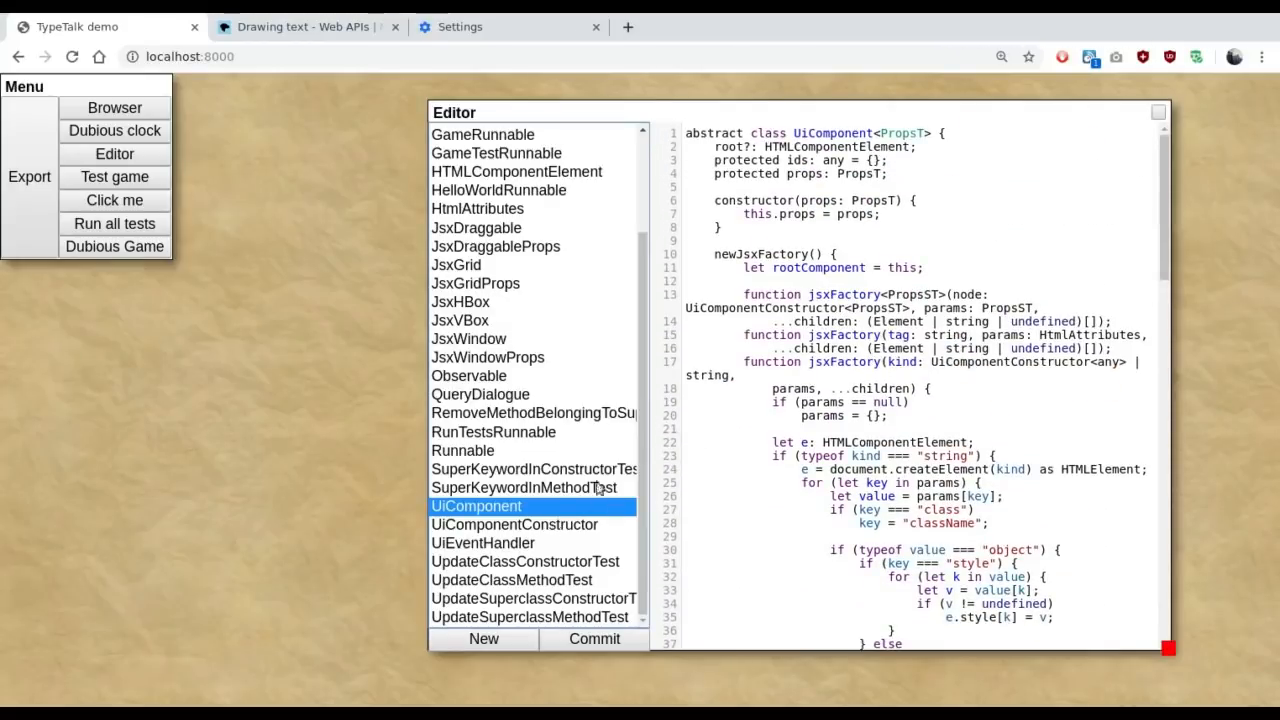
{"action": "mouse_move", "coordinate": [910, 348]}
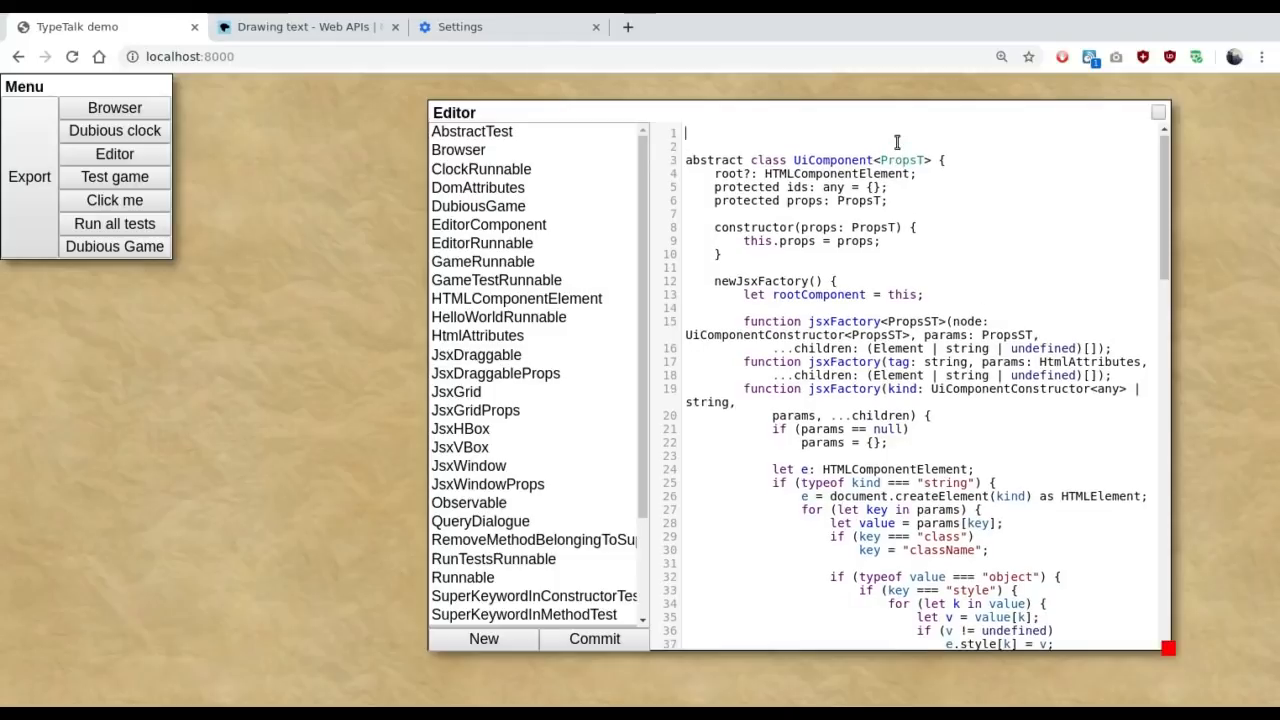
Step: Try a 'class Foo {}' at the top of UiComponent, discard it, then show JsxDraggableProps
{"action": "type", "text": "class F"}
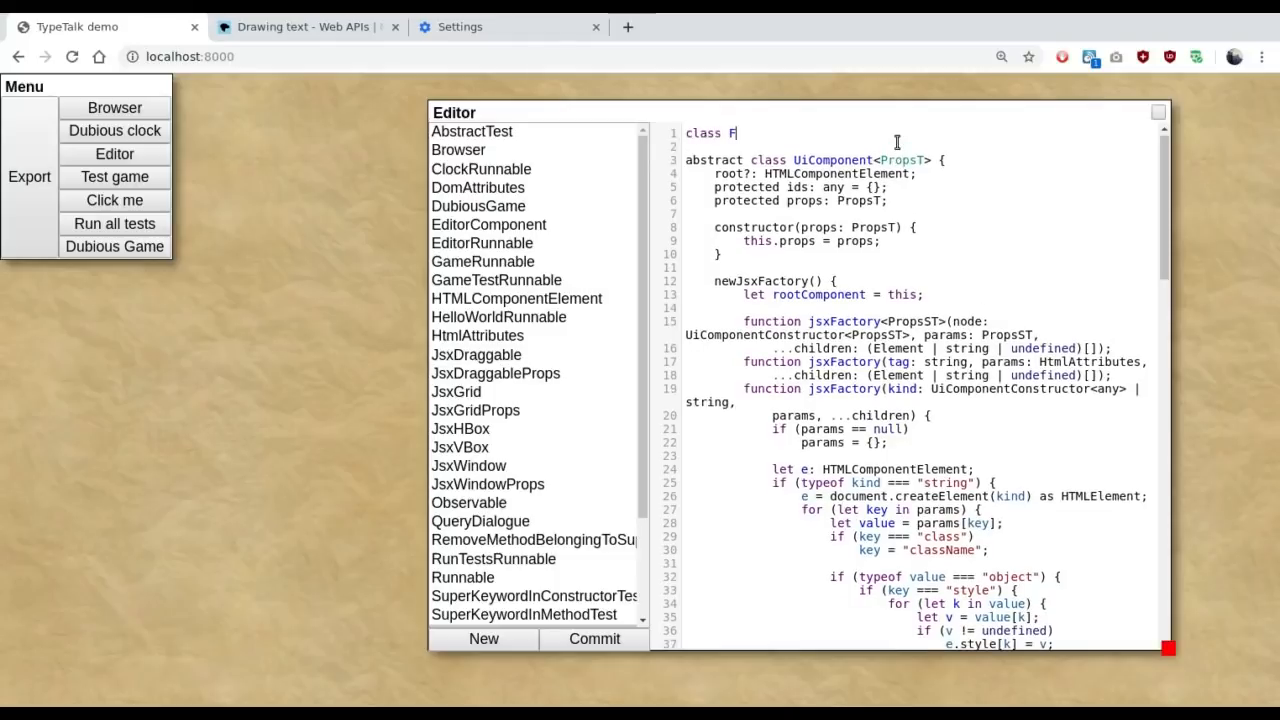
{"action": "type", "text": "oo {}"}
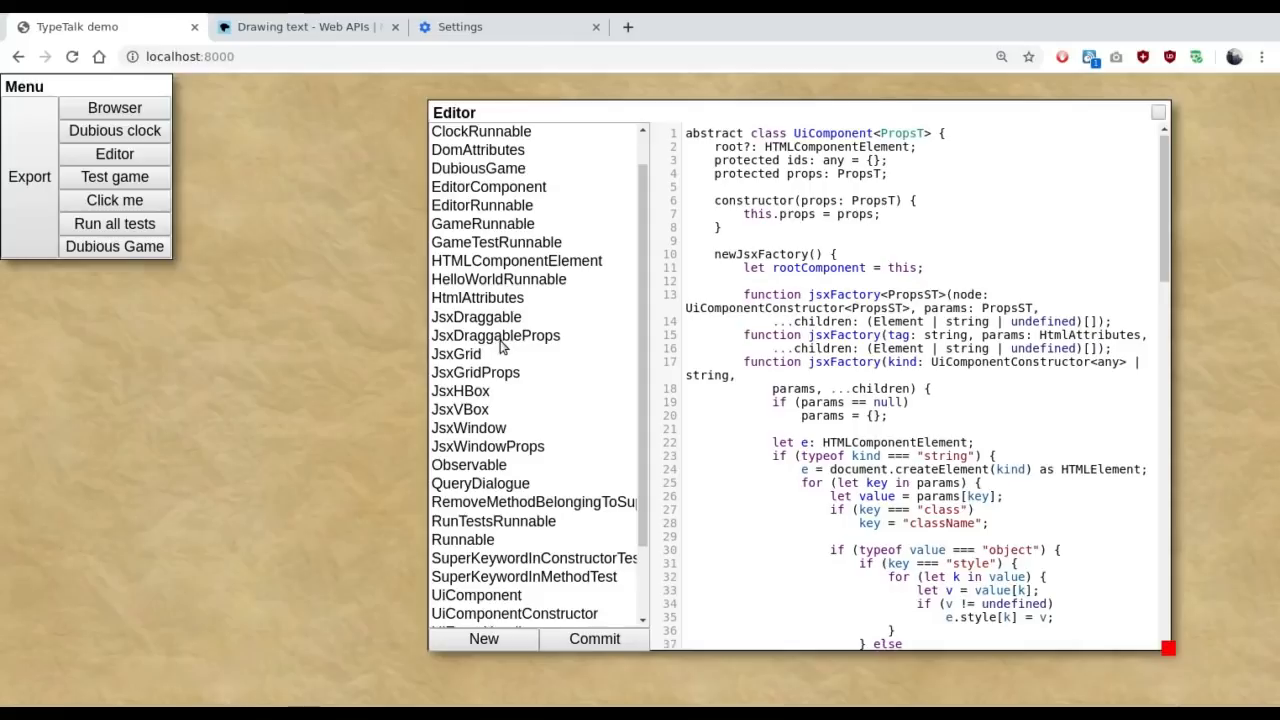
{"action": "mouse_move", "coordinate": [497, 348]}
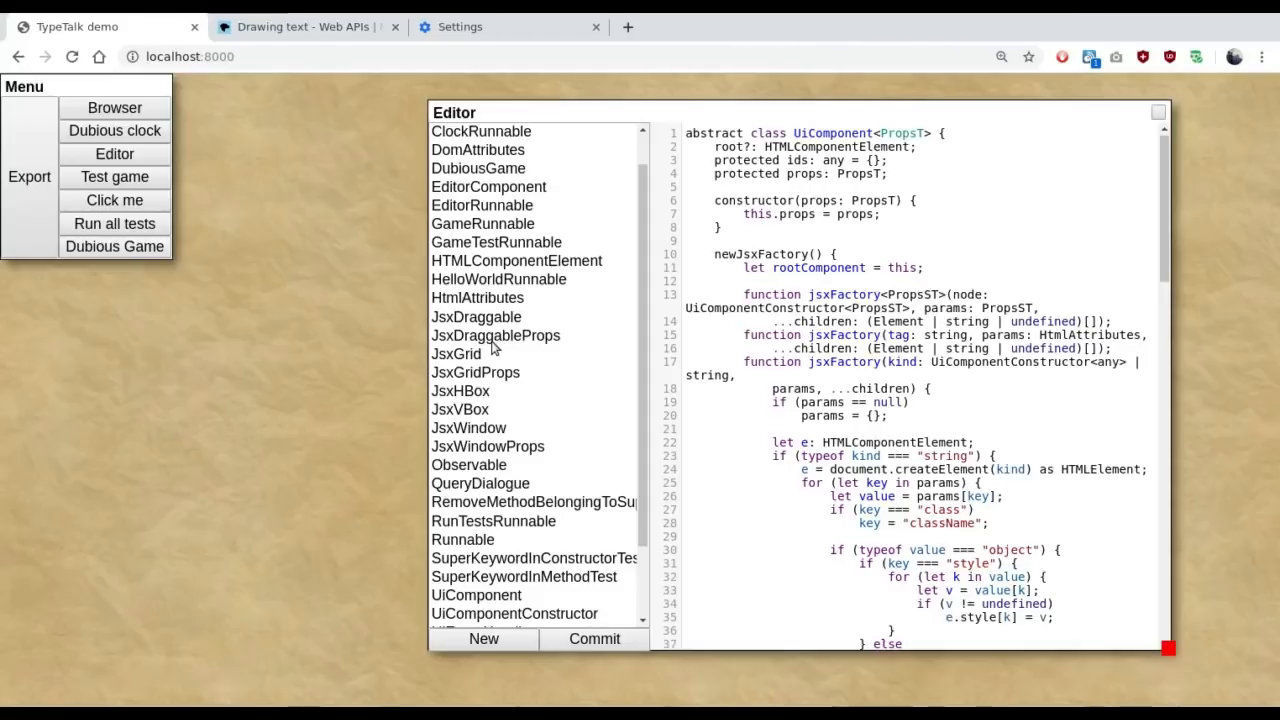
{"action": "left_click", "coordinate": [495, 335]}
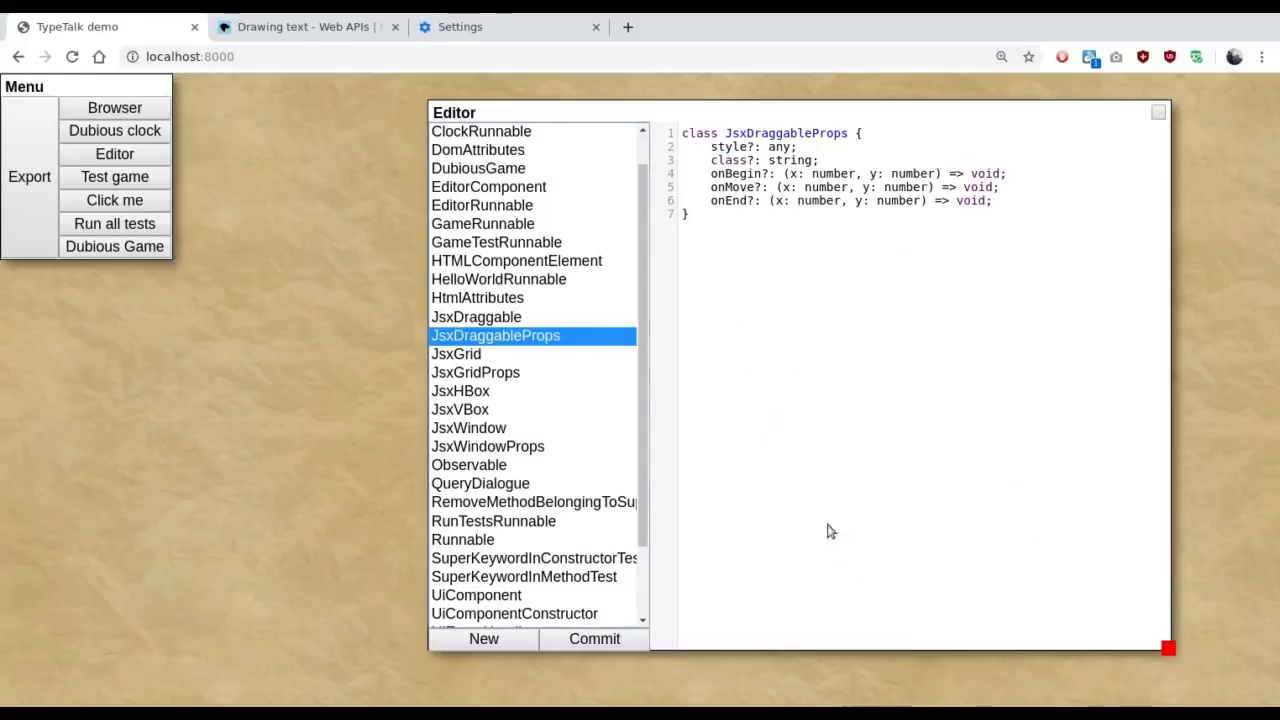
{"action": "mouse_move", "coordinate": [497, 372]}
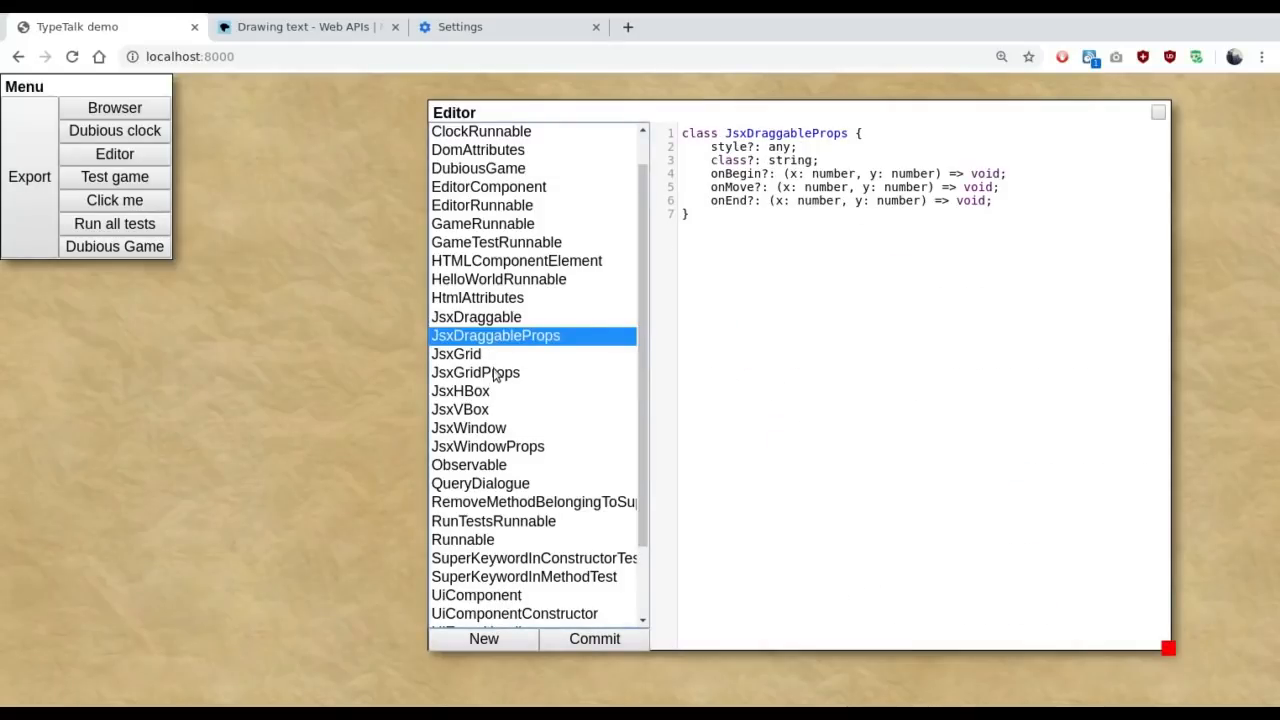
Step: Add 'static i = 4;' to JsxDraggable, commit it, and revert after the compile error
{"action": "left_click", "coordinate": [496, 242]}
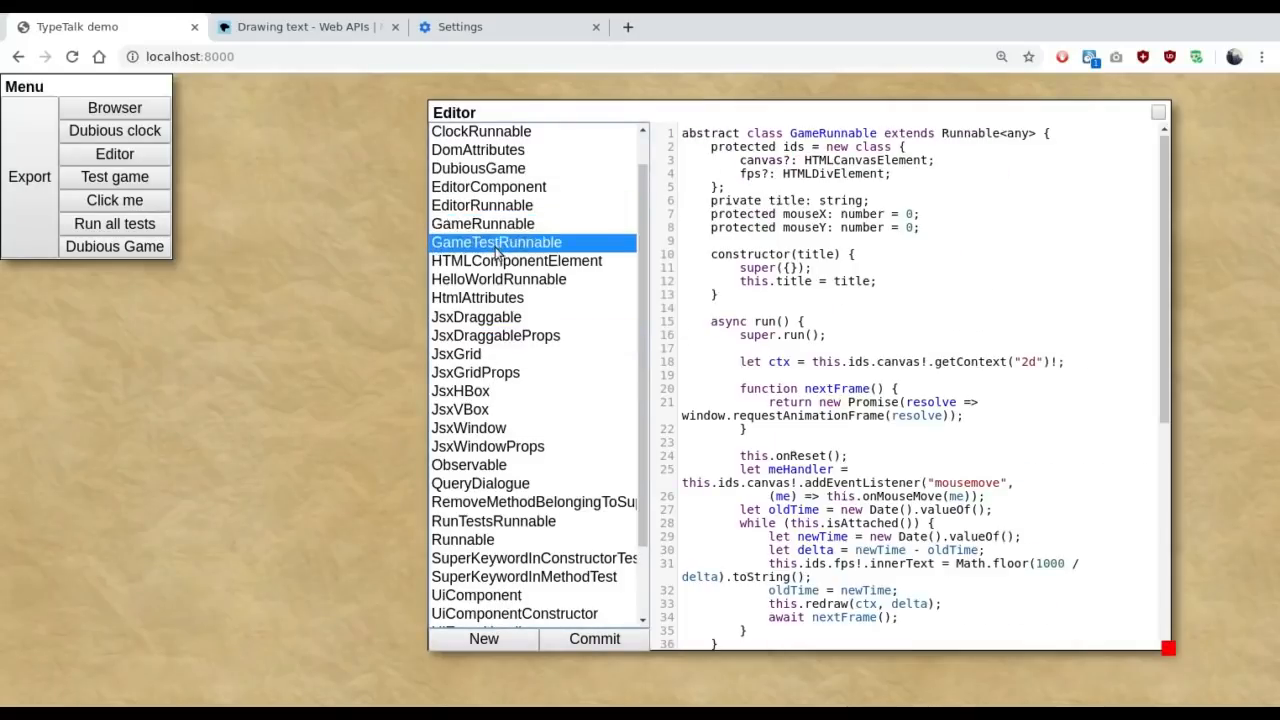
{"action": "left_click", "coordinate": [477, 297]}
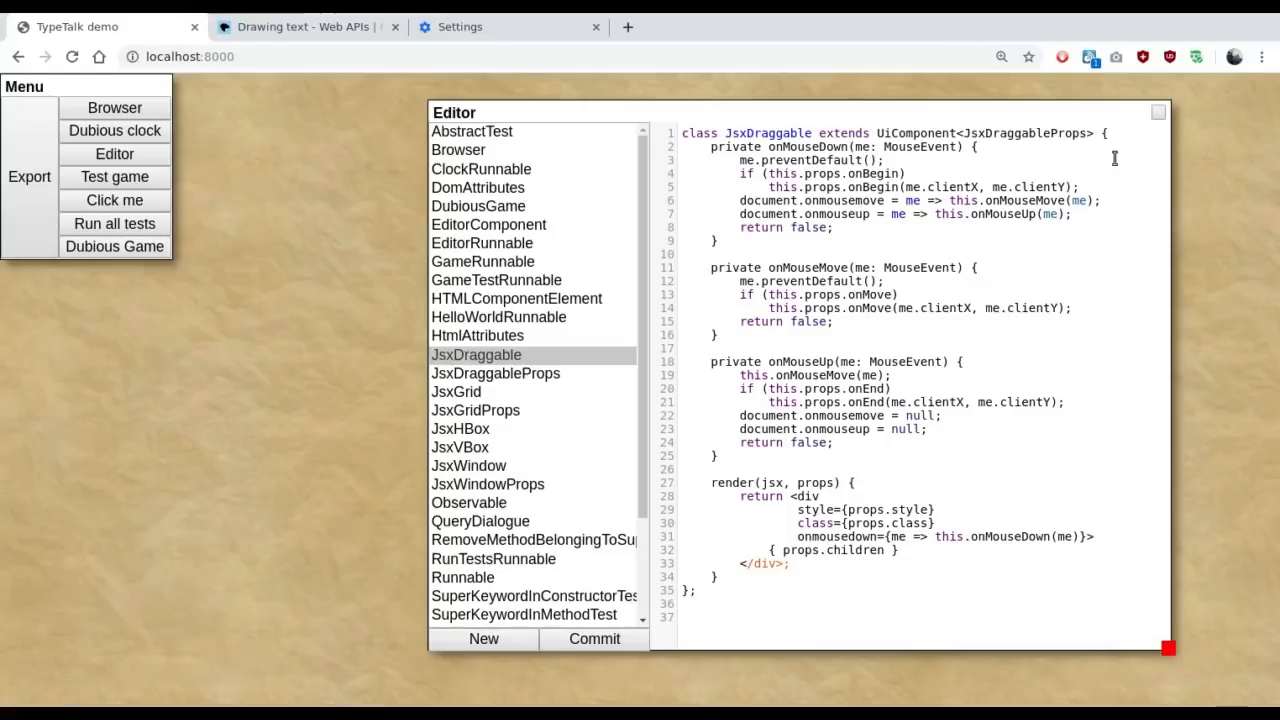
{"action": "type", "text": "static i = 4;"}
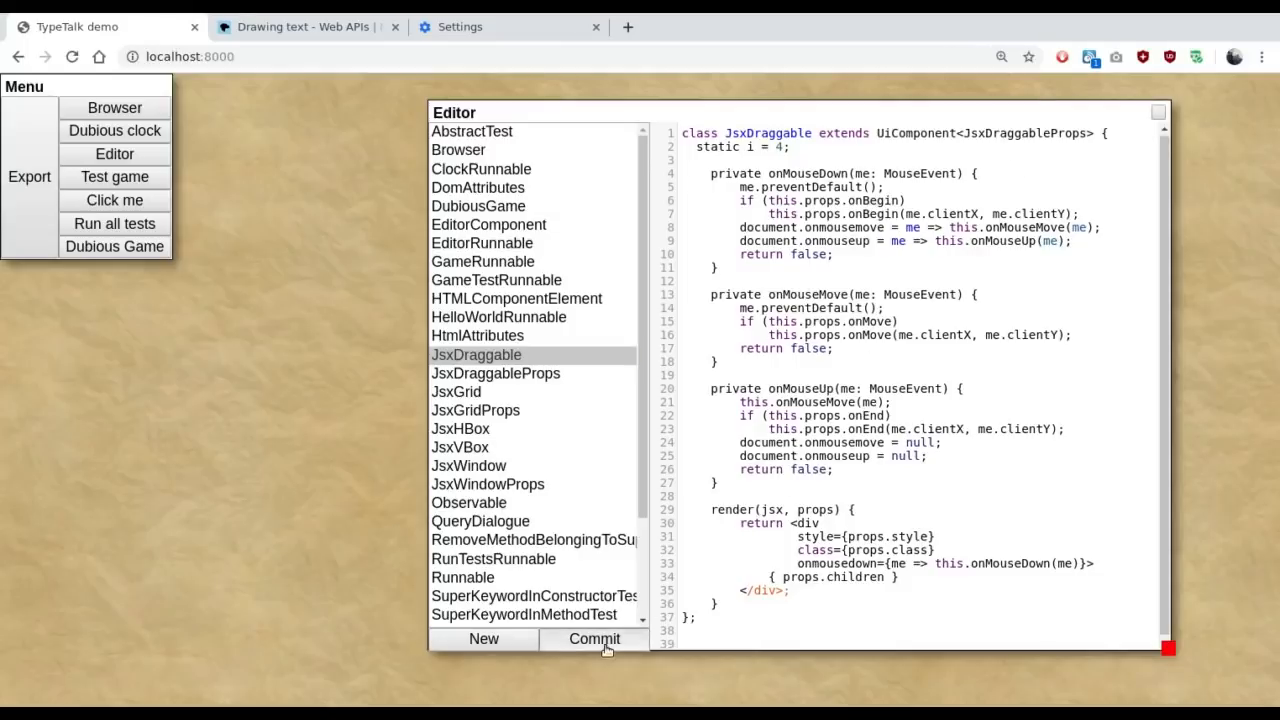
{"action": "left_click", "coordinate": [593, 639]}
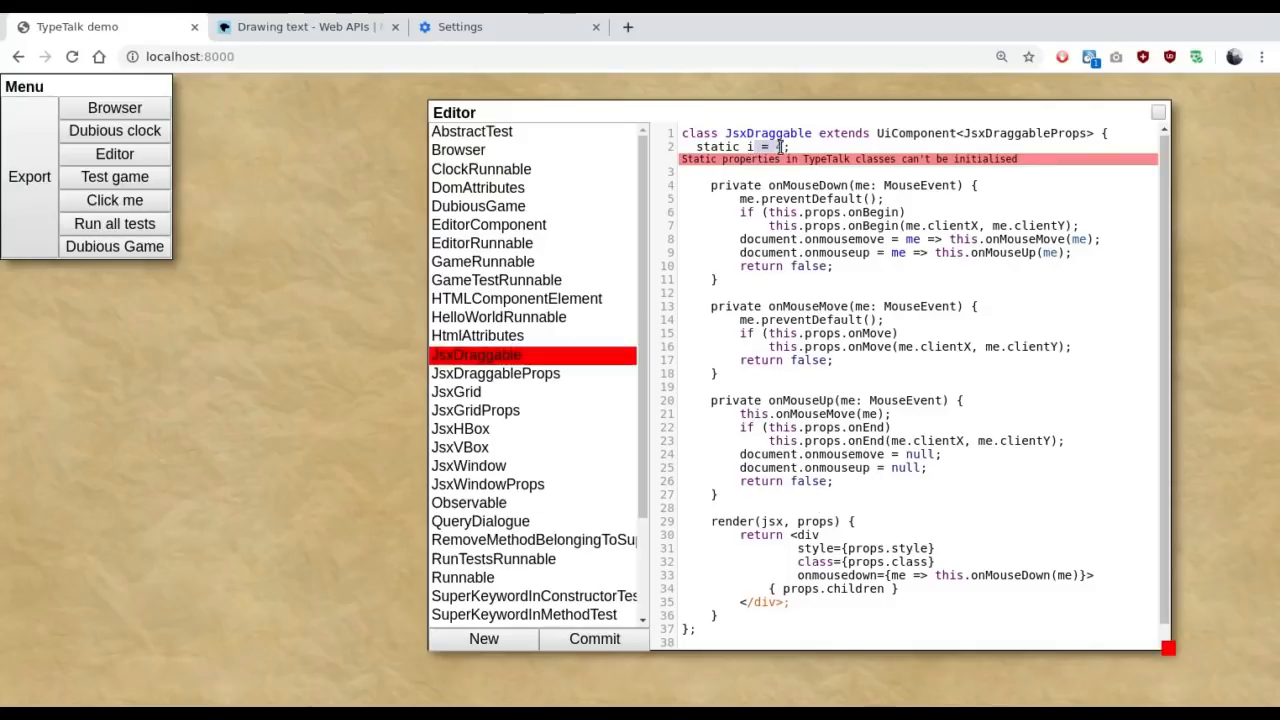
{"action": "type", "text": "4"}
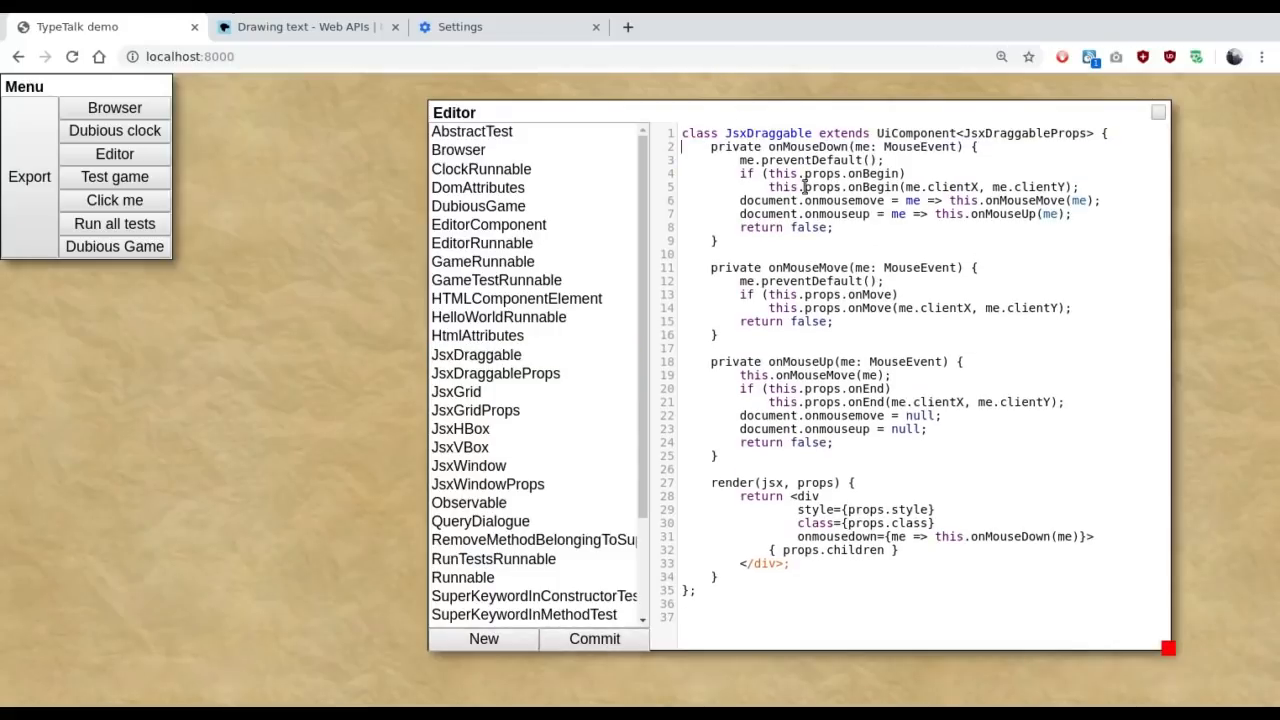
Step: Show DubiousGame's source while JsxDraggable stays flagged red in the class list
{"action": "left_click", "coordinate": [476, 355]}
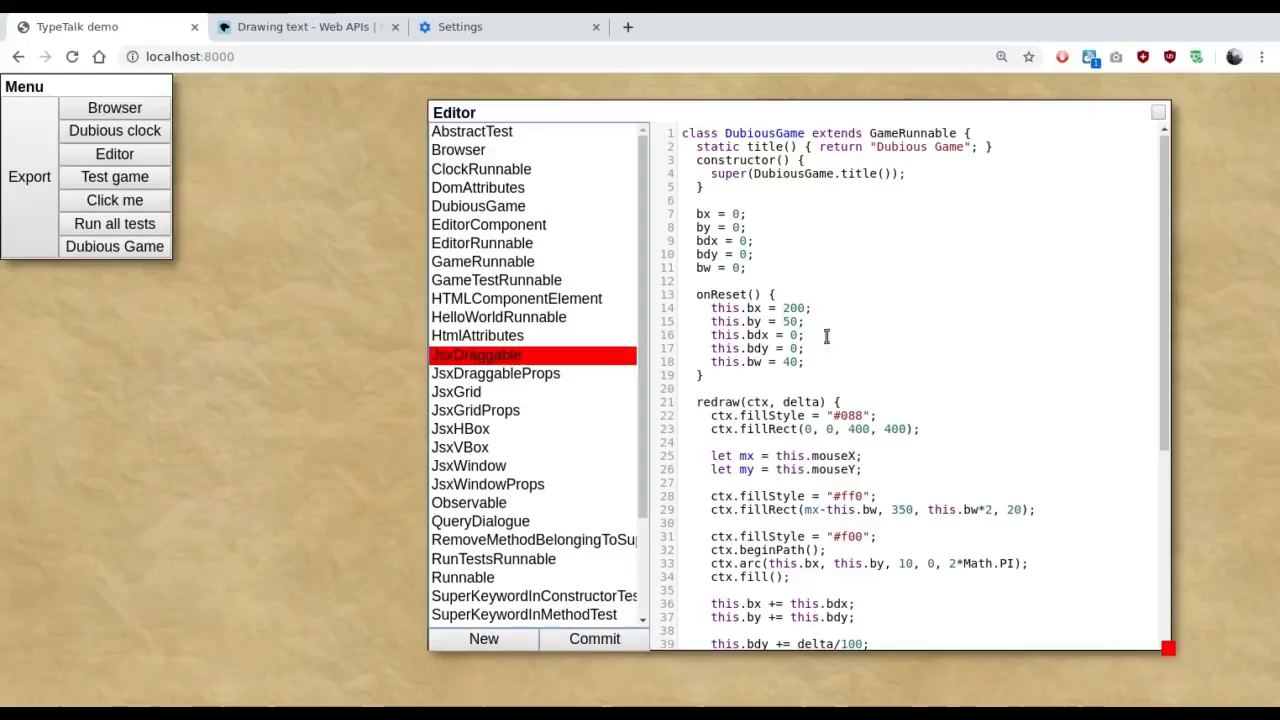
{"action": "mouse_move", "coordinate": [755, 361]}
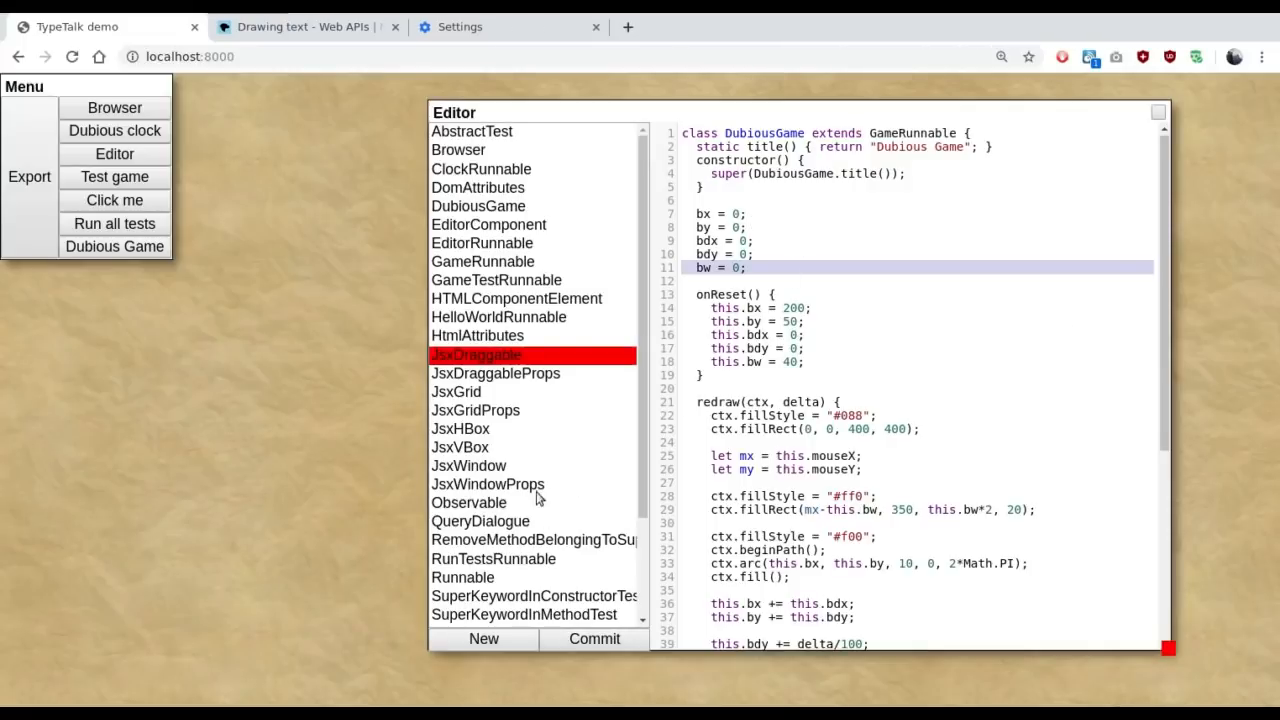
{"action": "mouse_move", "coordinate": [545, 491]}
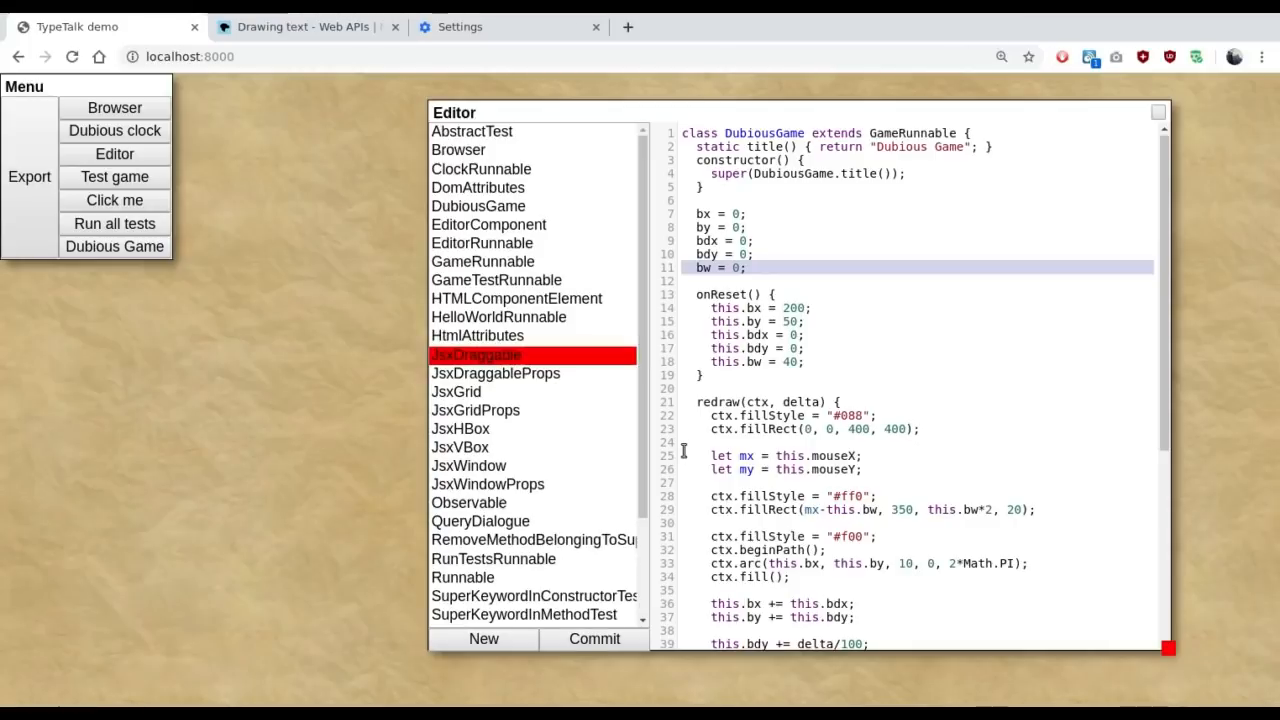
{"action": "mouse_move", "coordinate": [577, 438]}
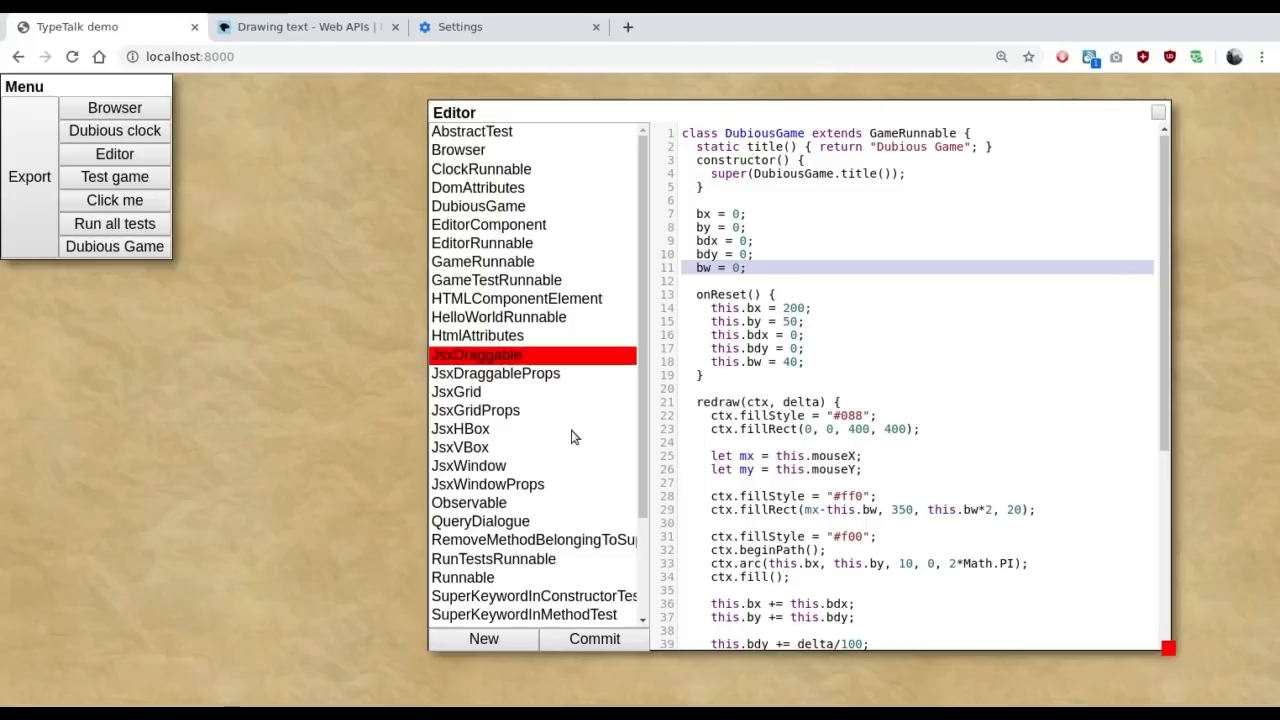
{"action": "mouse_move", "coordinate": [572, 427]}
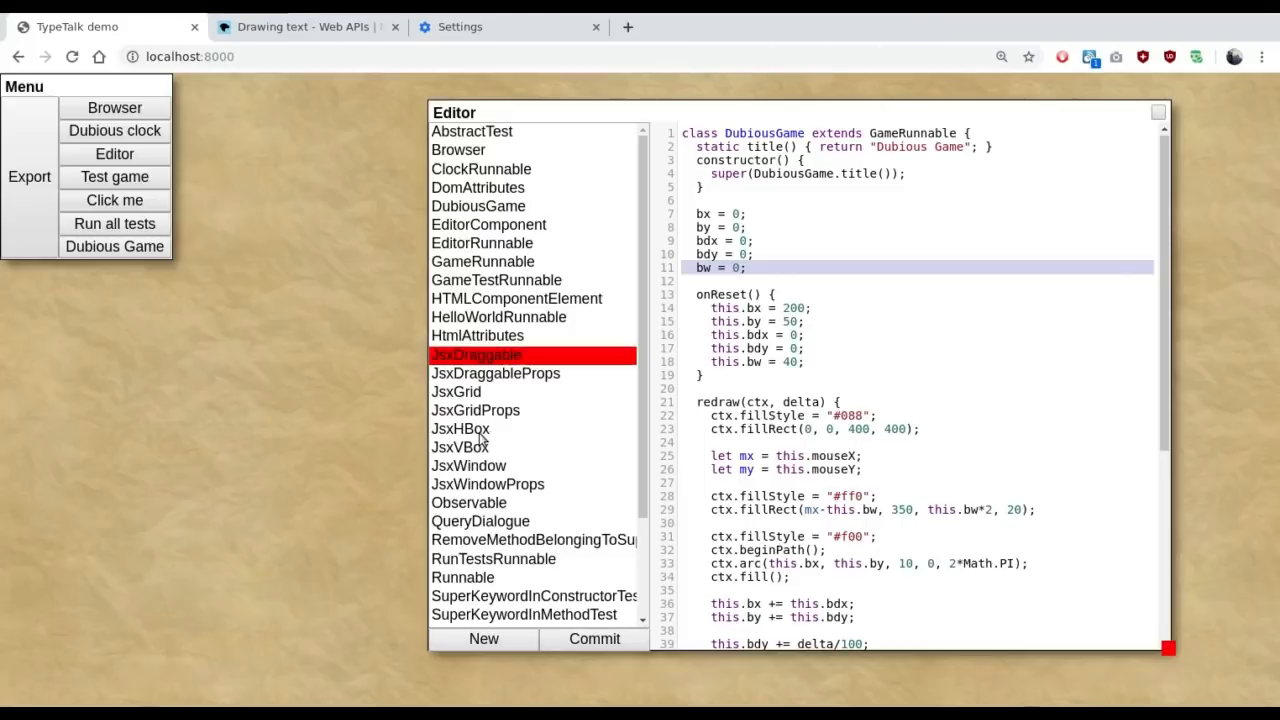
Step: Review the compiled DubiousGame.js in DevTools Sources, then close DevTools
{"action": "key", "text": "F12"}
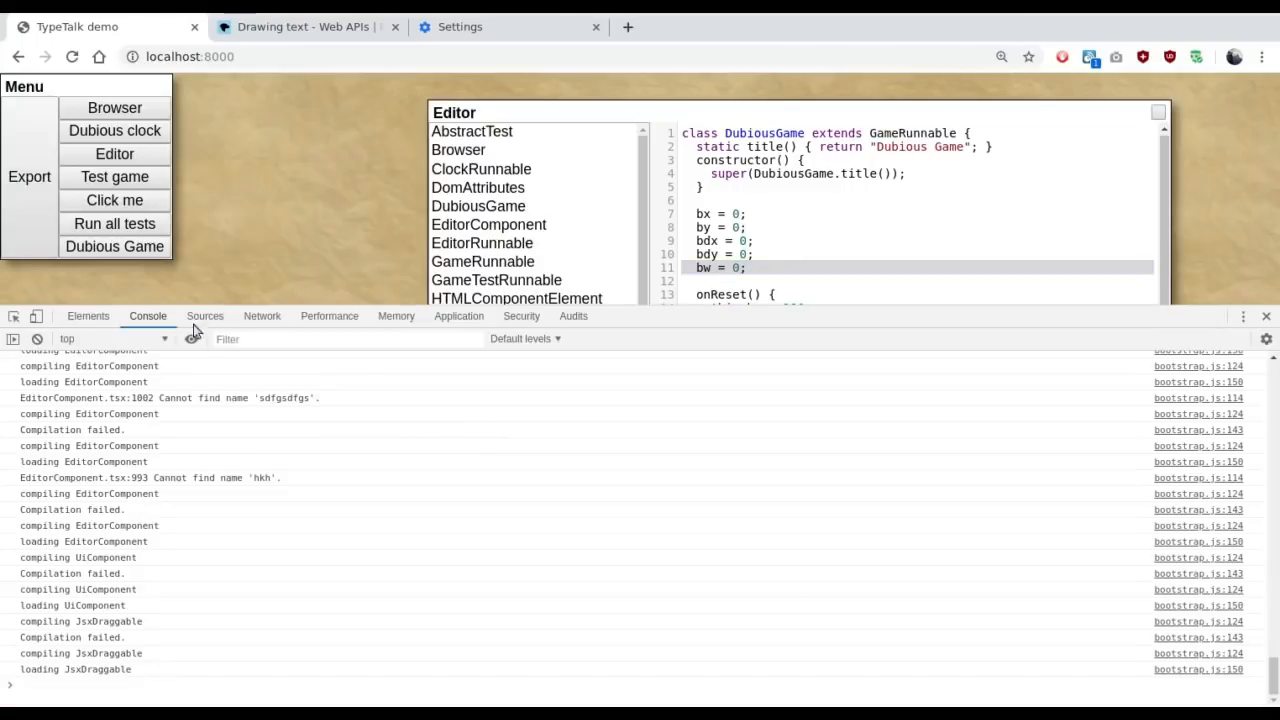
{"action": "left_click", "coordinate": [205, 315]}
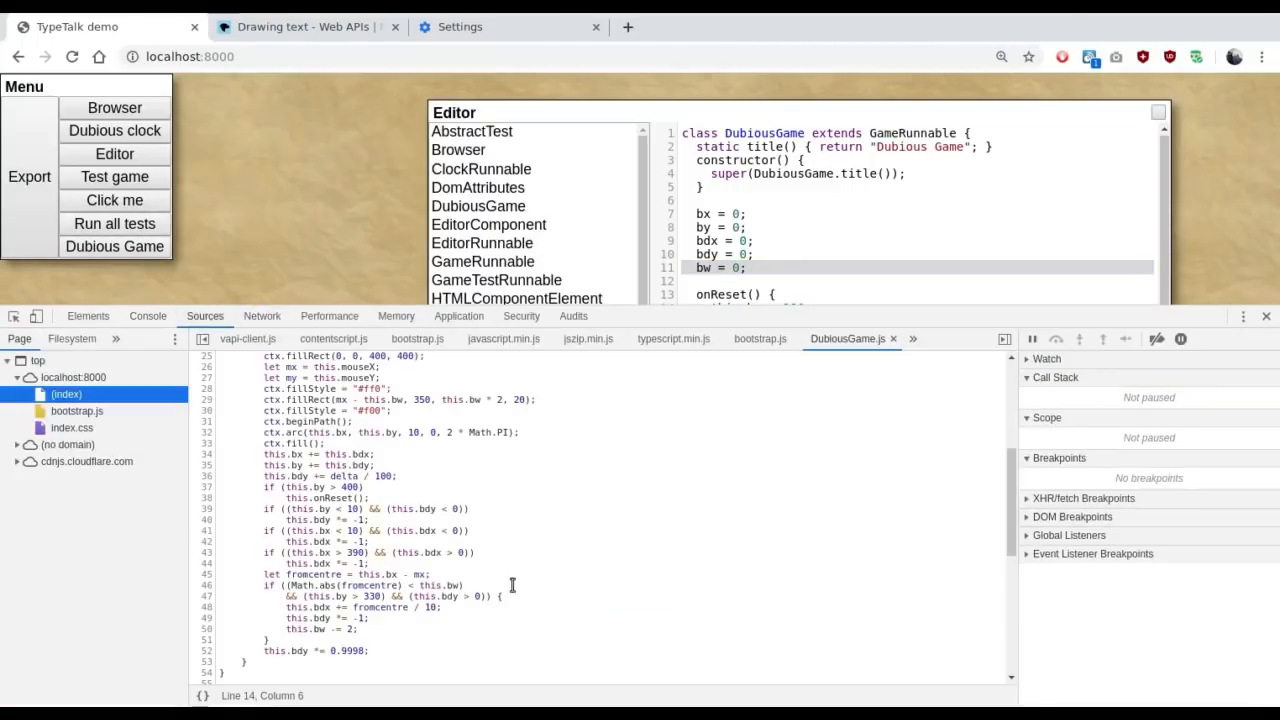
{"action": "scroll", "scroll_direction": "down", "scroll_amount": 3}
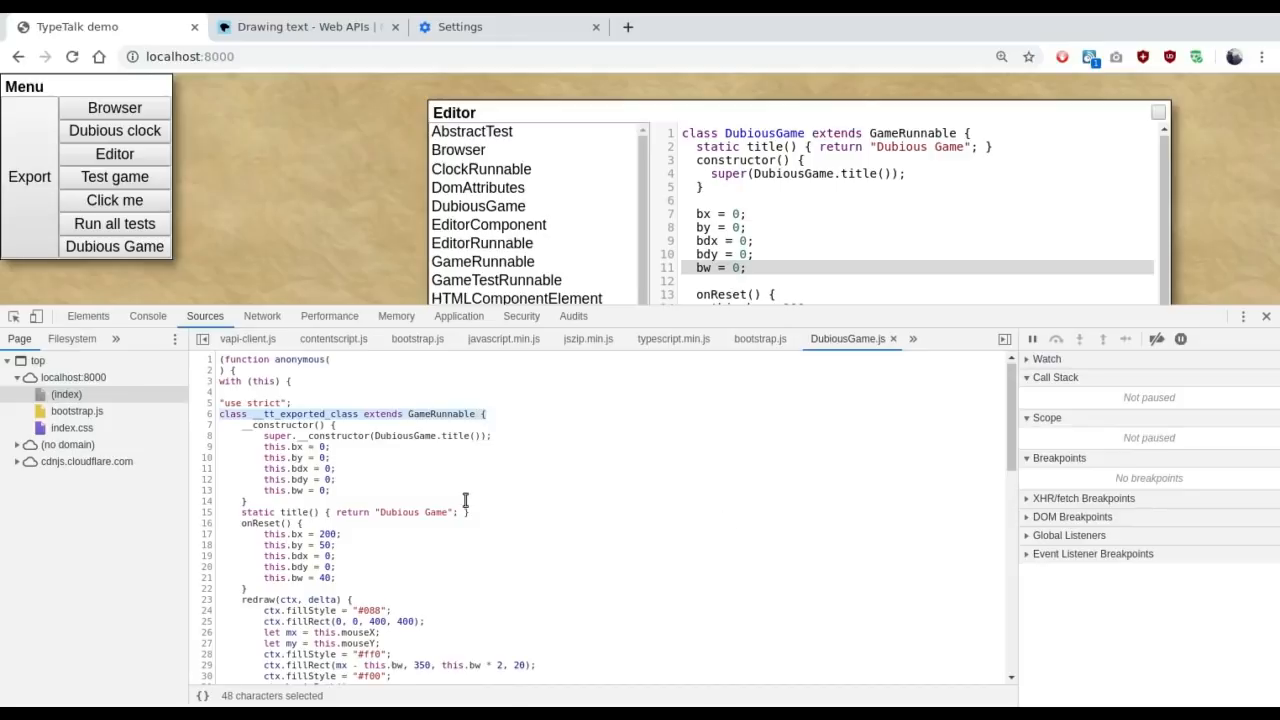
{"action": "scroll", "scroll_direction": "down", "scroll_amount": 3}
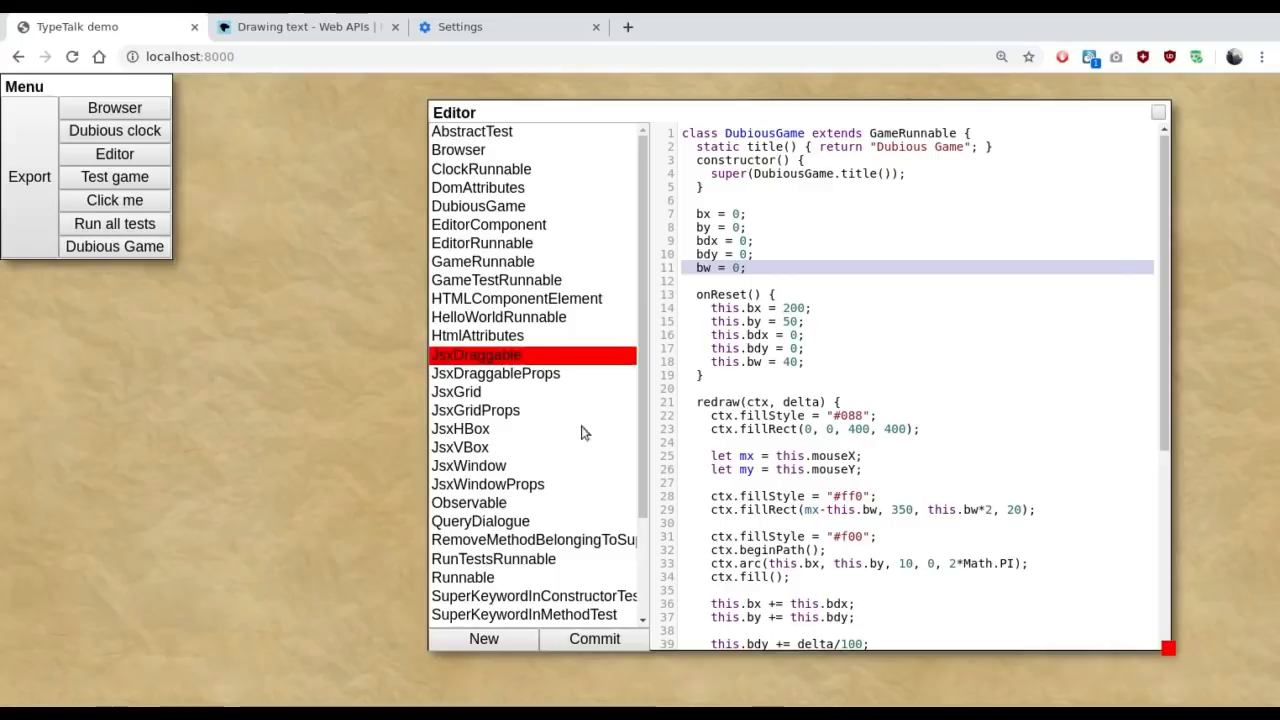
{"action": "mouse_move", "coordinate": [532, 357]}
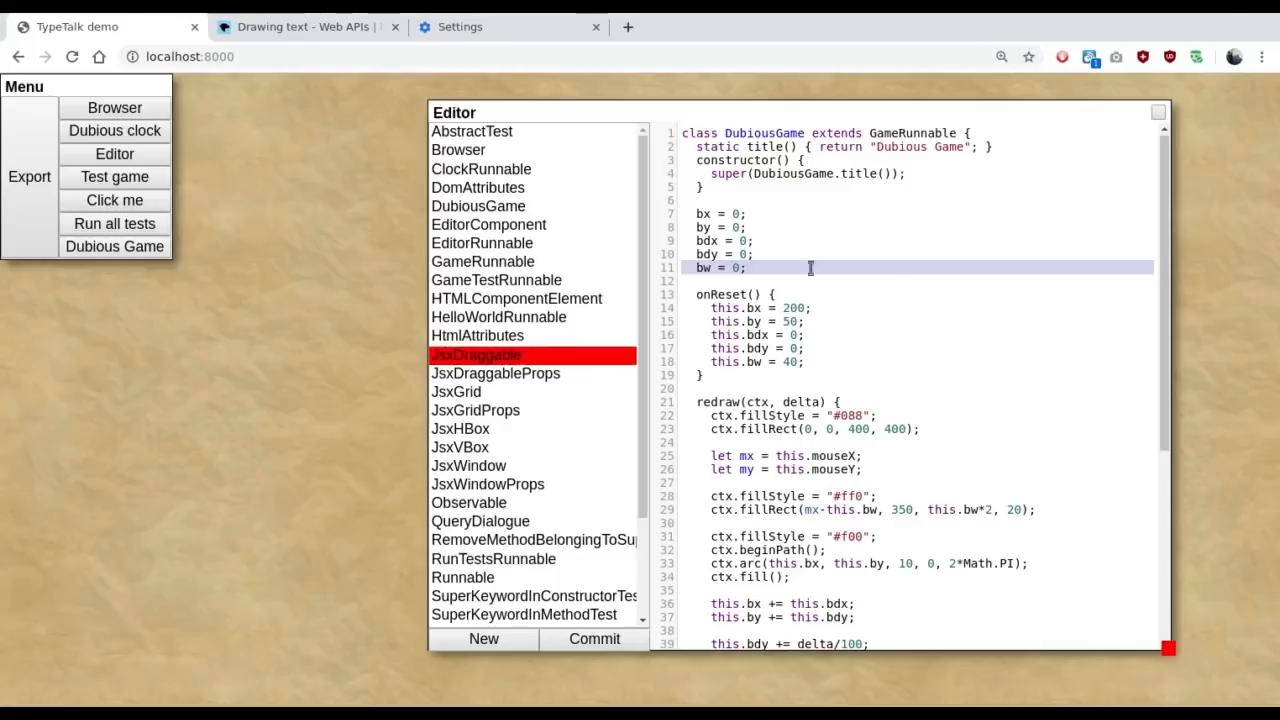
{"action": "mouse_move", "coordinate": [788, 273]}
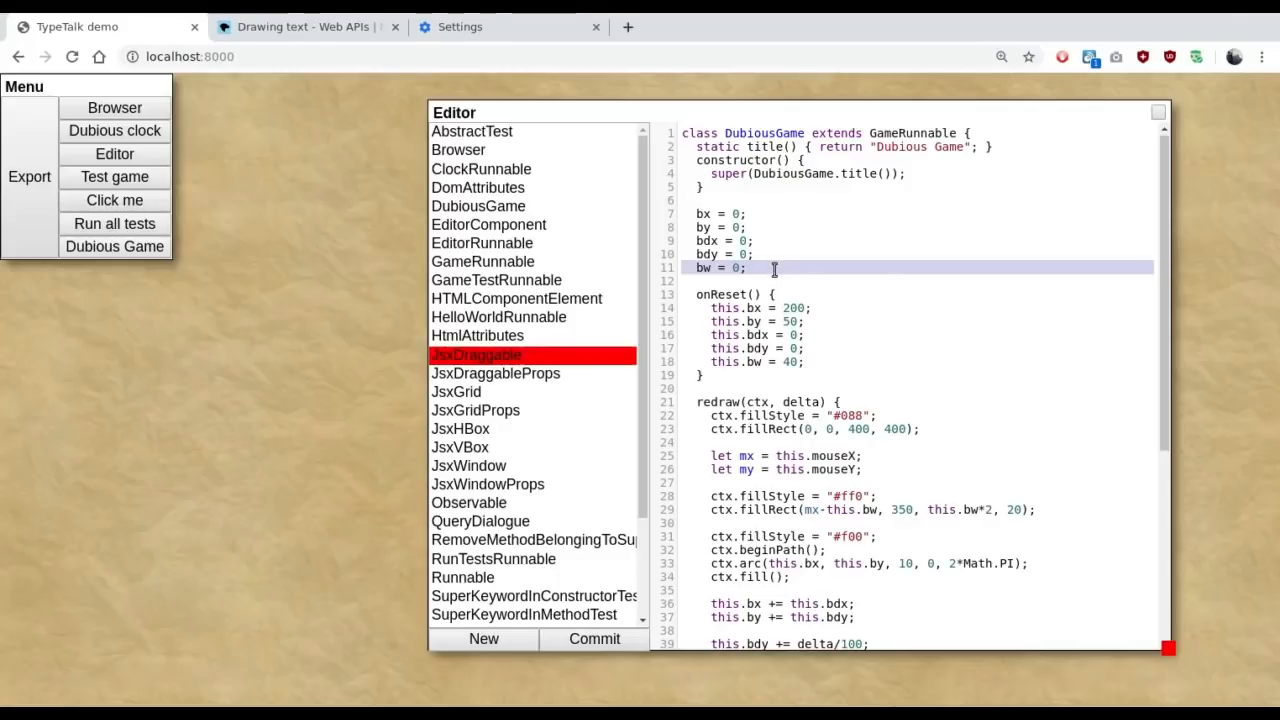
{"action": "mouse_move", "coordinate": [513, 355]}
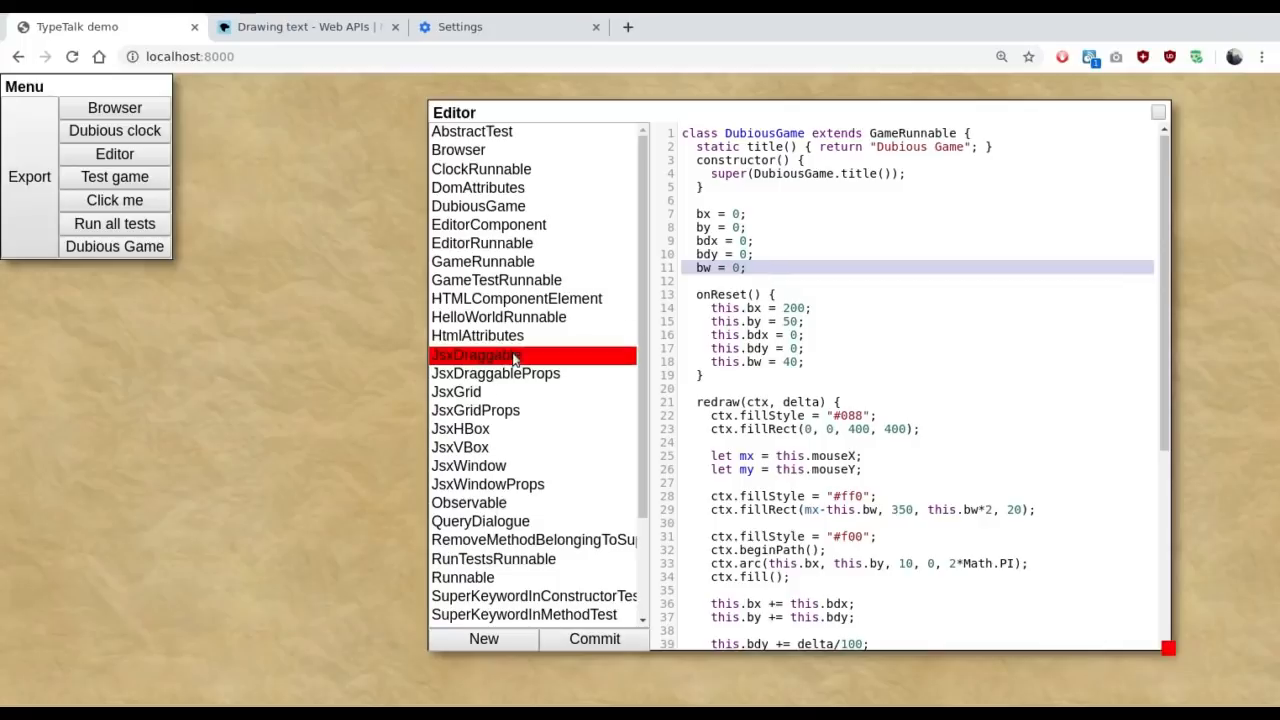
Step: Switch the editor from DubiousGame to the JsxDraggable class source
{"action": "left_click", "coordinate": [456, 392]}
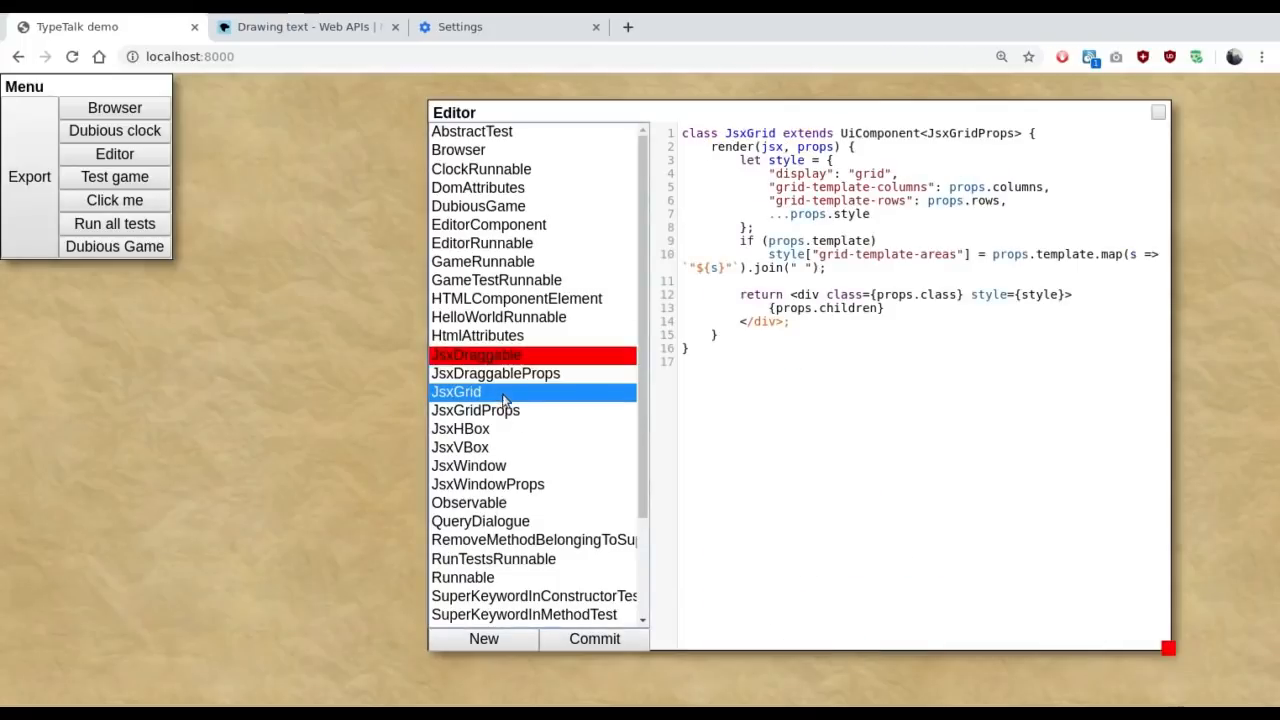
{"action": "left_click", "coordinate": [476, 354]}
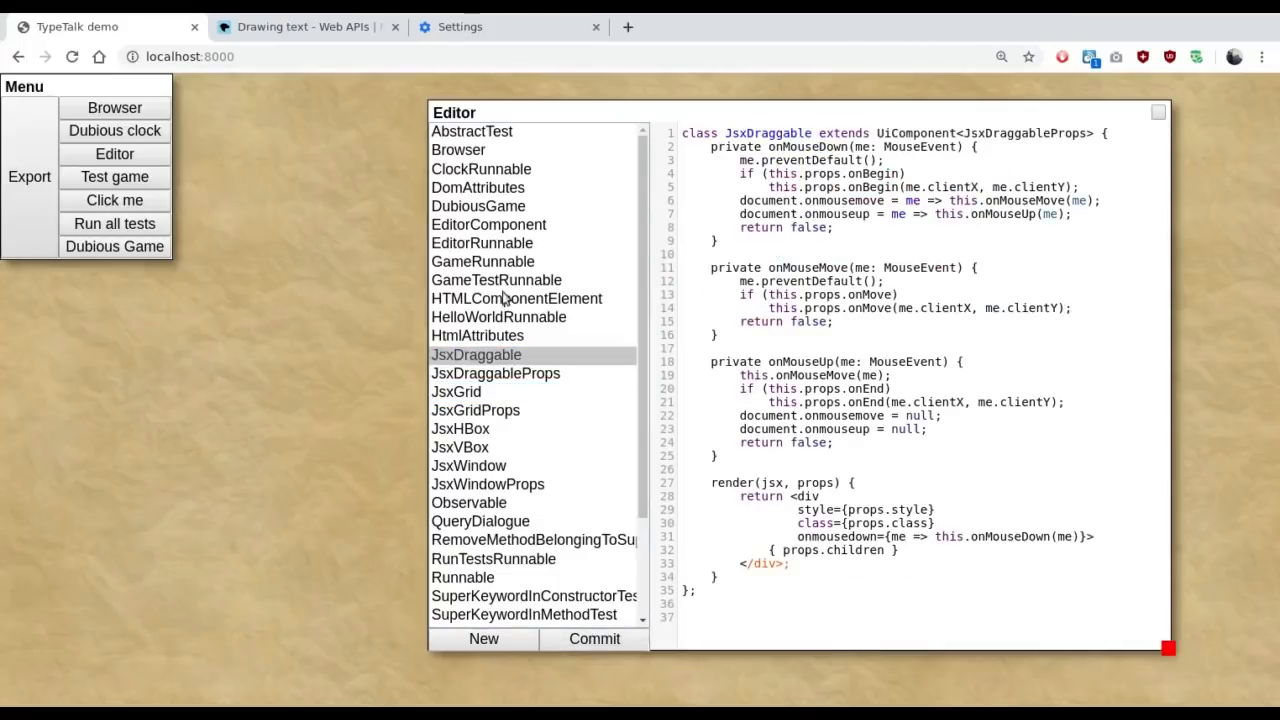
{"action": "left_click", "coordinate": [506, 354]}
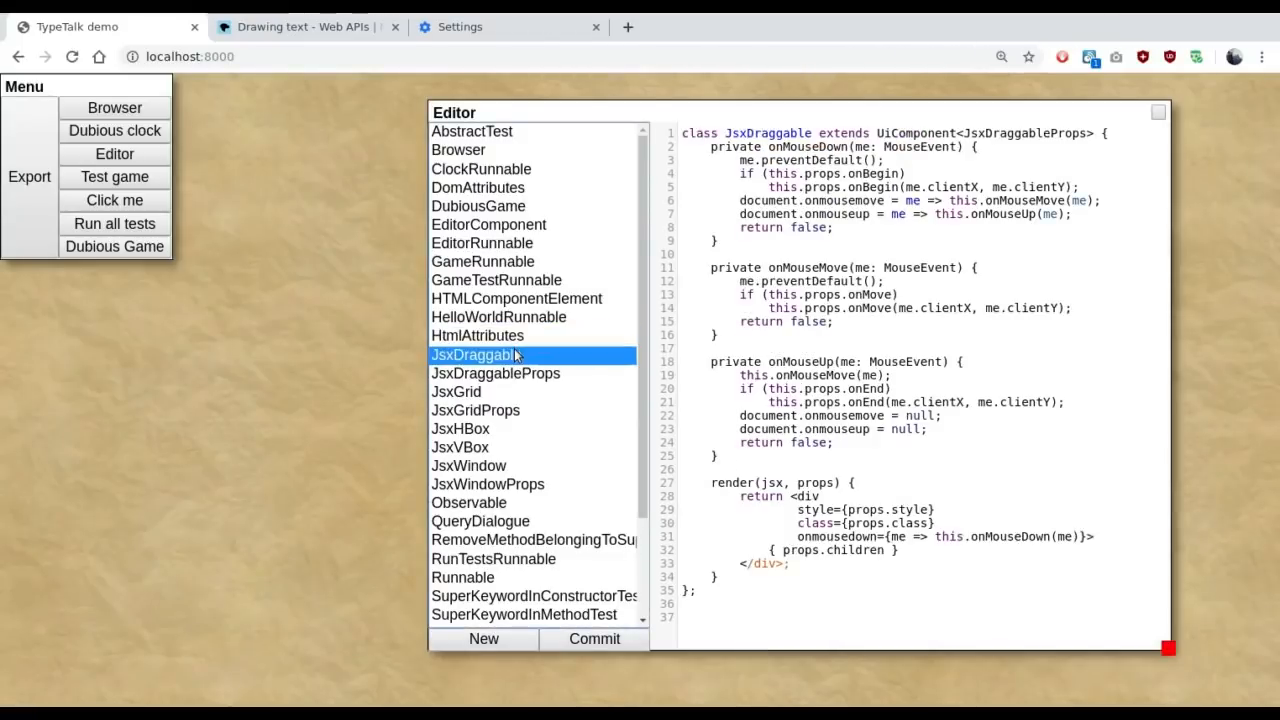
{"action": "mouse_move", "coordinate": [545, 355]}
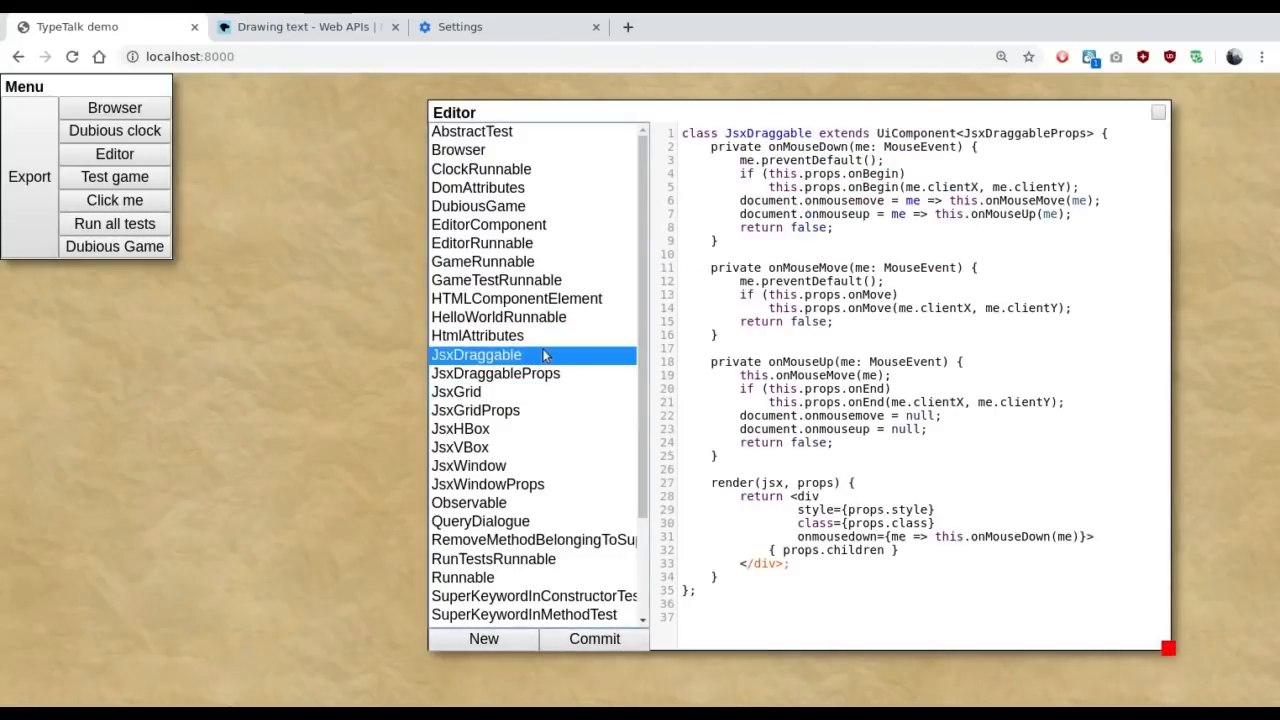
{"action": "type", "text": "df"}
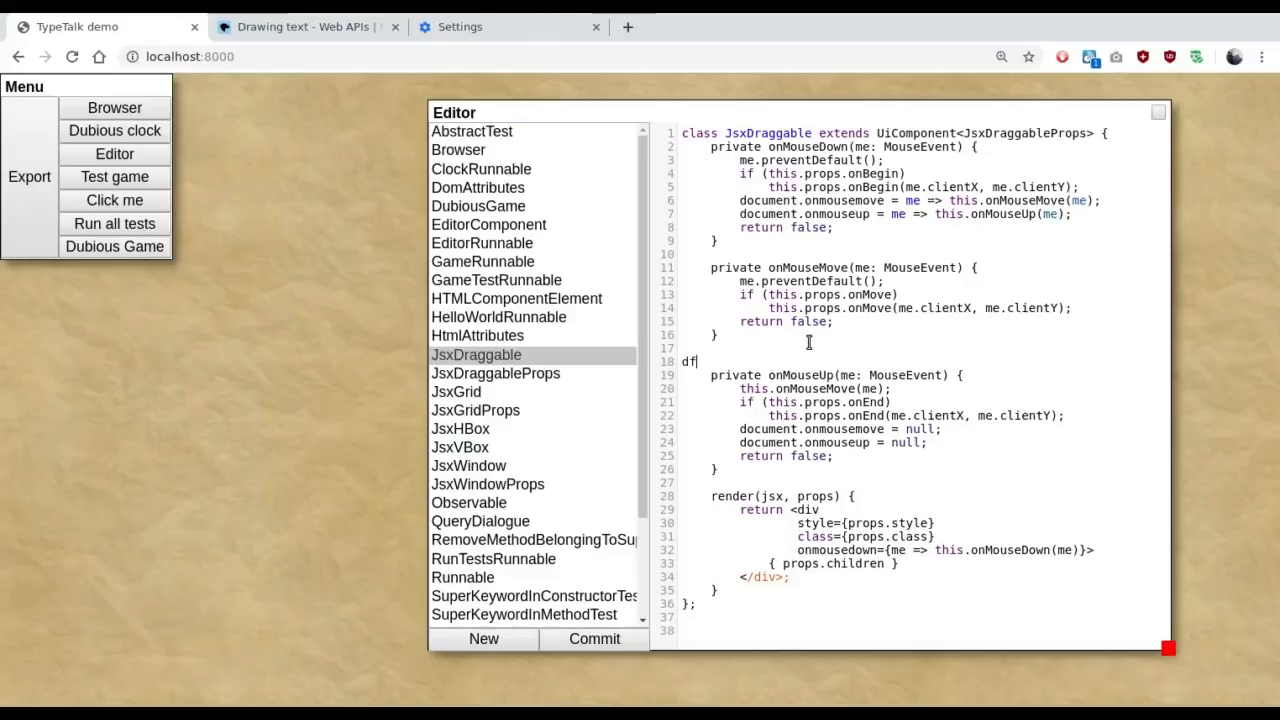
{"action": "type", "text": "s"}
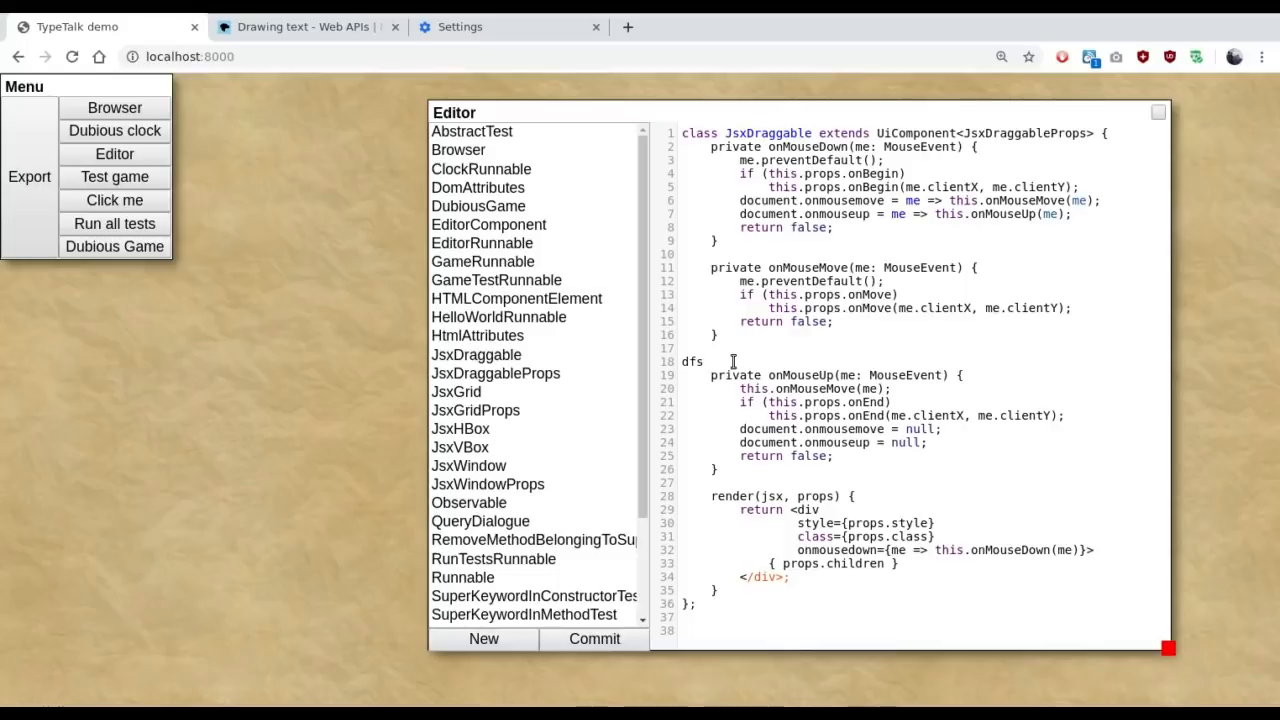
{"action": "left_click", "coordinate": [732, 361]}
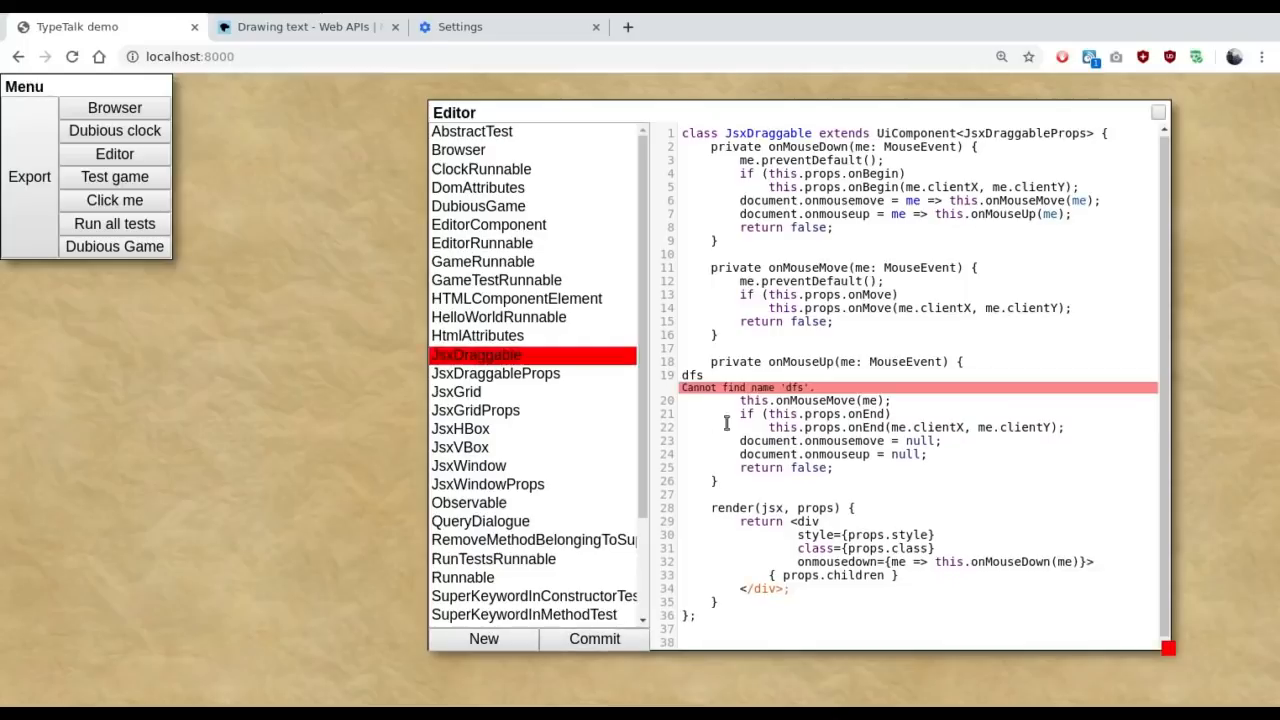
{"action": "key", "text": "Backspace"}
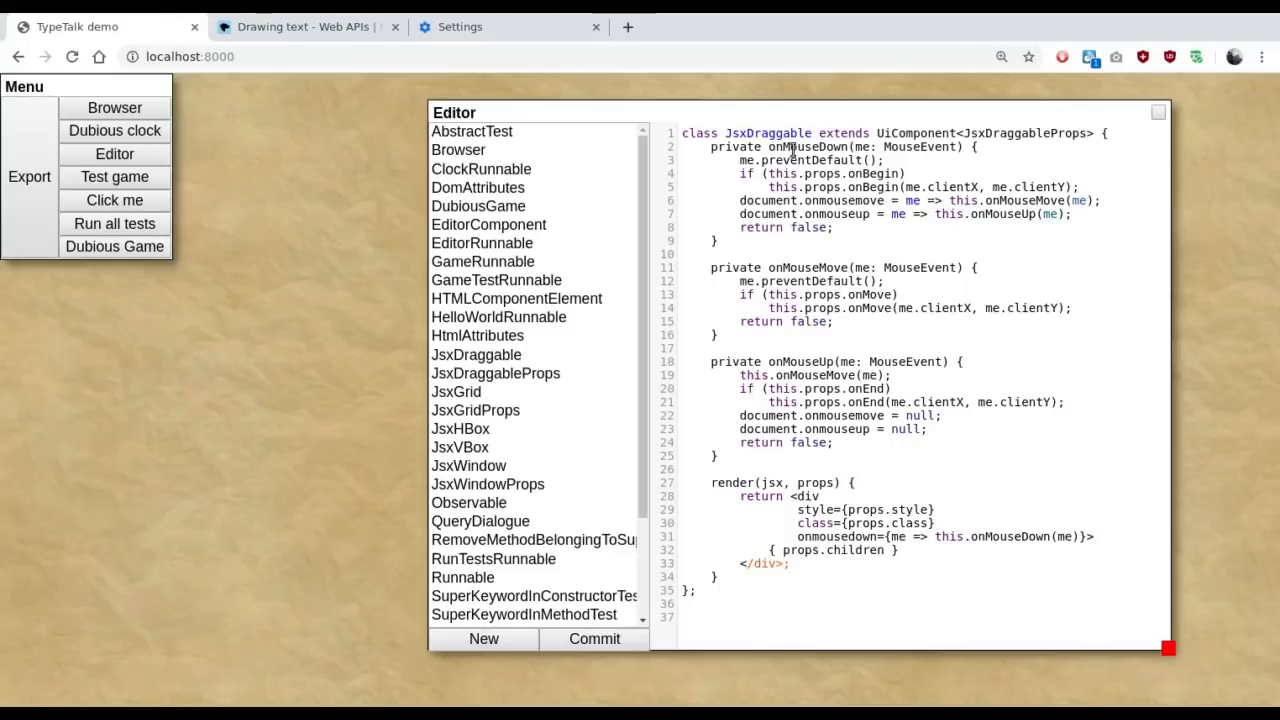
{"action": "mouse_move", "coordinate": [818, 260]}
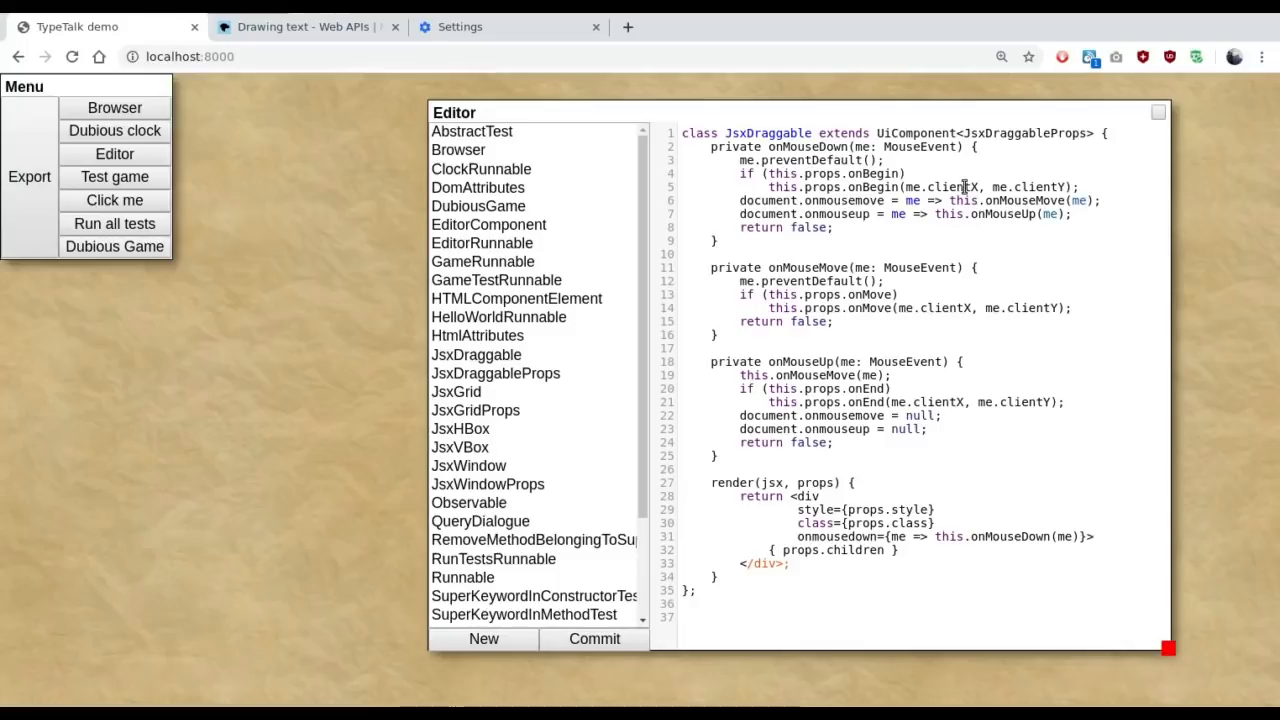
{"action": "mouse_move", "coordinate": [953, 200]}
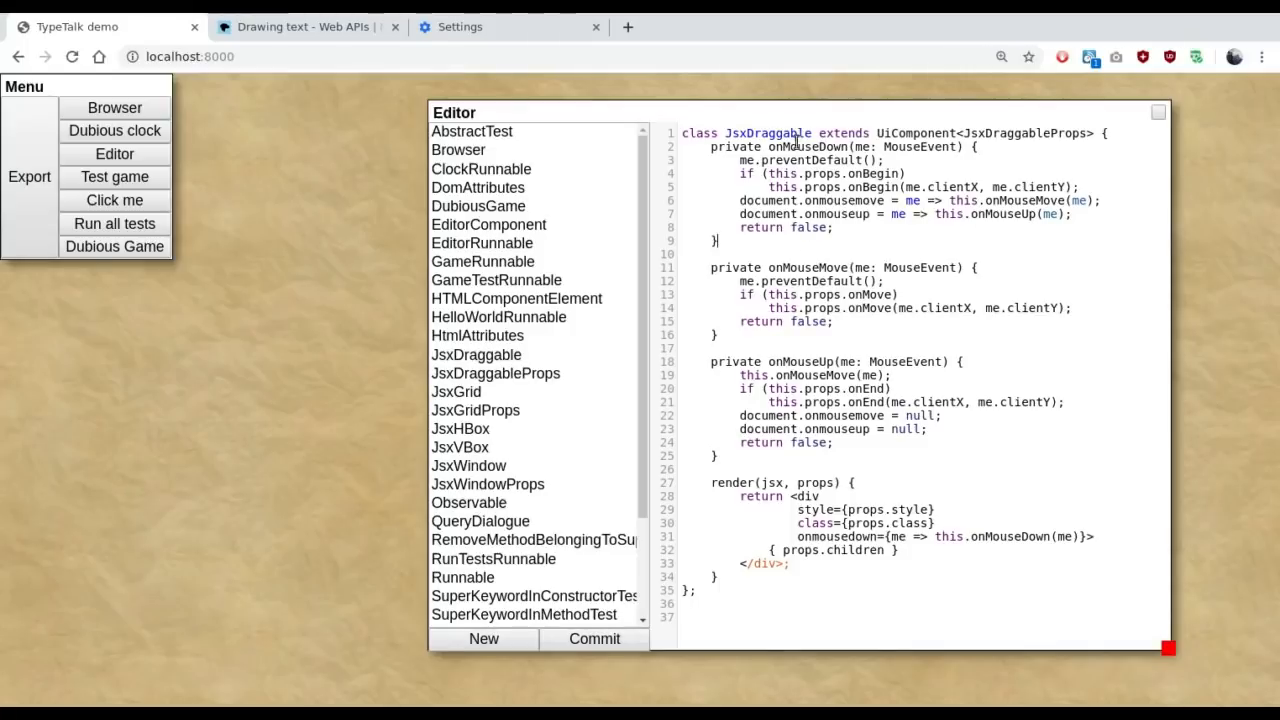
{"action": "scroll", "scroll_direction": "down", "scroll_amount": 3}
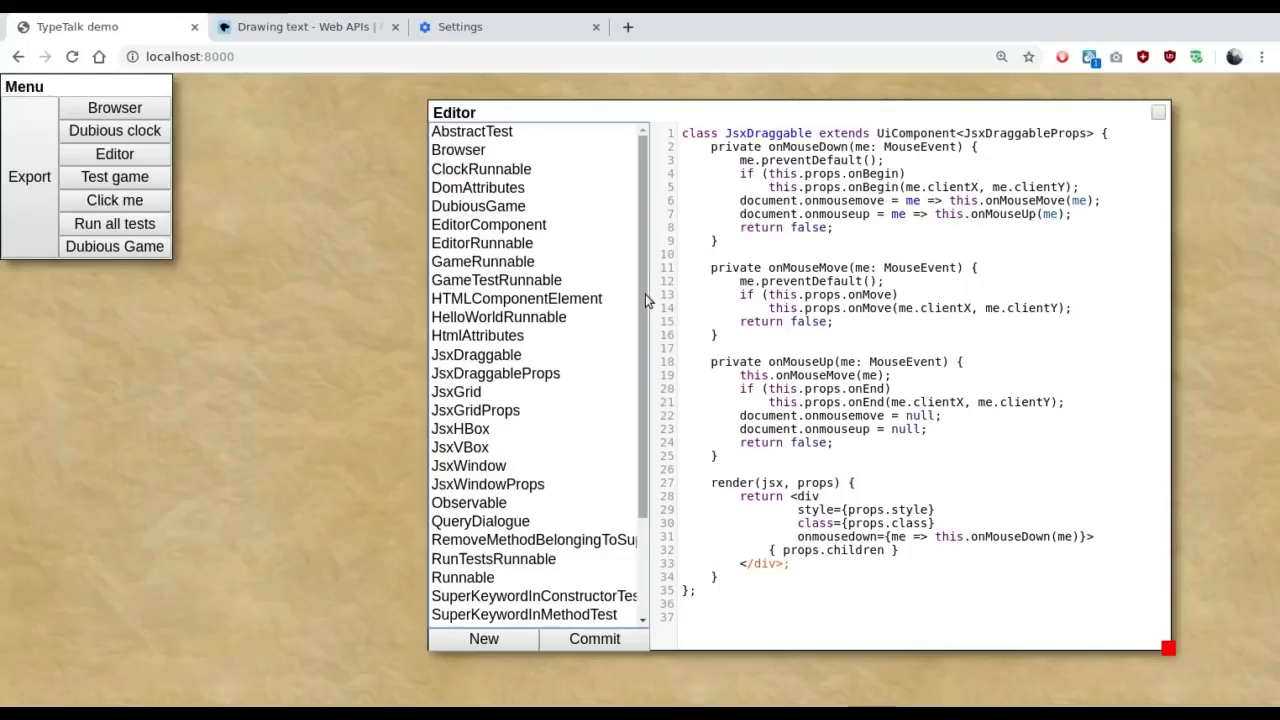
{"action": "scroll", "scroll_direction": "down", "scroll_amount": 3}
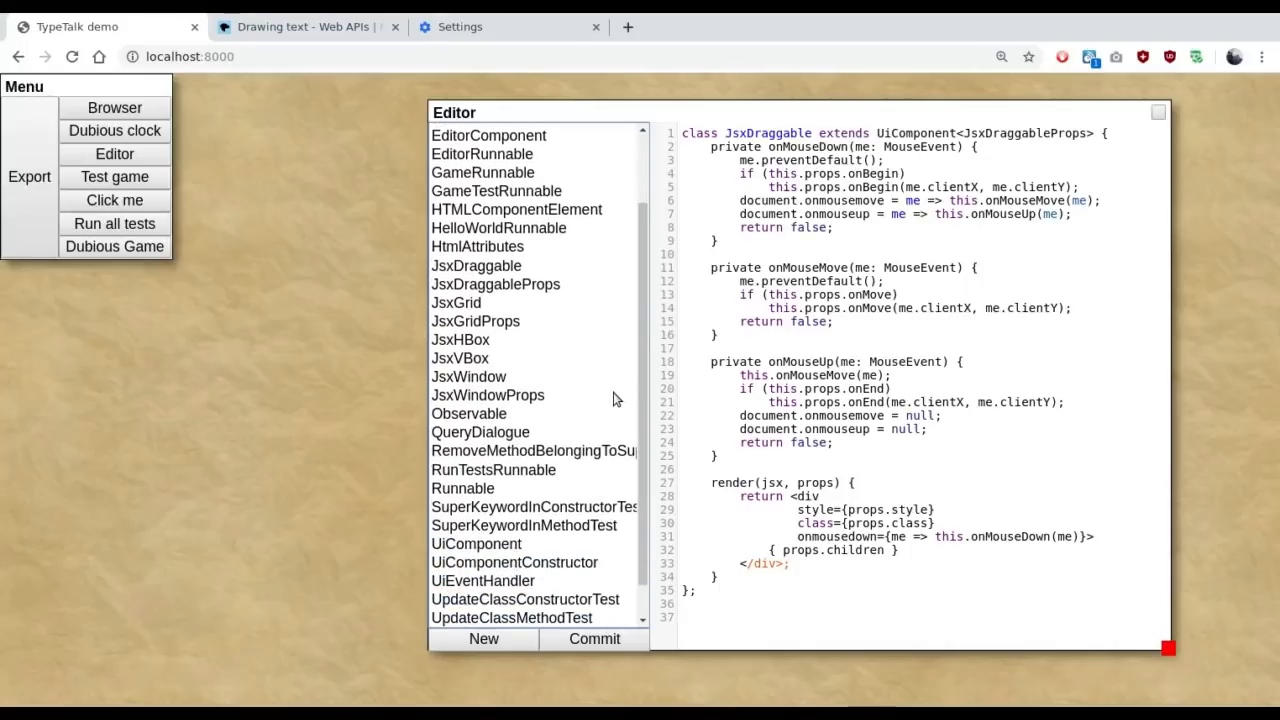
{"action": "scroll", "scroll_direction": "up", "scroll_amount": 3}
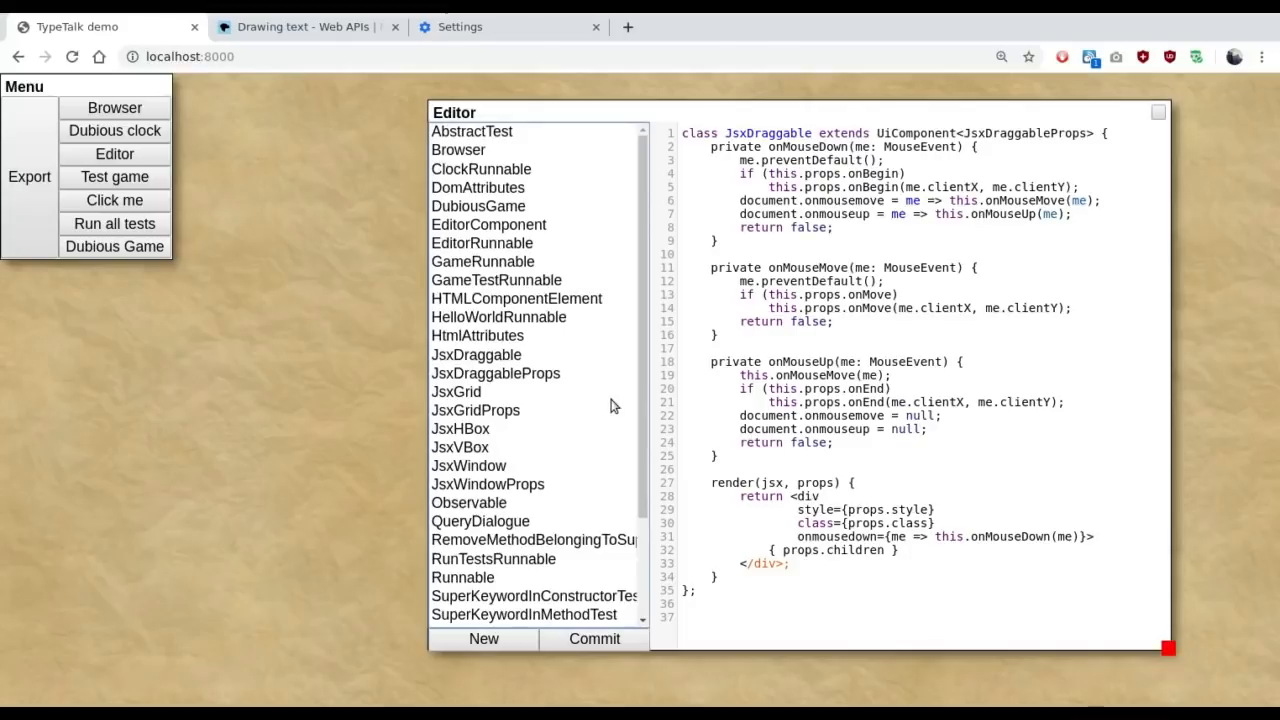
{"action": "mouse_move", "coordinate": [621, 474]}
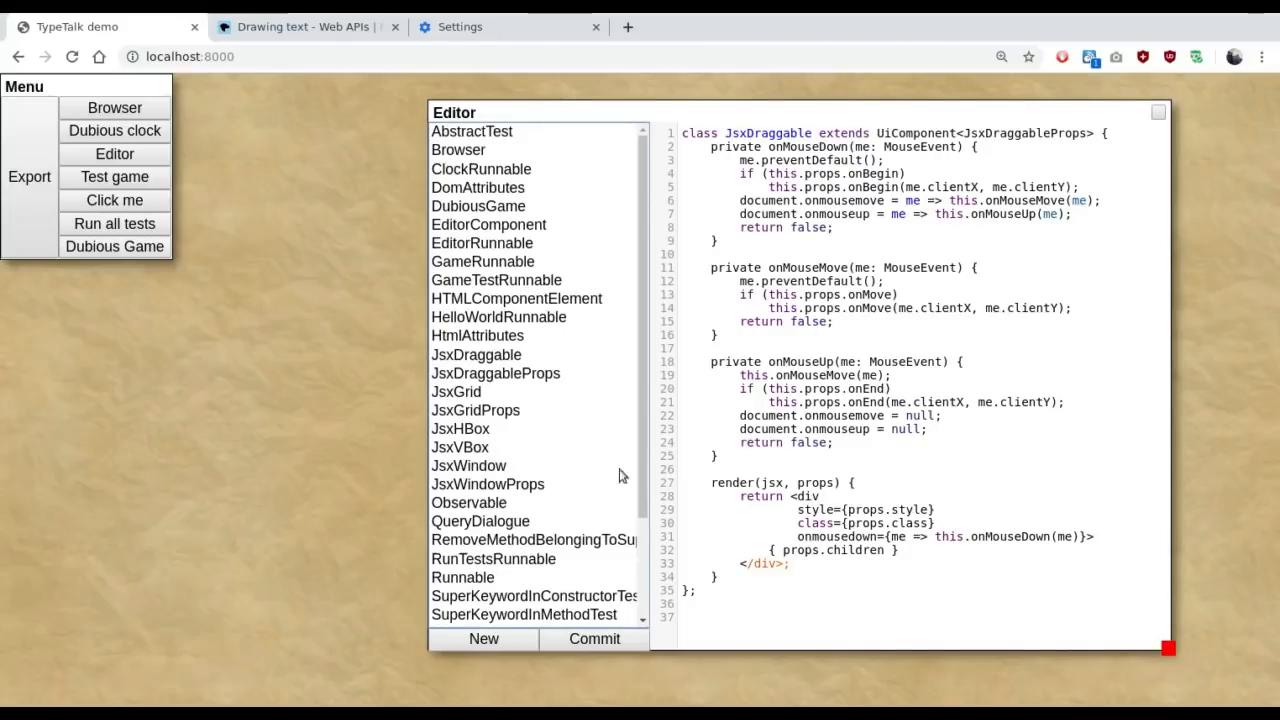
{"action": "mouse_move", "coordinate": [607, 504]}
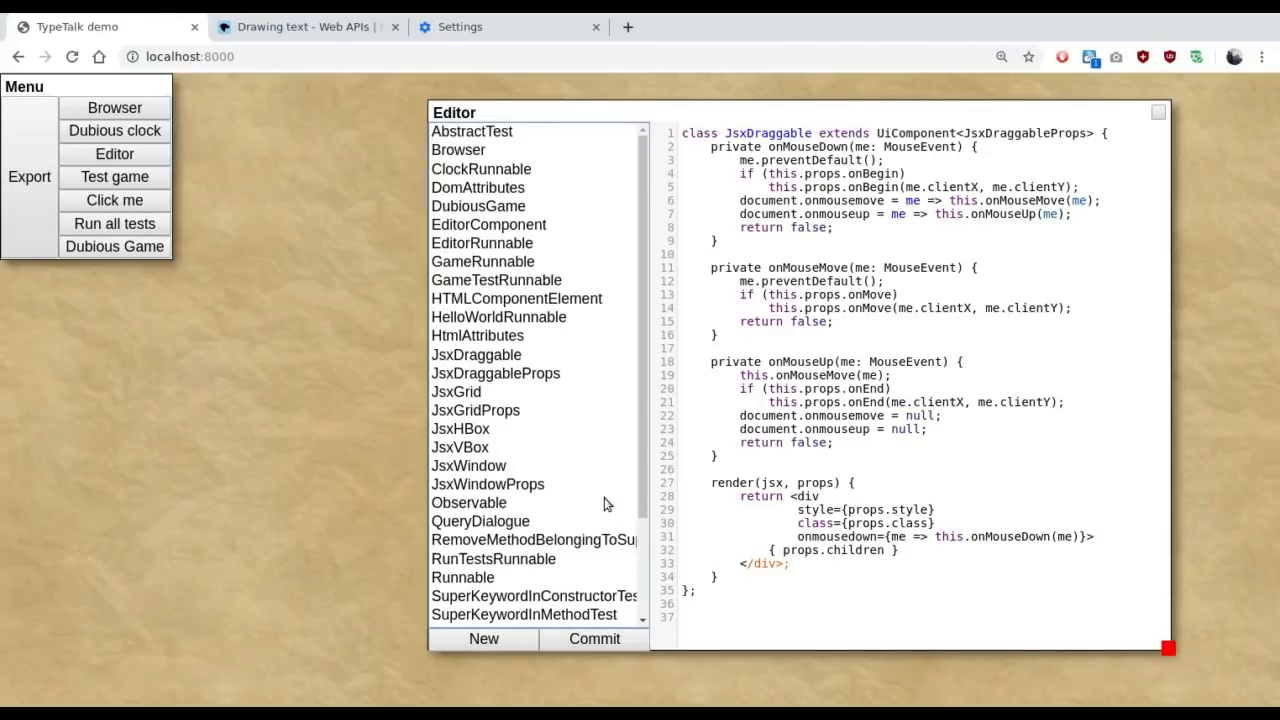
{"action": "mouse_move", "coordinate": [605, 503]}
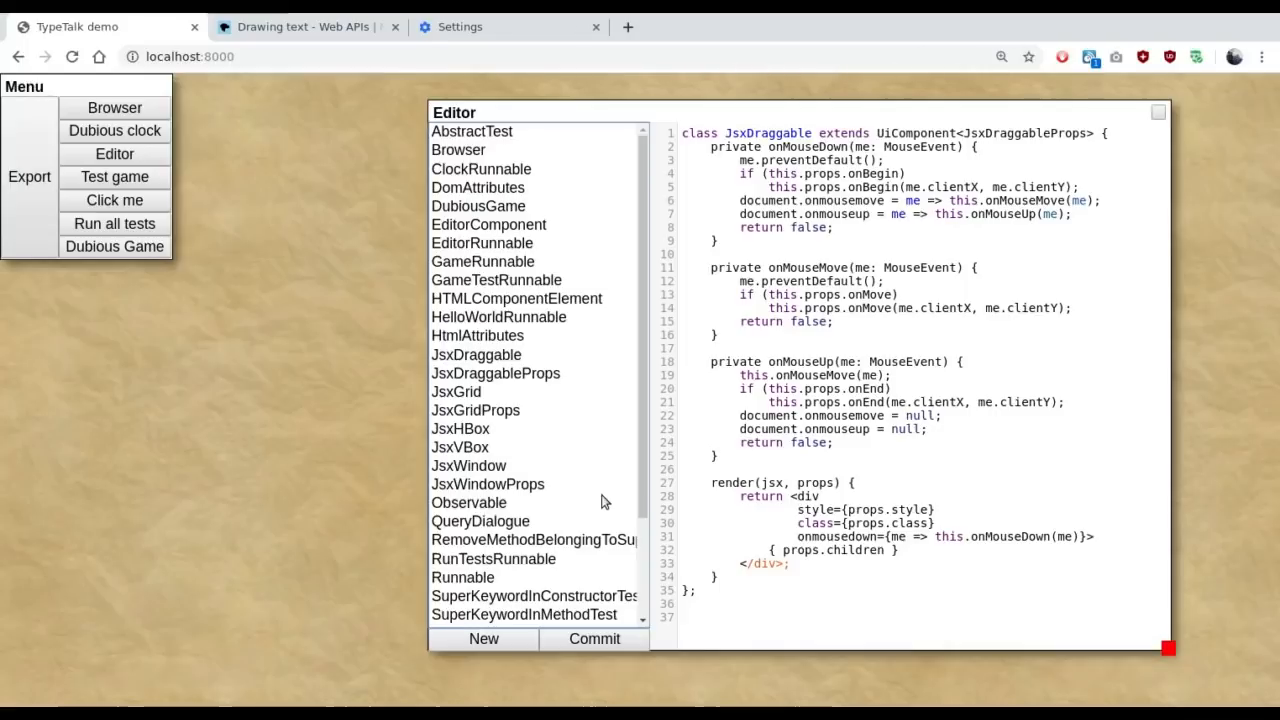
{"action": "mouse_move", "coordinate": [265, 75]}
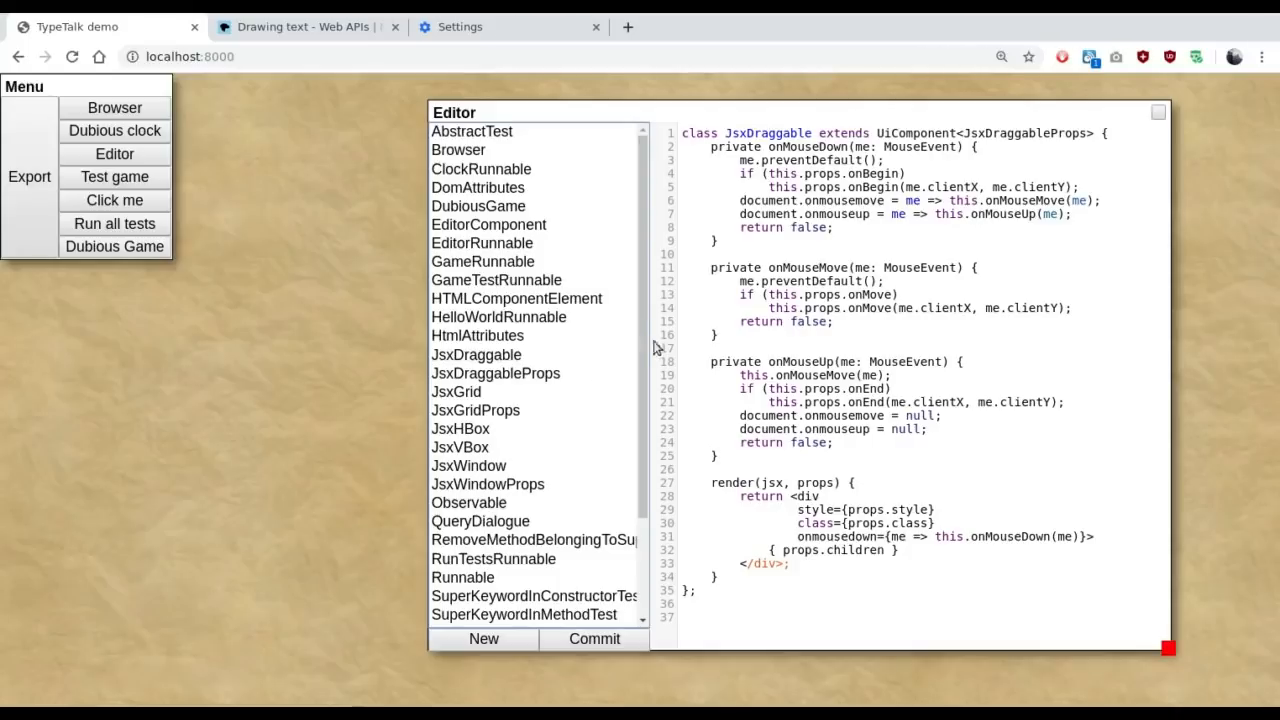
{"action": "mouse_move", "coordinate": [597, 422]}
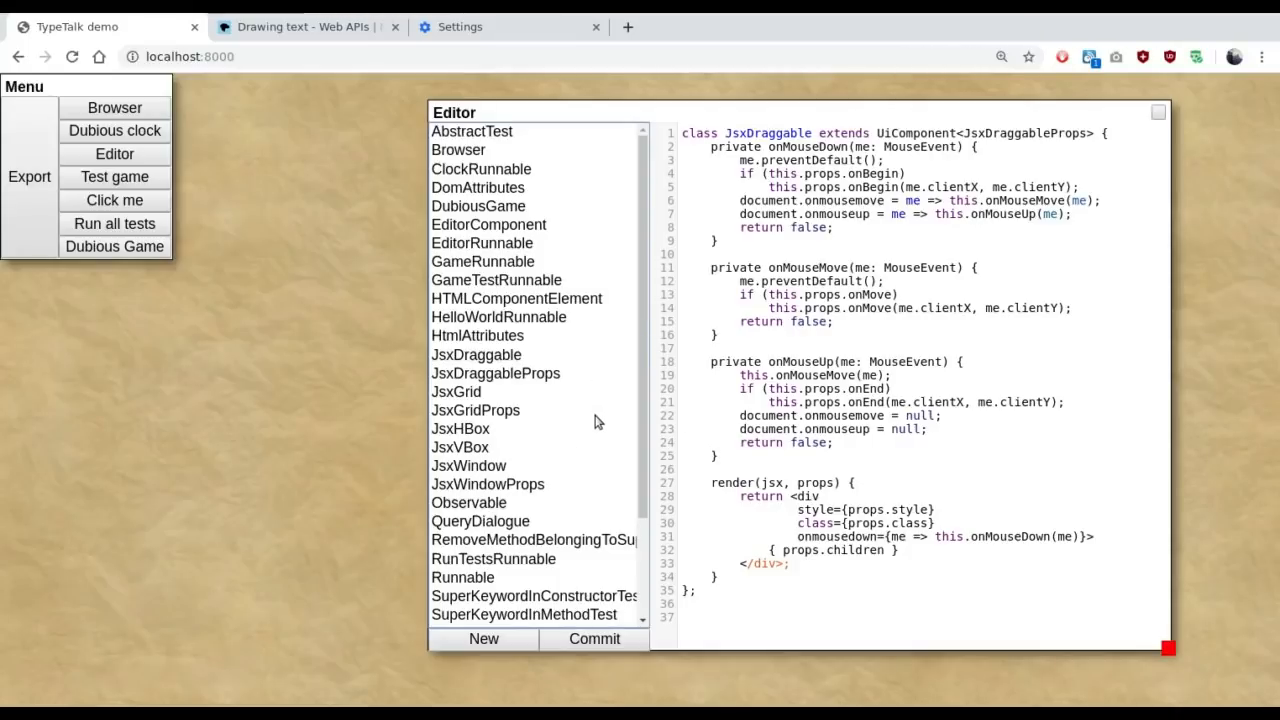